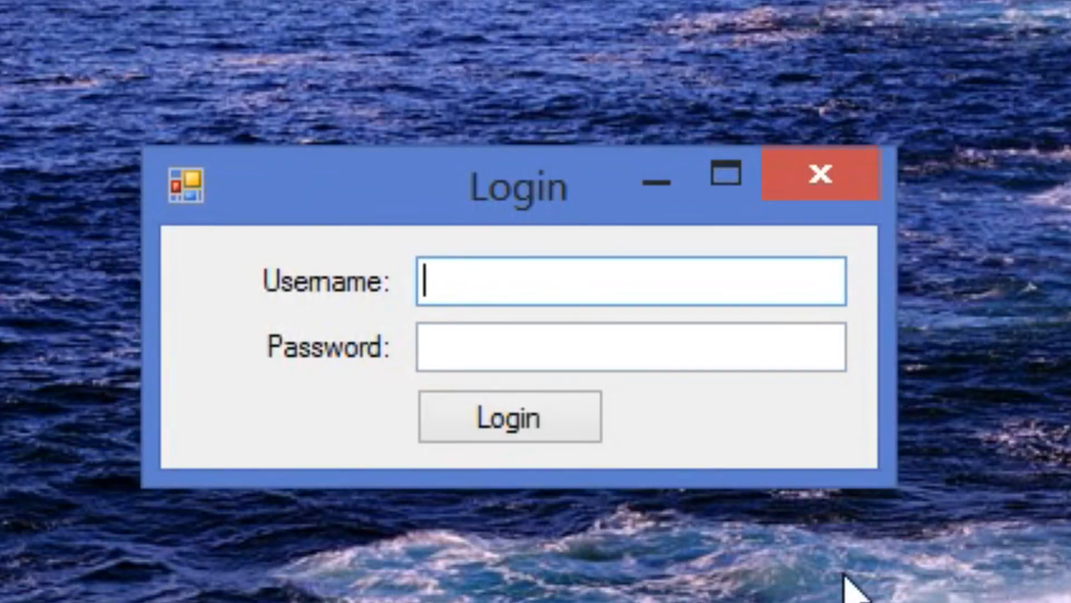
Submit made-up credentials and dismiss the incorrect-credentials message
{"action": "type", "text": "wewqeqwewqee"}
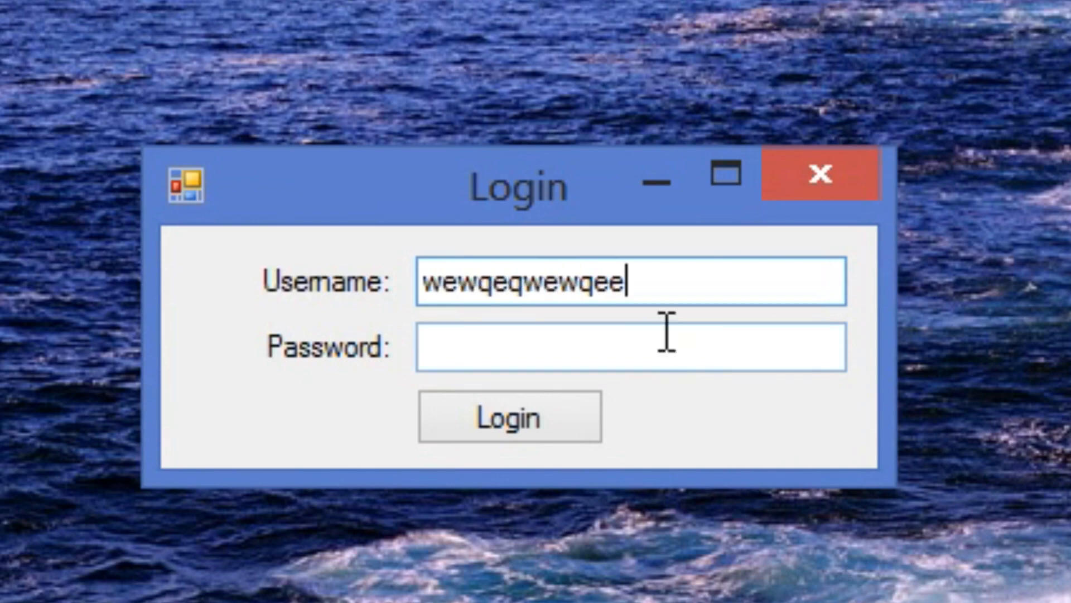
{"action": "type", "text": "wqeqwewqeqweqwe"}
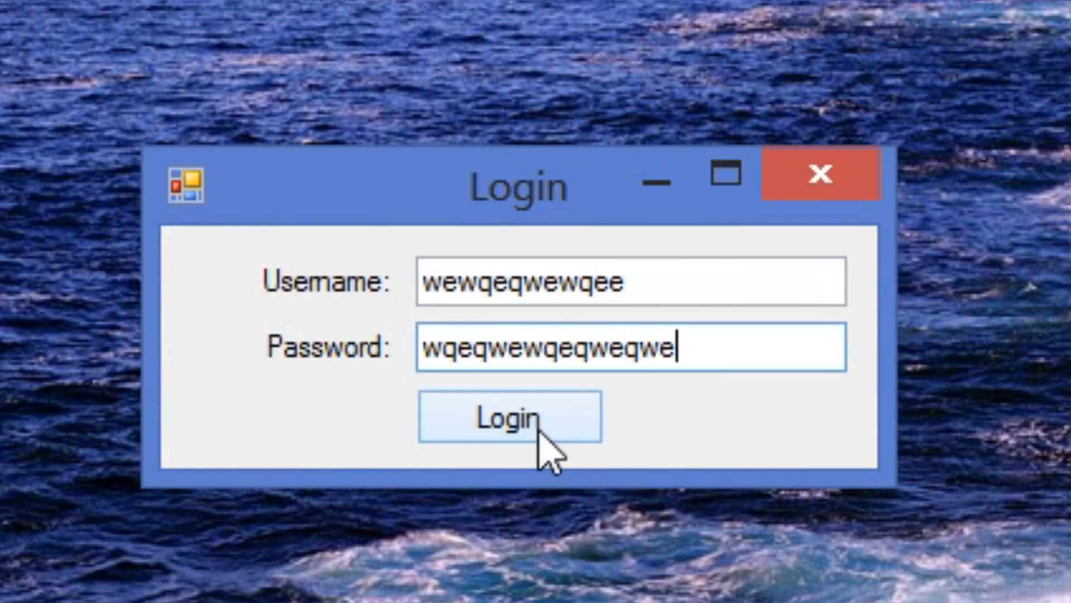
{"action": "left_click", "coordinate": [509, 416]}
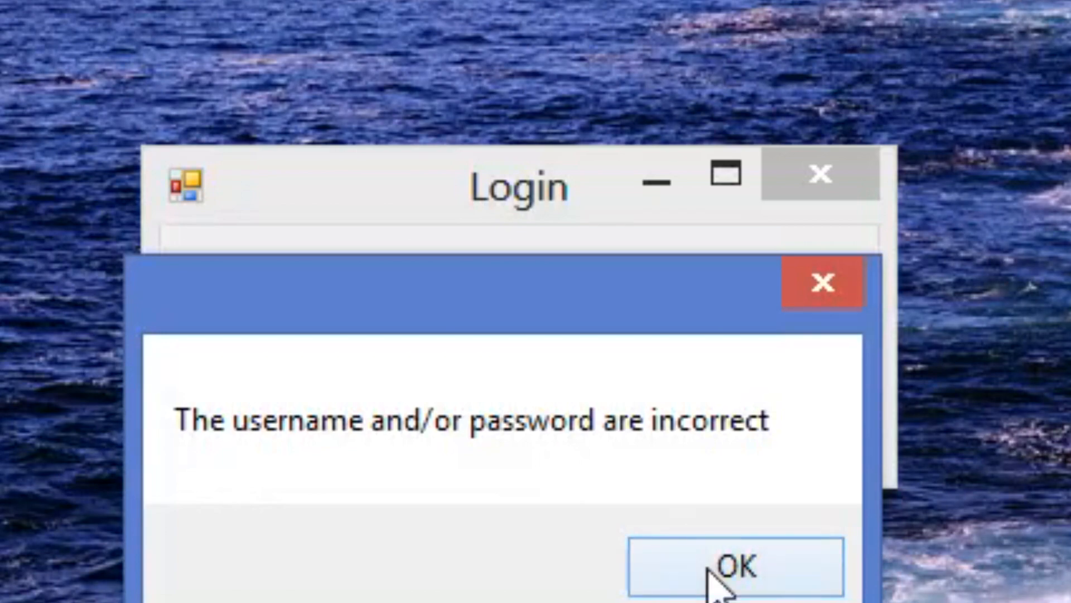
{"action": "left_click", "coordinate": [733, 567]}
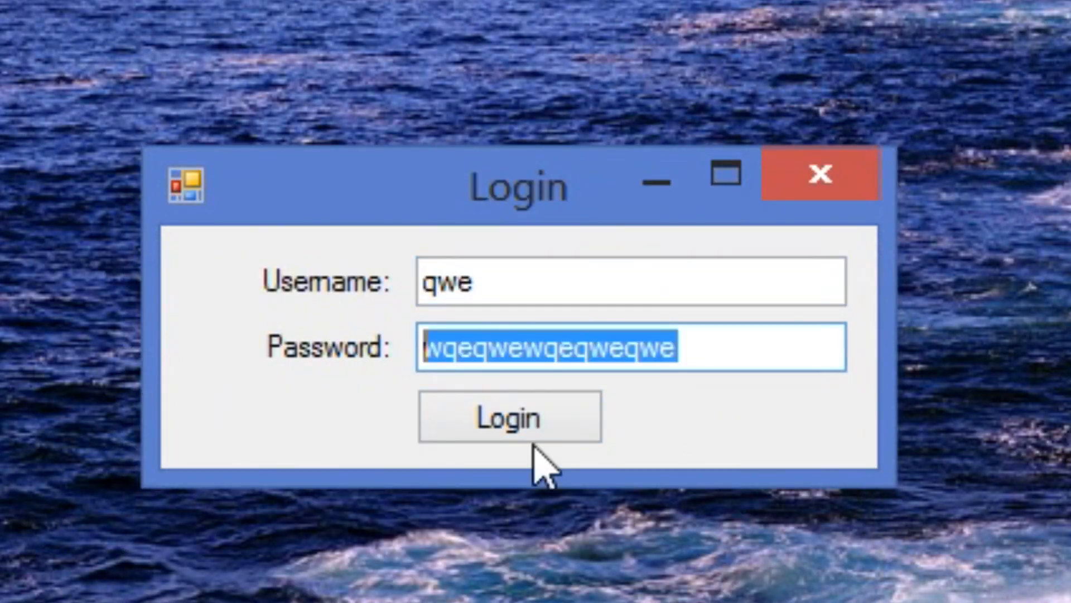
{"action": "type", "text": "000"}
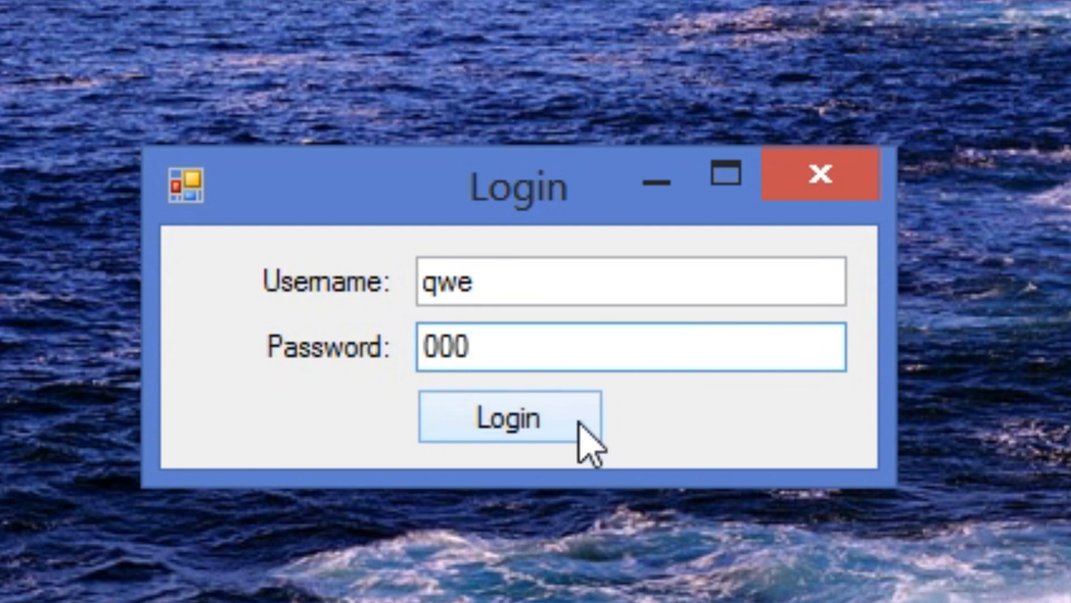
{"action": "left_click", "coordinate": [509, 417]}
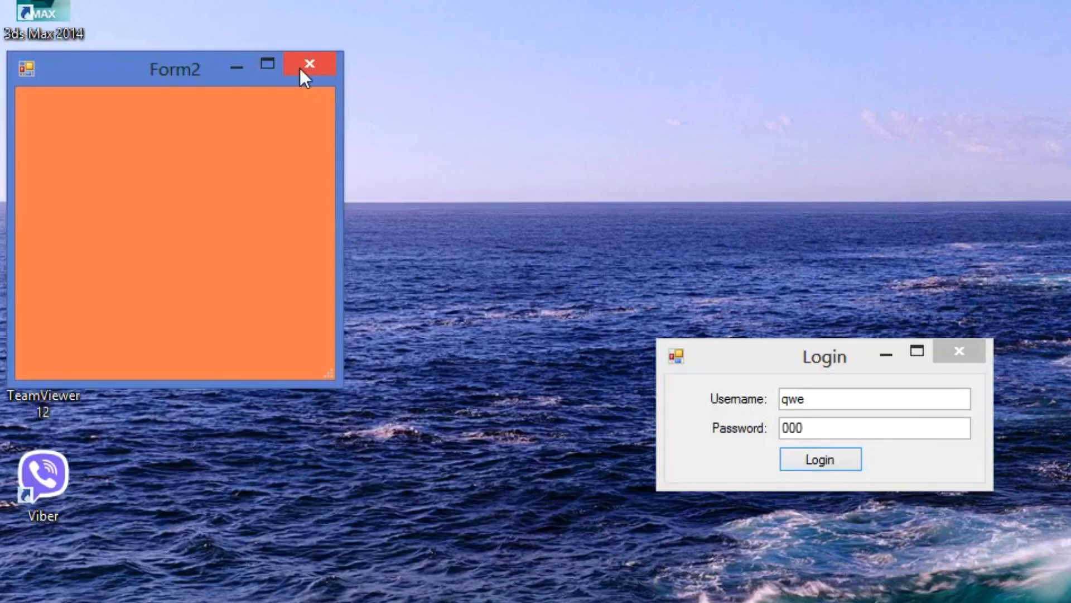
{"action": "left_click", "coordinate": [308, 63]}
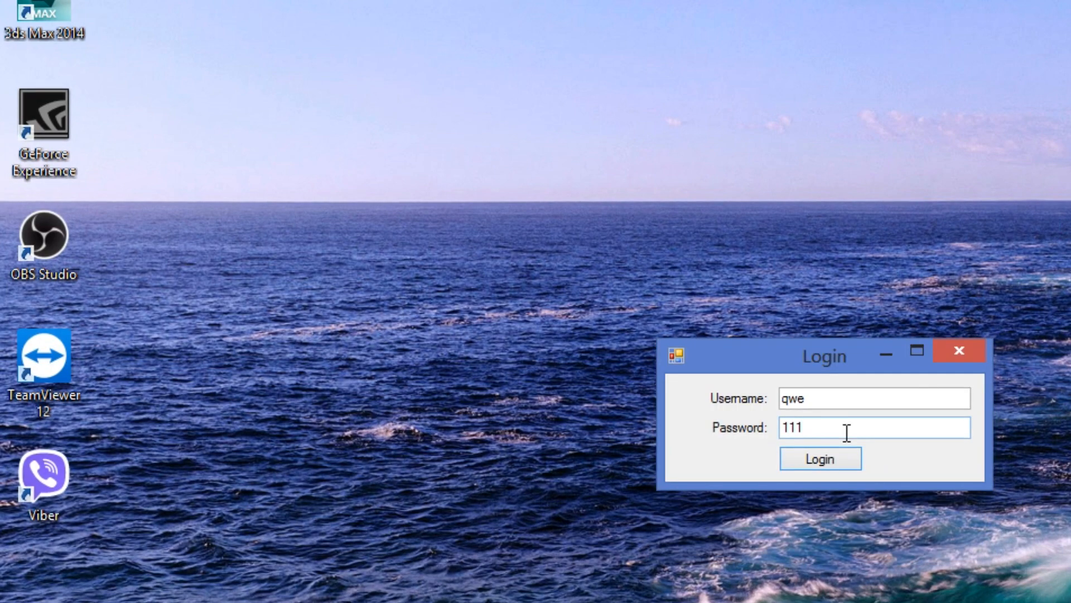
Try wer with 111, dismiss the rejection message, and close the login app
{"action": "type", "text": "wer"}
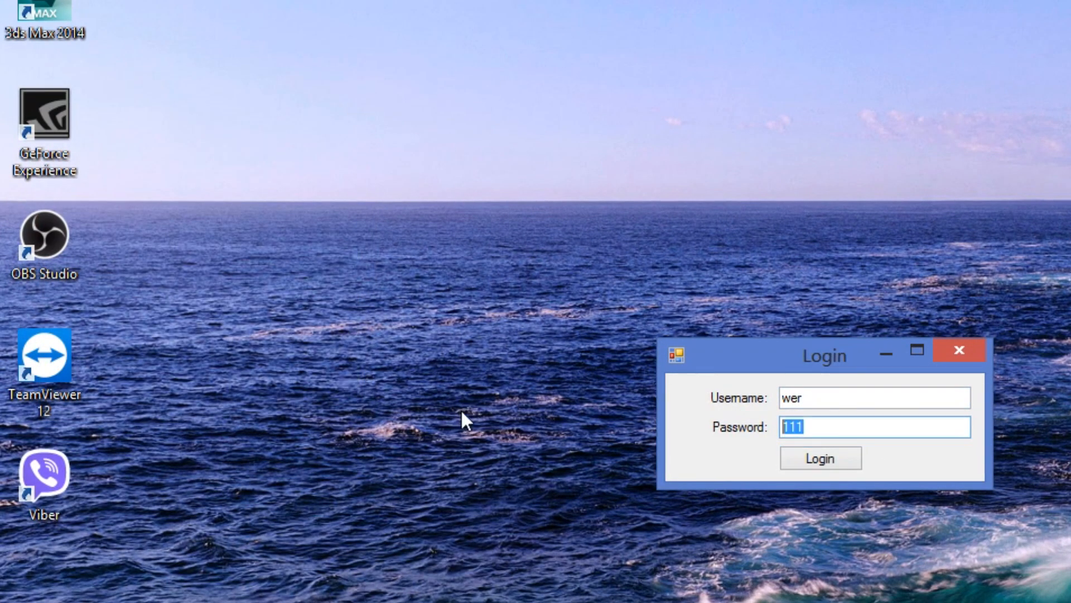
{"action": "left_click", "coordinate": [819, 457]}
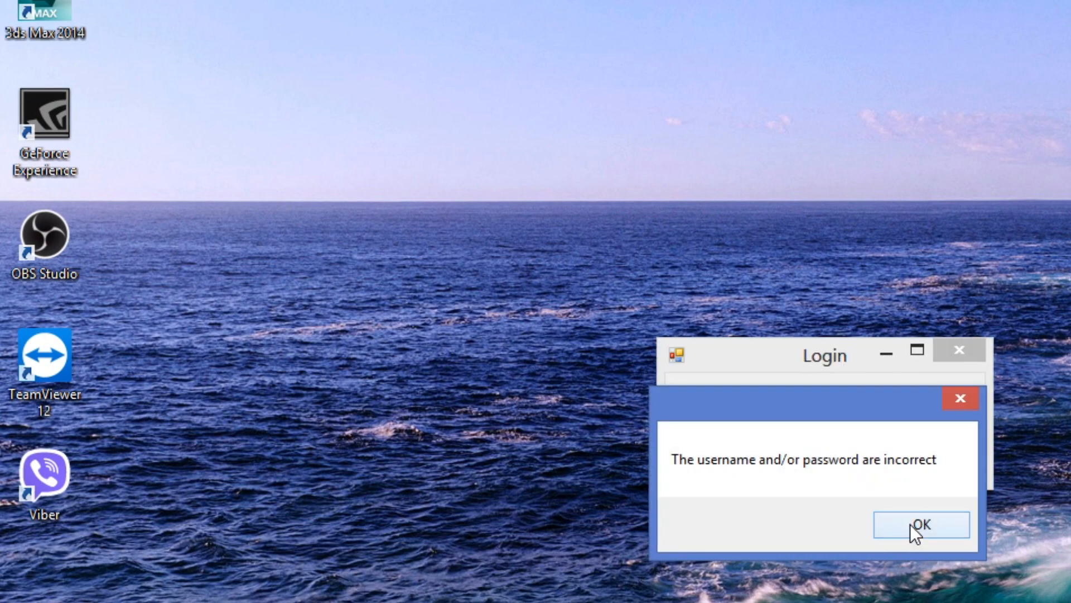
{"action": "left_click", "coordinate": [920, 525]}
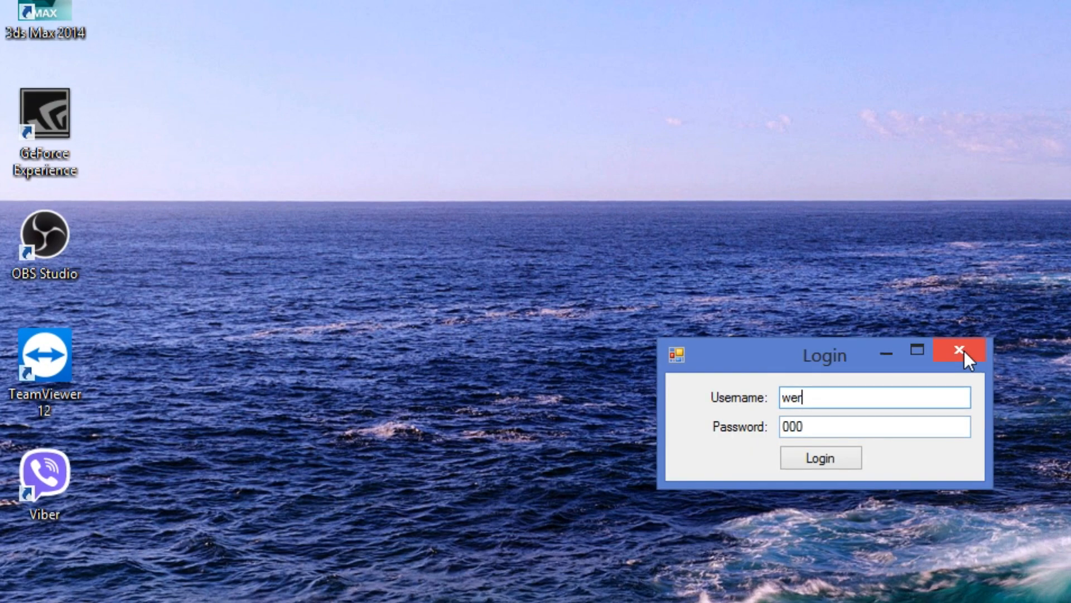
{"action": "left_click", "coordinate": [958, 350]}
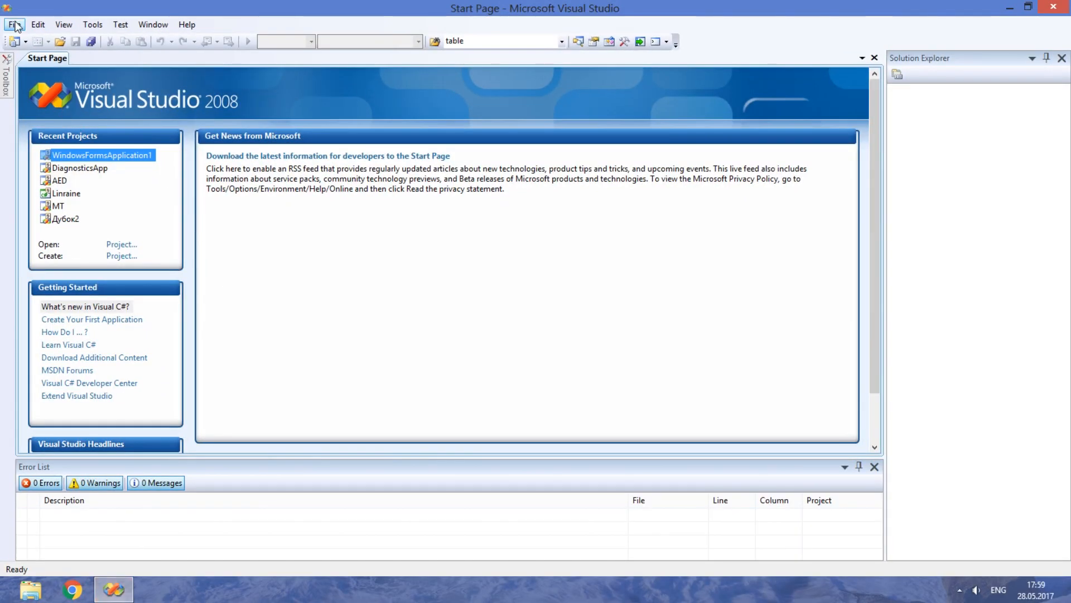
Create a new Windows Forms Application project named LocalLoginSystem
{"action": "left_click", "coordinate": [14, 24]}
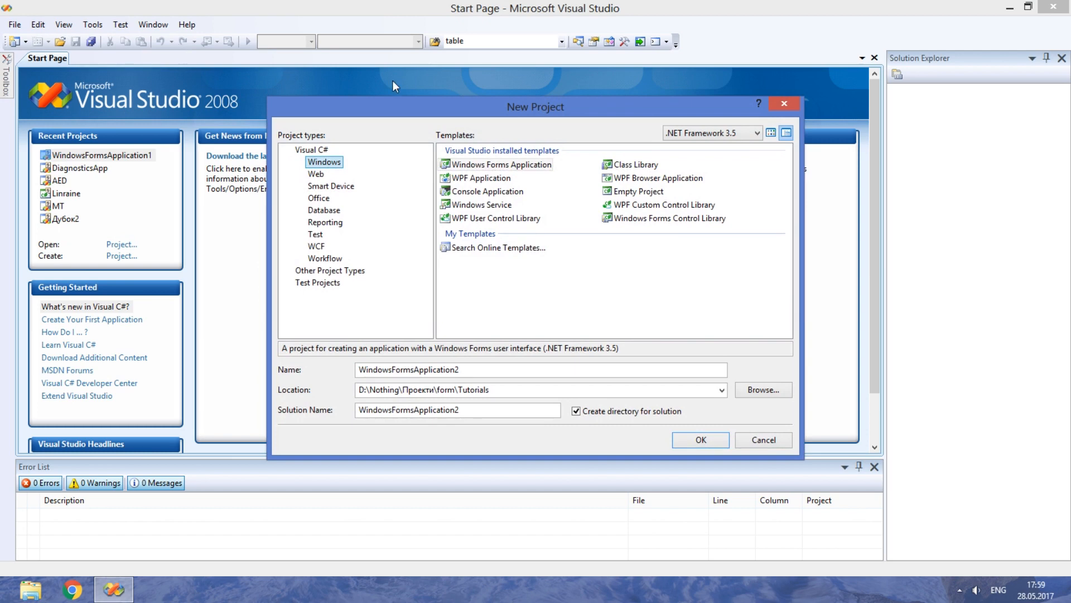
{"action": "left_click", "coordinate": [478, 370]}
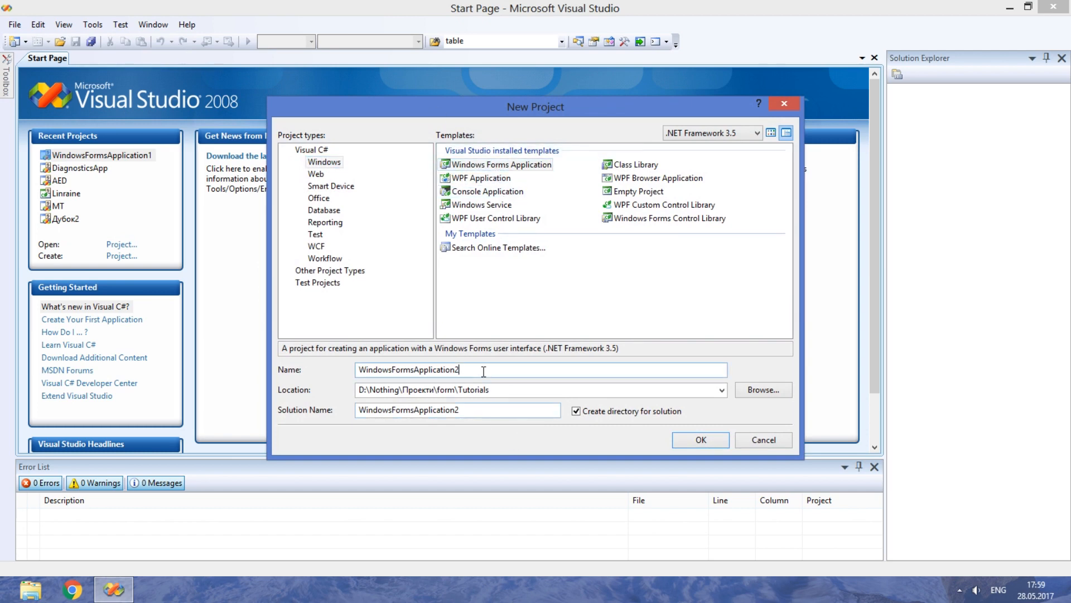
{"action": "type", "text": "Log"}
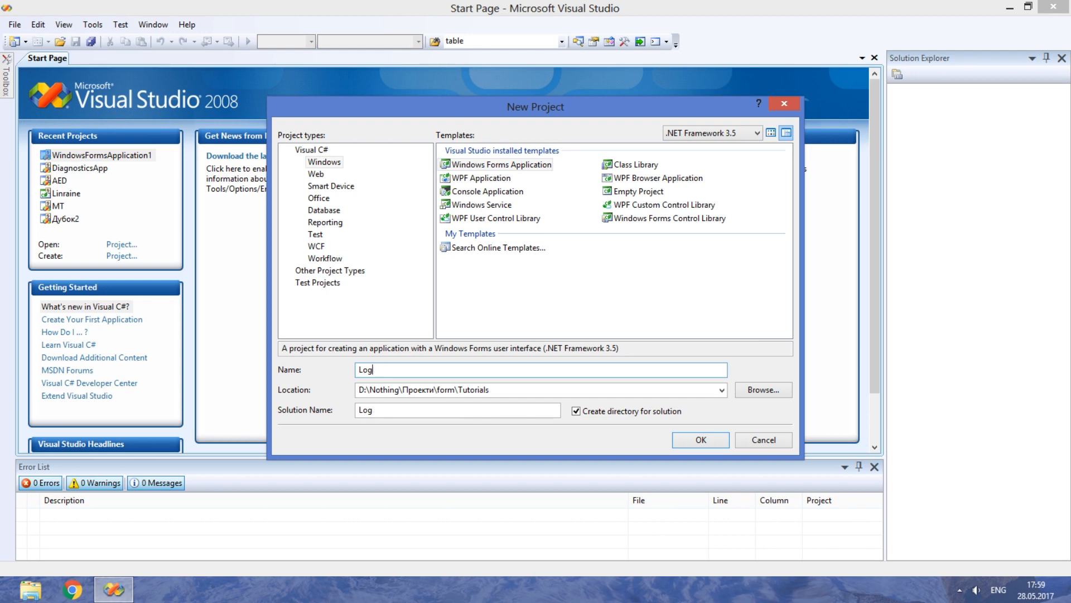
{"action": "type", "text": "ocalLogin"}
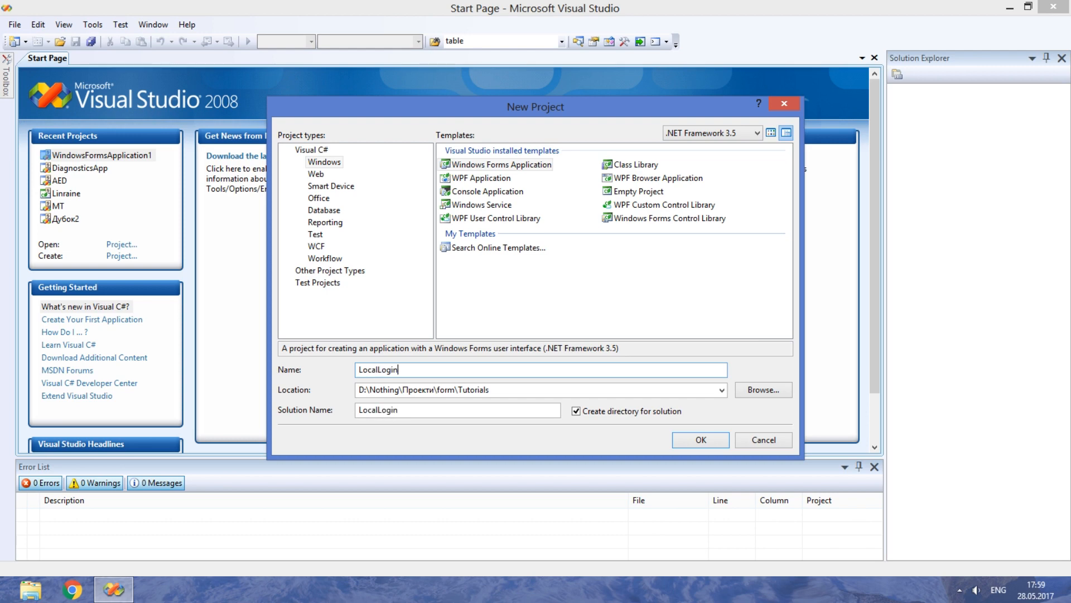
{"action": "type", "text": "System"}
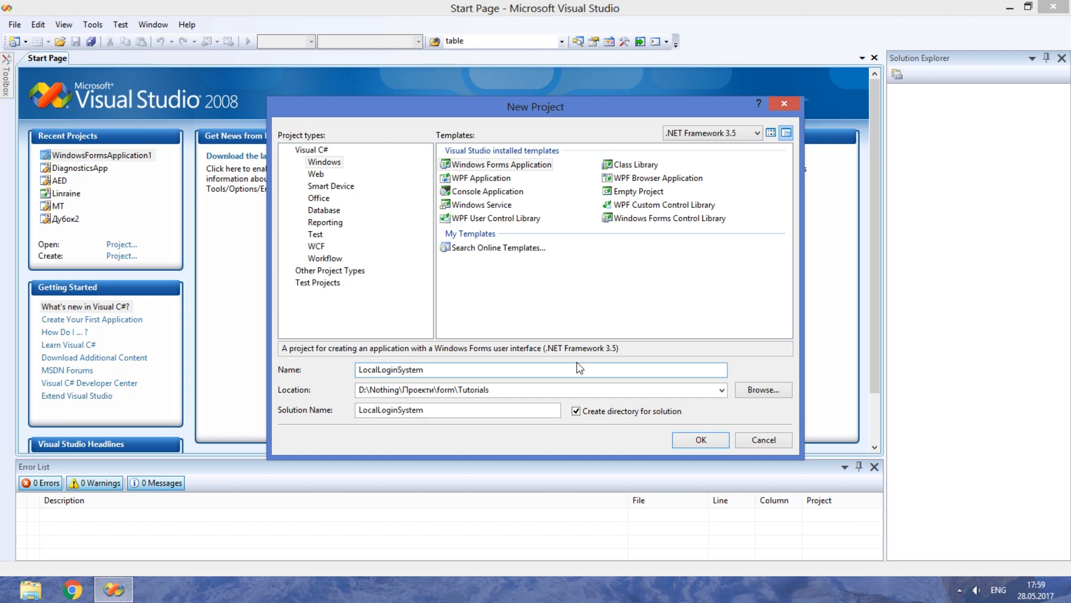
{"action": "left_click", "coordinate": [699, 439]}
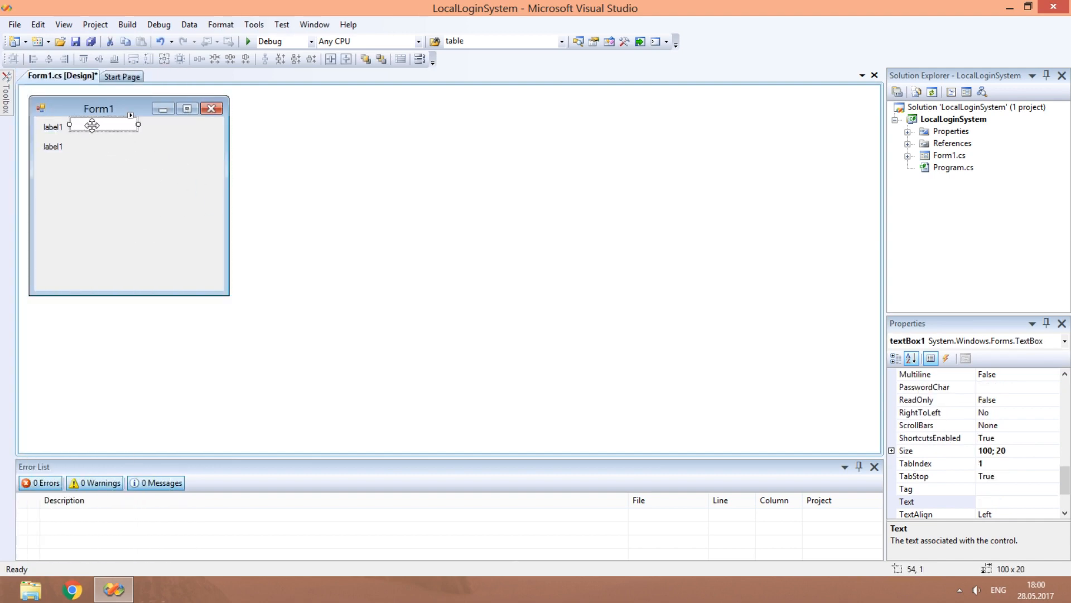
Position the first text box beside the top label and add a second beside the lower label
{"action": "left_click_drag", "start_coordinate": [93, 125], "coordinate": [90, 128]}
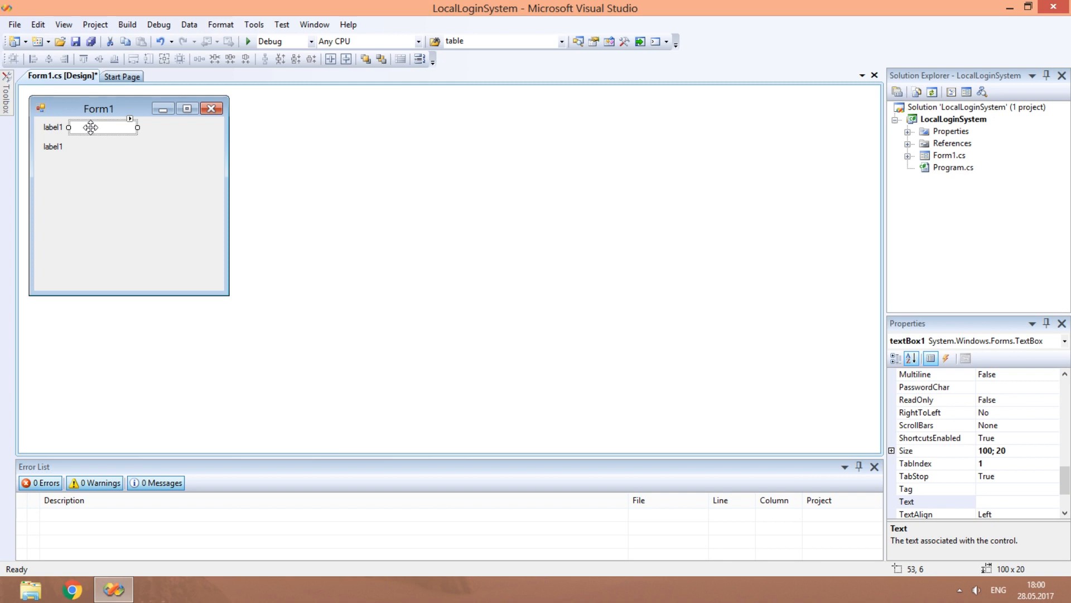
{"action": "left_click_drag", "start_coordinate": [91, 127], "coordinate": [91, 149]}
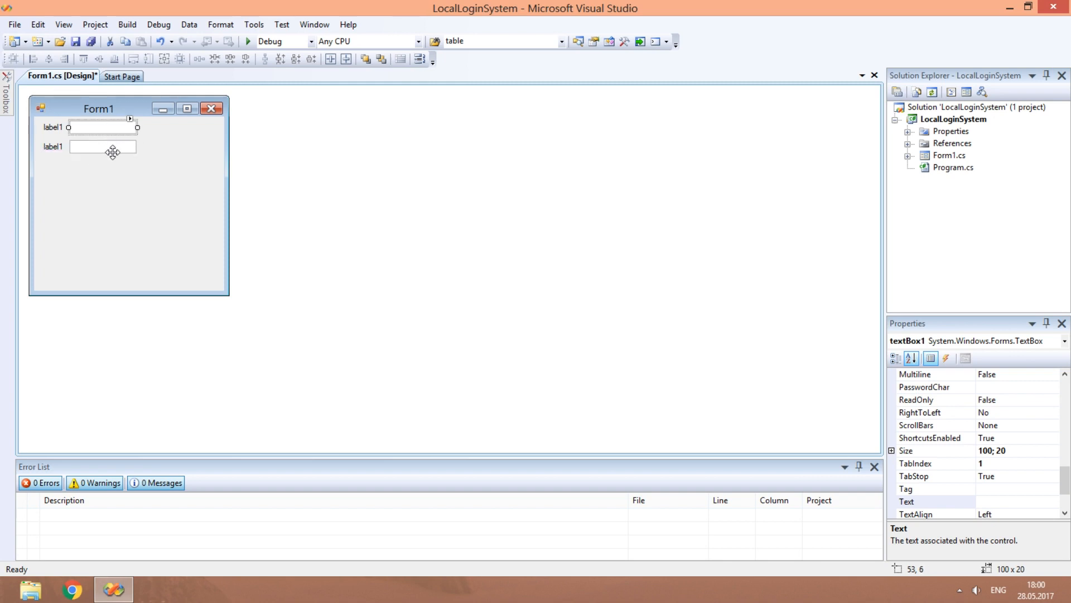
{"action": "left_click_drag", "start_coordinate": [137, 146], "coordinate": [216, 146]}
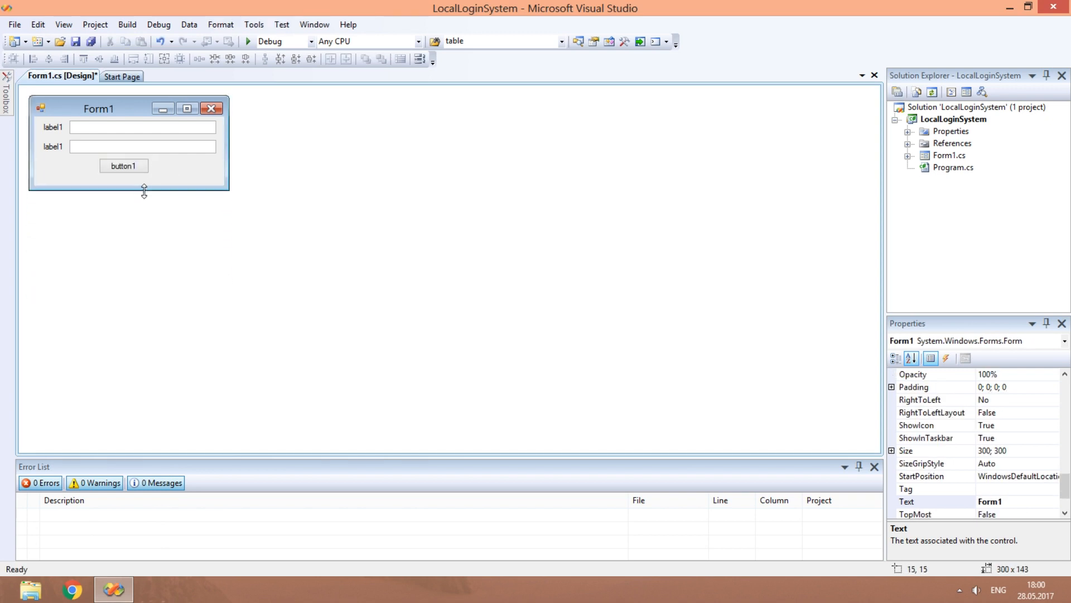
Shorten the form, title it Login, and label the fields Username and Password
{"action": "left_click_drag", "start_coordinate": [144, 191], "coordinate": [144, 185]}
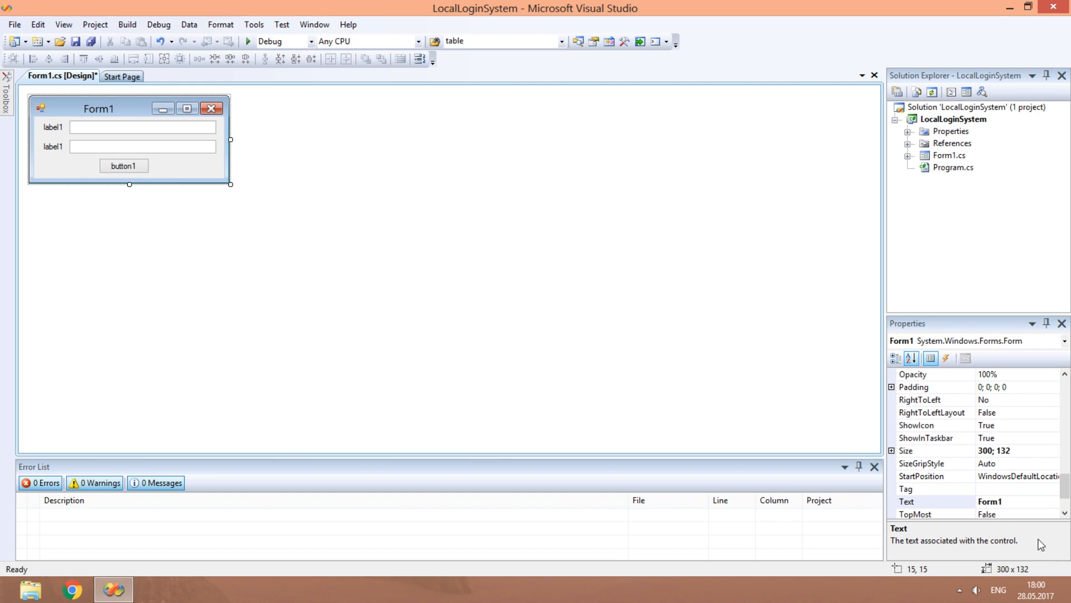
{"action": "type", "text": "Login"}
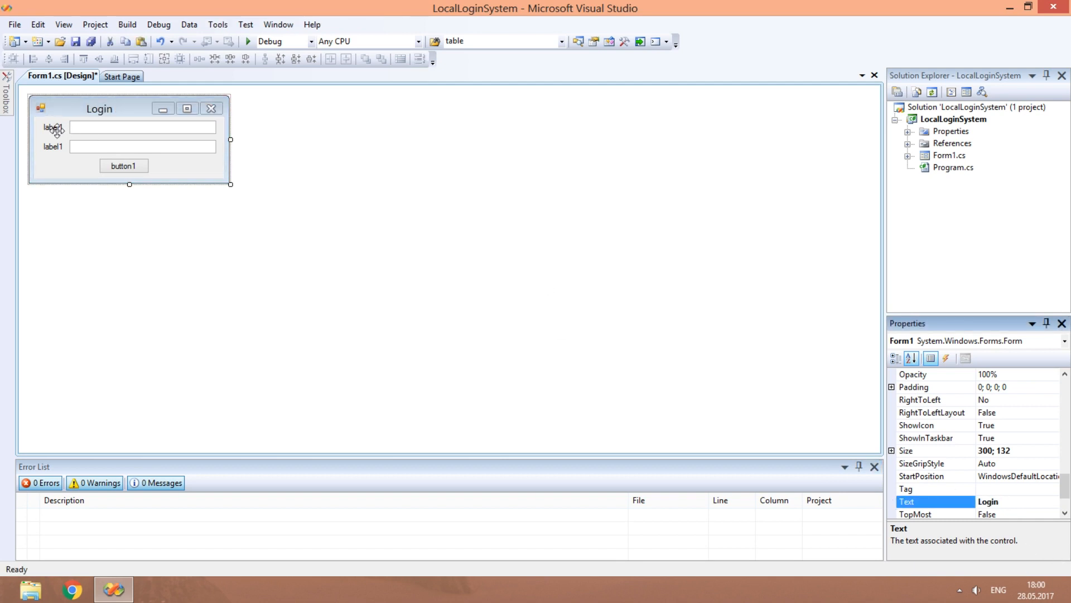
{"action": "left_click", "coordinate": [53, 127]}
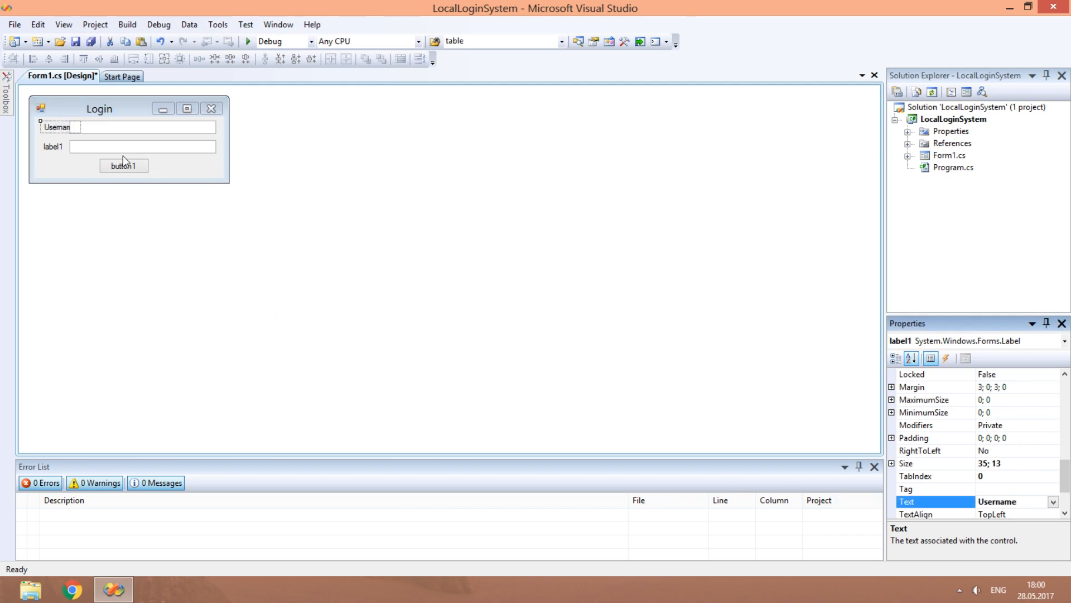
{"action": "left_click", "coordinate": [53, 146]}
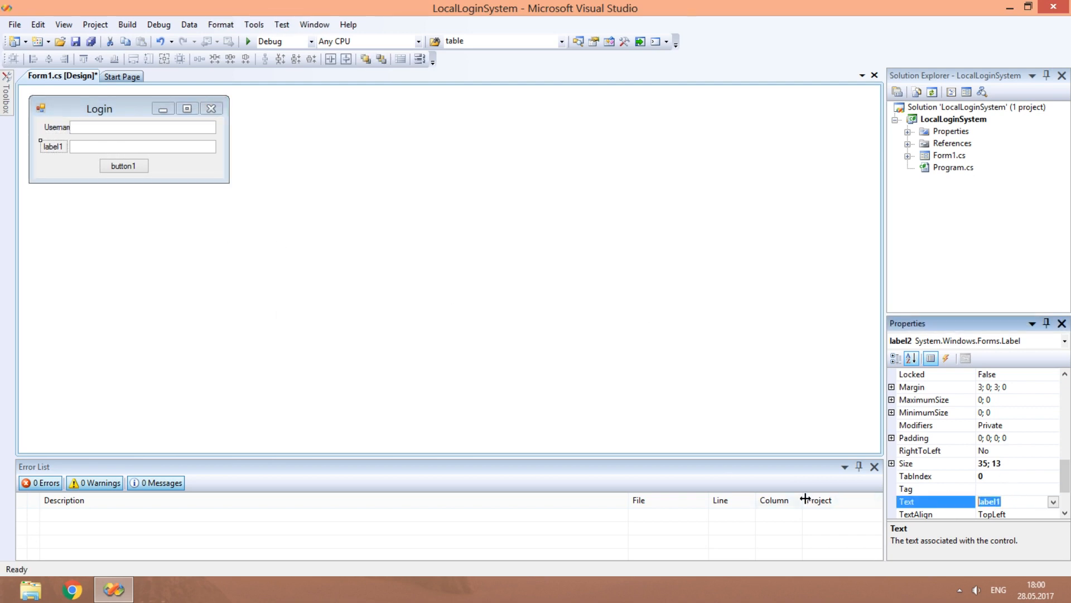
{"action": "type", "text": "Password"}
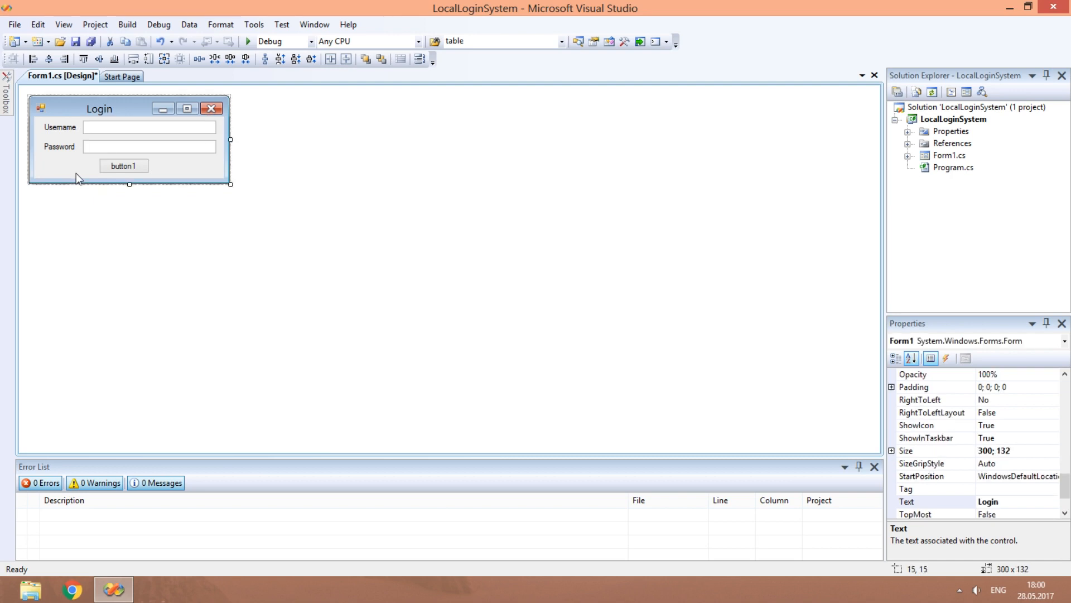
Caption the button Login and create its click handler in code
{"action": "left_click", "coordinate": [123, 165]}
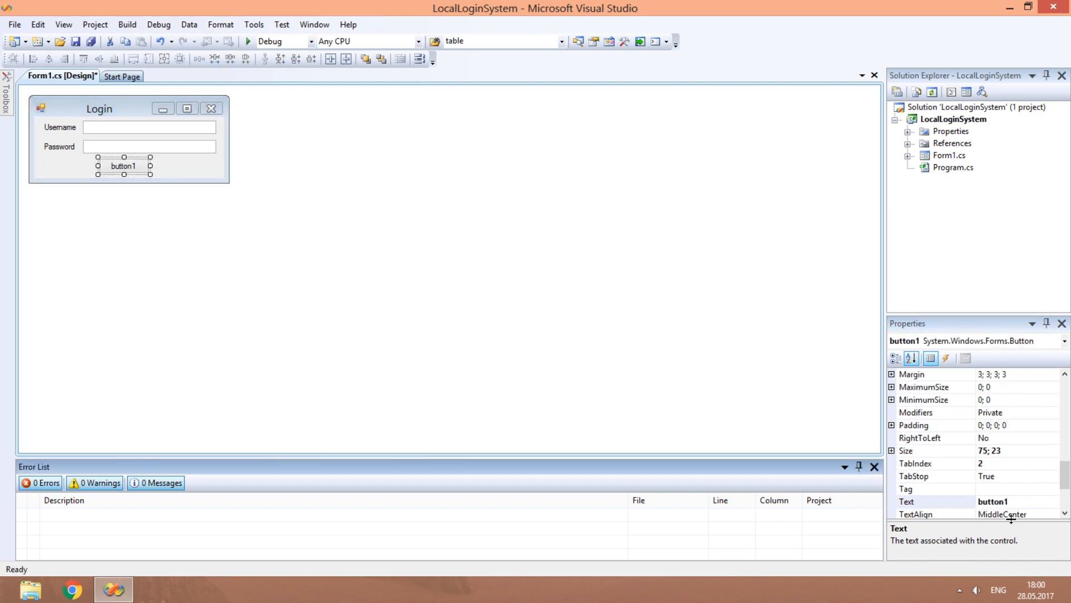
{"action": "type", "text": "LOgi"}
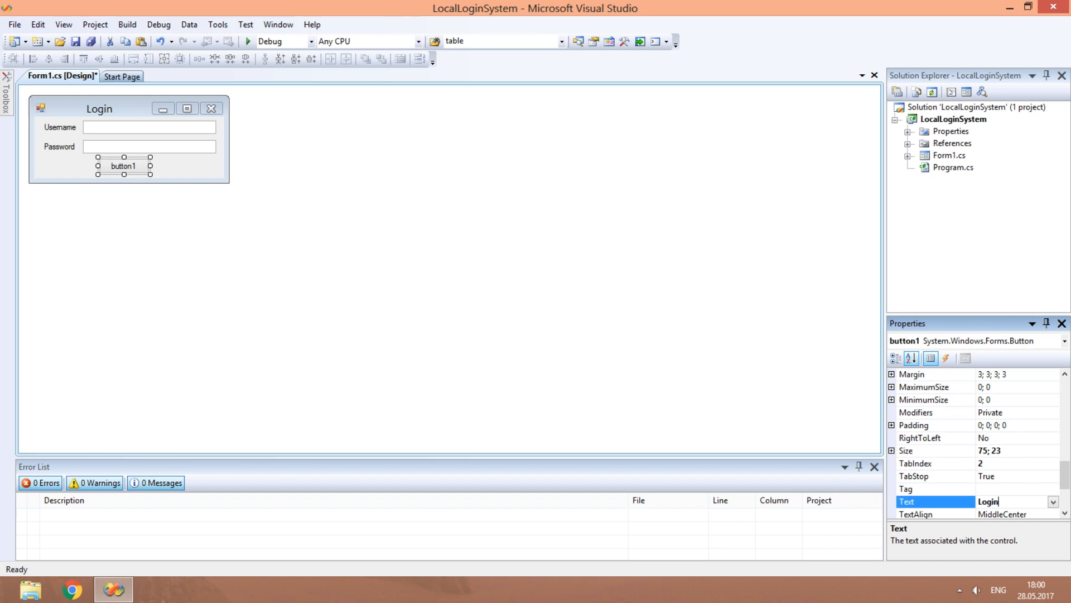
{"action": "type", "text": "Login"}
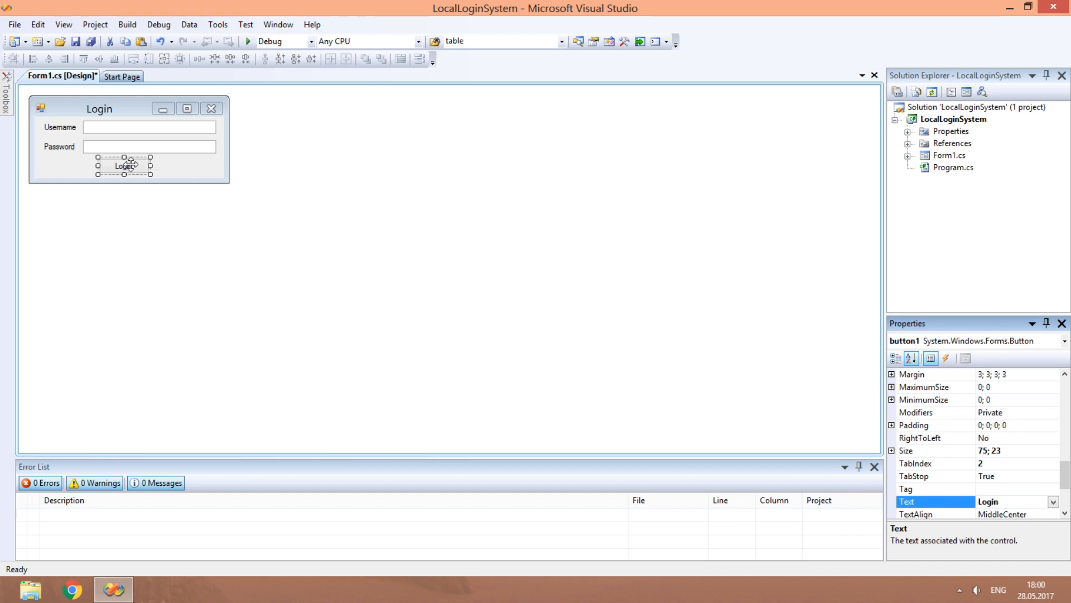
{"action": "double_click", "coordinate": [124, 166]}
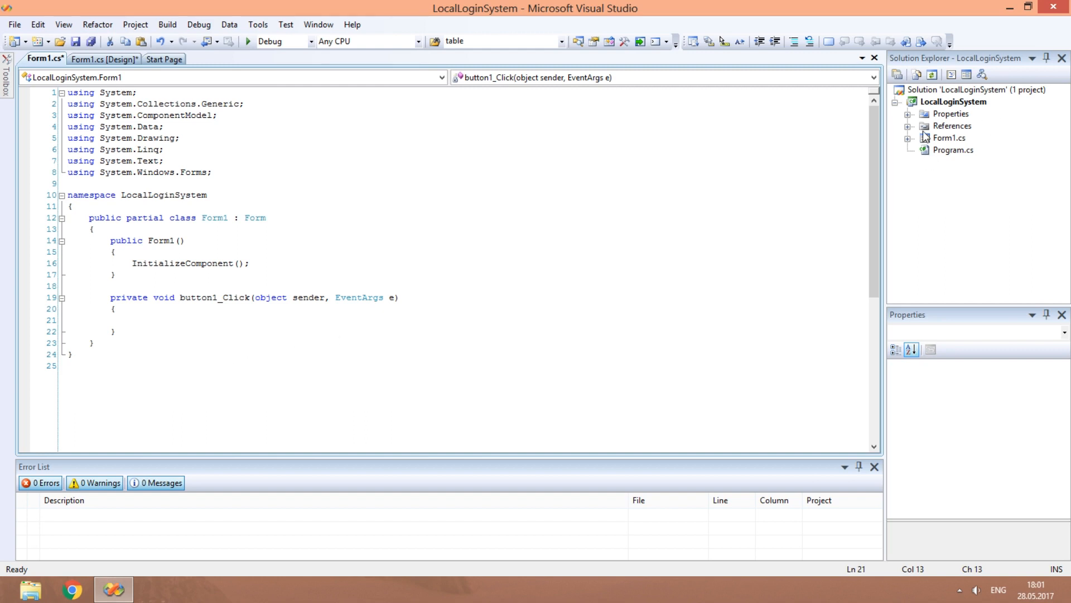
Add a new Form2 to the project and set its BackColor to CornflowerBlue
{"action": "right_click", "coordinate": [956, 101]}
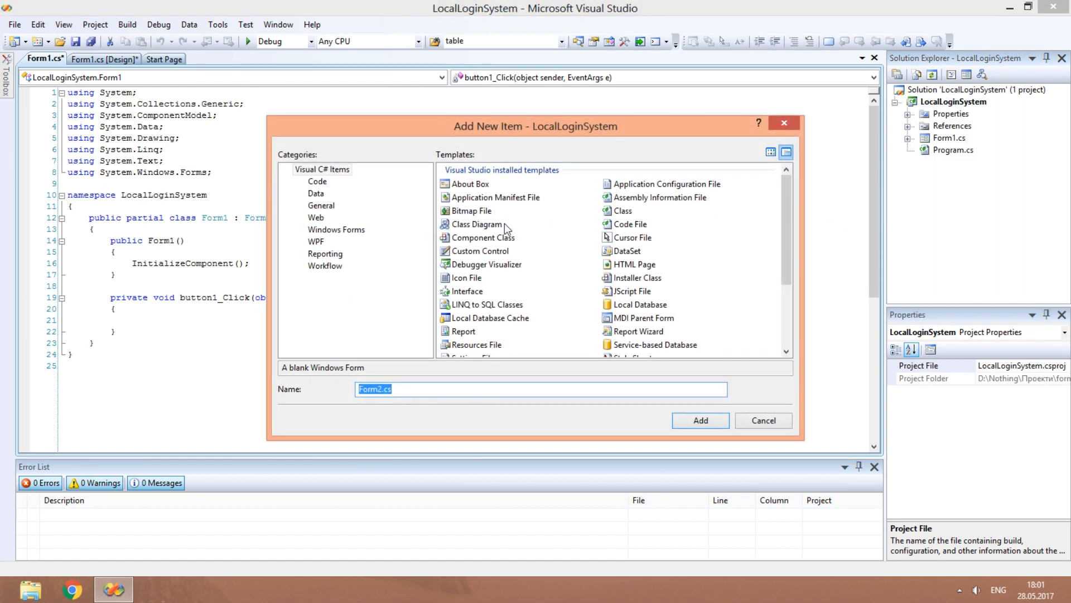
{"action": "mouse_move", "coordinate": [700, 420]}
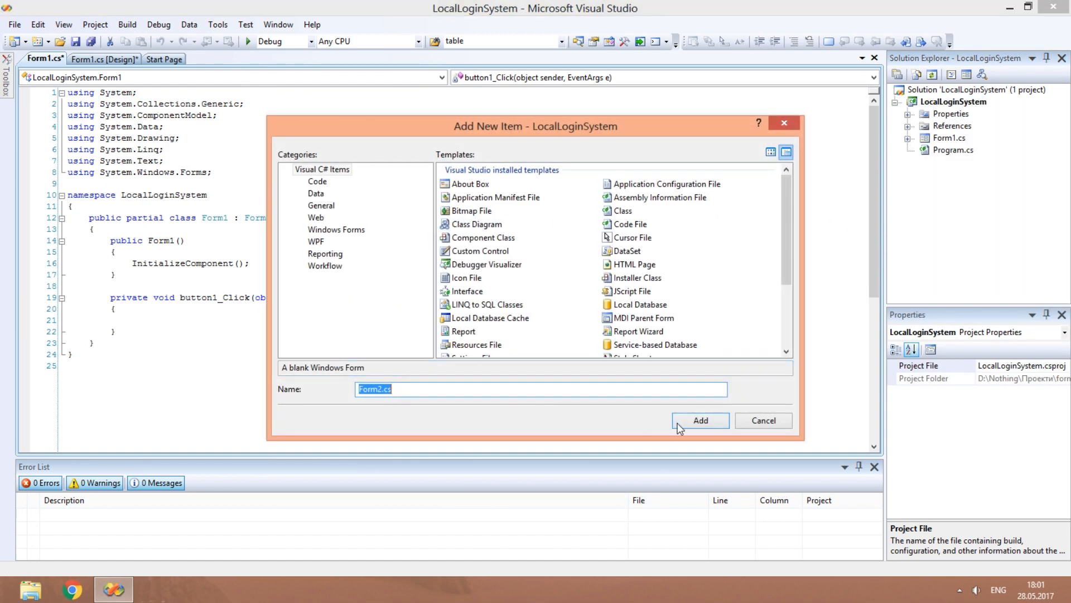
{"action": "left_click", "coordinate": [700, 420]}
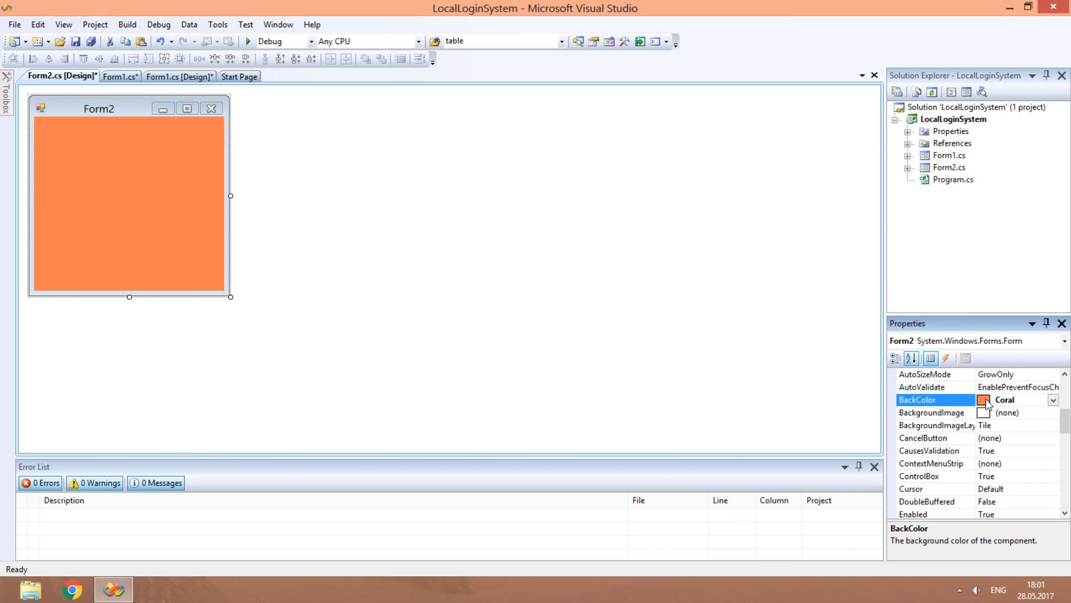
{"action": "left_click", "coordinate": [1017, 399]}
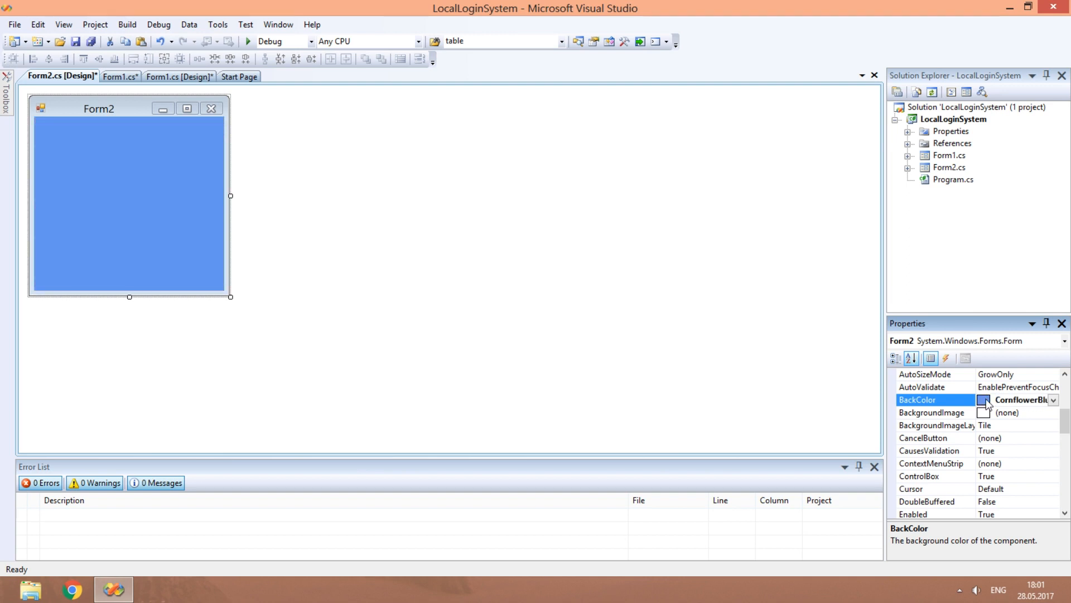
{"action": "mouse_move", "coordinate": [121, 76]}
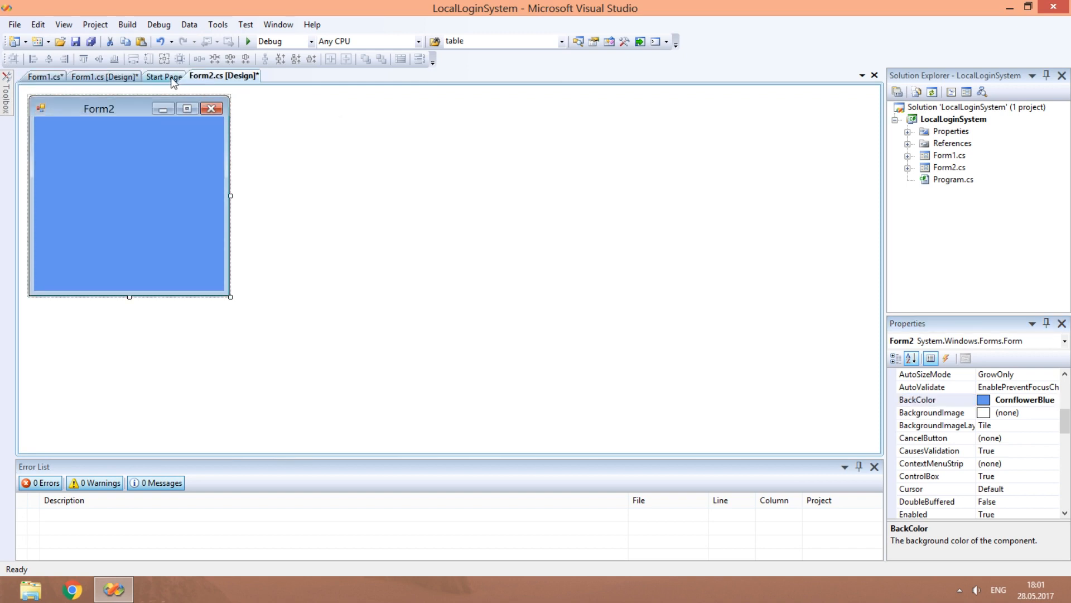
In button1_Click write Form2 f2 = new Form2(); f2.ShowDialog();
{"action": "left_click", "coordinate": [62, 76]}
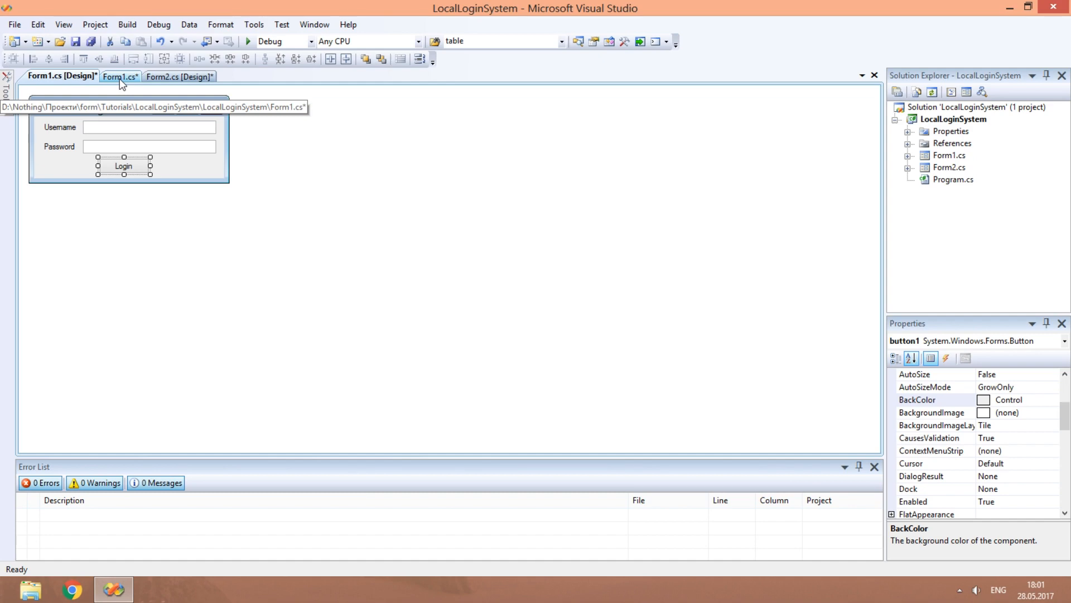
{"action": "left_click", "coordinate": [119, 76]}
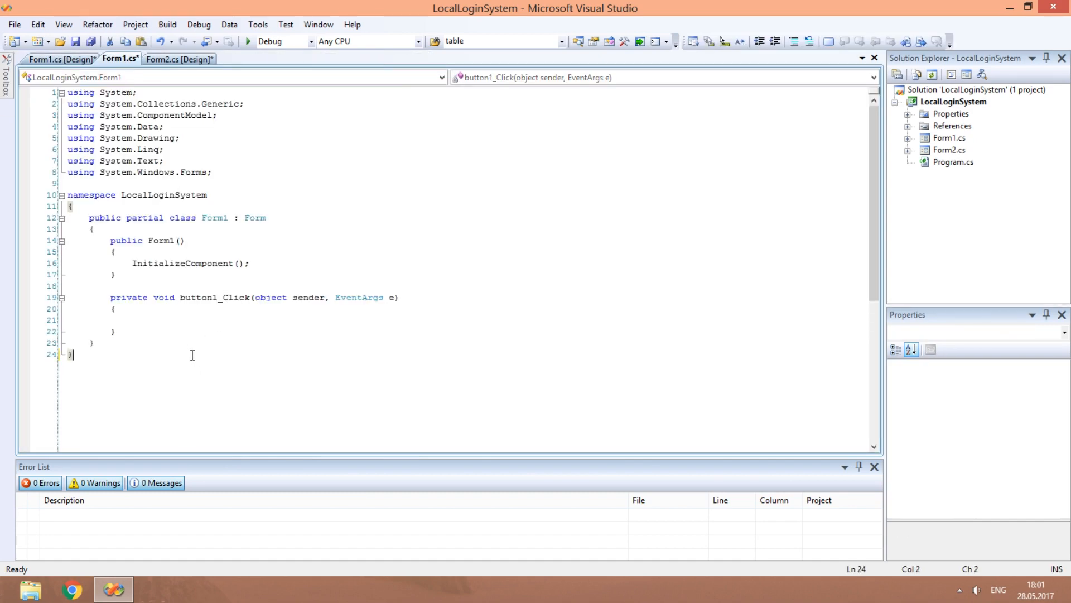
{"action": "left_click", "coordinate": [185, 314]}
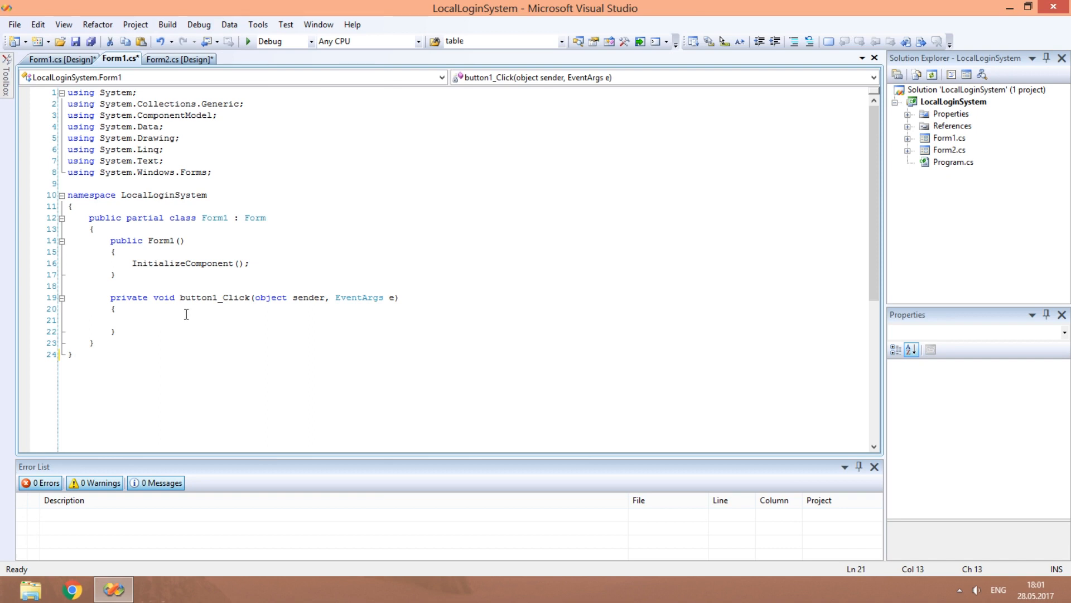
{"action": "type", "text": "Form2"}
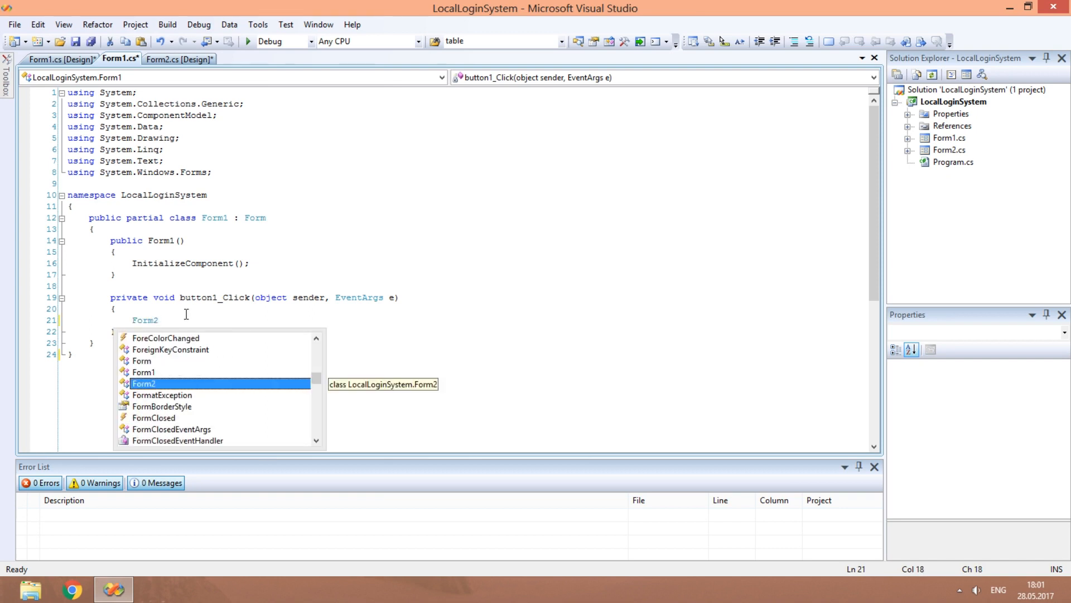
{"action": "type", "text": "f2 = new"}
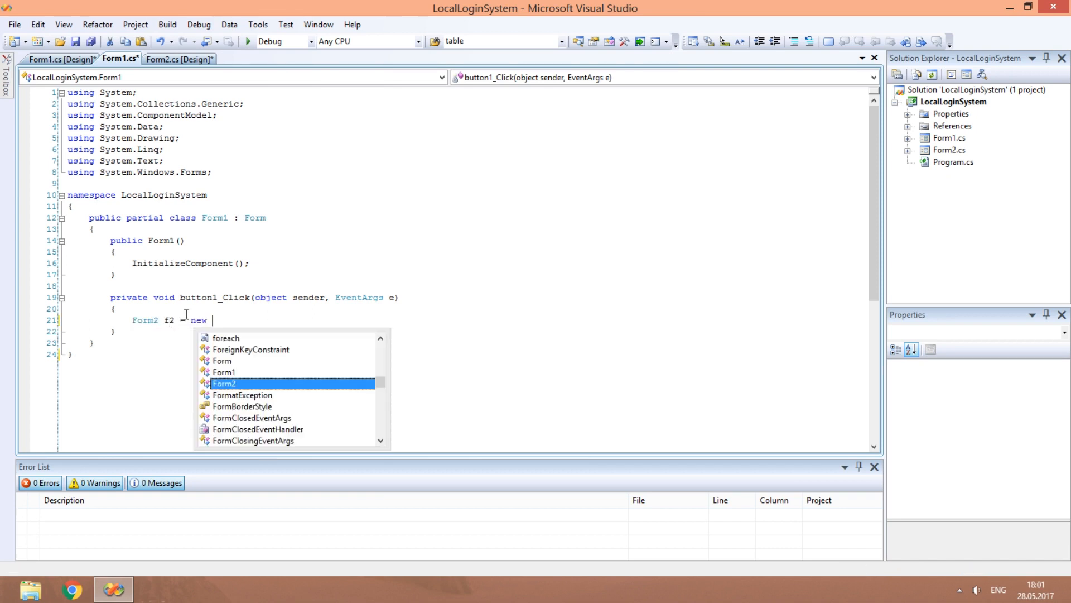
{"action": "type", "text": "f"}
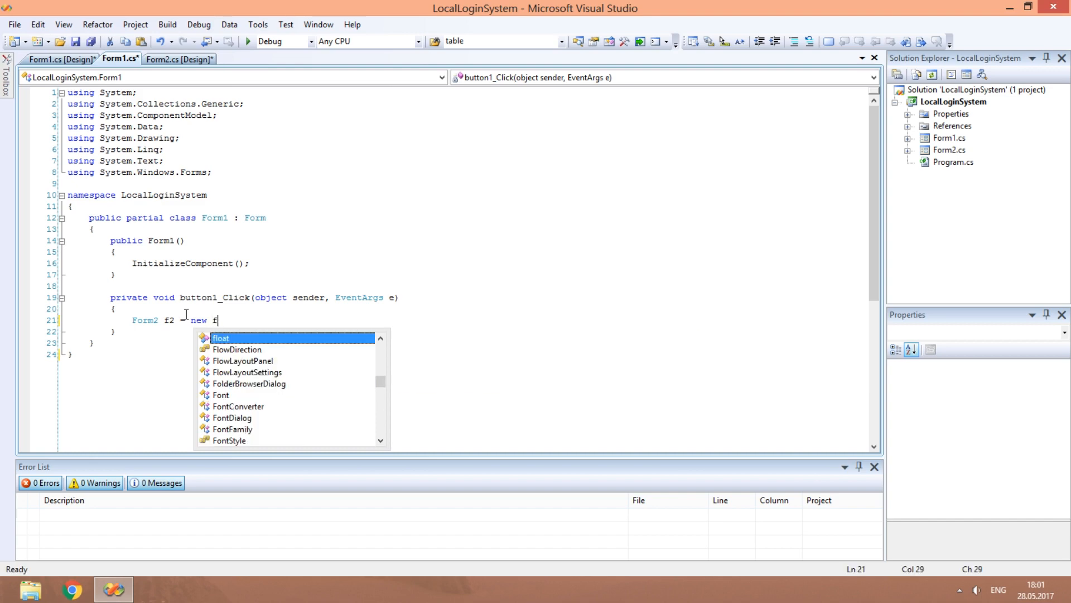
{"action": "type", "text": "orm2"}
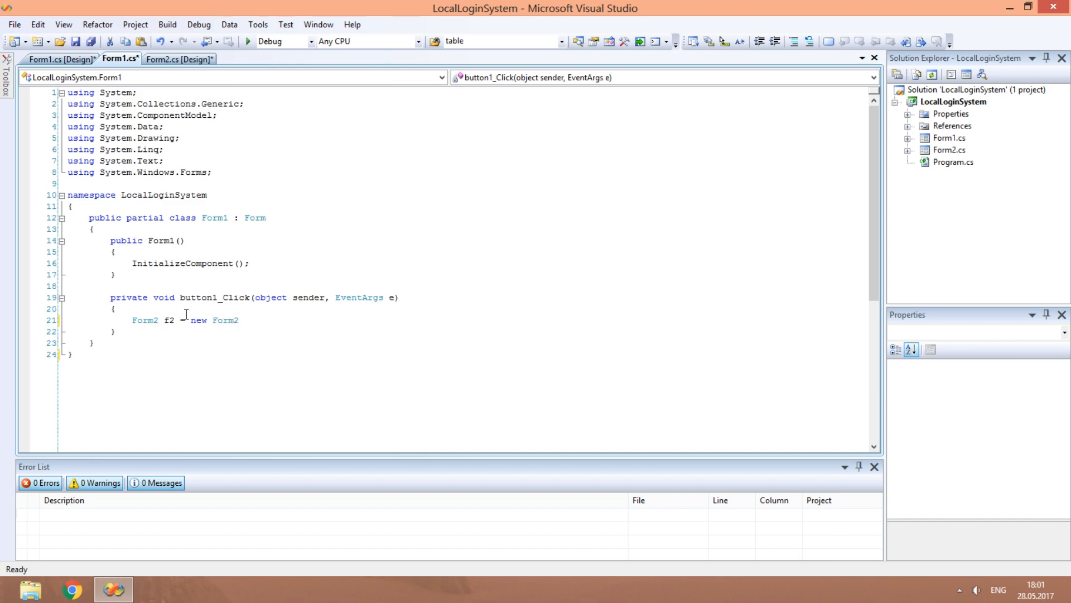
{"action": "type", "text": "();"}
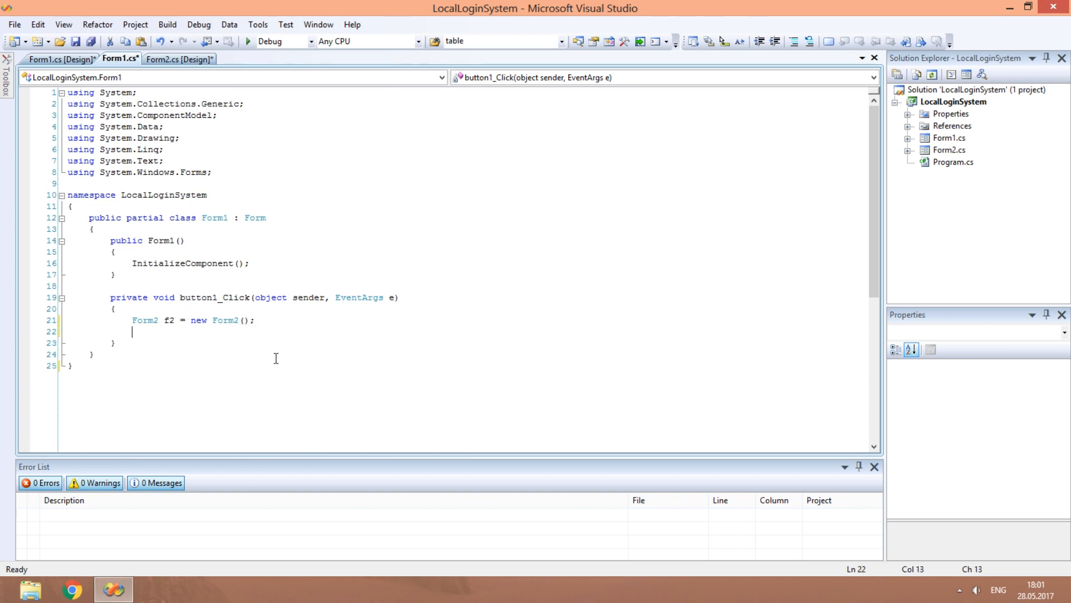
{"action": "type", "text": "f2.ShowDialog"}
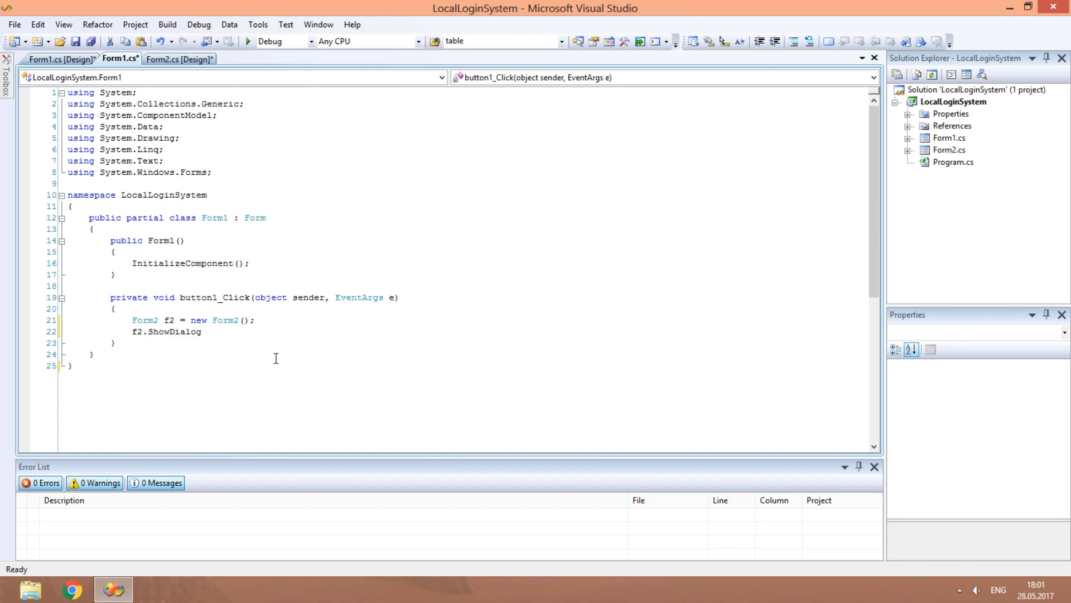
{"action": "type", "text": "();"}
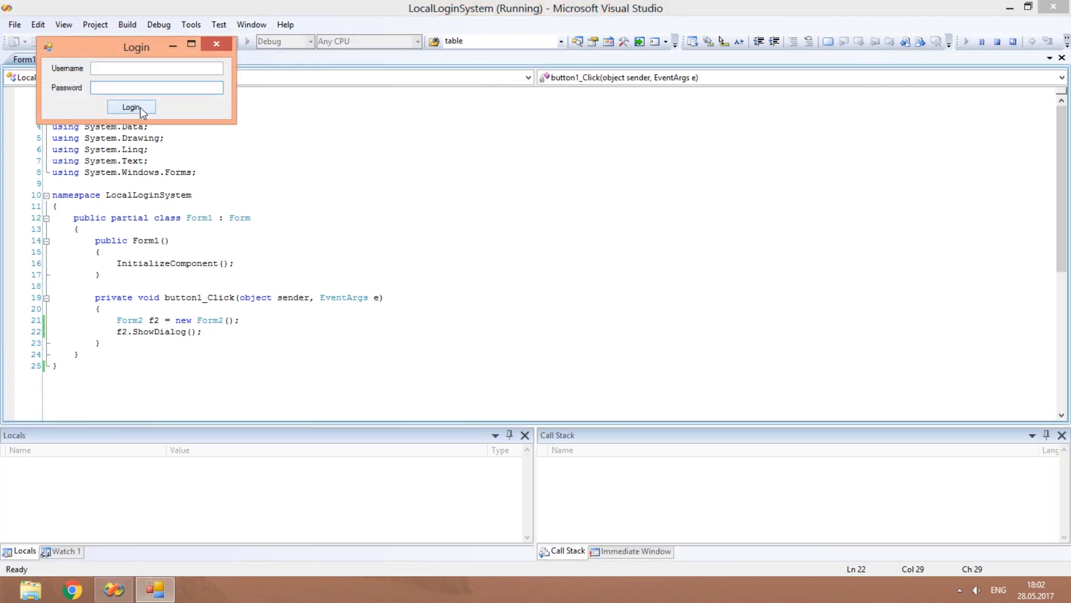
Click Login in the running app to open the blue Form2, then close it
{"action": "left_click", "coordinate": [130, 107]}
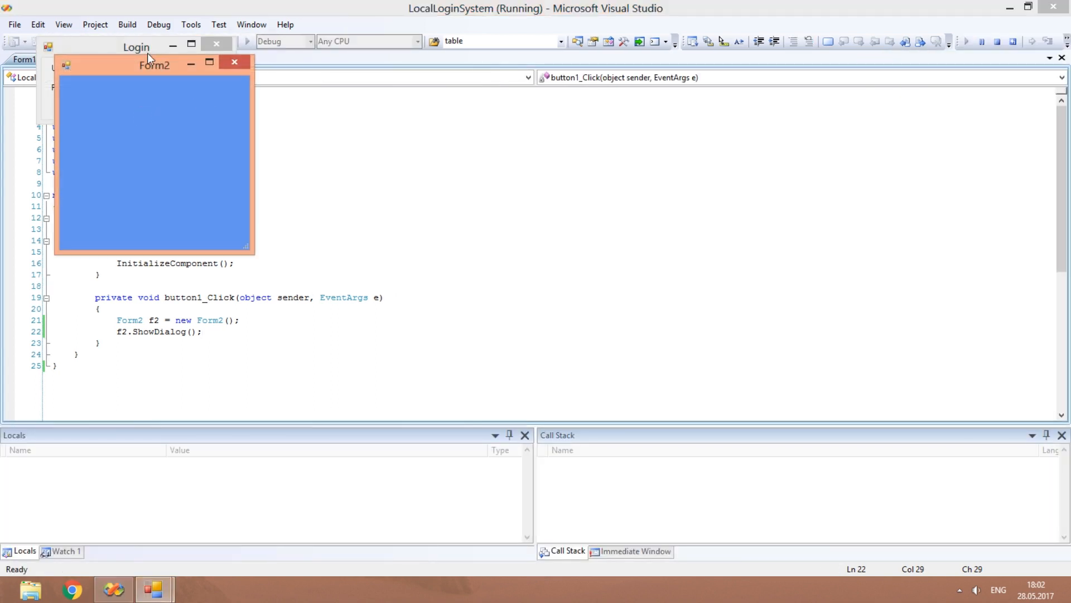
{"action": "left_click", "coordinate": [234, 62]}
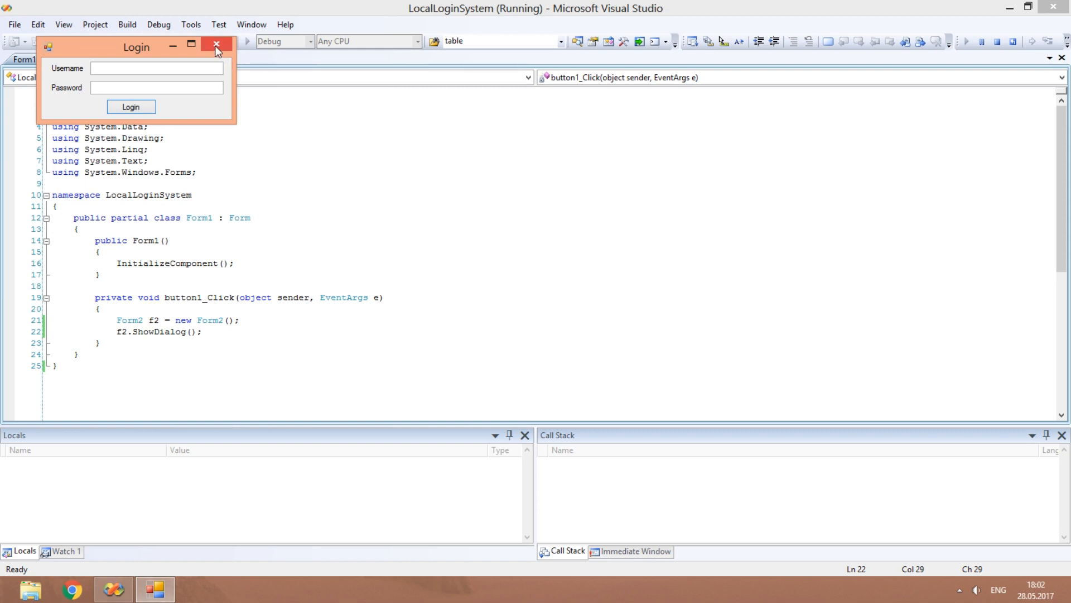
Close the running app and begin an if block above the Form2 code in the handler
{"action": "left_click", "coordinate": [215, 46]}
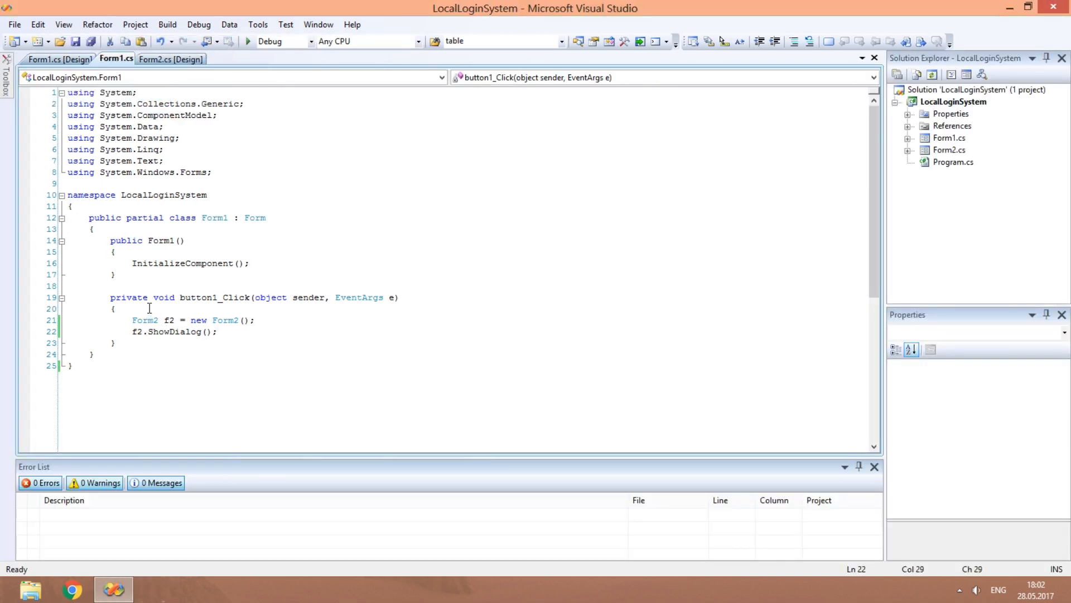
{"action": "key", "text": "enter"}
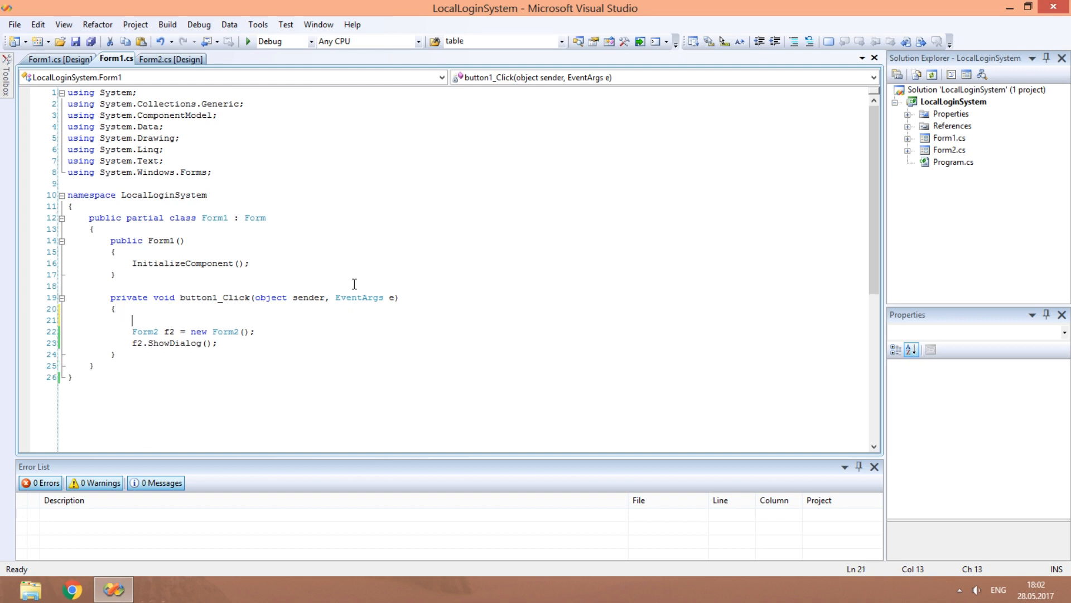
{"action": "type", "text": "if"}
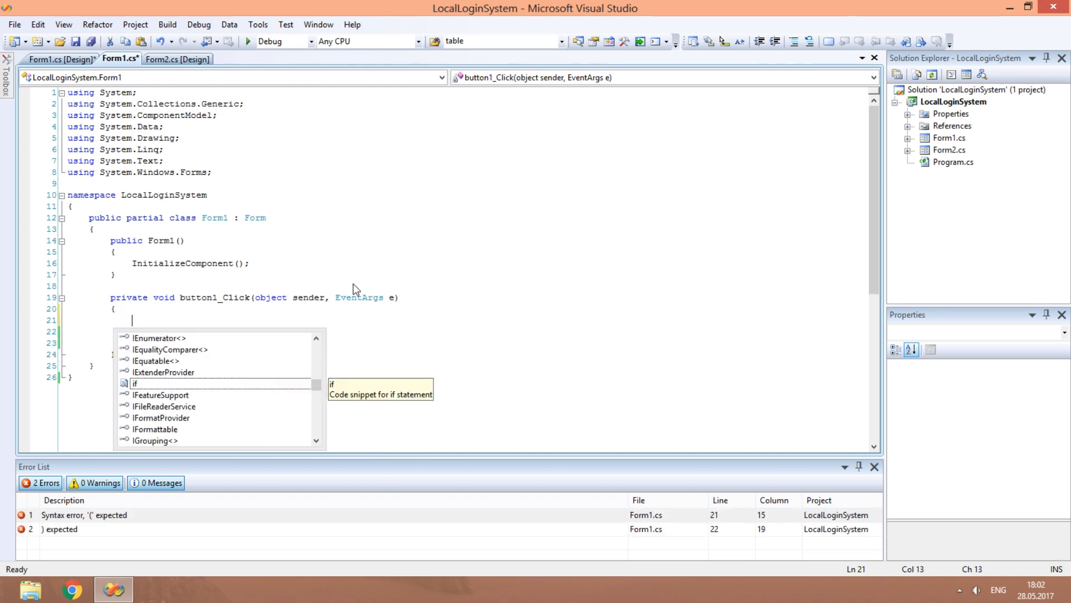
{"action": "type", "text": "Form2 f2 = new Form2();"}
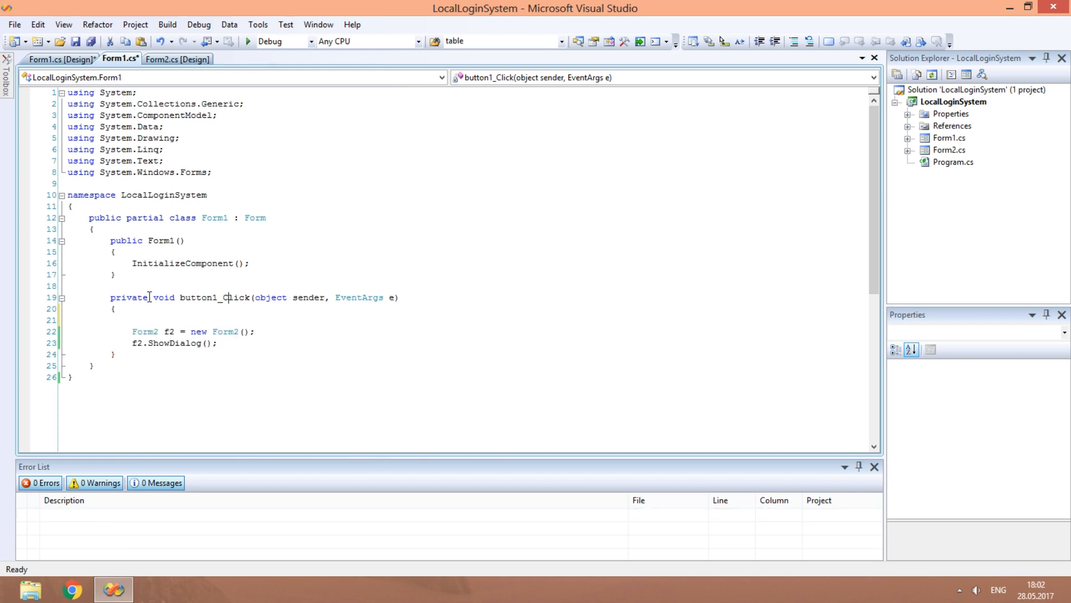
{"action": "left_click", "coordinate": [138, 289]}
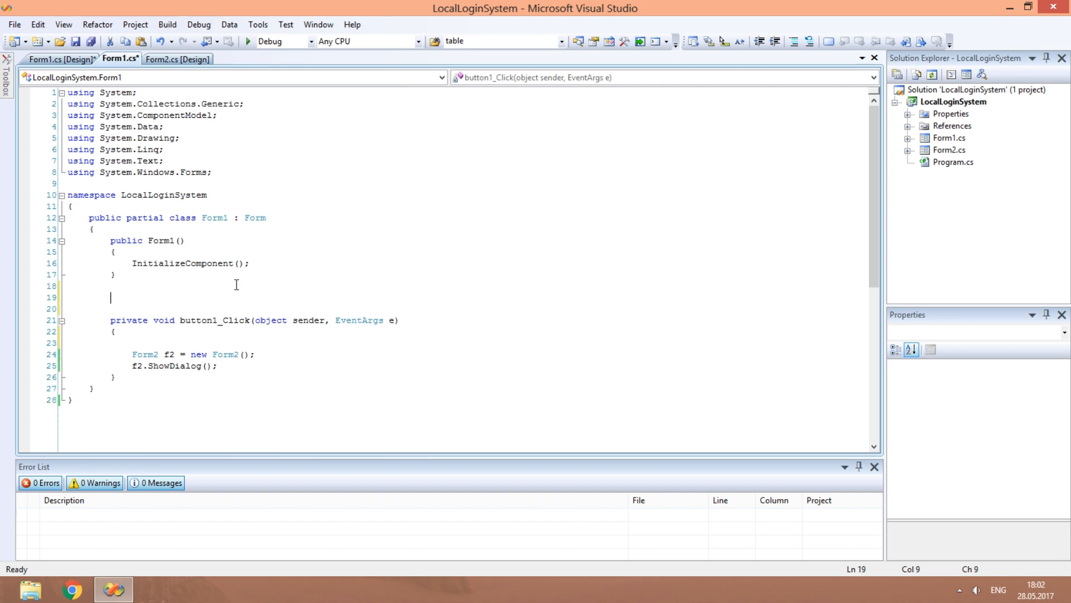
Declare string[] usernames = { "username1", "username2" } above the handler
{"action": "type", "text": "string"}
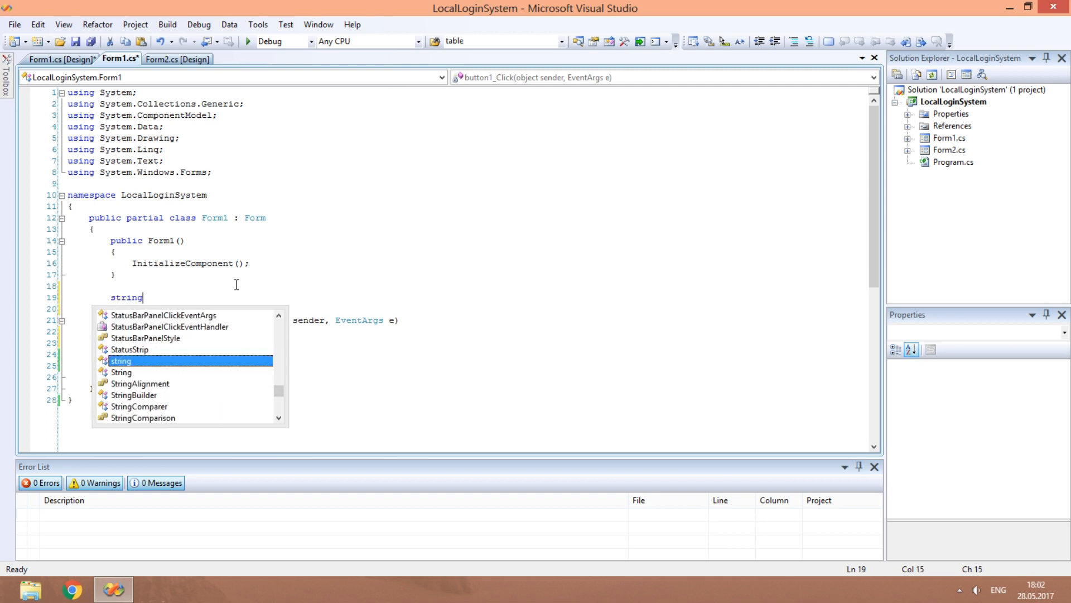
{"action": "type", "text": "[]"}
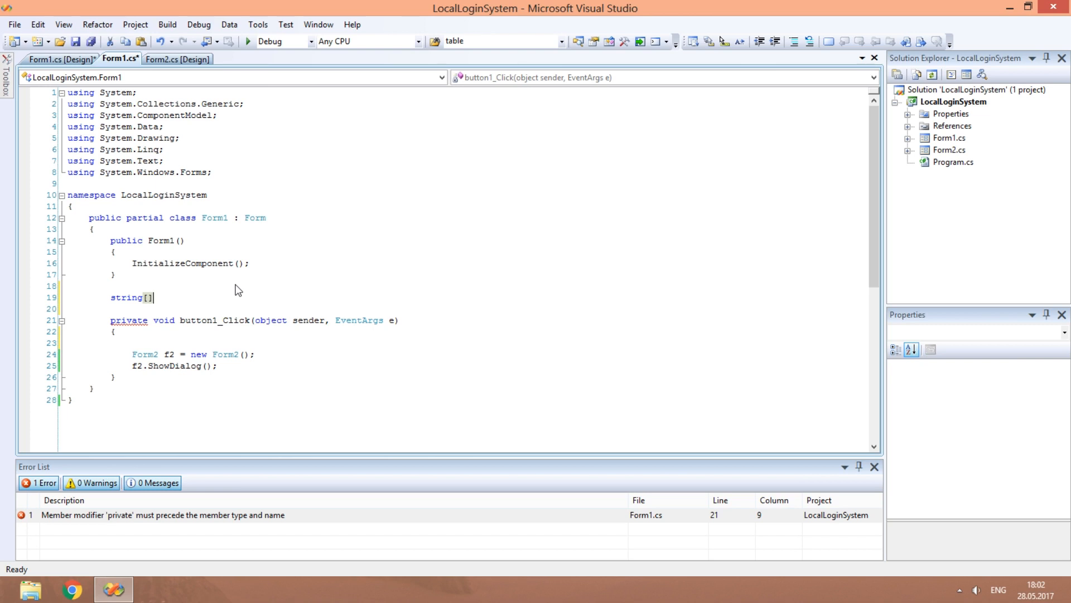
{"action": "type", "text": "usernames"}
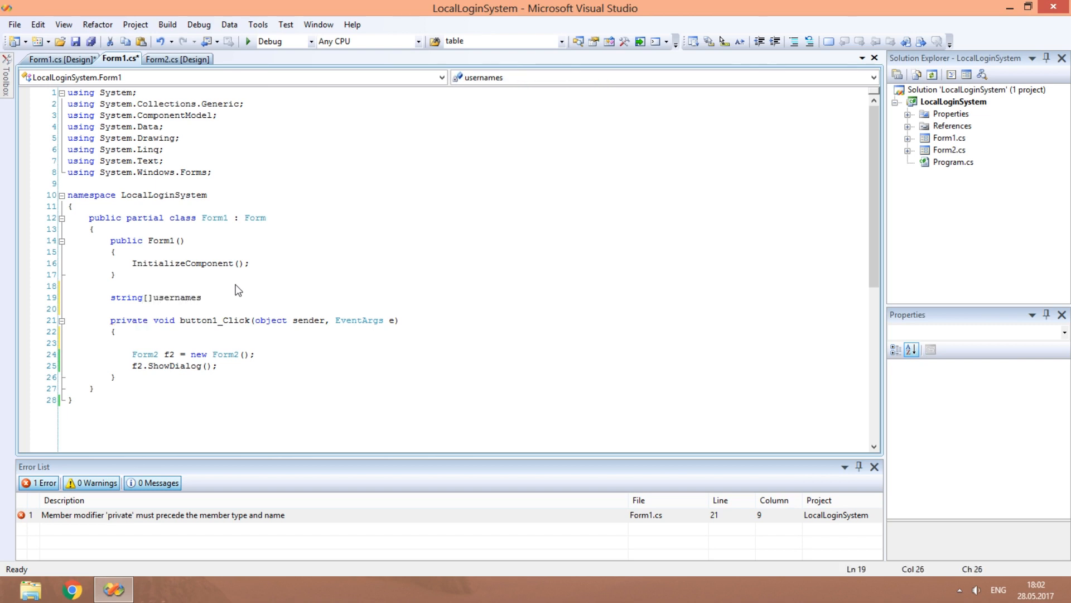
{"action": "type", "text": "="}
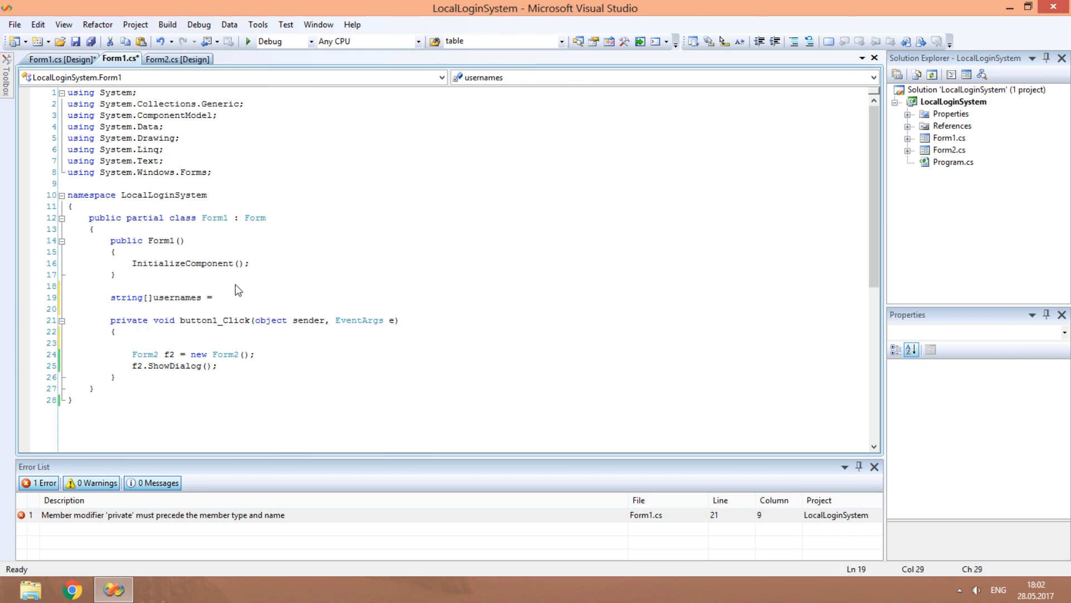
{"action": "type", "text": "{\""}
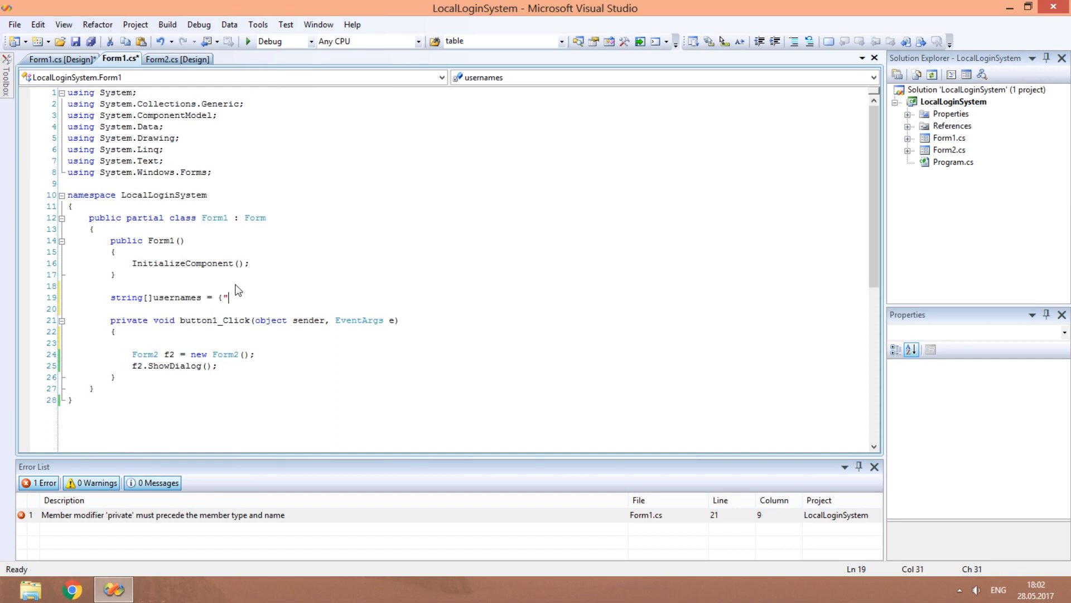
{"action": "type", "text": "user"}
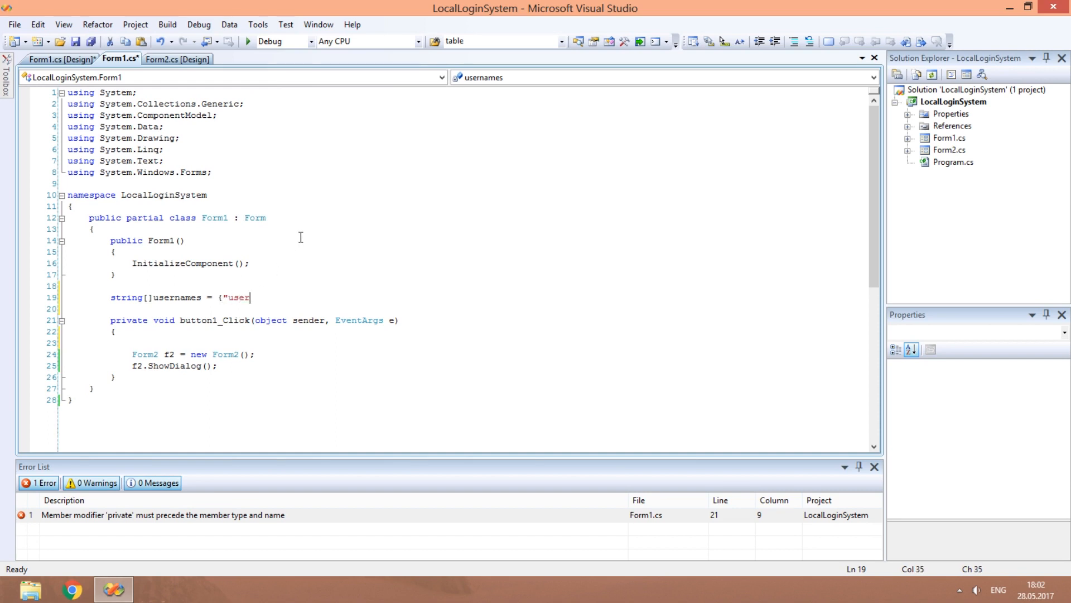
{"action": "type", "text": "name1\""}
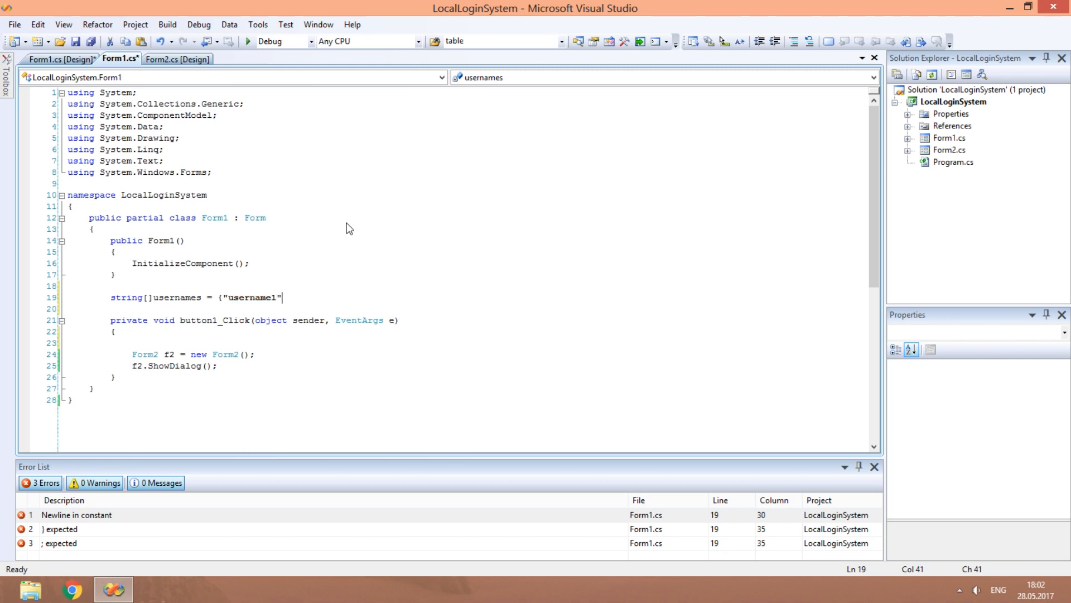
{"action": "type", "text": "}"}
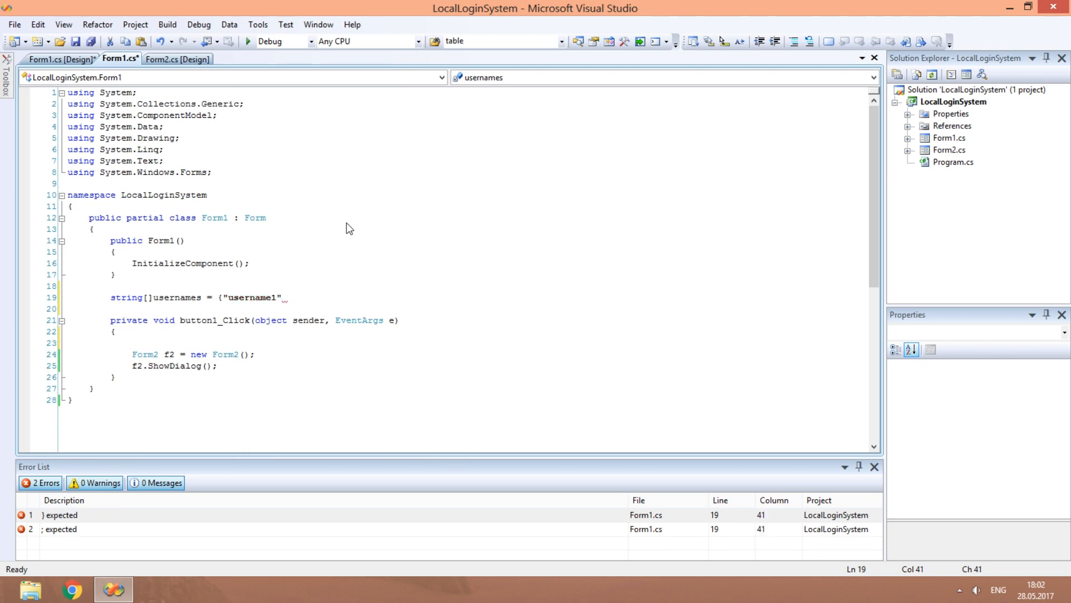
{"action": "type", "text": ", \"usernam"}
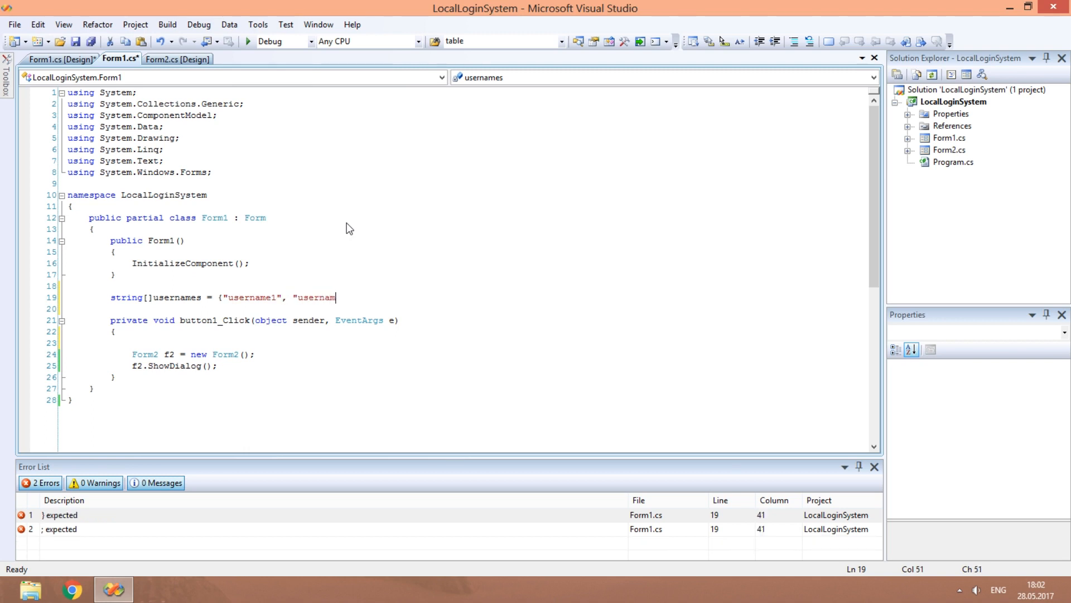
{"action": "type", "text": "e2\"}"}
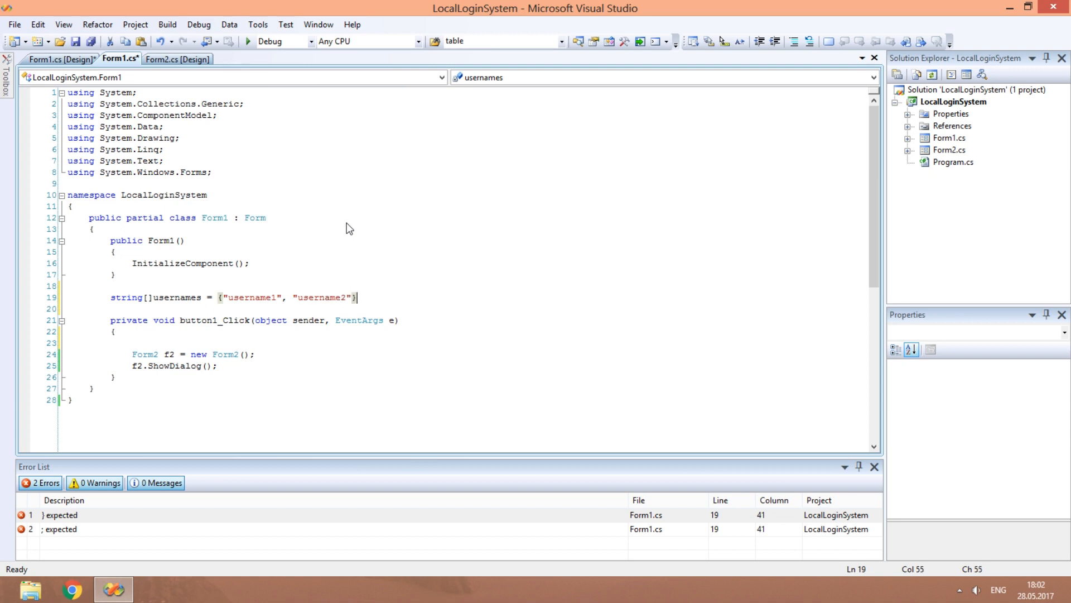
{"action": "type", "text": "s"}
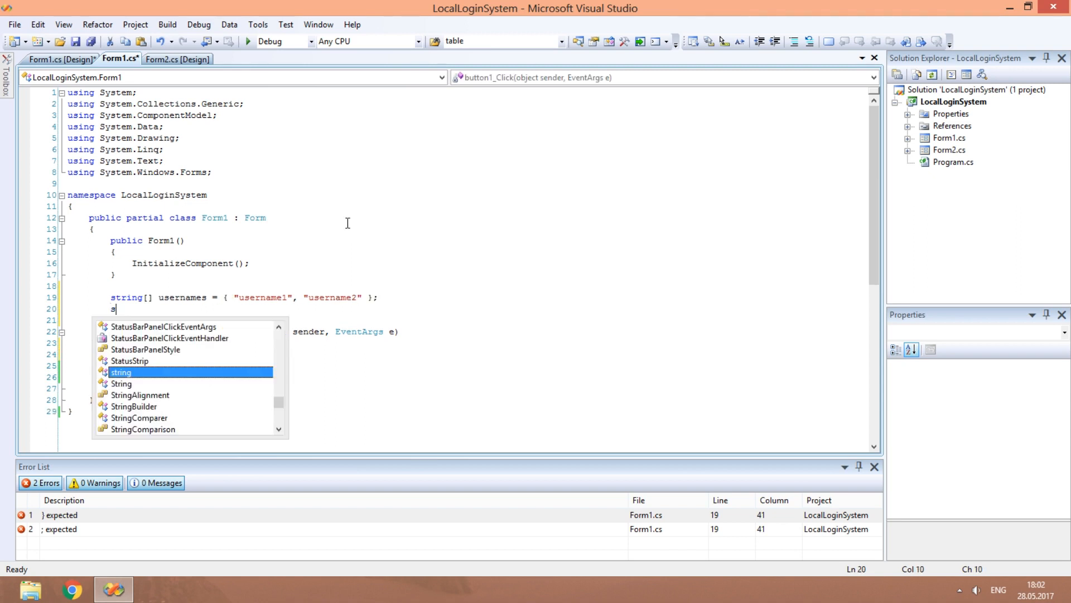
{"action": "type", "text": "tring[]"}
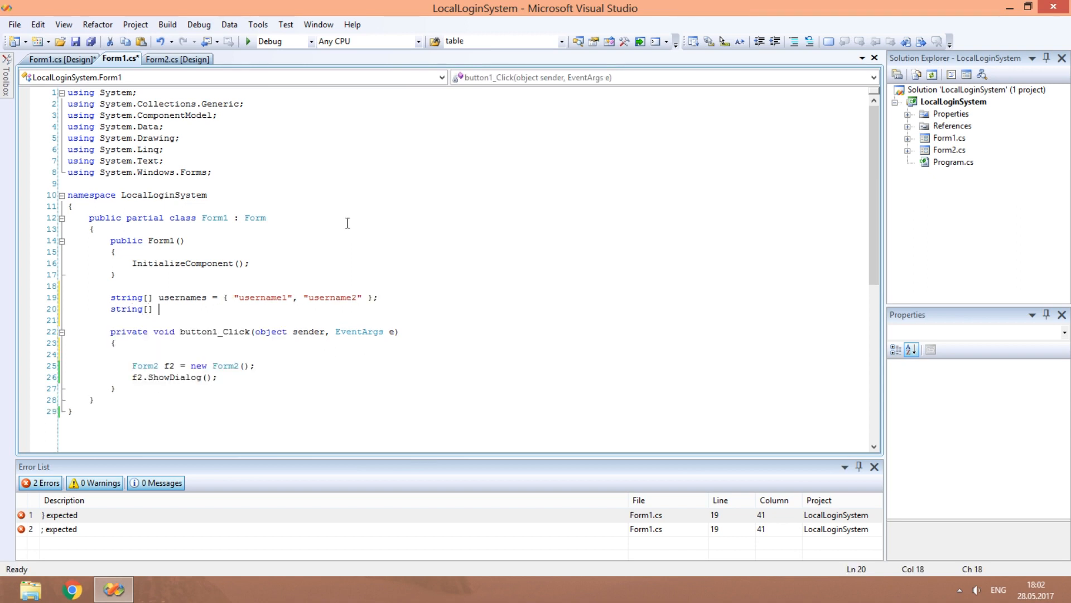
{"action": "type", "text": "passwords ="}
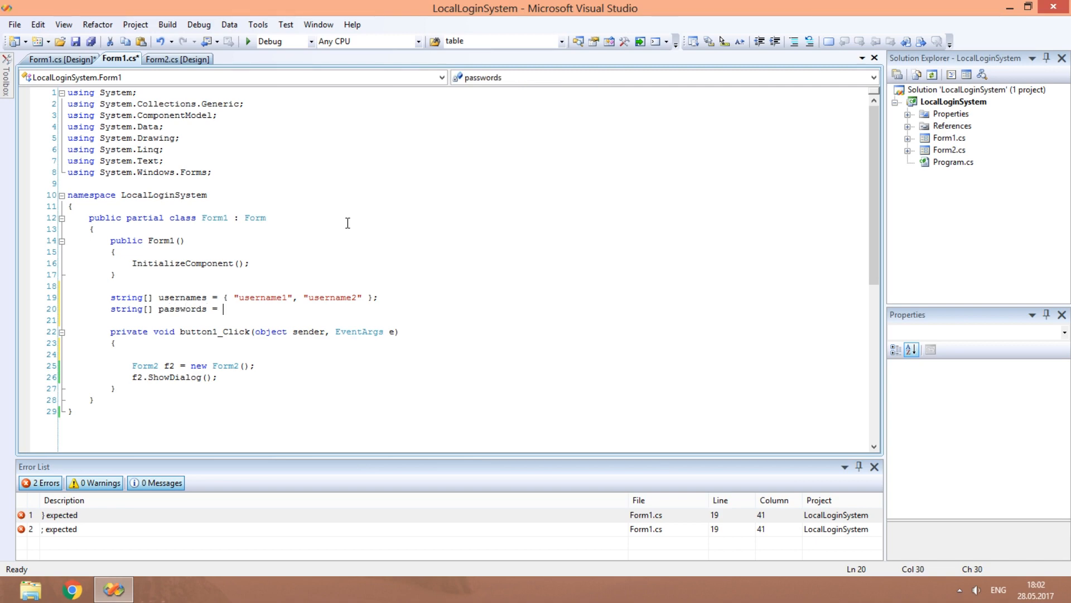
{"action": "type", "text": "{"}
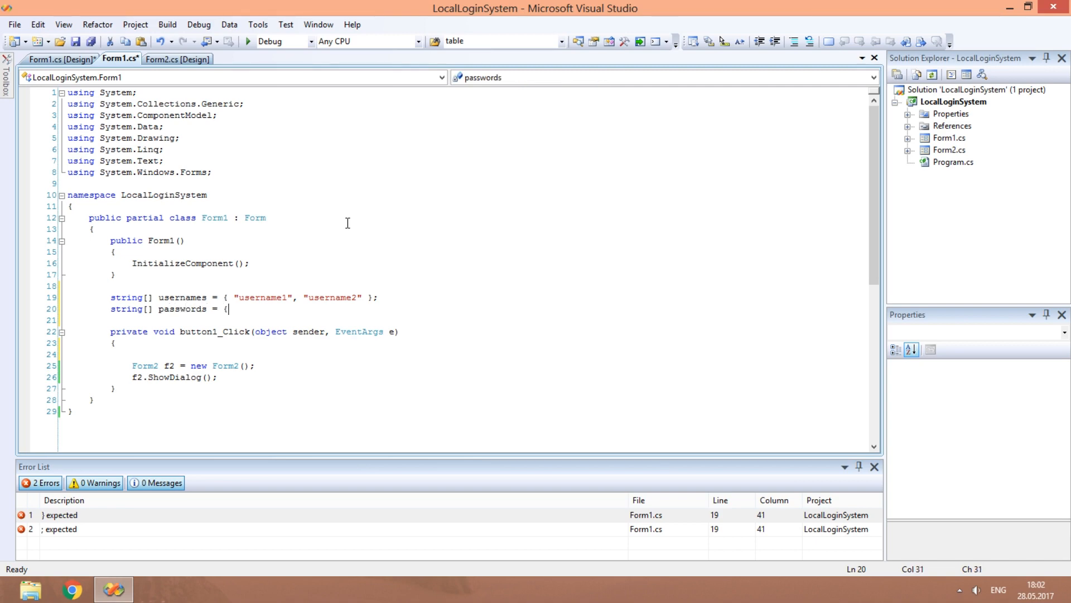
{"action": "type", "text": "\"pass"}
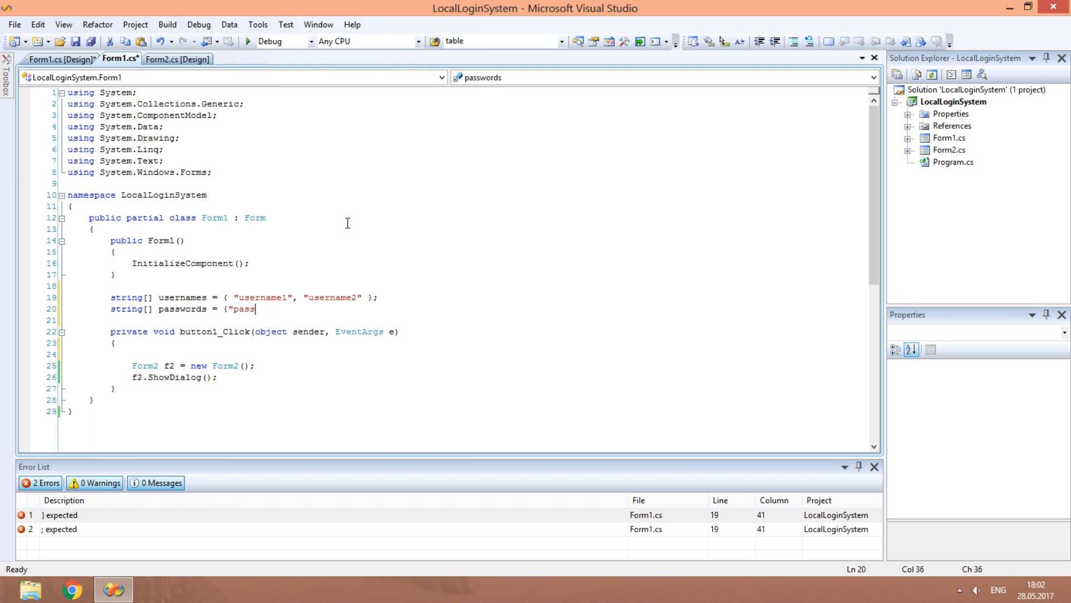
{"action": "type", "text": "word1\""}
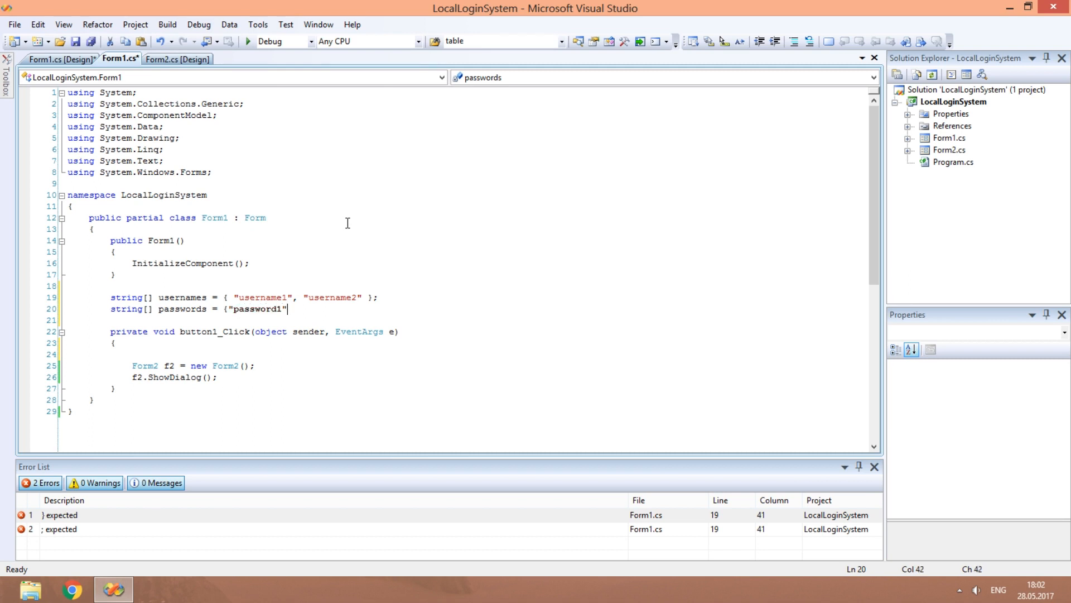
{"action": "type", "text": ", \"password2\" };"}
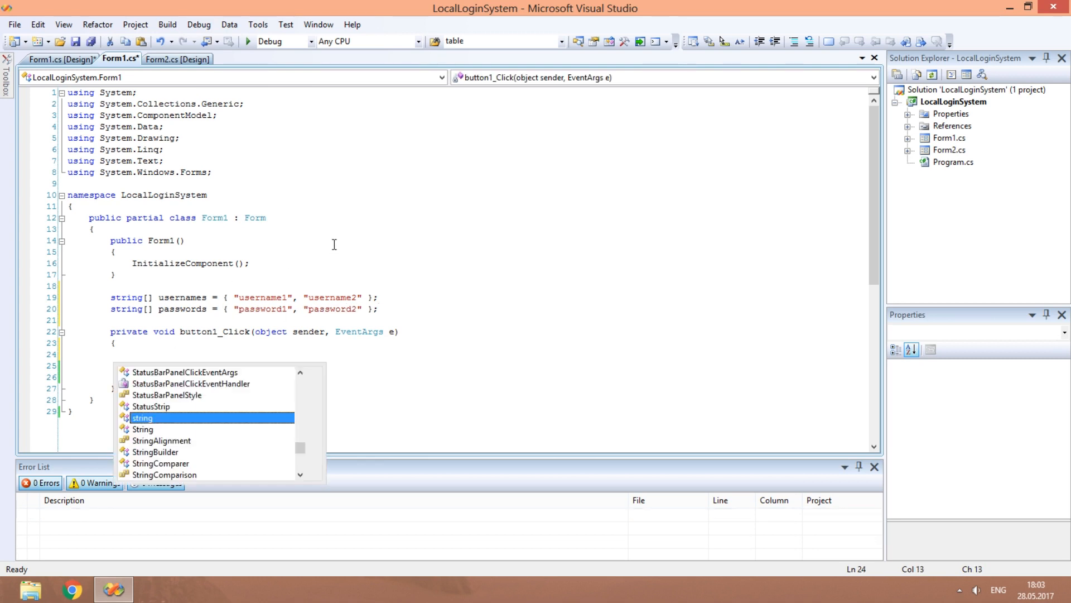
{"action": "left_click", "coordinate": [60, 58]}
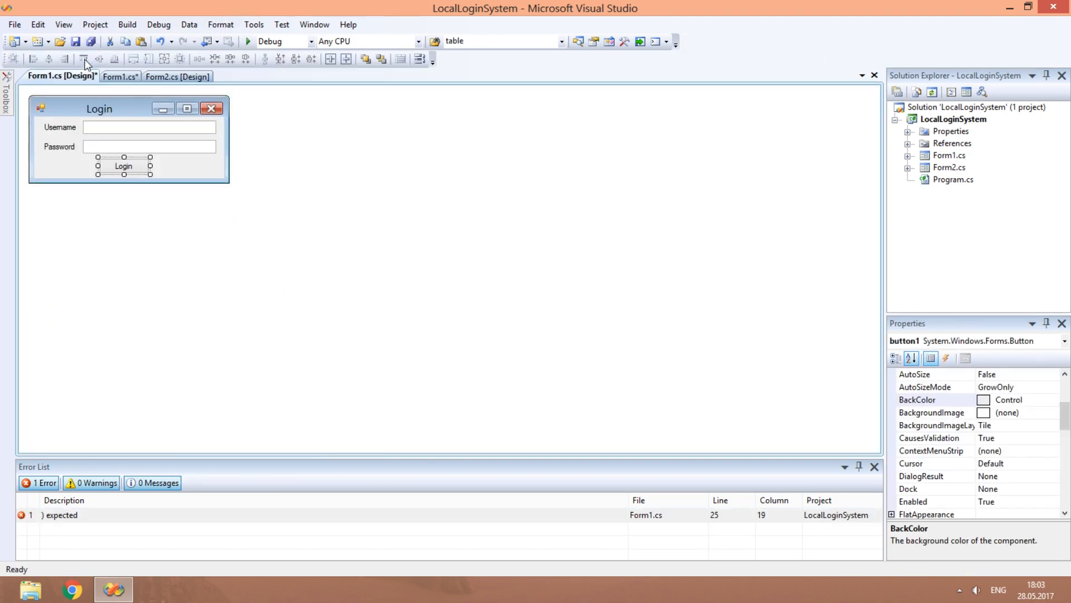
{"action": "left_click", "coordinate": [149, 127]}
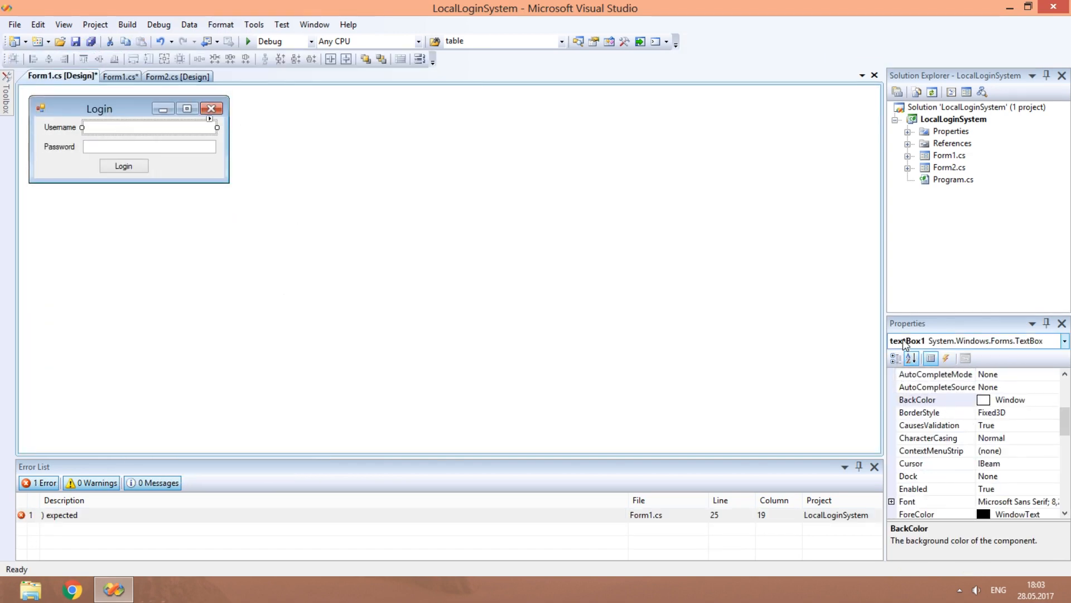
{"action": "left_click", "coordinate": [121, 58]}
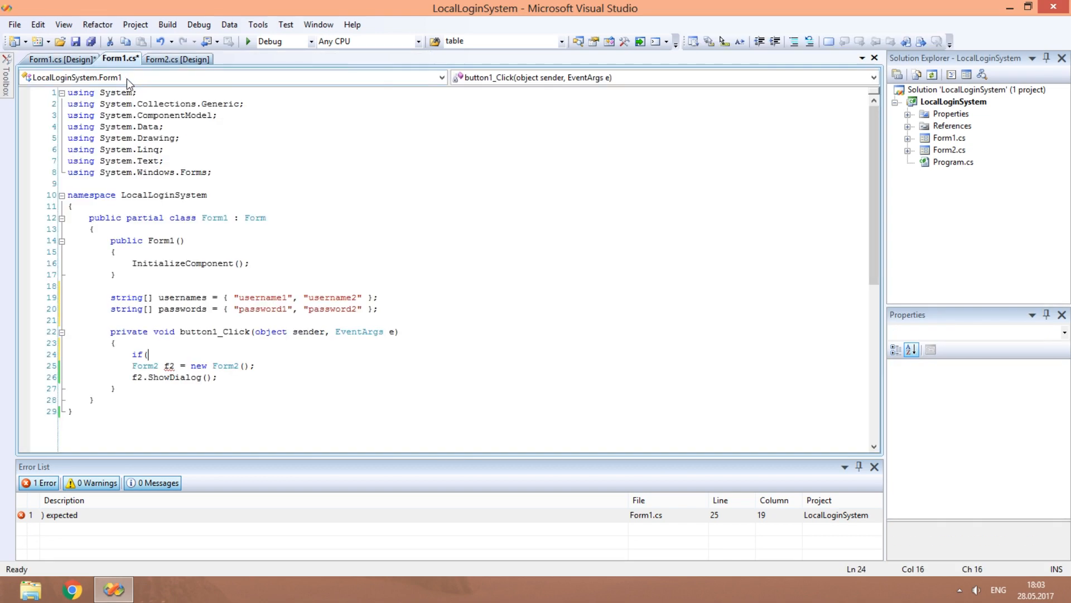
Write usernames.Contains(textBox1.Text) && as the first part of the if condition
{"action": "type", "text": "te"}
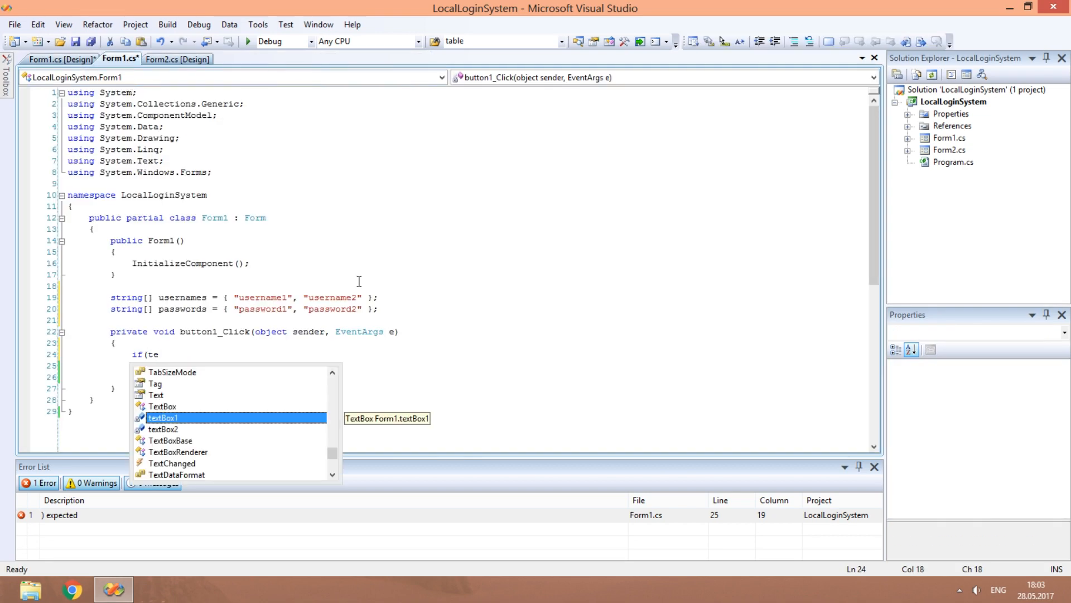
{"action": "type", "text": "xtBox1.te"}
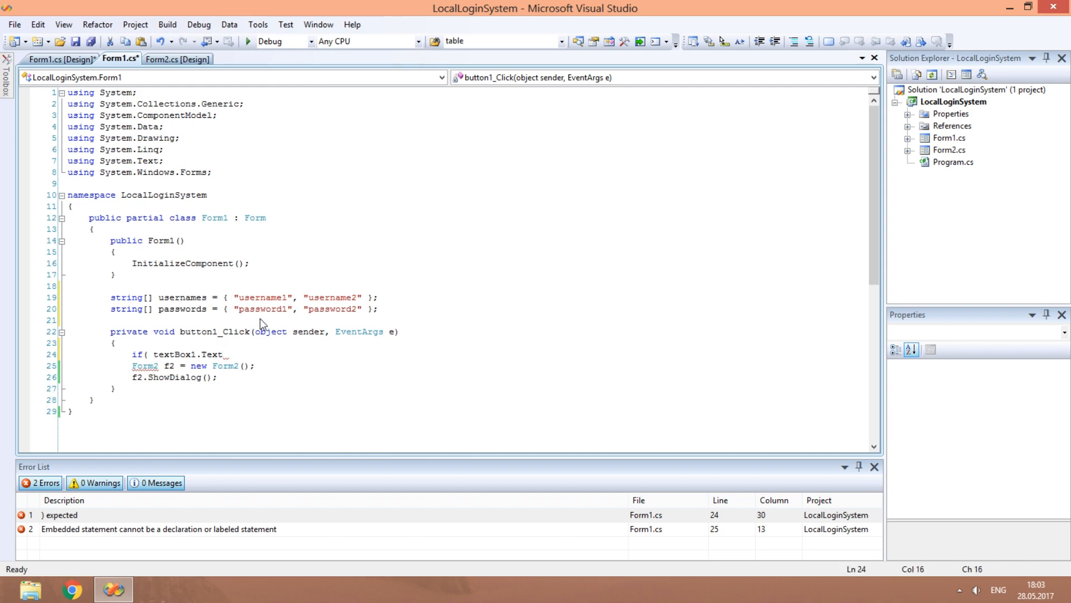
{"action": "type", "text": "usernames"}
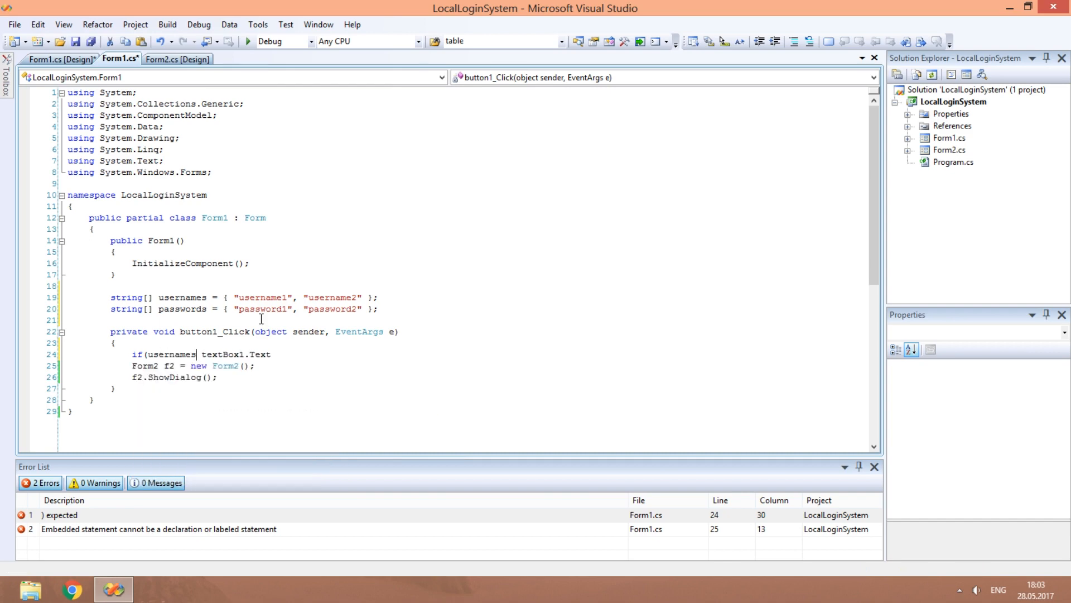
{"action": "type", "text": ".Contains"}
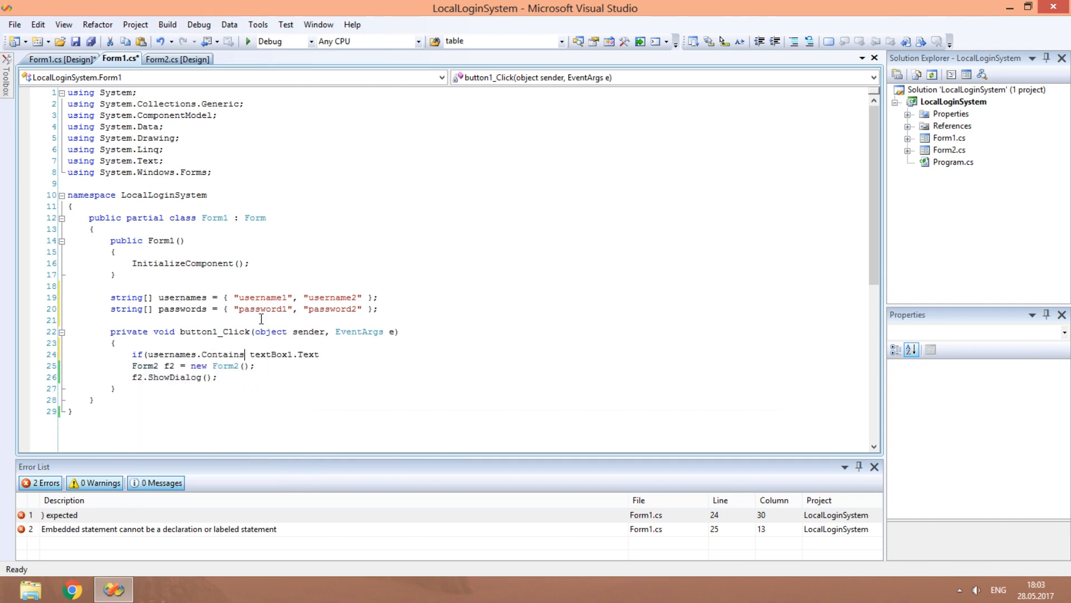
{"action": "type", "text": "("}
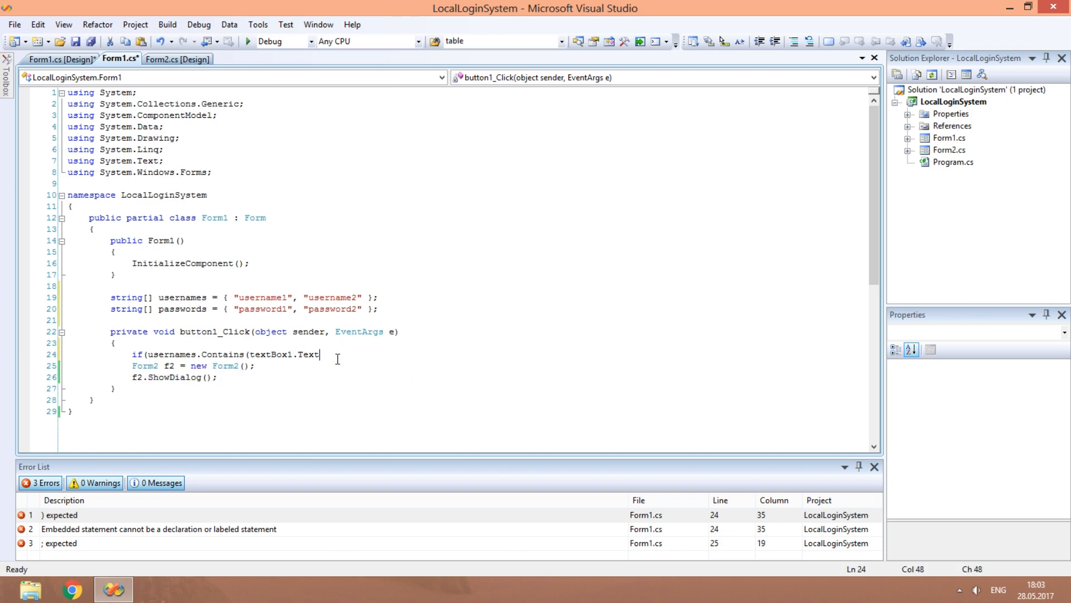
{"action": "type", "text": ")"}
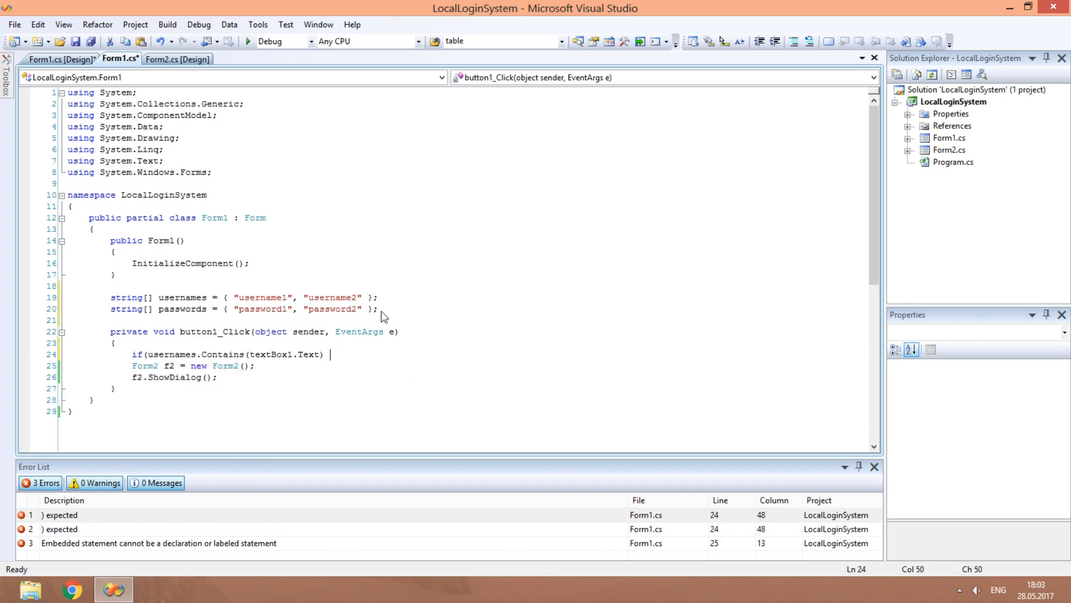
{"action": "type", "text": ")"}
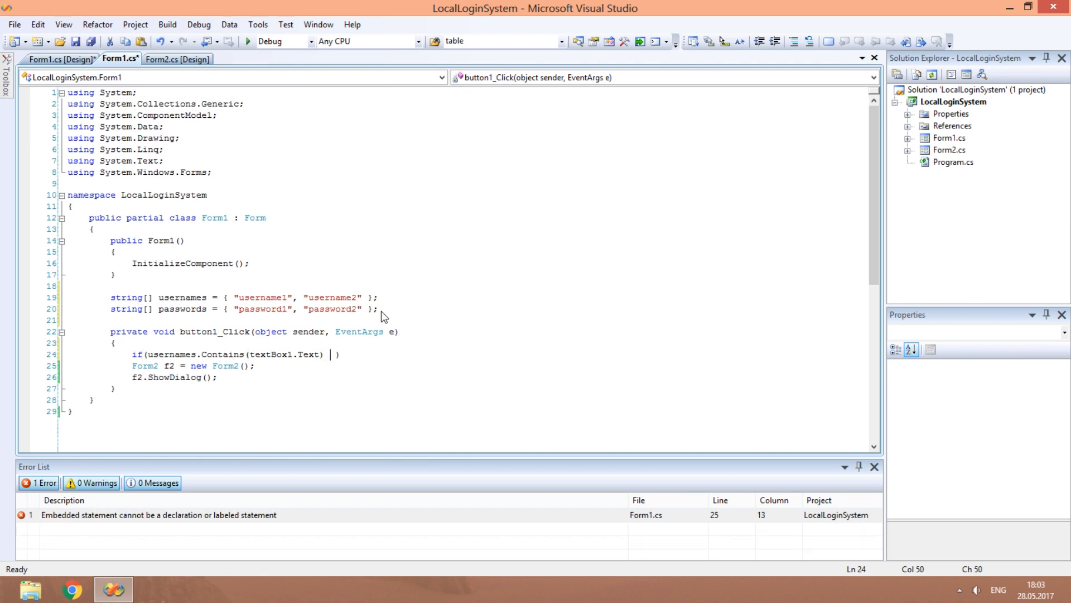
{"action": "type", "text": "&&"}
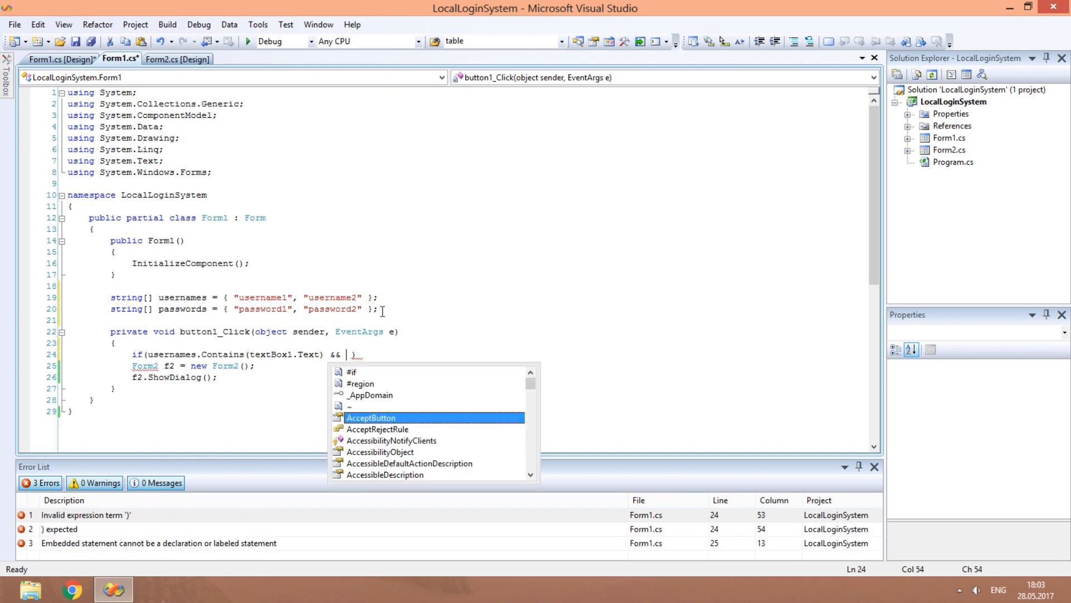
Add passwords.Contains(textBox2.Text) to the condition, completing the passwords name with IntelliSense
{"action": "type", "text": "A"}
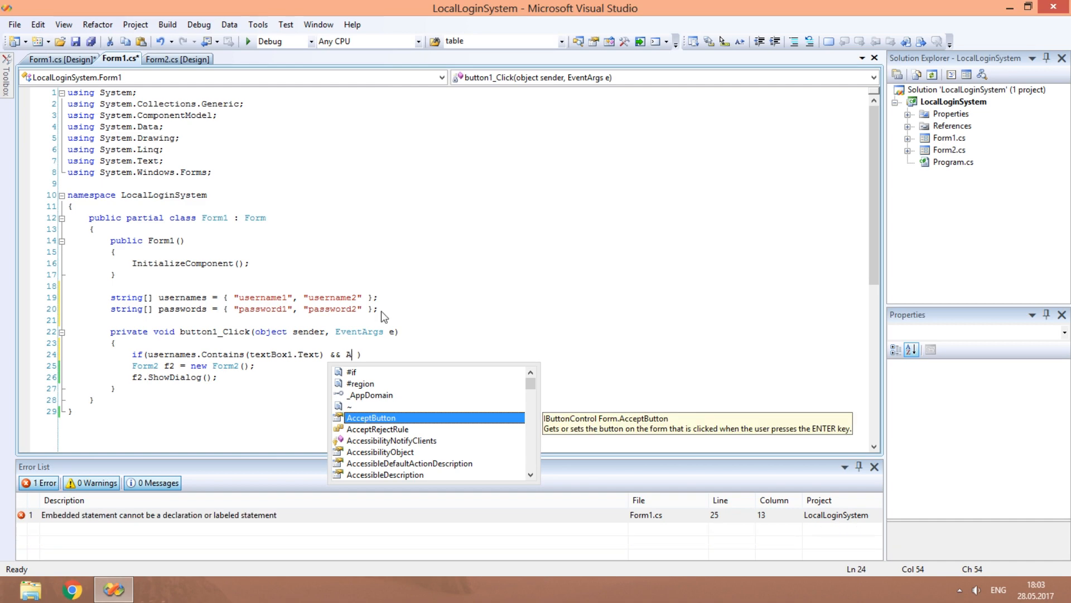
{"action": "key", "text": "Backspace"}
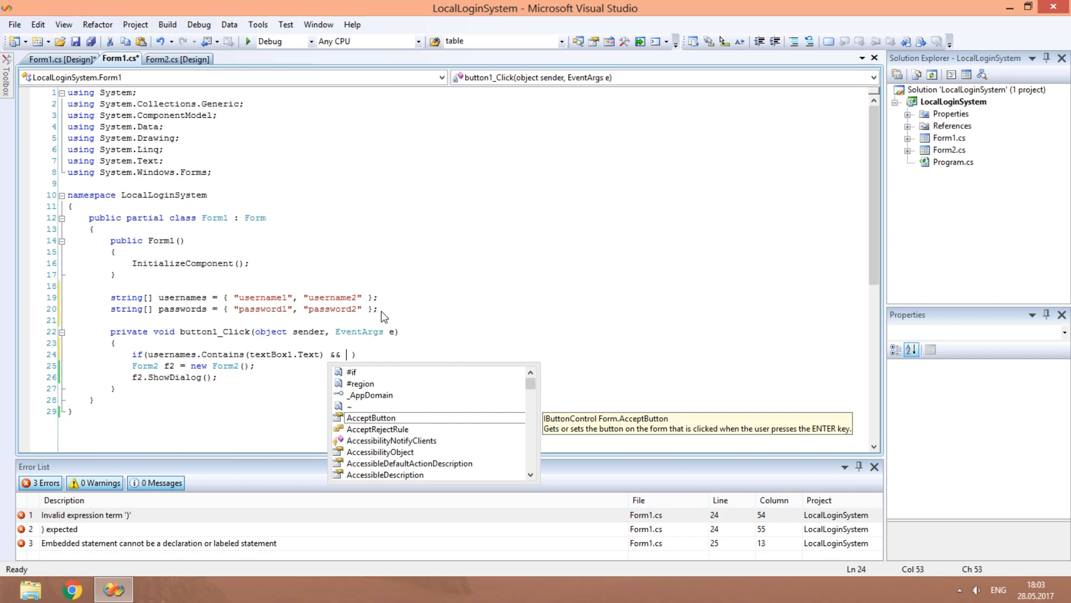
{"action": "type", "text": "use"}
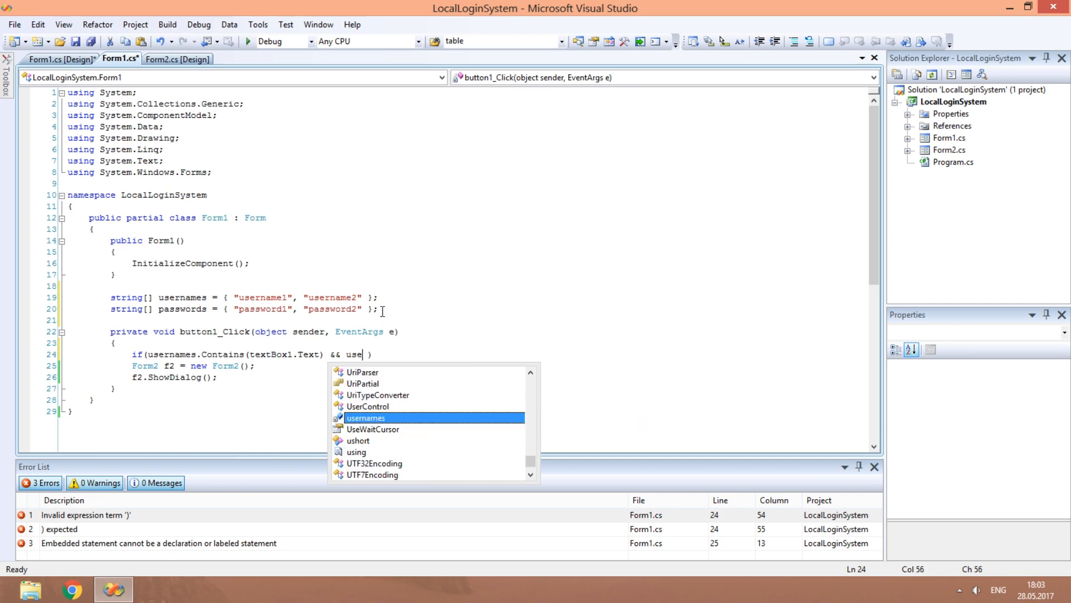
{"action": "type", "text": "rname"}
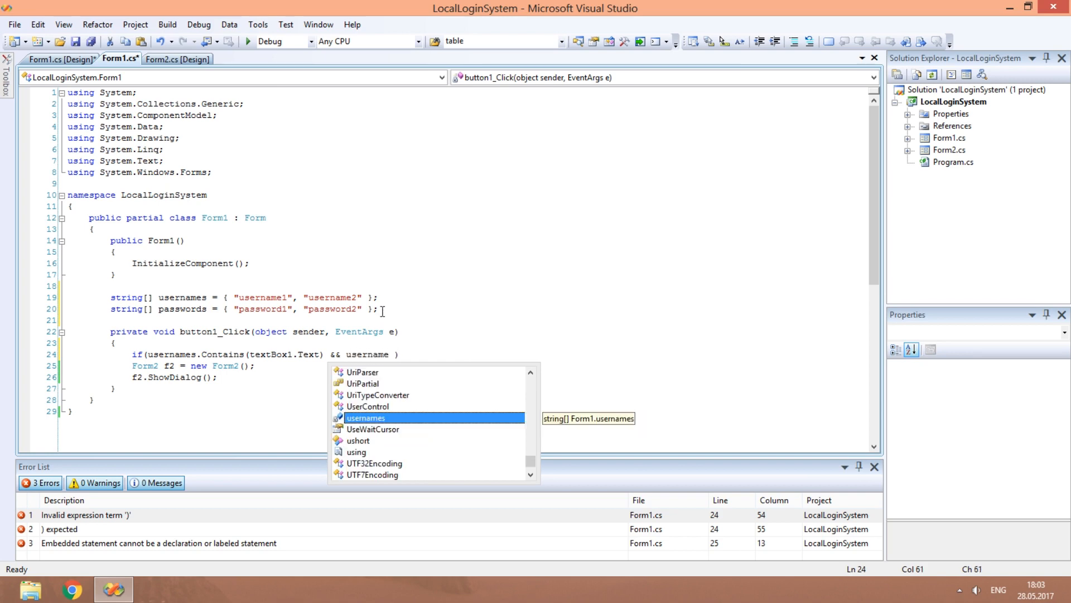
{"action": "type", "text": "p"}
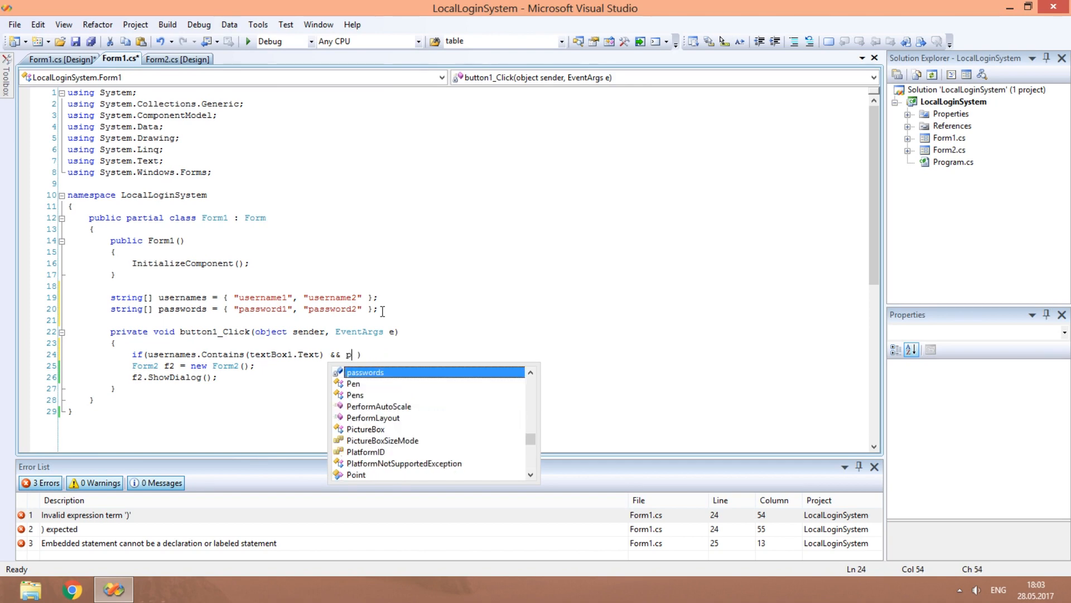
{"action": "key", "text": "tab"}
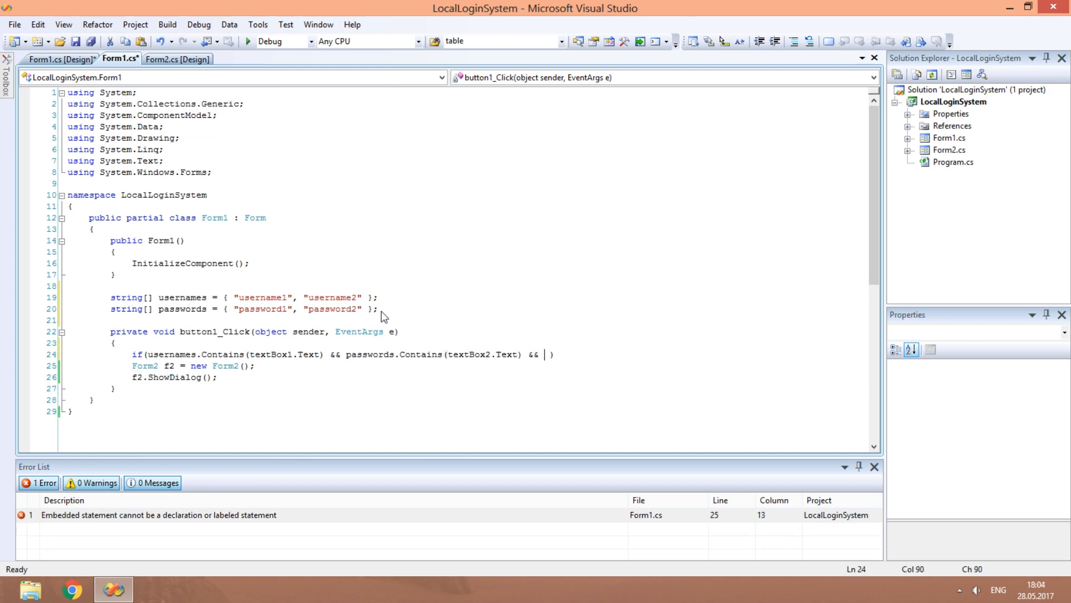
Append Array.IndexOf(textBox1.Text)==Array.IndexOf(textBox2.Text) to the condition and attempt a run
{"action": "type", "text": "Array"}
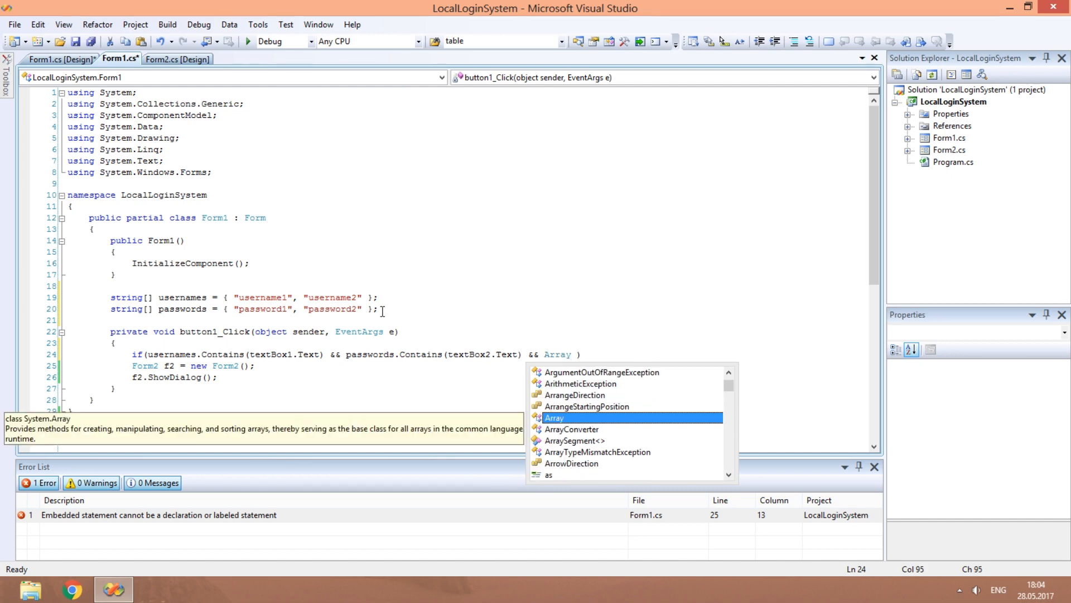
{"action": "type", "text": ".indexOf("}
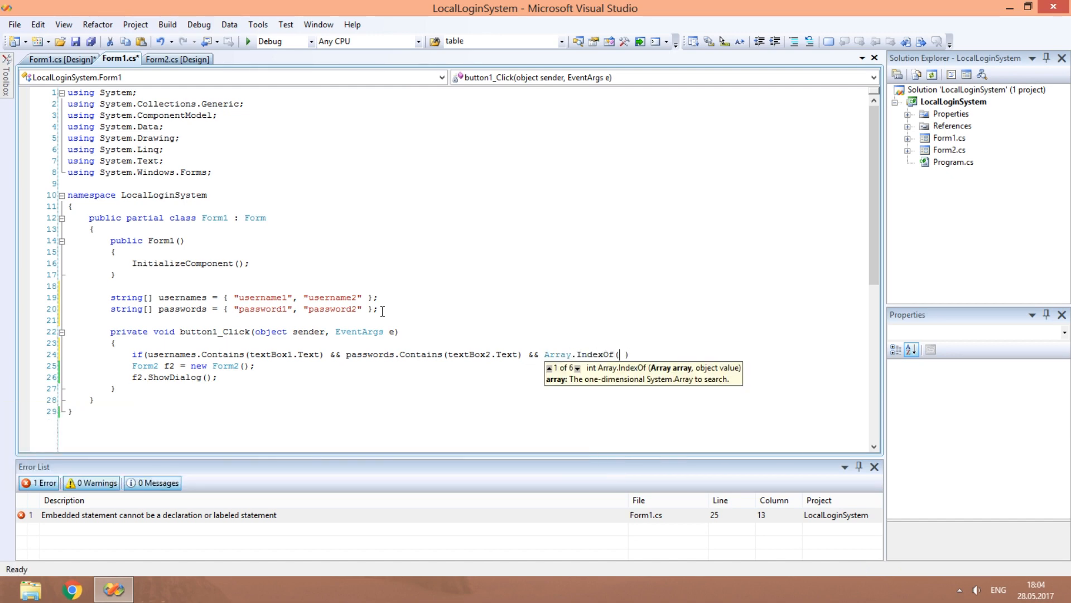
{"action": "type", "text": "te"}
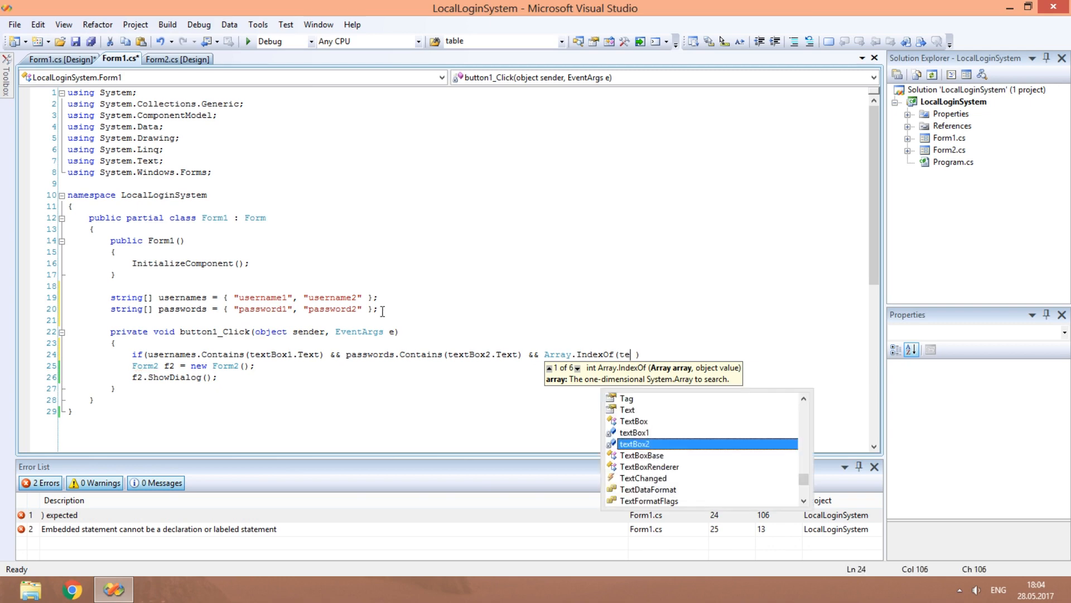
{"action": "type", "text": "xtBox1.Text)"}
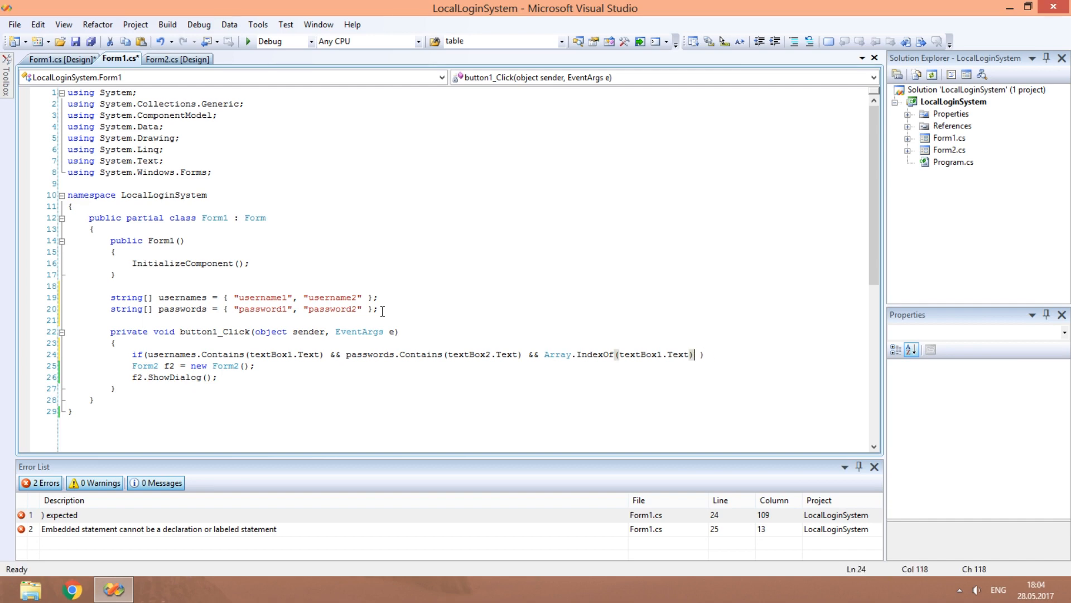
{"action": "type", "text": "==Arra"}
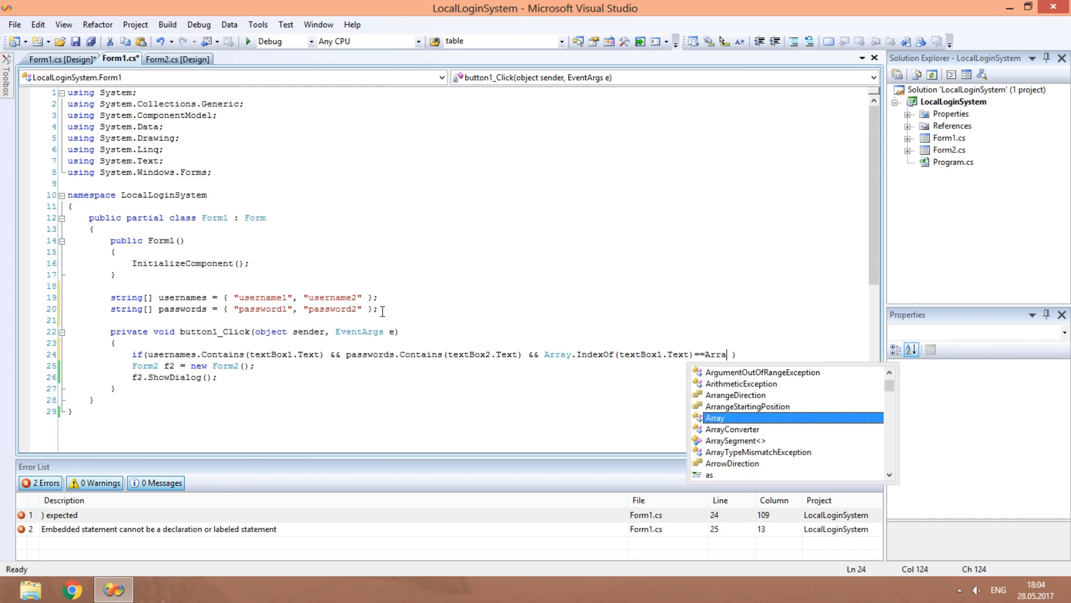
{"action": "type", "text": ".IndexOf("}
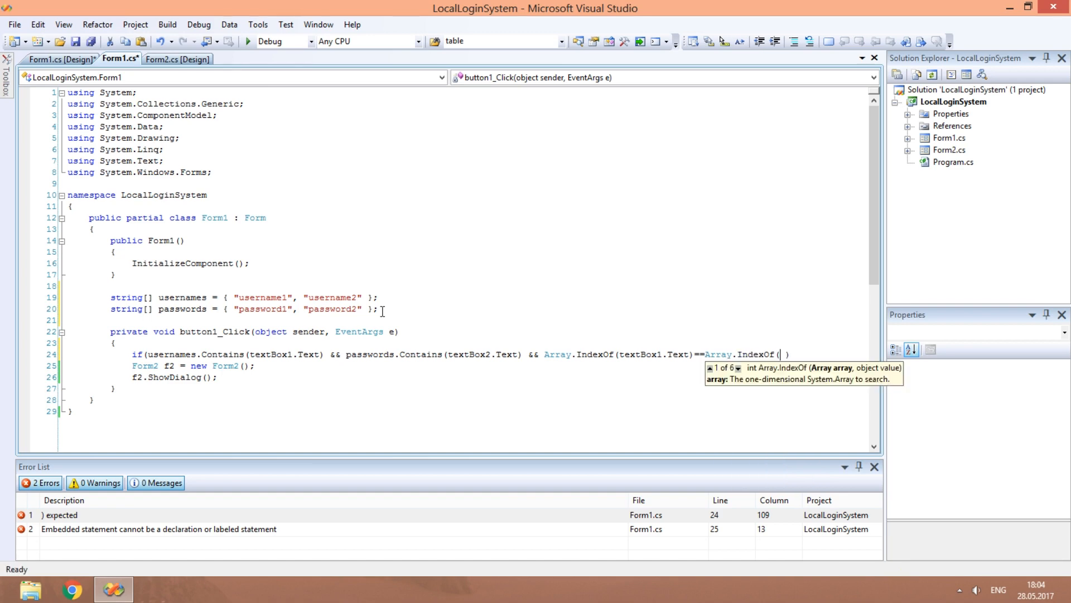
{"action": "type", "text": "textBox2.Text"}
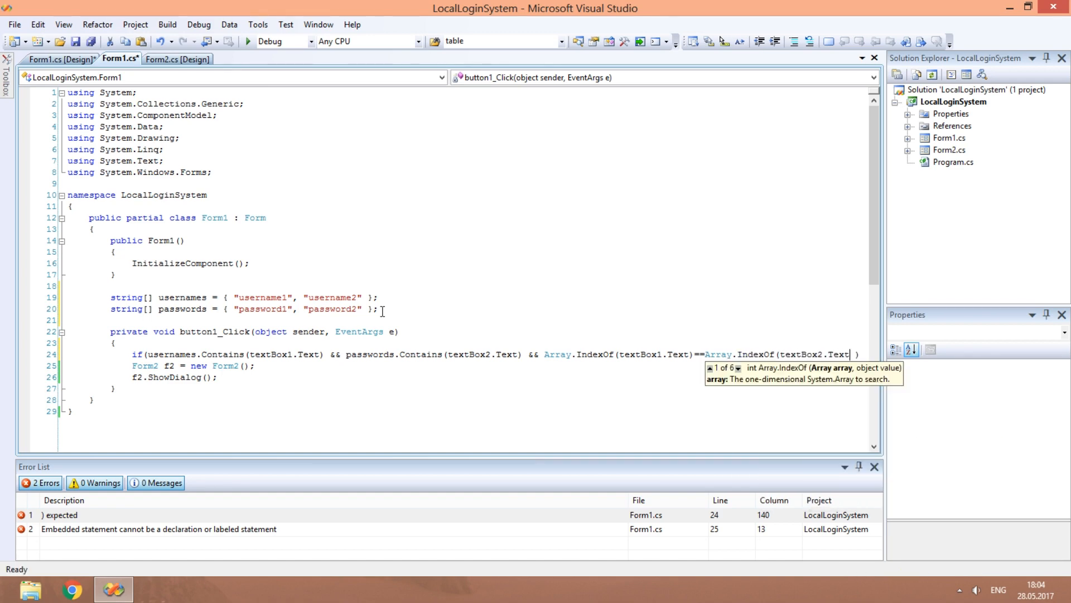
{"action": "key", "text": "Enter"}
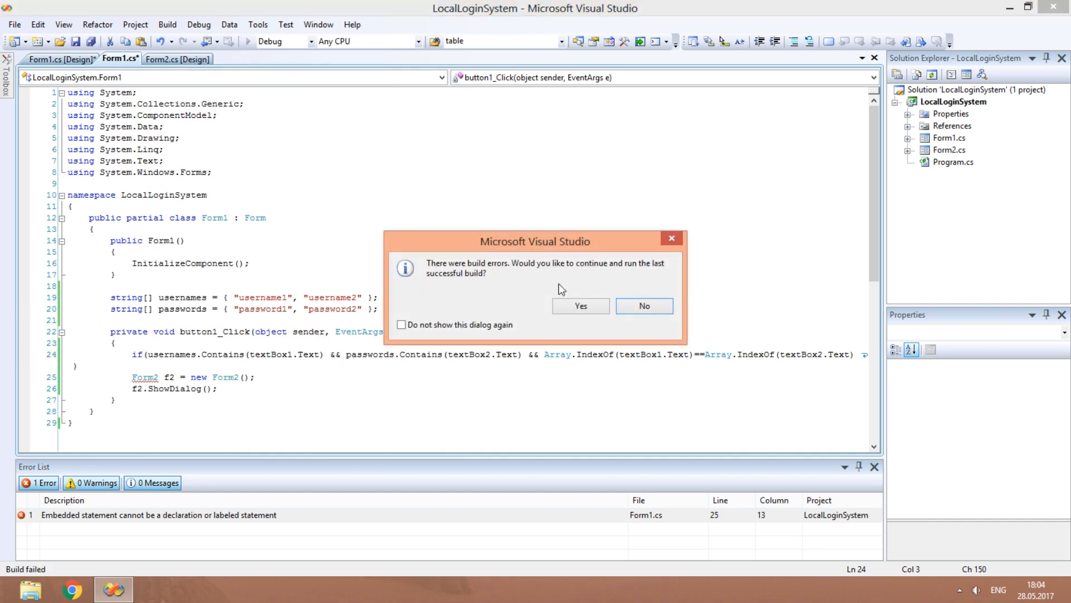
Decline running the last successful build and review the IndexOf argument errors
{"action": "left_click", "coordinate": [643, 305]}
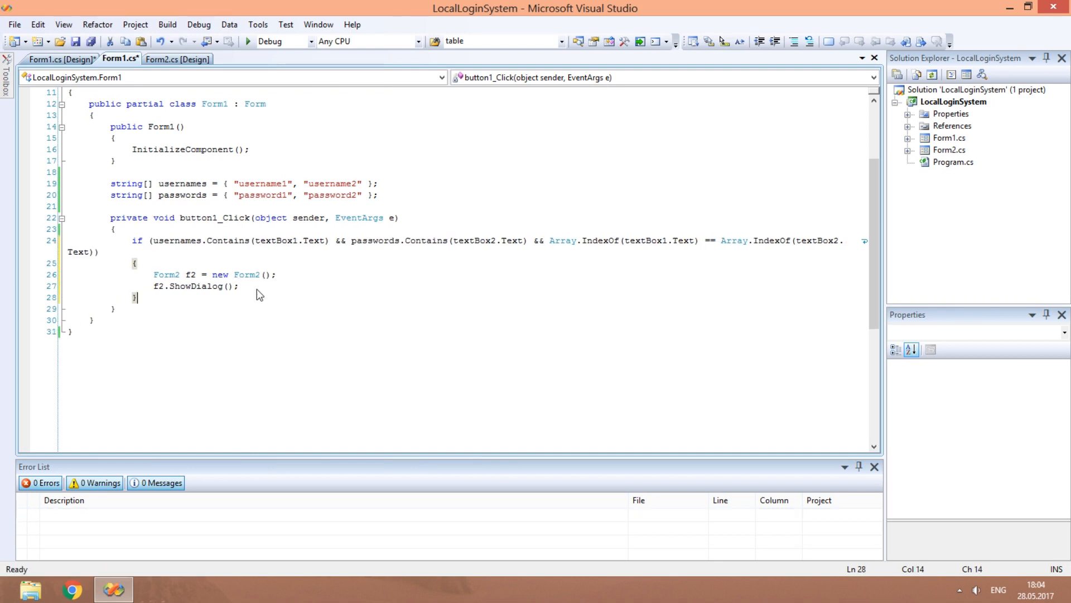
{"action": "left_click", "coordinate": [171, 240]}
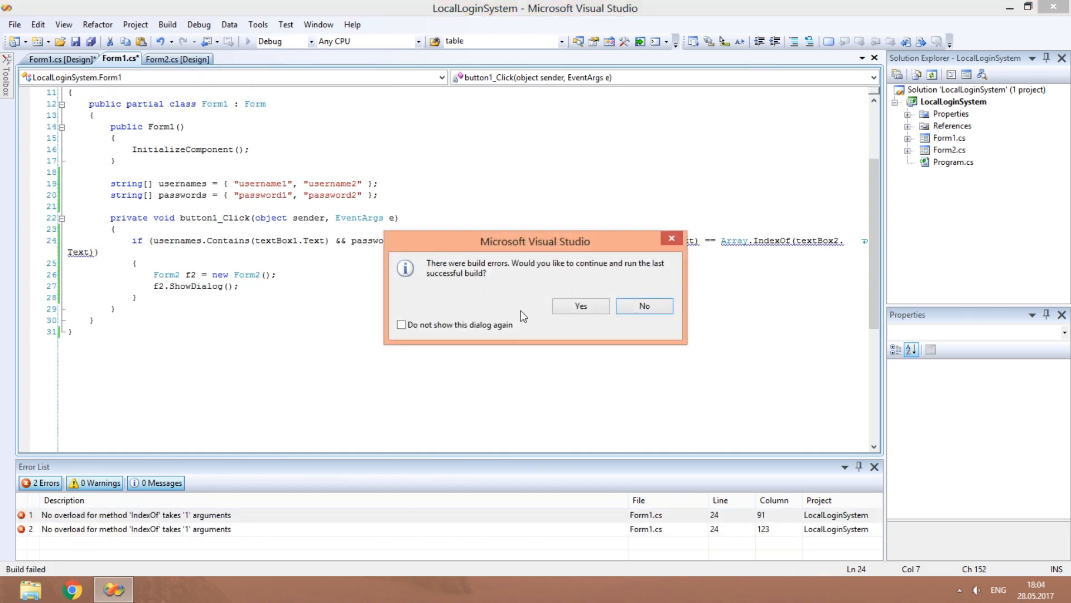
{"action": "left_click", "coordinate": [642, 305]}
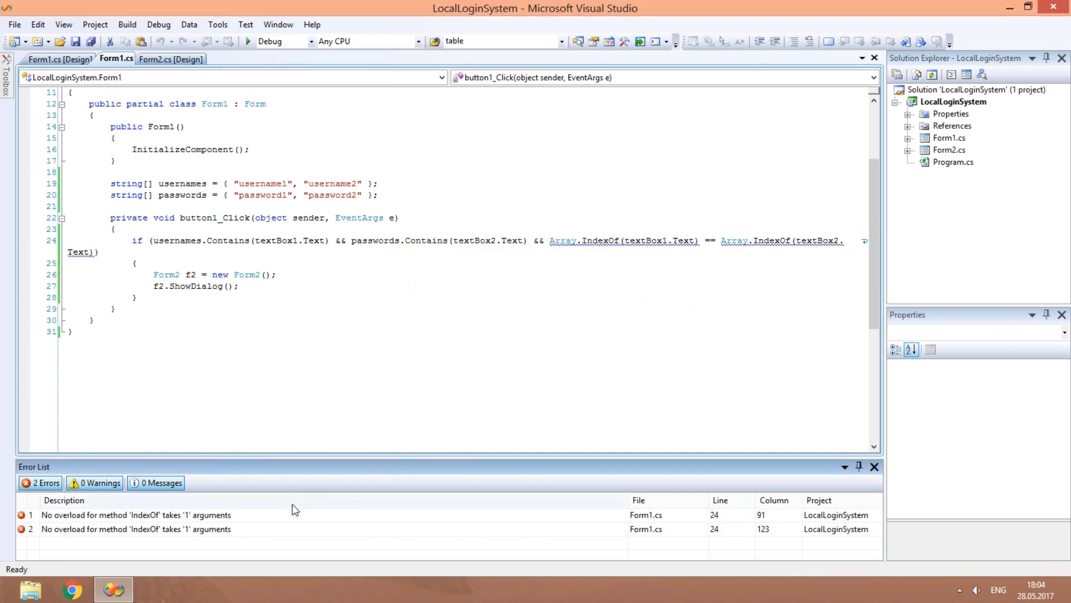
{"action": "mouse_move", "coordinate": [625, 240]}
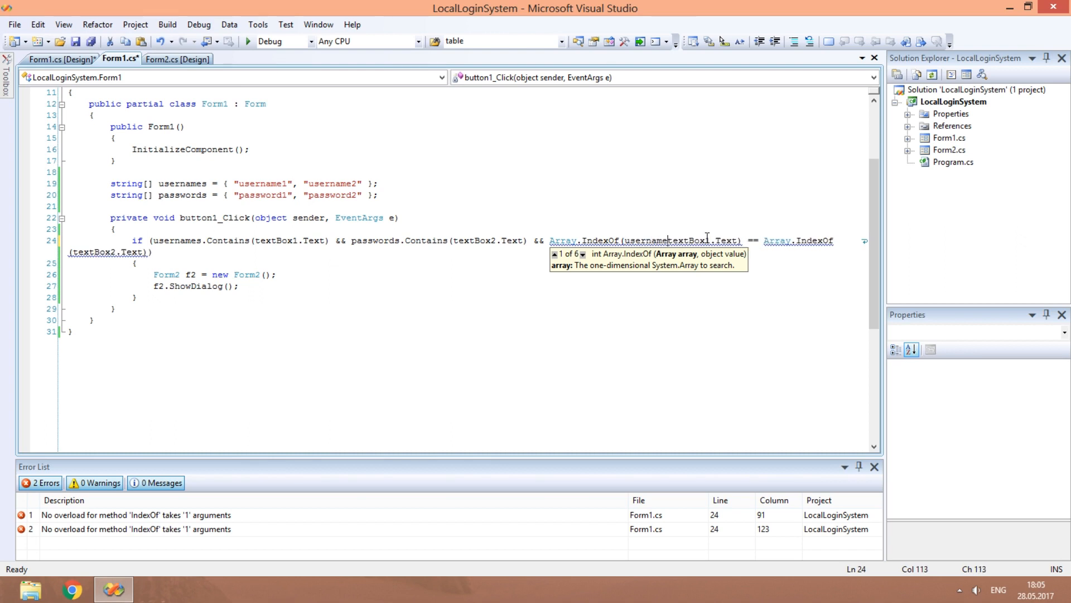
Pass the usernames and passwords arrays as first arguments of the two Array.IndexOf calls
{"action": "type", "text": ","}
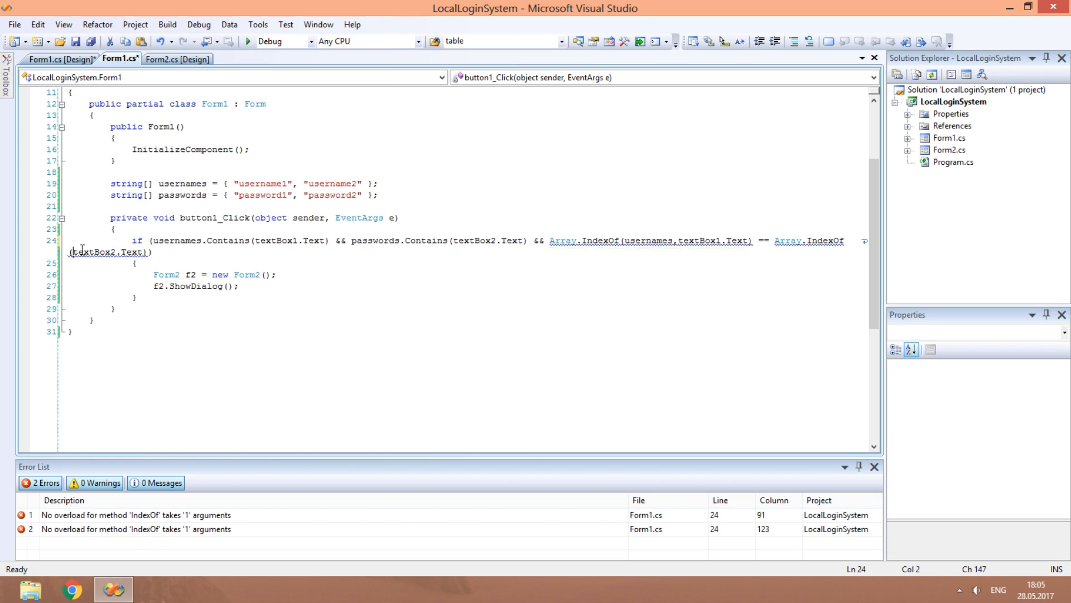
{"action": "type", "text": "passwords,"}
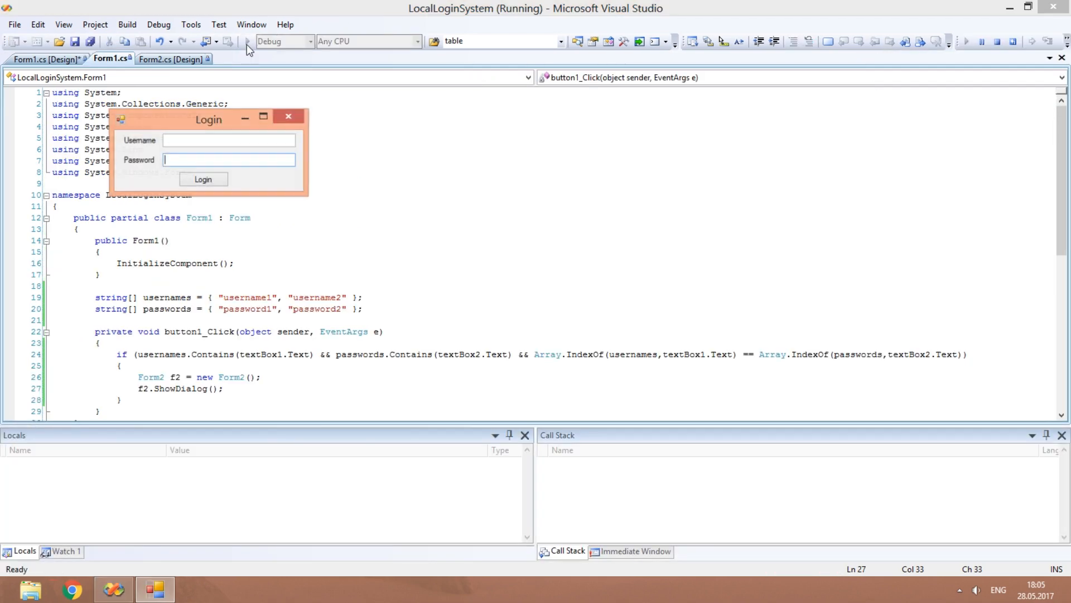
Run the app, try wrong credentials, then log in with username1/password1 and close Form2
{"action": "type", "text": "wqeqwewqe"}
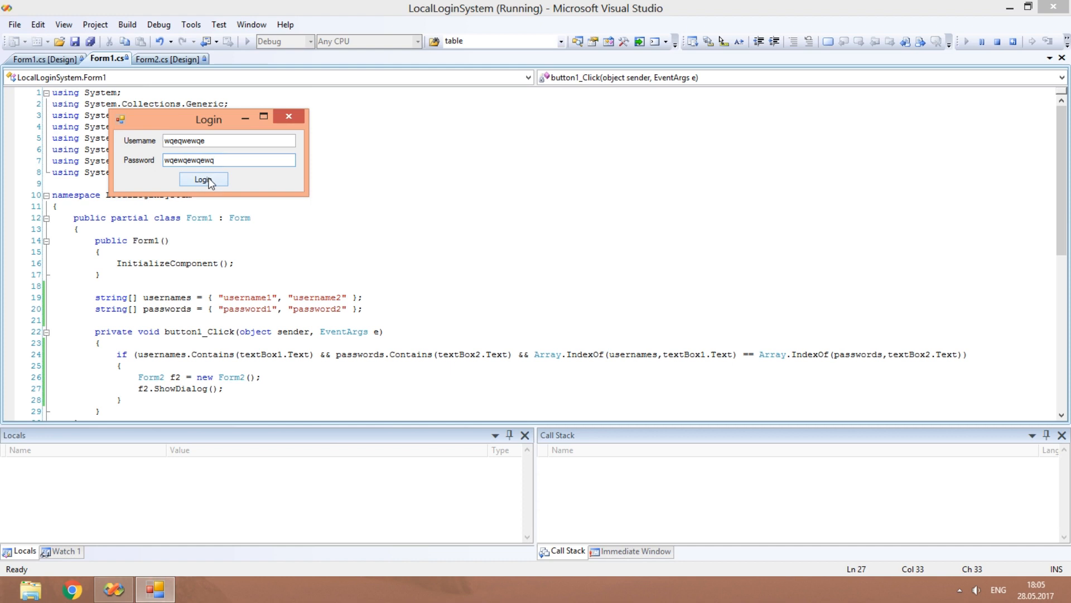
{"action": "mouse_move", "coordinate": [292, 141]}
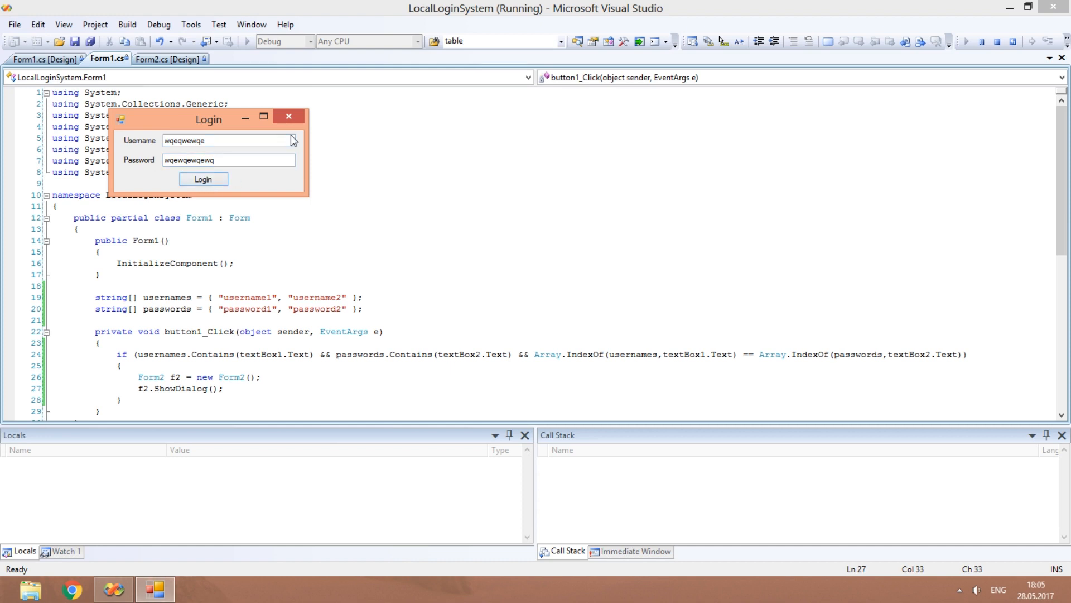
{"action": "type", "text": "username"}
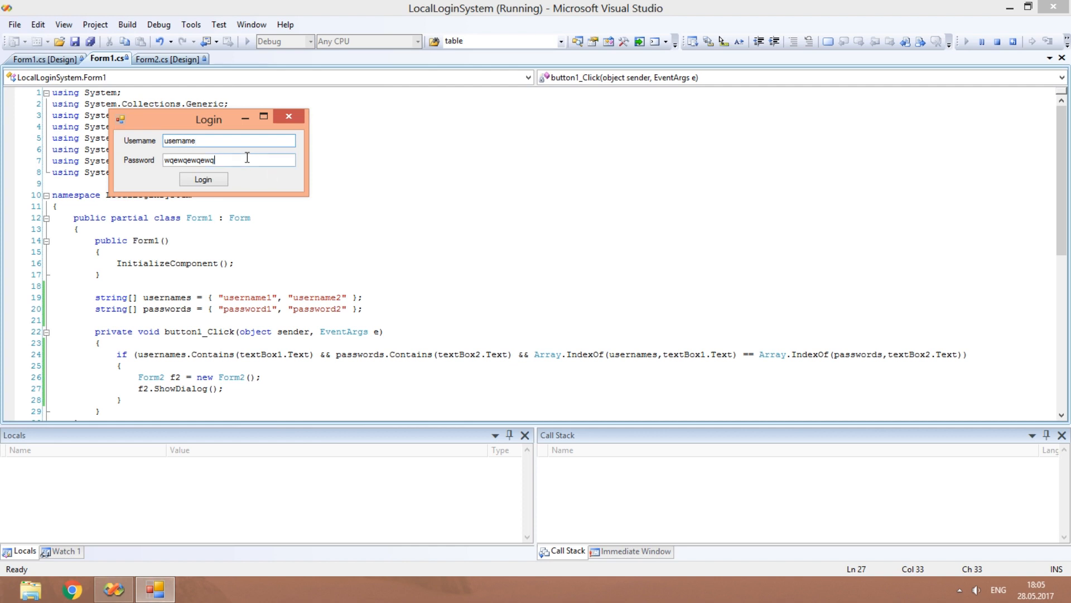
{"action": "type", "text": "password2"}
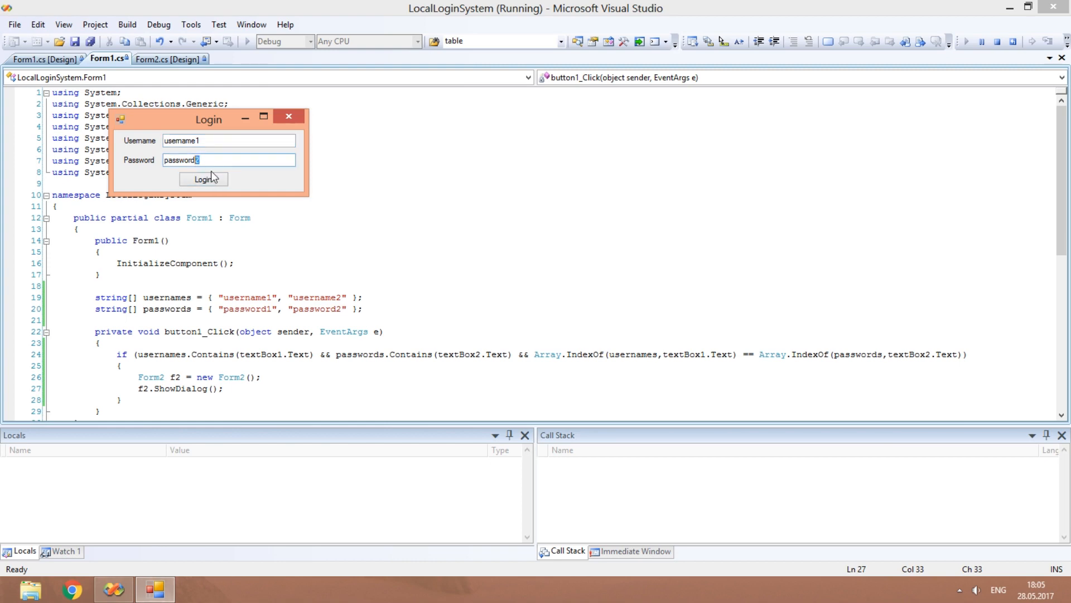
{"action": "left_click", "coordinate": [204, 179]}
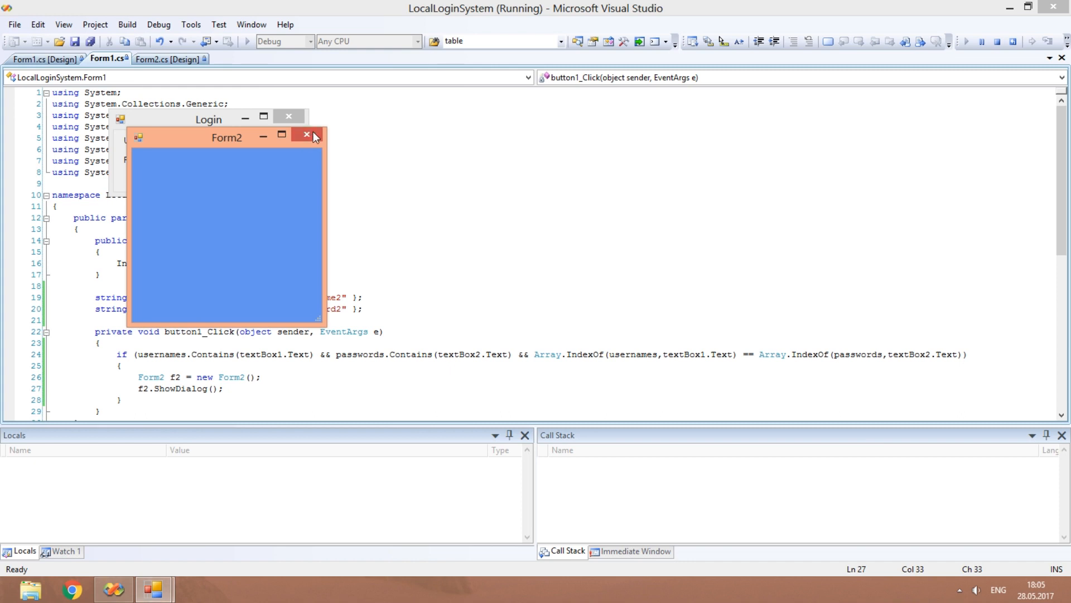
{"action": "left_click", "coordinate": [307, 134]}
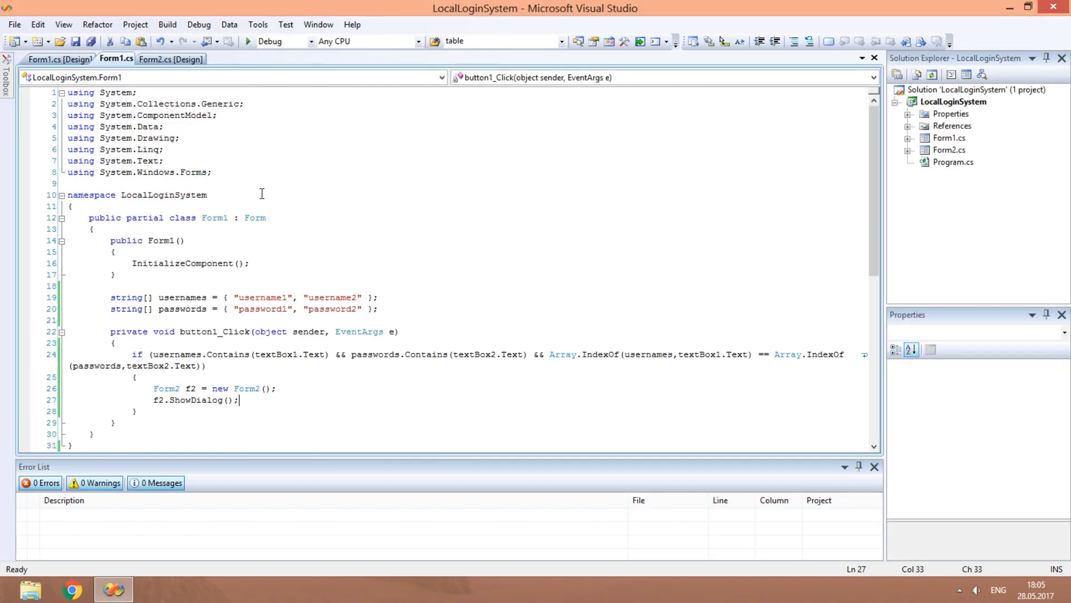
Add an else branch showing MessageBox "The username and/or password is incorrect"
{"action": "type", "text": "else"}
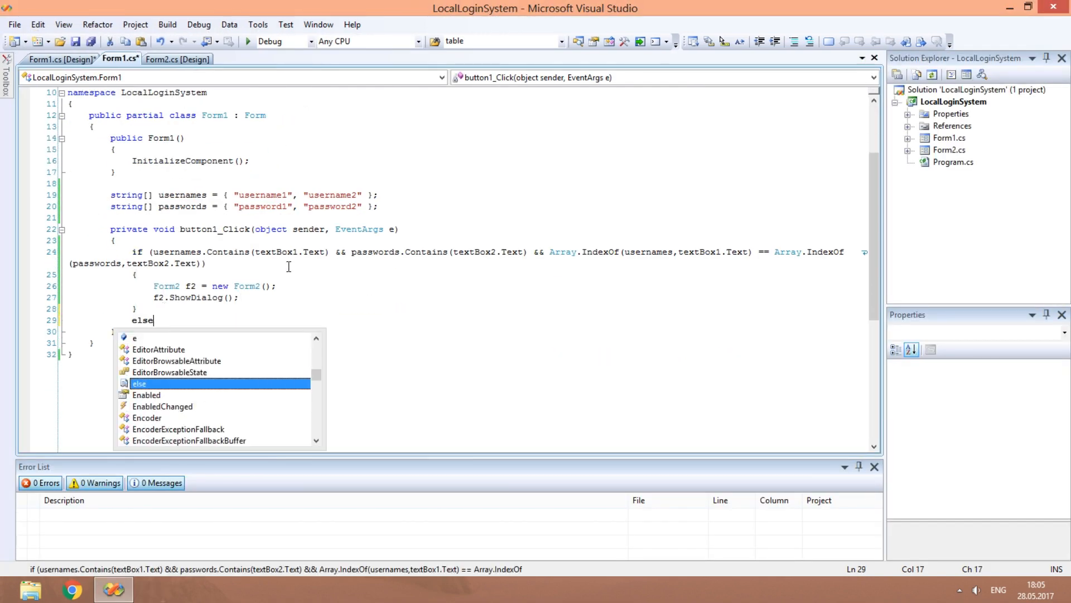
{"action": "type", "text": "mb"}
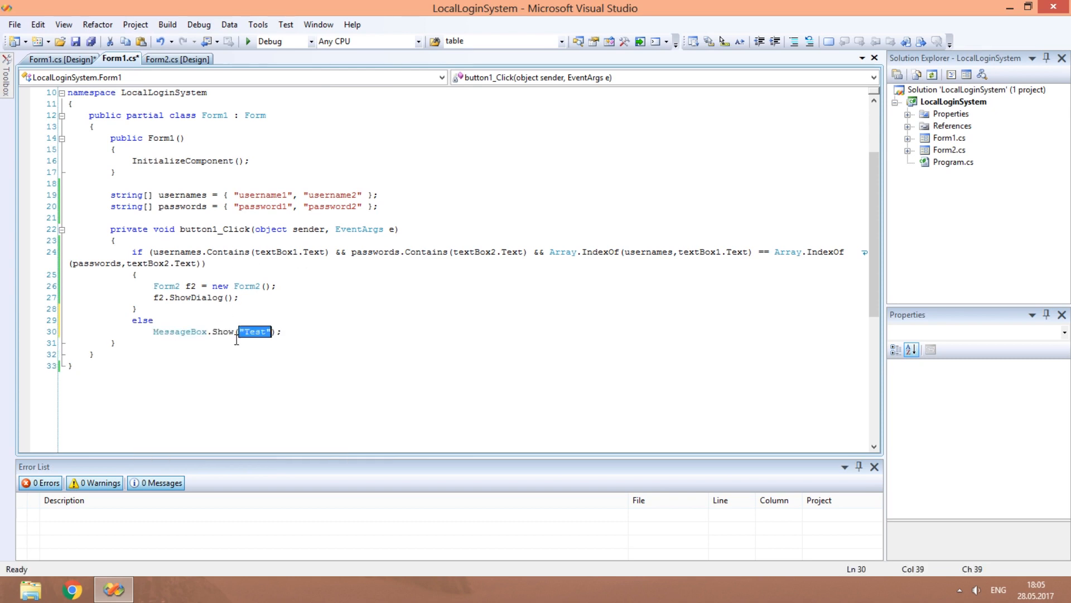
{"action": "type", "text": "The username an"}
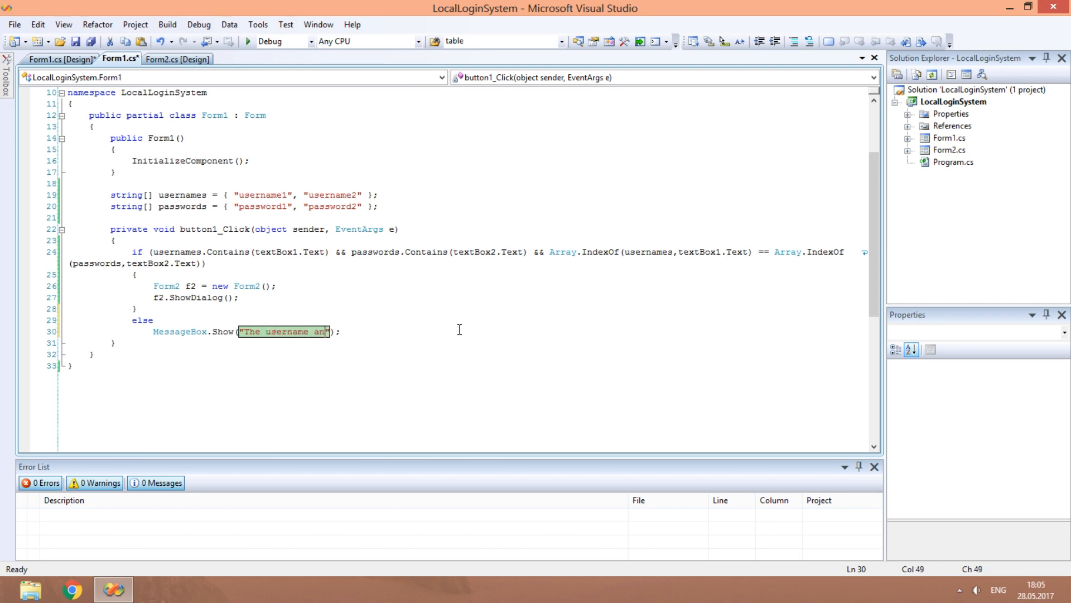
{"action": "type", "text": "s/or pas"}
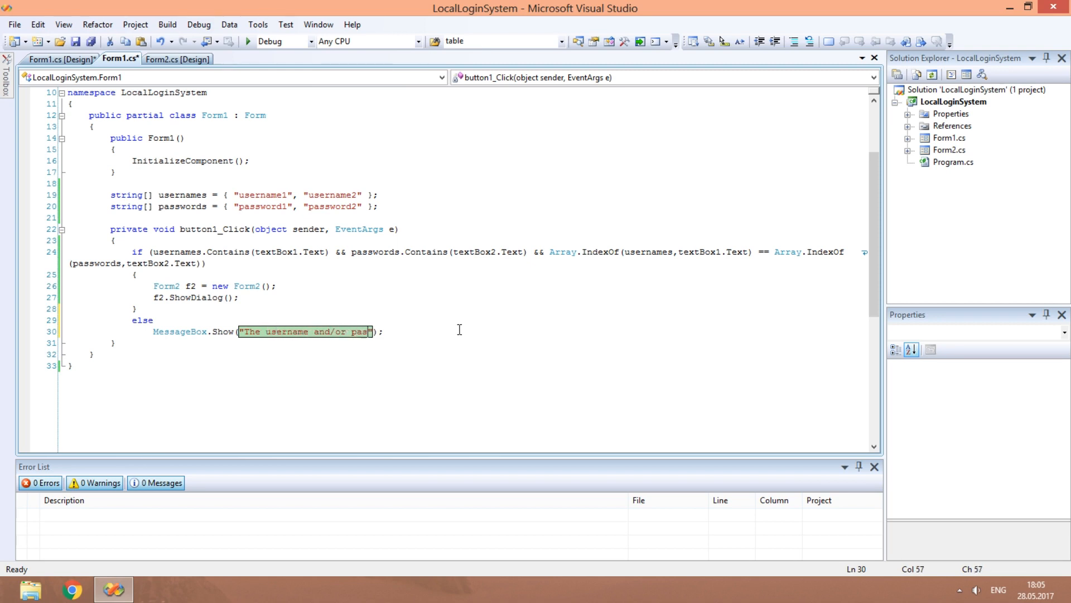
{"action": "type", "text": "sword"}
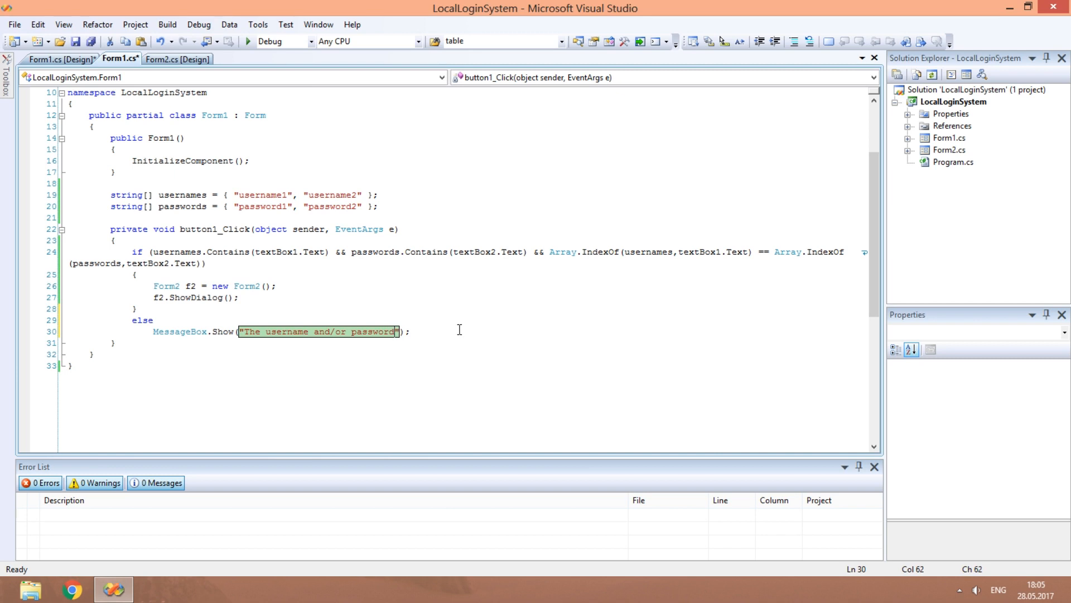
{"action": "type", "text": "is inco"}
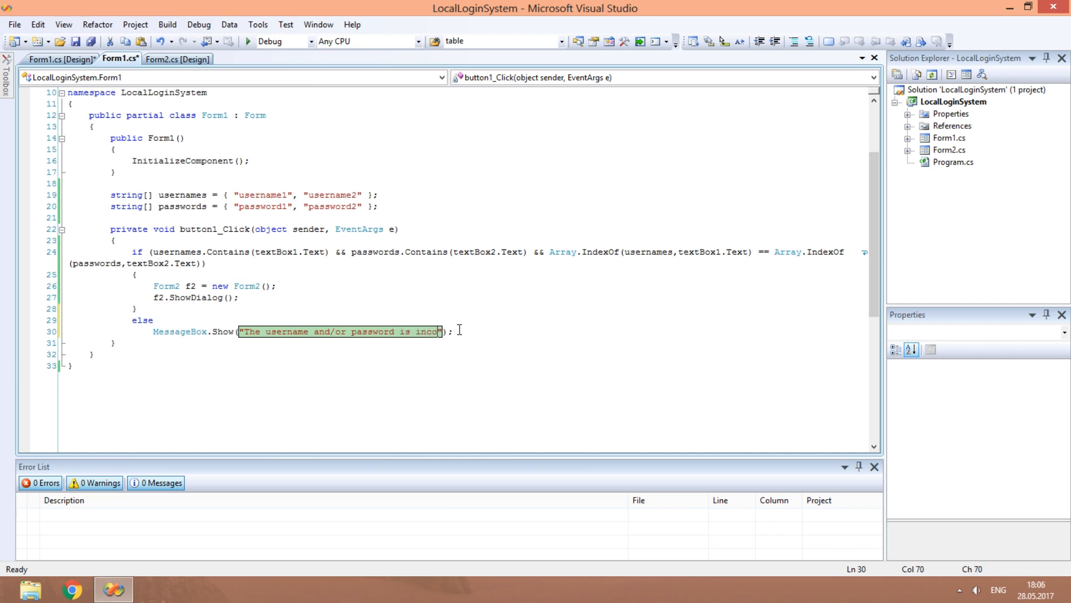
{"action": "type", "text": "rrect"}
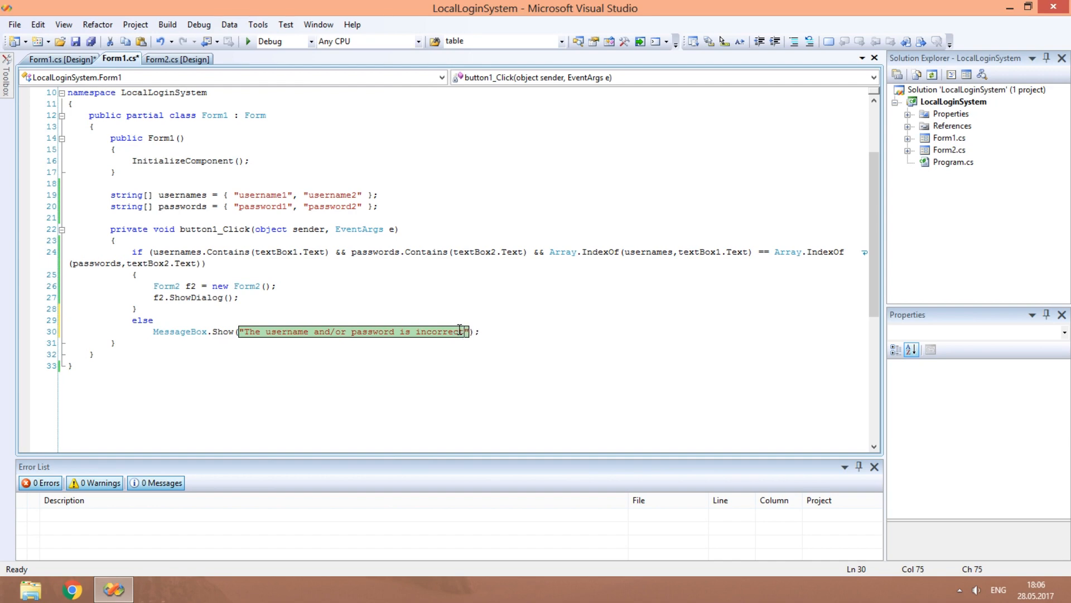
{"action": "left_click", "coordinate": [137, 308]}
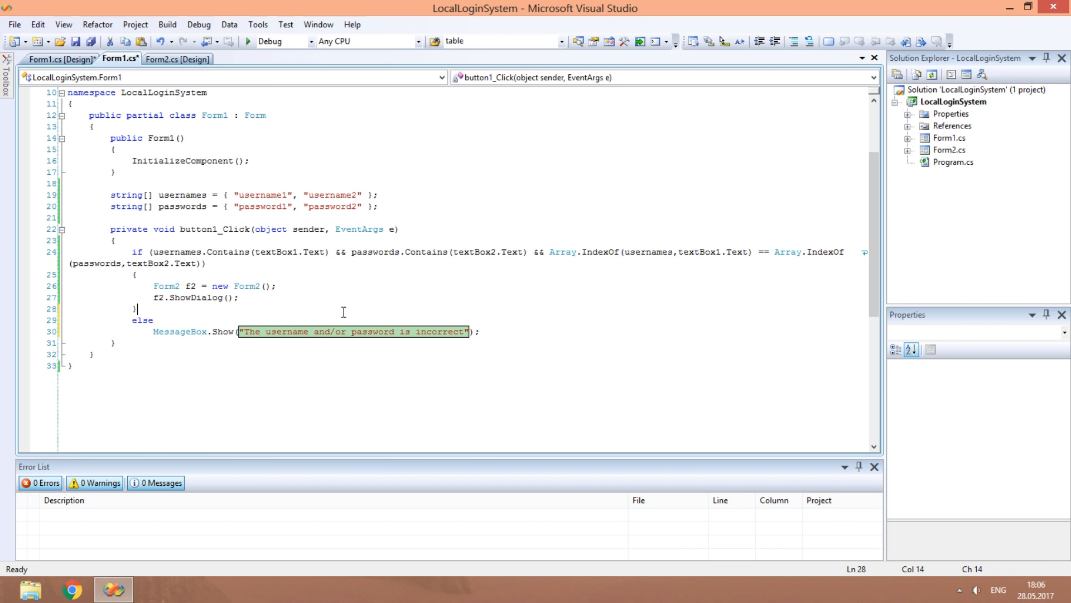
{"action": "left_click", "coordinate": [261, 286]}
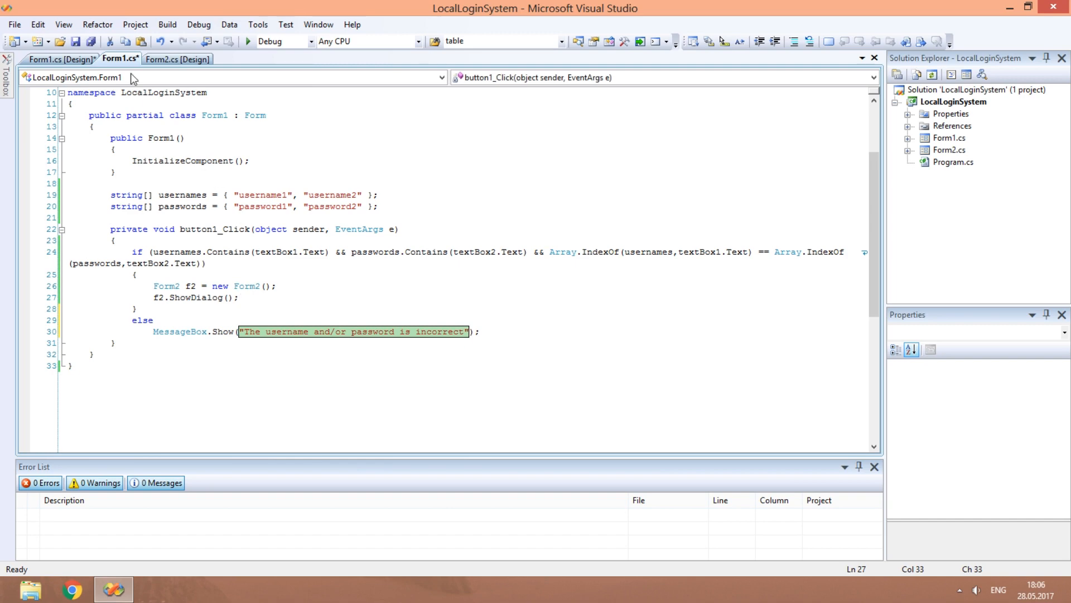
Open the project's bin\Debug output folder from the Form1.cs document
{"action": "right_click", "coordinate": [120, 59]}
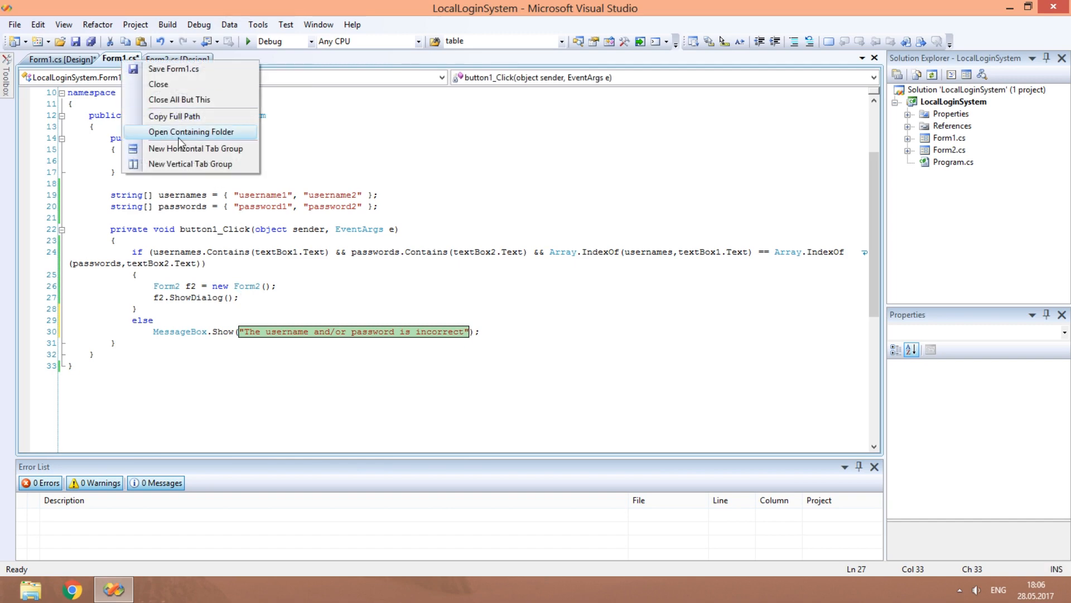
{"action": "left_click", "coordinate": [191, 132]}
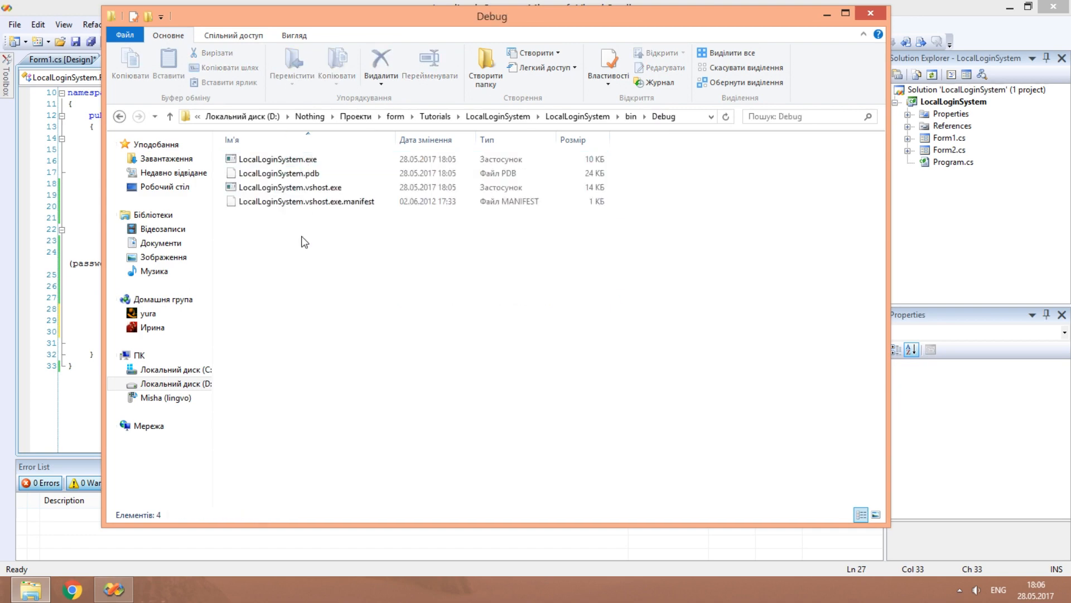
Create a new text document vars.txt in the folder and open it in Notepad
{"action": "right_click", "coordinate": [304, 241]}
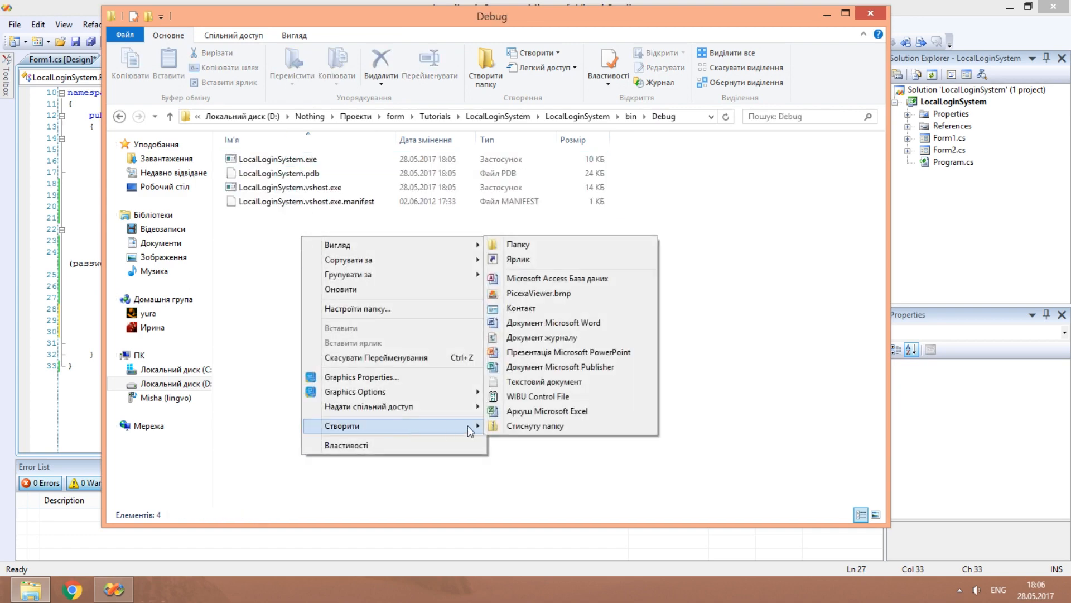
{"action": "left_click", "coordinate": [545, 381]}
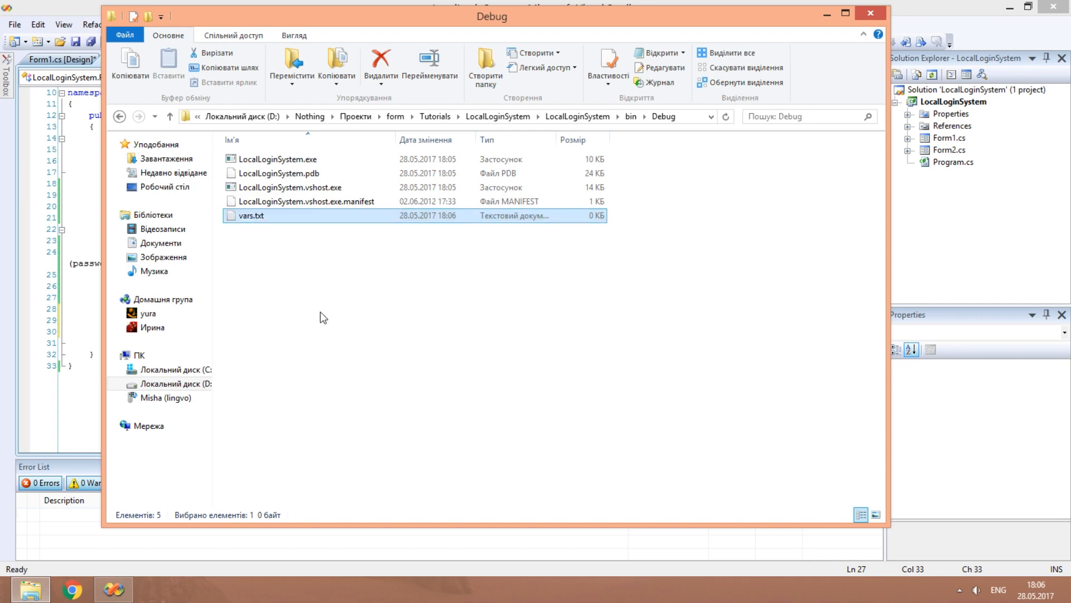
{"action": "double_click", "coordinate": [251, 216]}
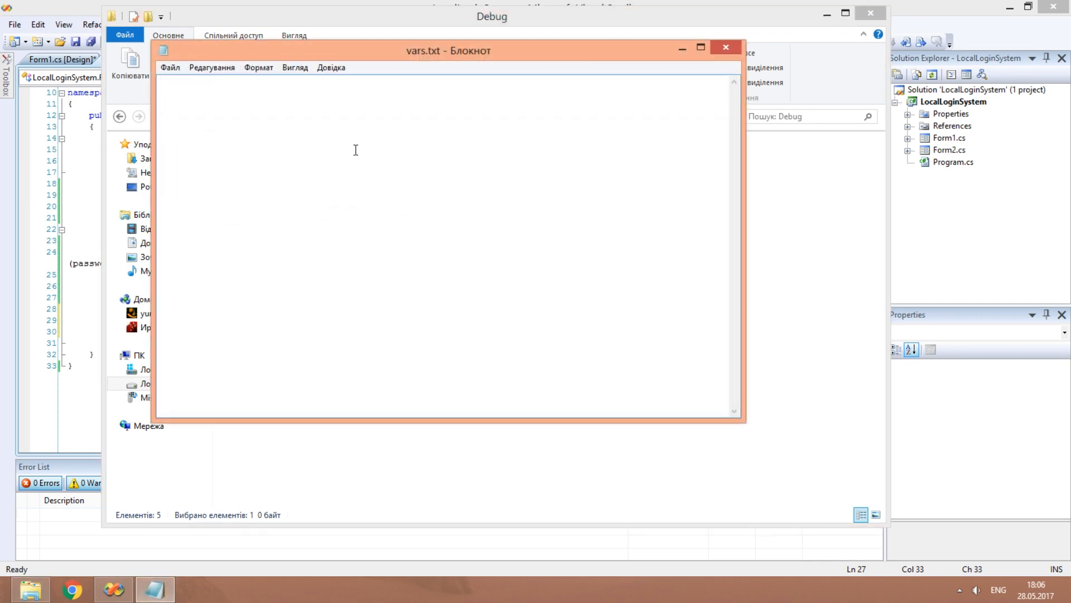
Enter username/password lines in vars.txt, save it and close Notepad
{"action": "type", "text": "user1"}
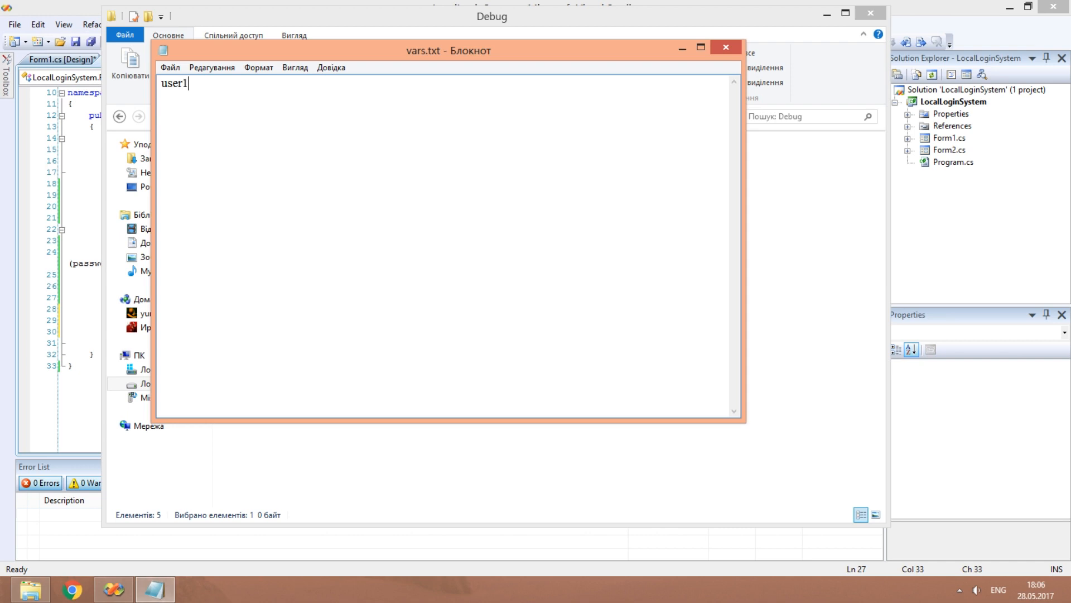
{"action": "type", "text": "password1"}
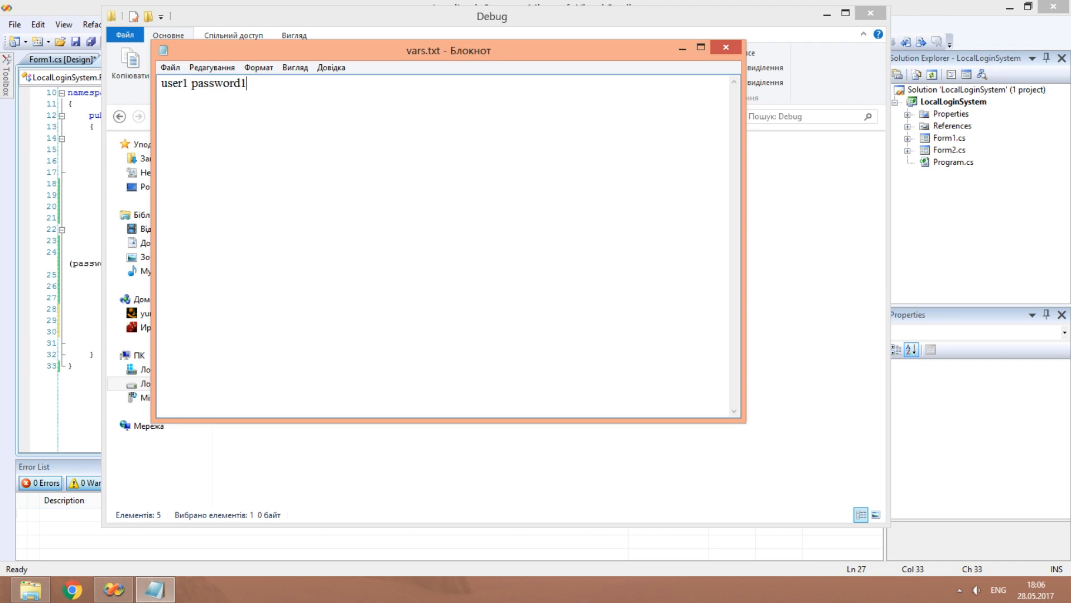
{"action": "type", "text": "user2"}
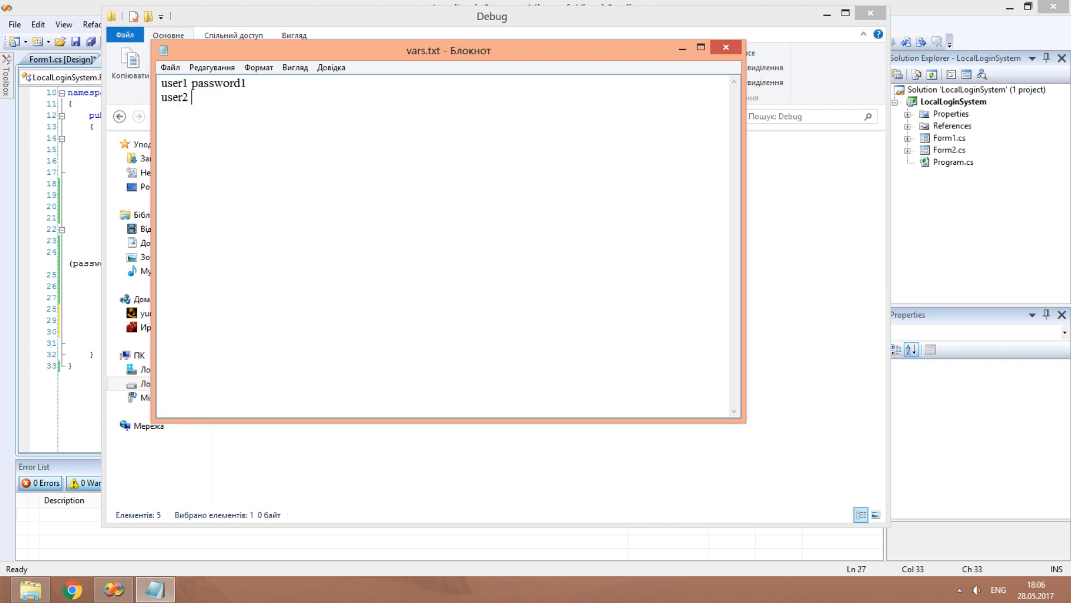
{"action": "type", "text": "password2"}
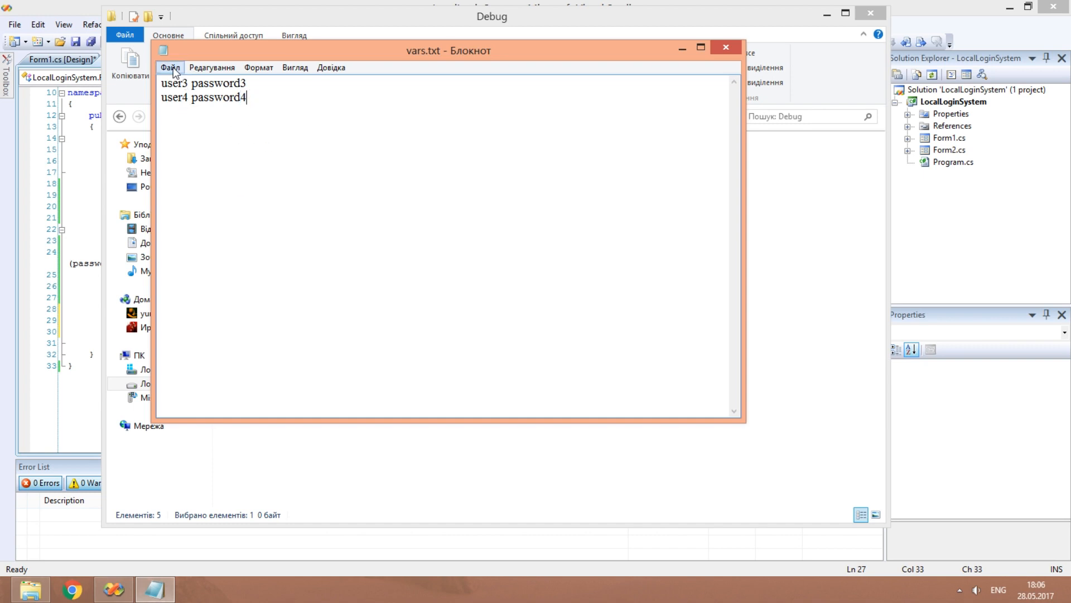
{"action": "mouse_move", "coordinate": [711, 73]}
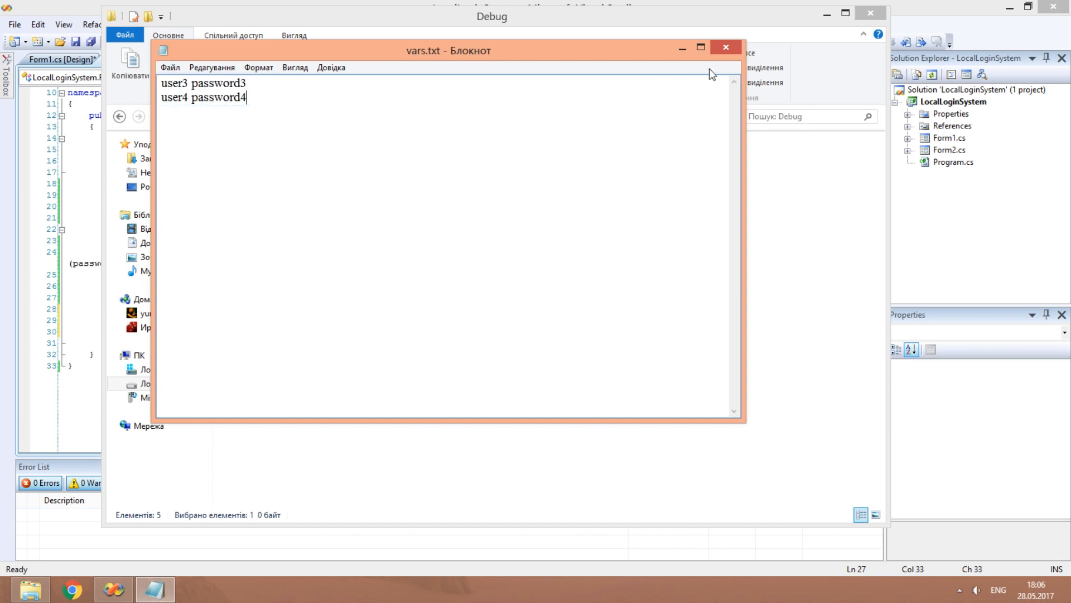
{"action": "left_click", "coordinate": [726, 48]}
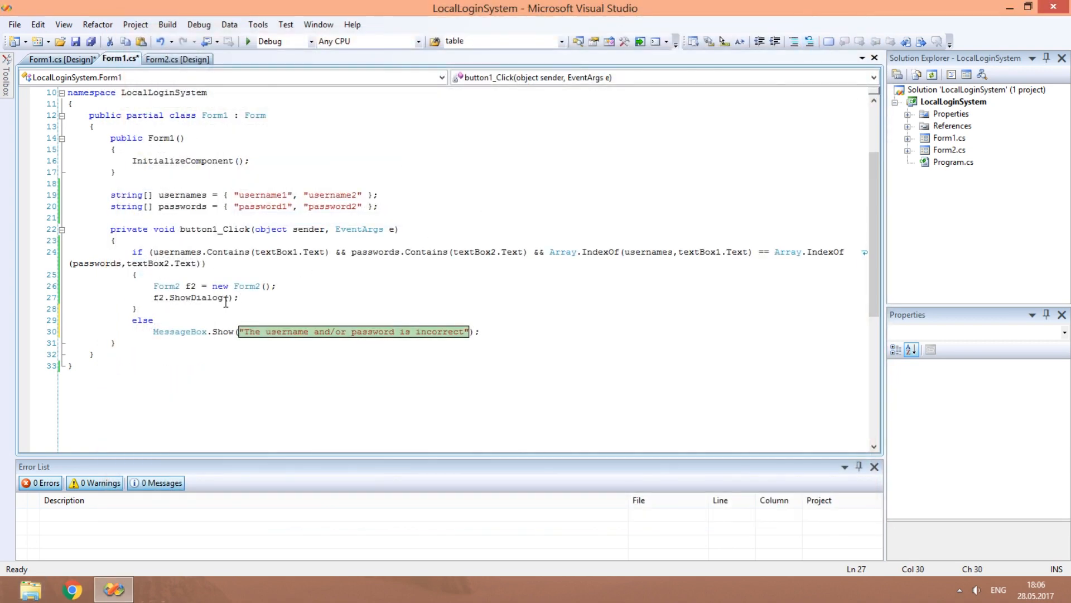
Create Form1_Load and declare StreamReader sr = new StreamReader("vars.txt")
{"action": "left_click", "coordinate": [60, 58]}
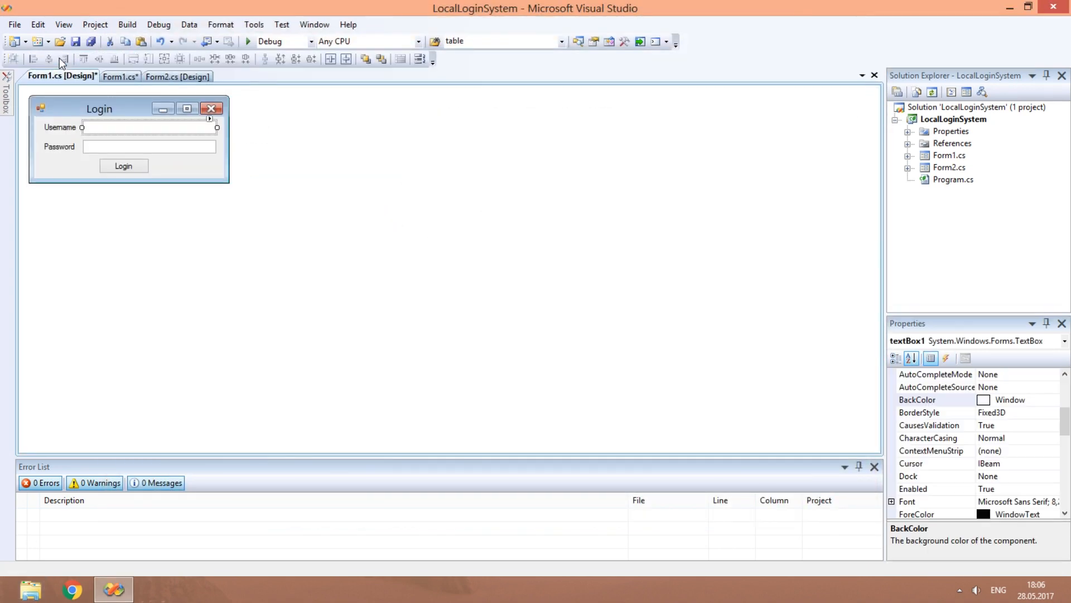
{"action": "left_click", "coordinate": [121, 59]}
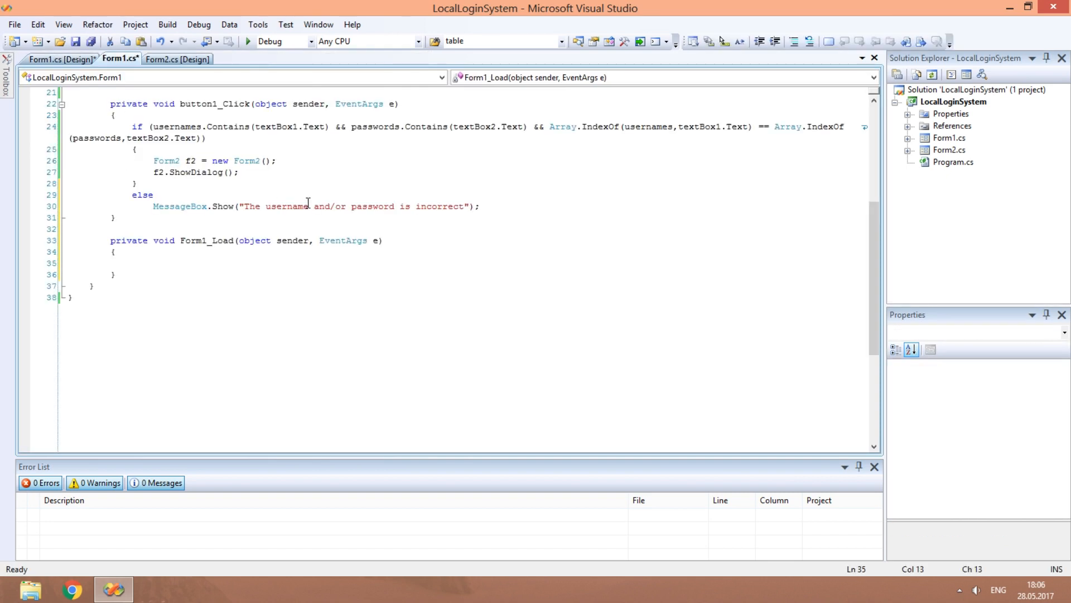
{"action": "type", "text": "Sream"}
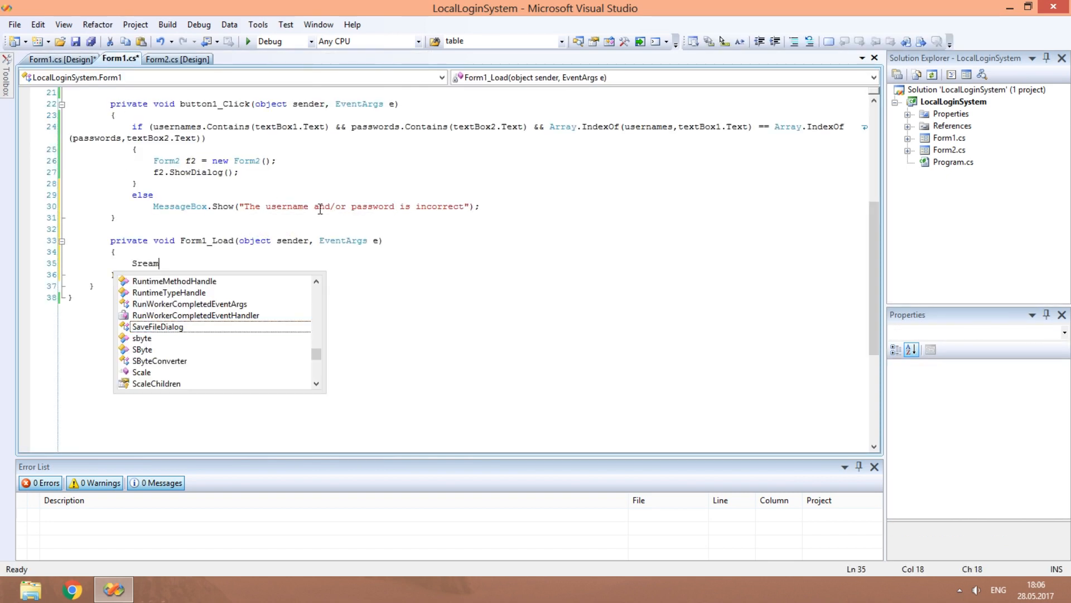
{"action": "type", "text": "Reader"}
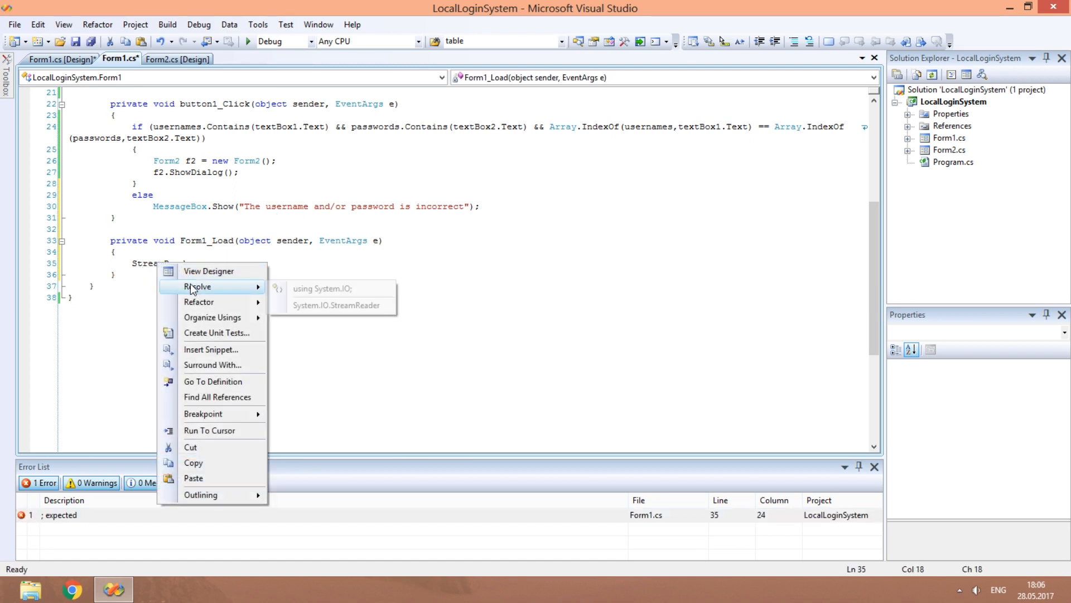
{"action": "type", "text": "sr"}
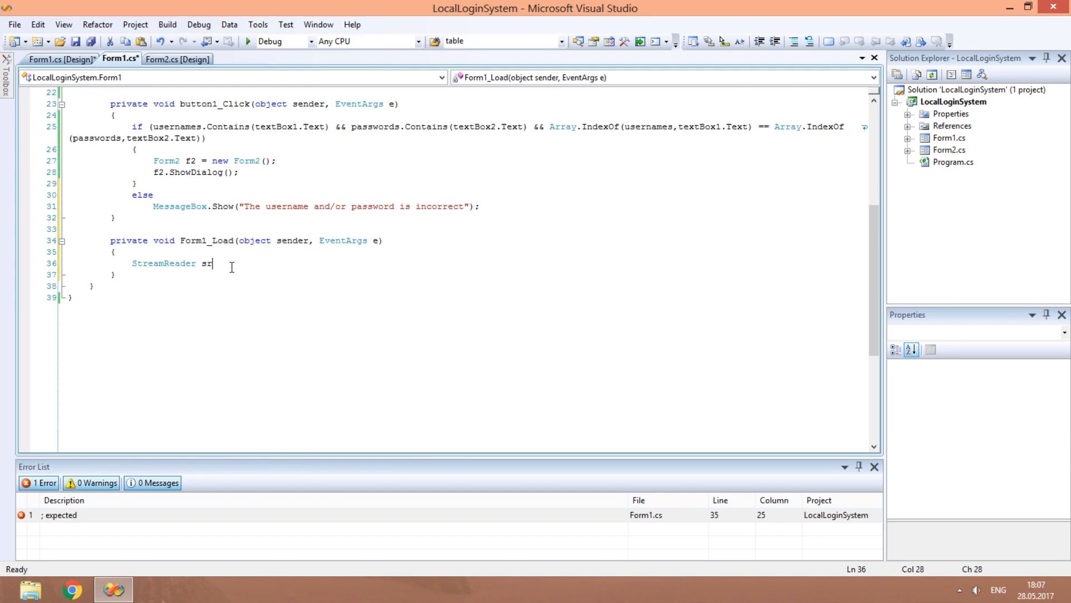
{"action": "type", "text": "= news"}
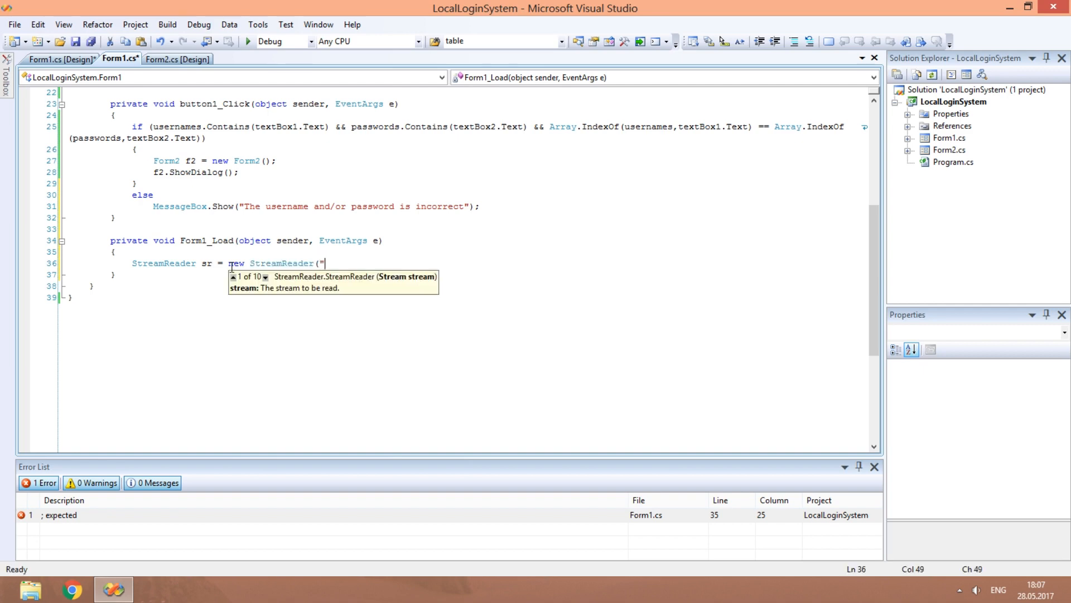
{"action": "type", "text": "vars.txt\");"}
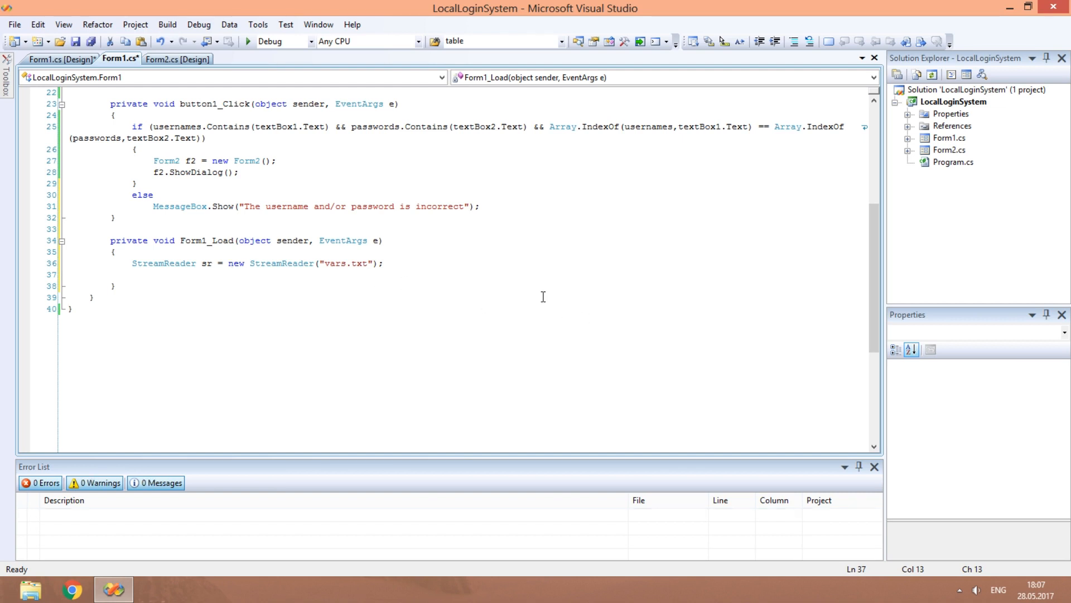
Declare string line and a while ((line = sr.ReadLine()) != null) loop
{"action": "type", "text": "s"}
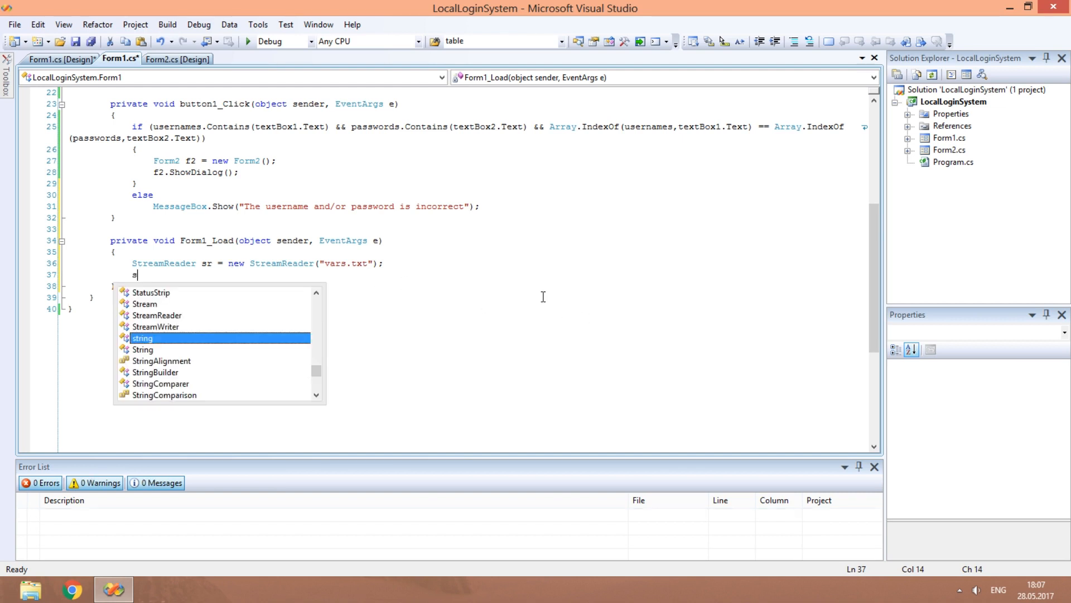
{"action": "type", "text": "tring line = \"\";"}
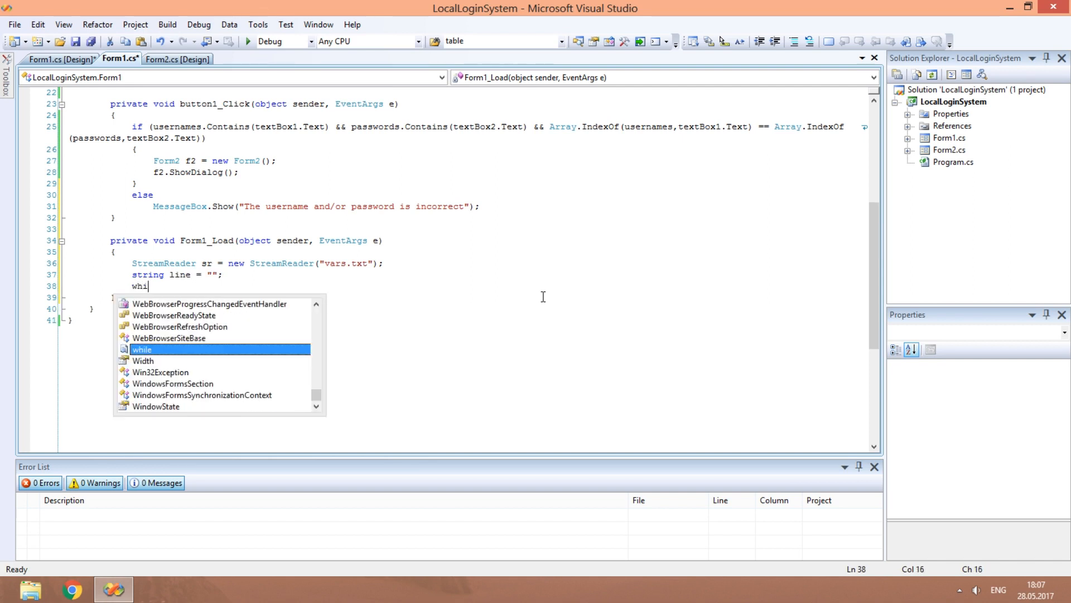
{"action": "type", "text": "le((st"}
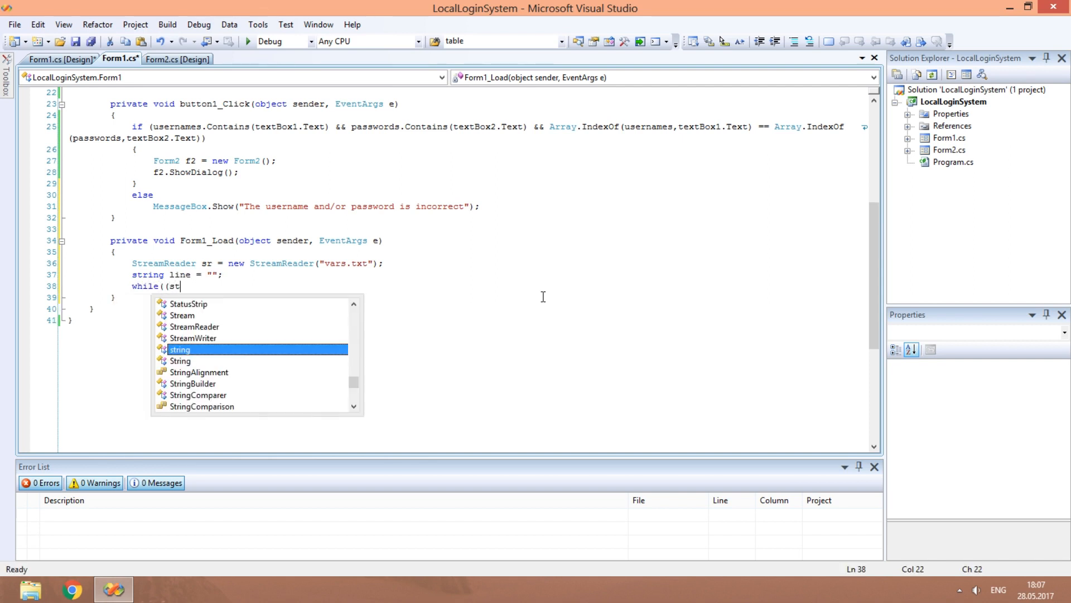
{"action": "mouse_move", "coordinate": [179, 349]}
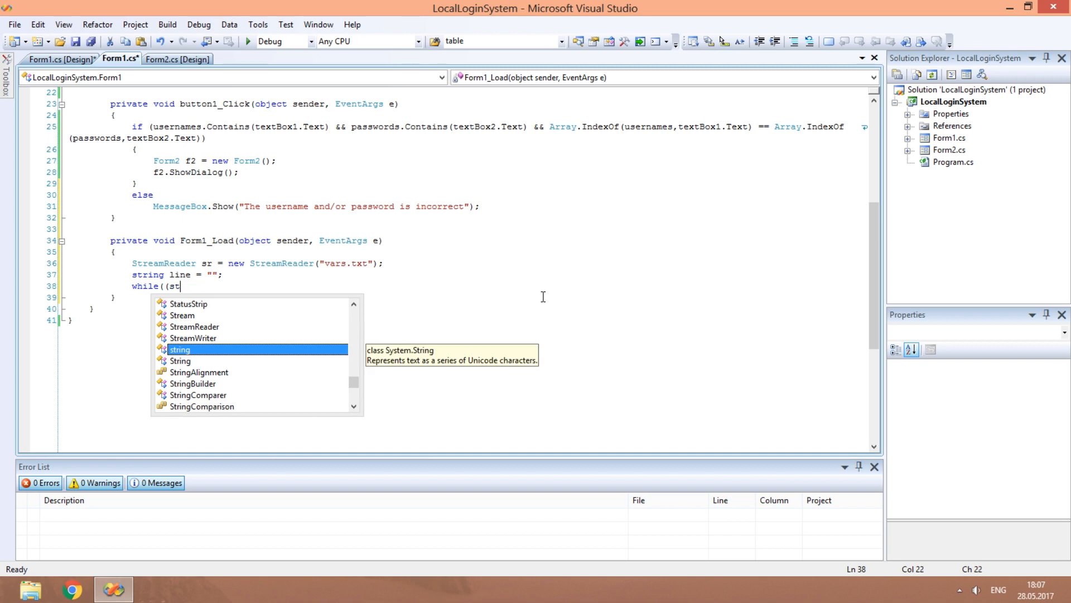
{"action": "type", "text": "line="}
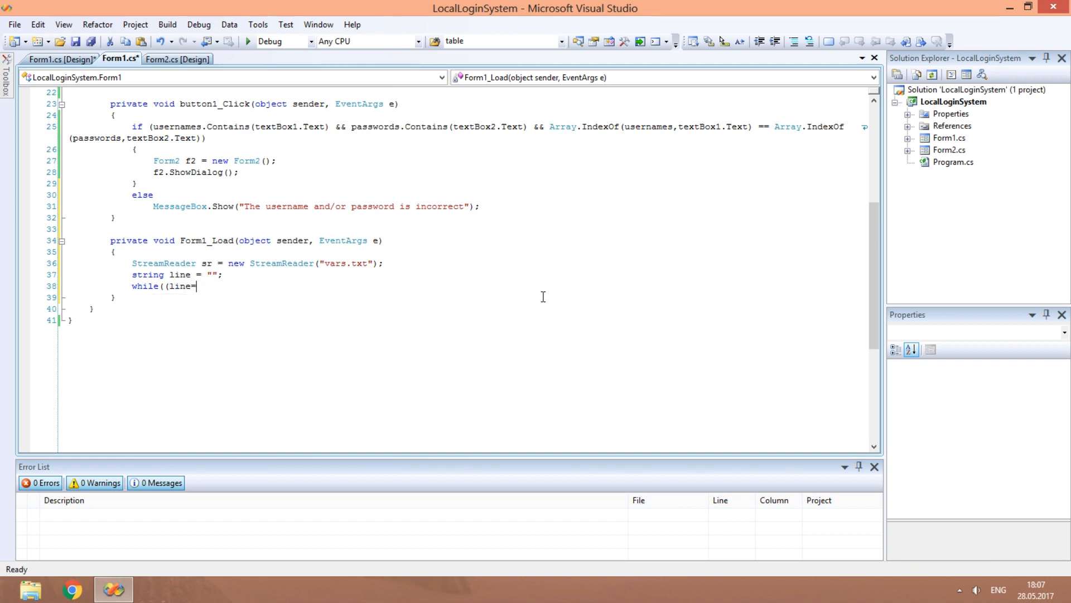
{"action": "type", "text": "sr"}
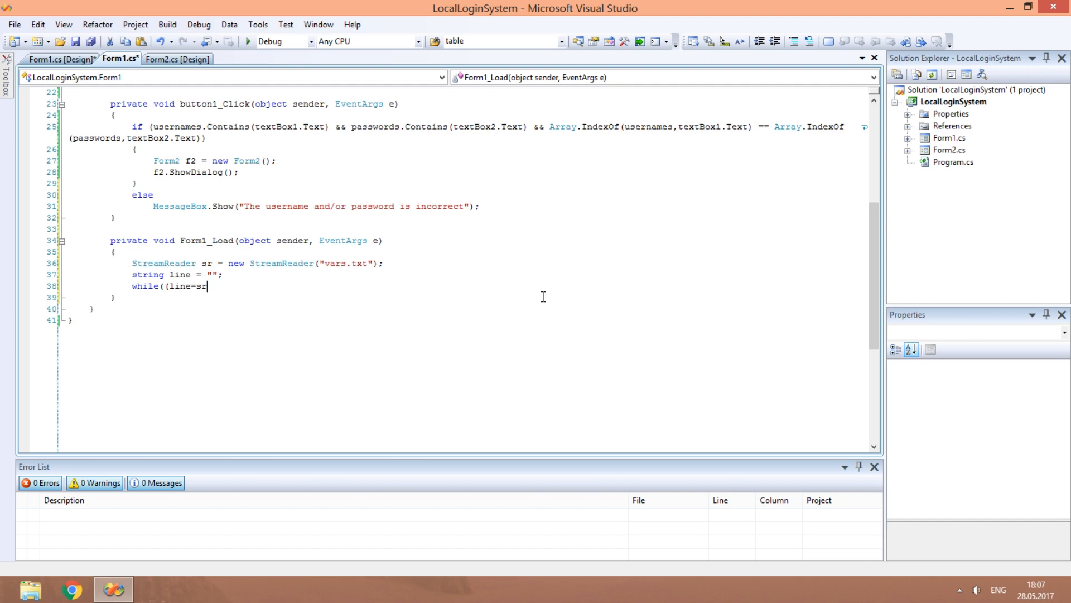
{"action": "type", "text": ".r"}
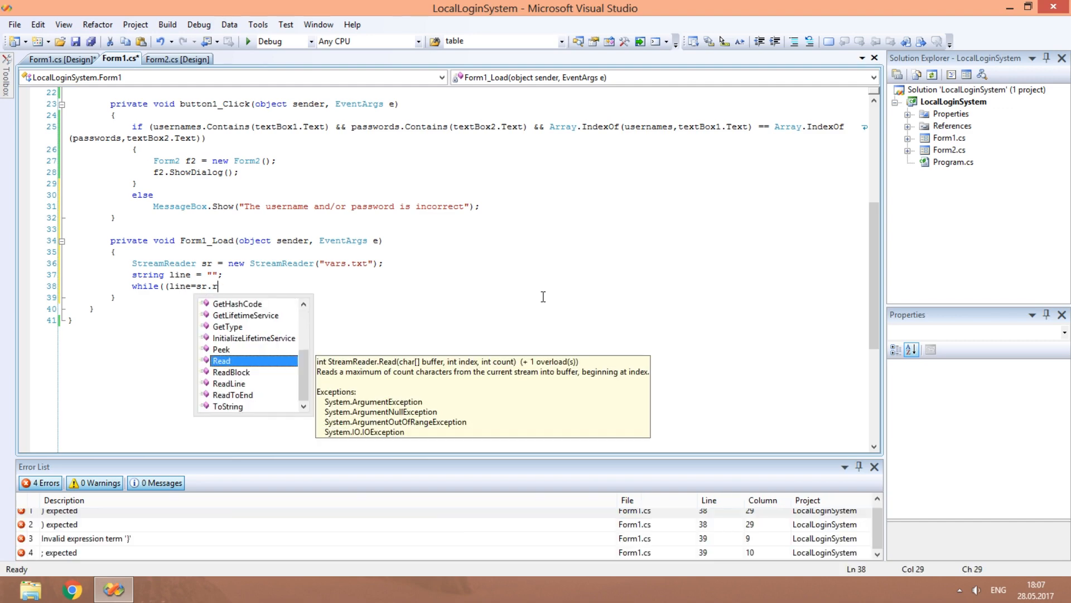
{"action": "type", "text": "eadLine()"}
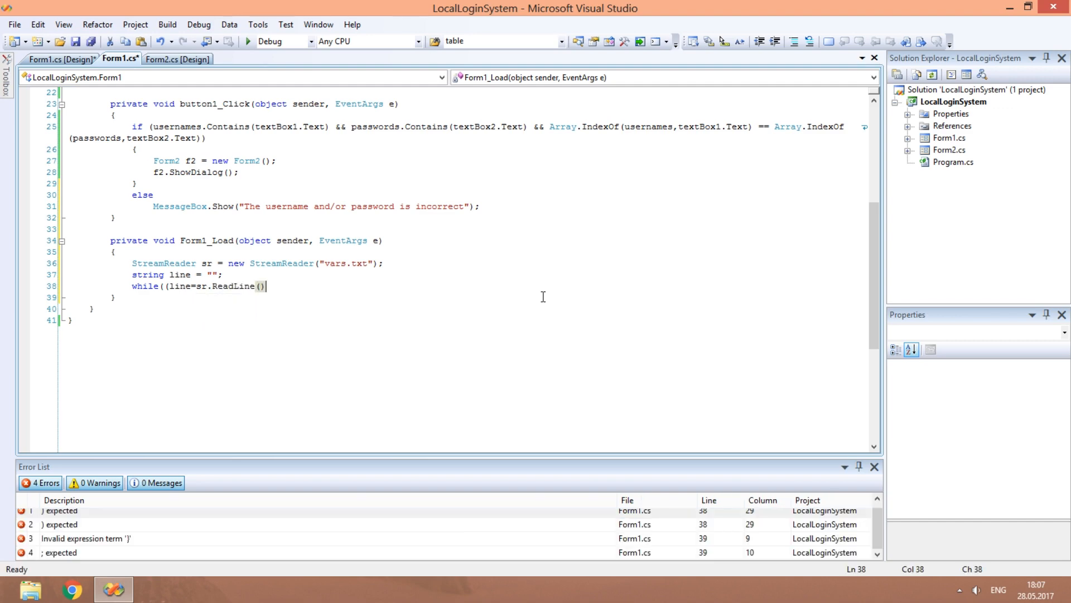
{"action": "type", "text": ")"}
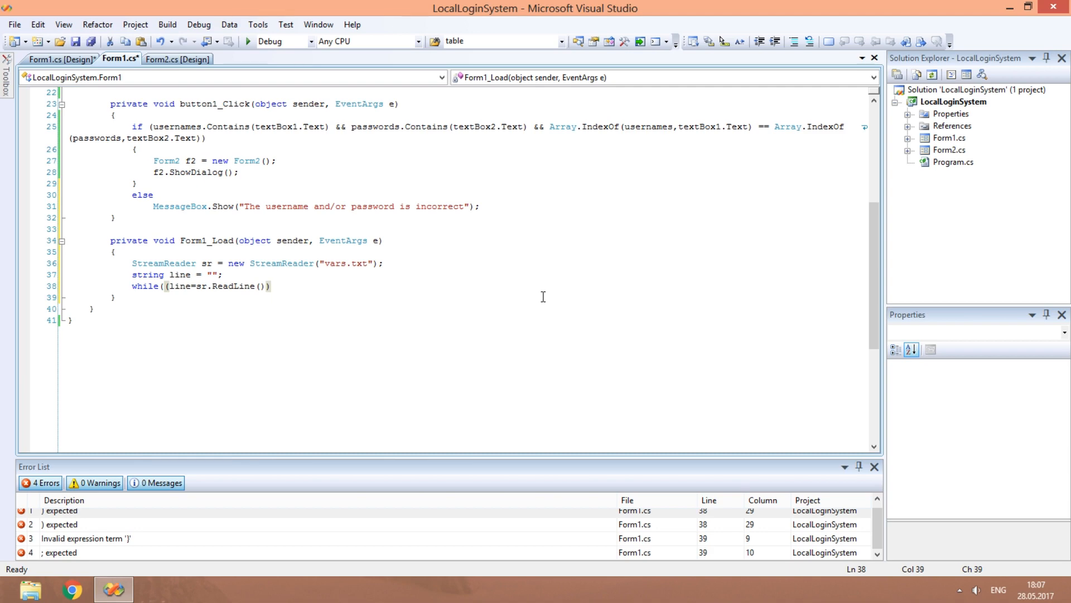
{"action": "type", "text": "!="}
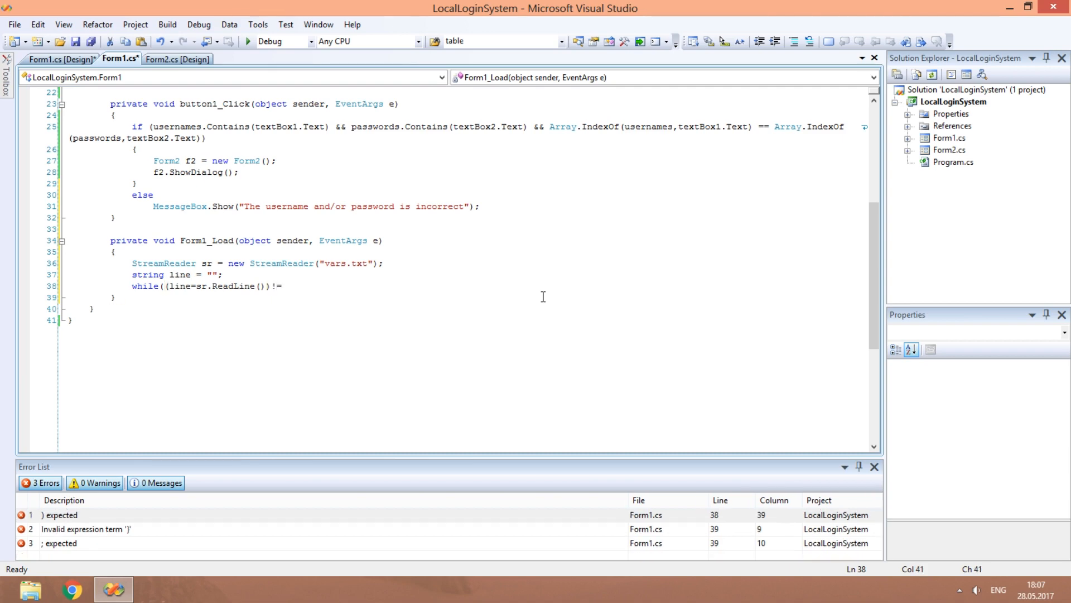
{"action": "type", "text": "null)"}
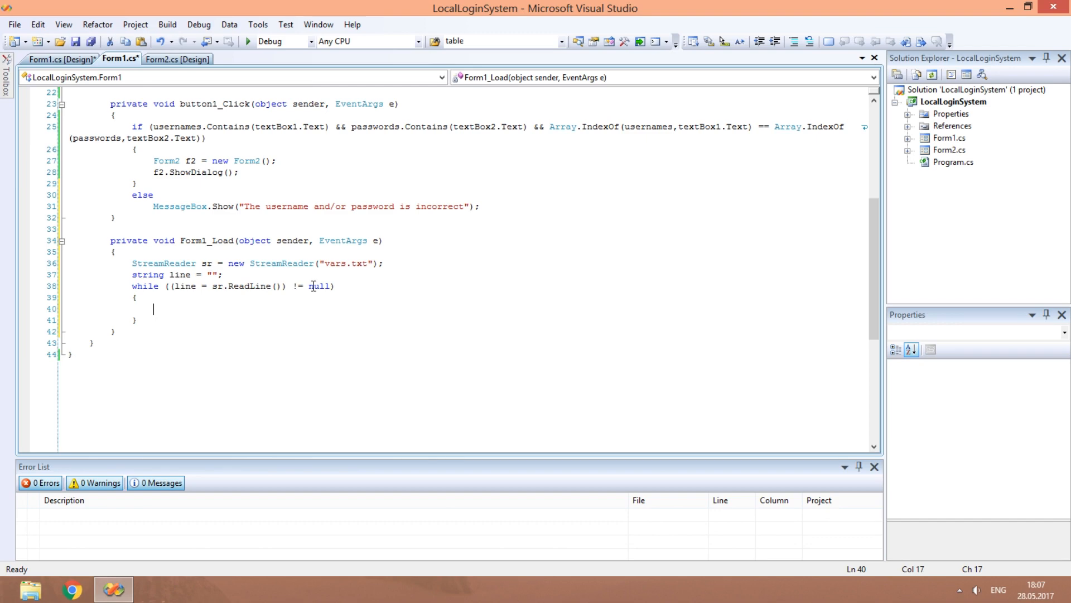
{"action": "type", "text": "sr"}
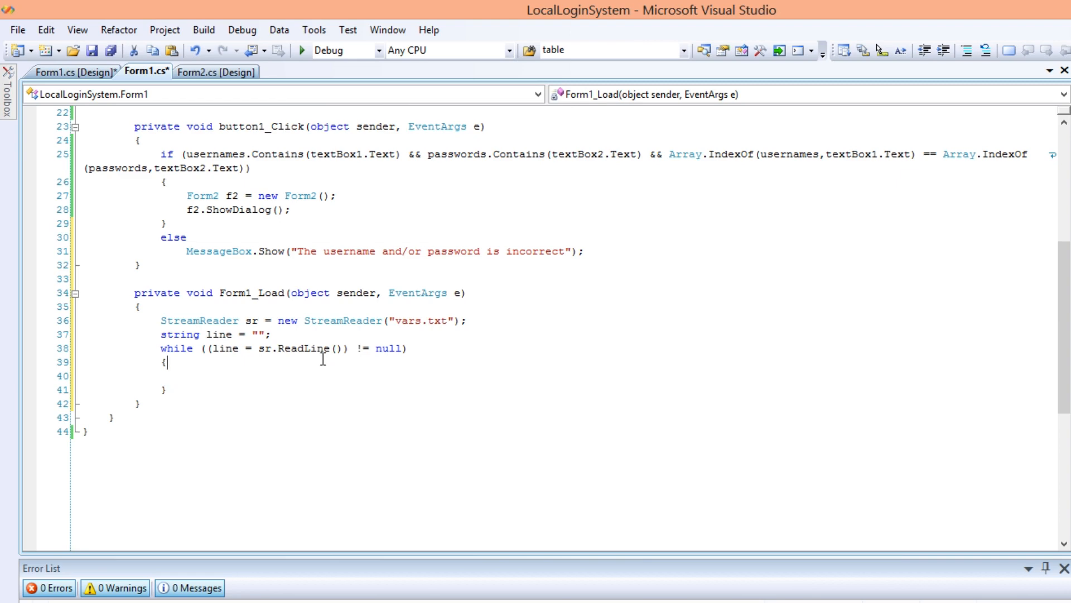
{"action": "scroll", "scroll_direction": "up", "scroll_amount": 3}
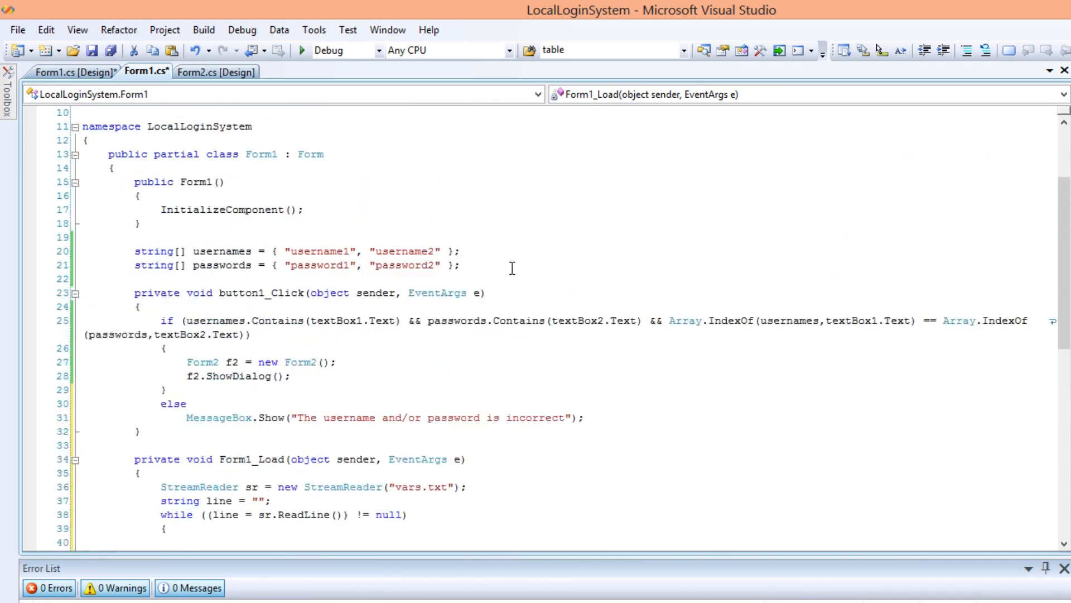
Declare List<string> users and a second string list named pass as Form1 fields
{"action": "type", "text": "Lis"}
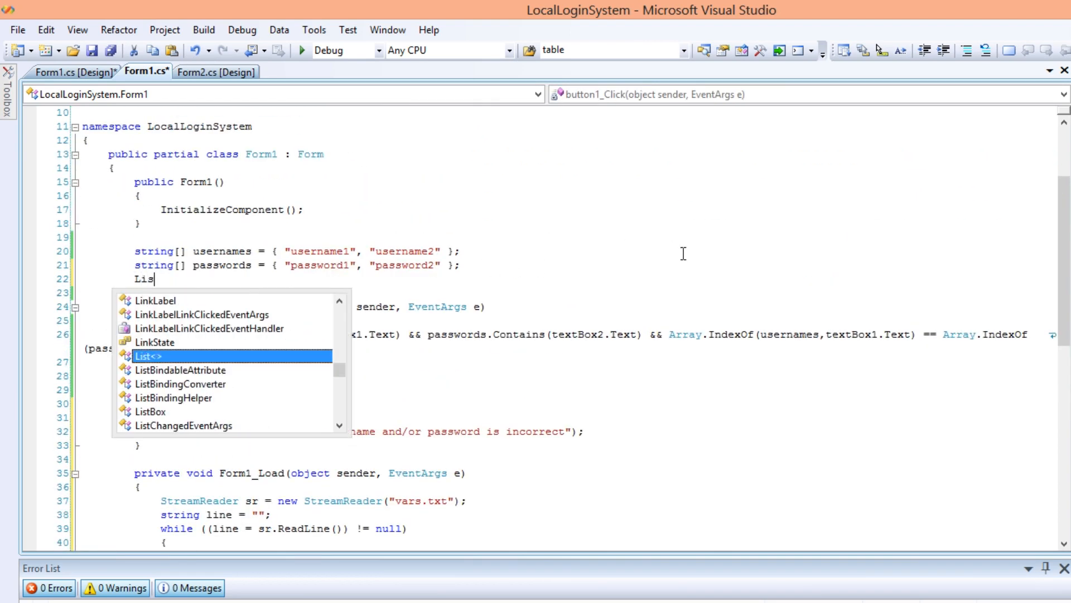
{"action": "type", "text": "t<string>"}
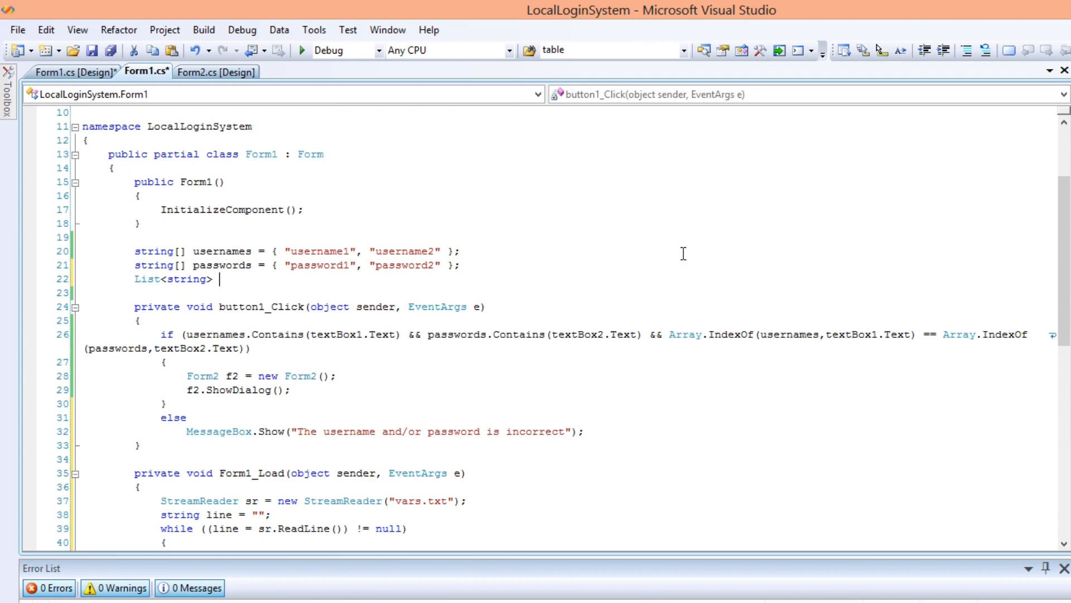
{"action": "type", "text": "us"}
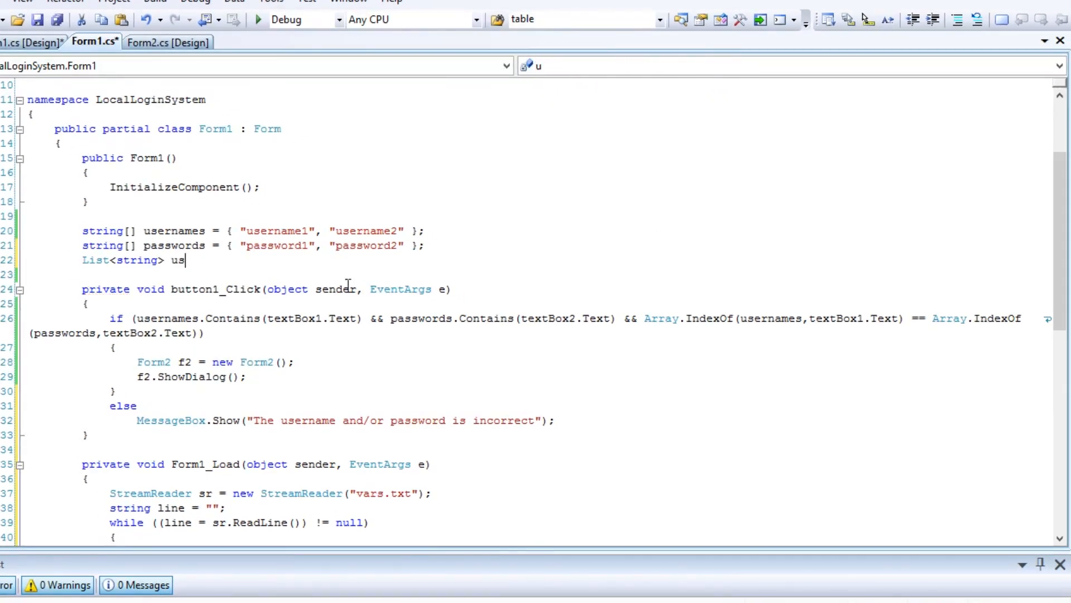
{"action": "type", "text": "ers = new List<string>();"}
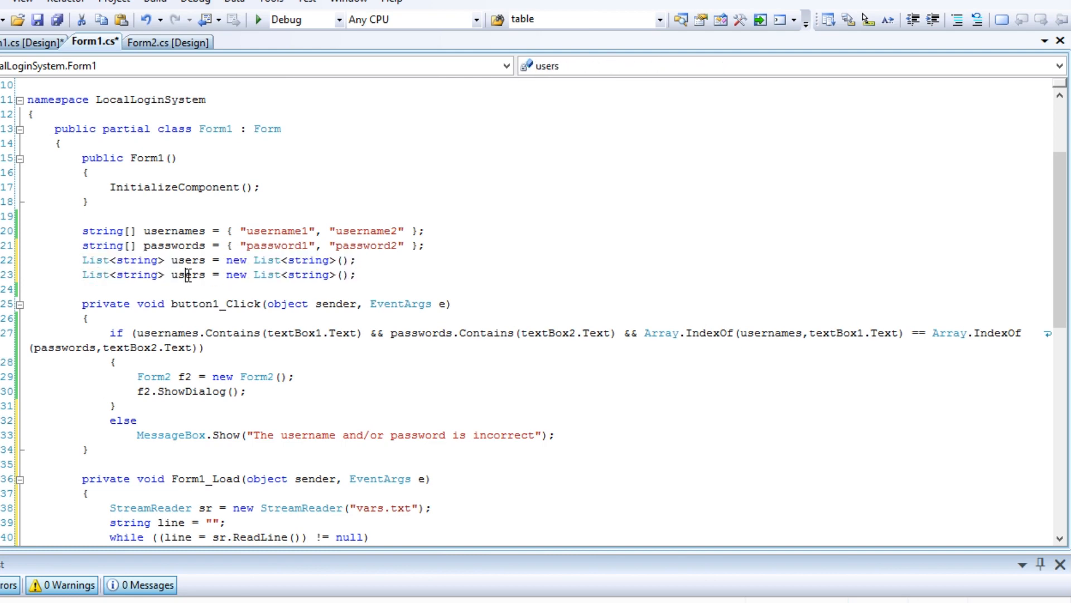
{"action": "type", "text": "pass"}
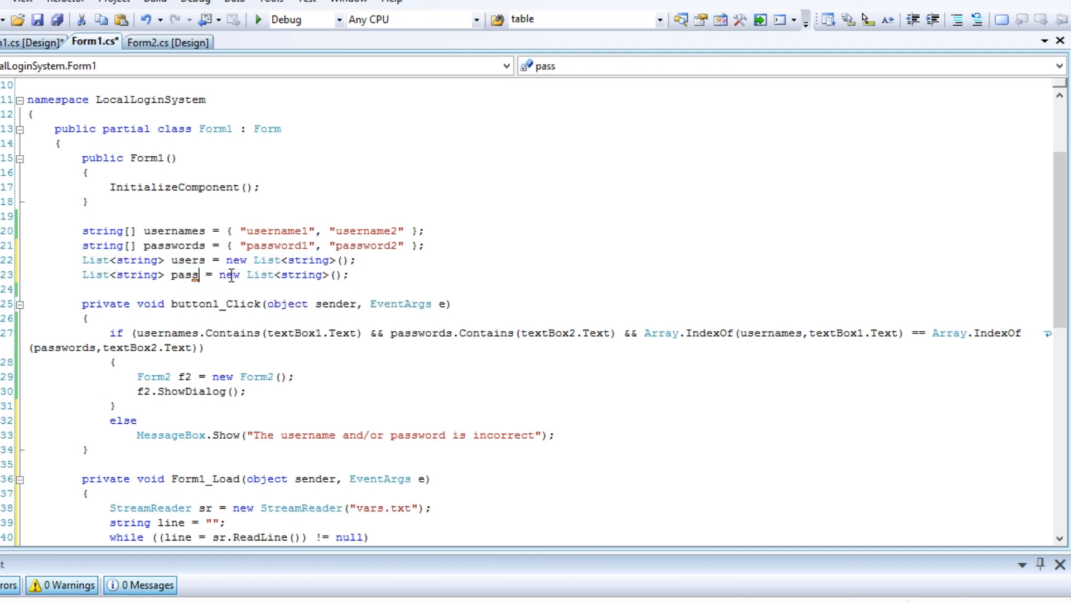
{"action": "scroll", "scroll_direction": "down", "scroll_amount": 3}
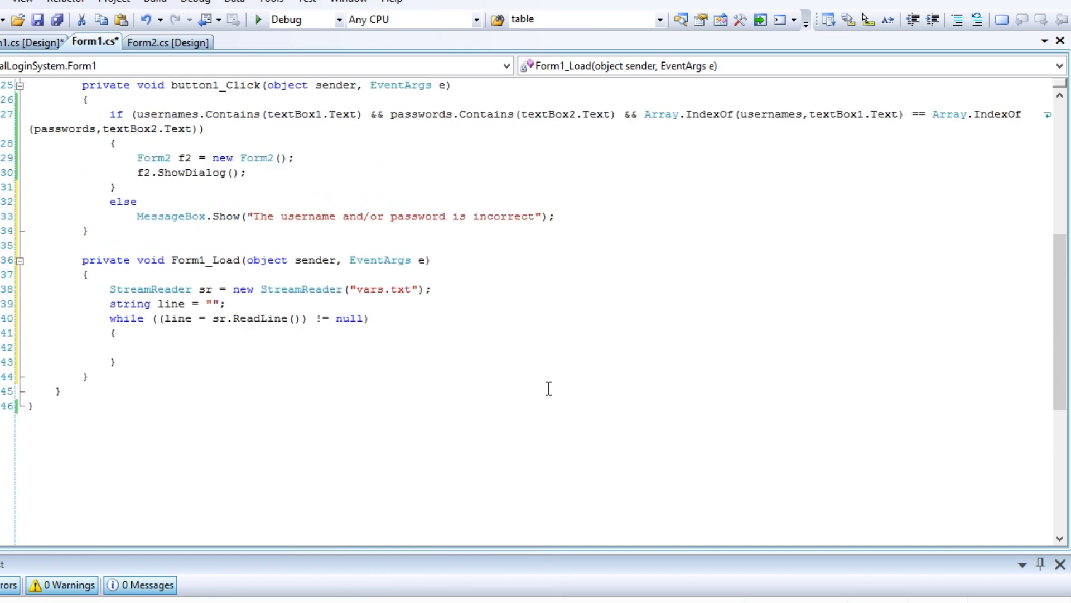
Begin string[] components = line.Split(" " inside the while loop
{"action": "type", "text": "string"}
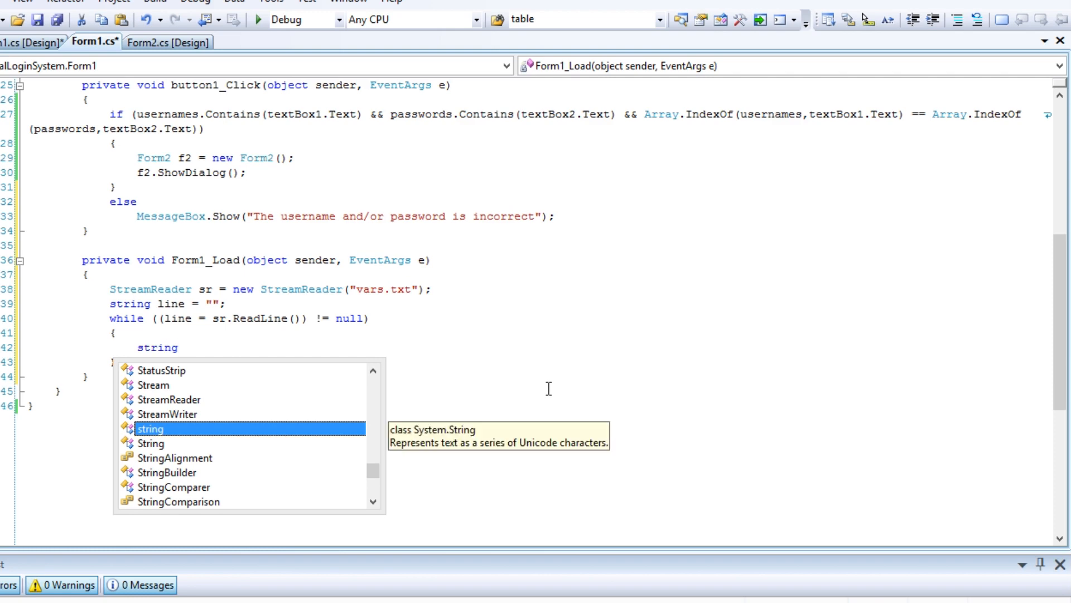
{"action": "type", "text": "[] compo"}
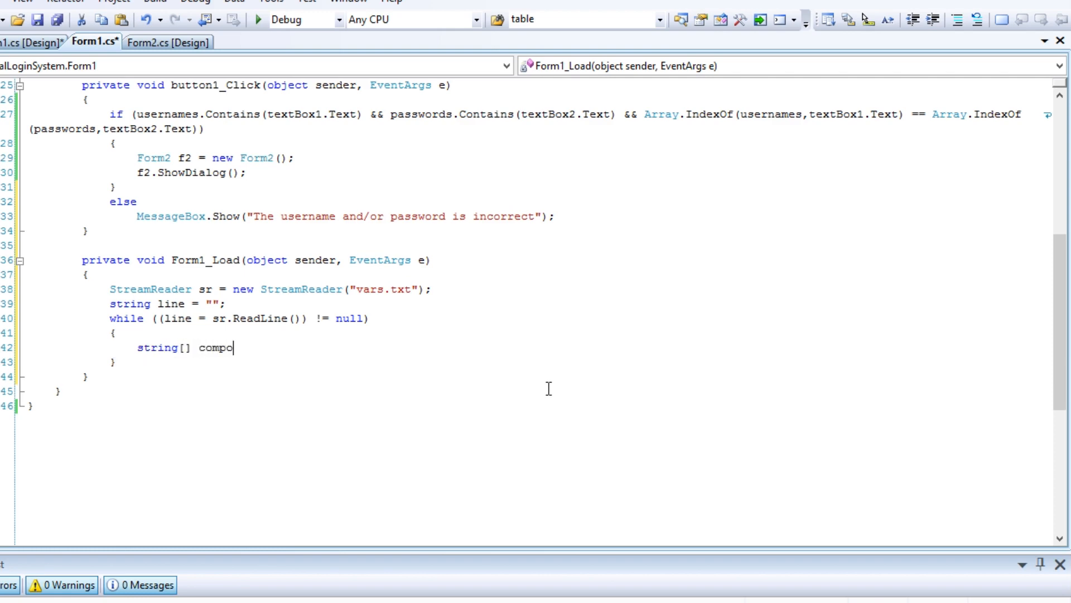
{"action": "type", "text": "nents ="}
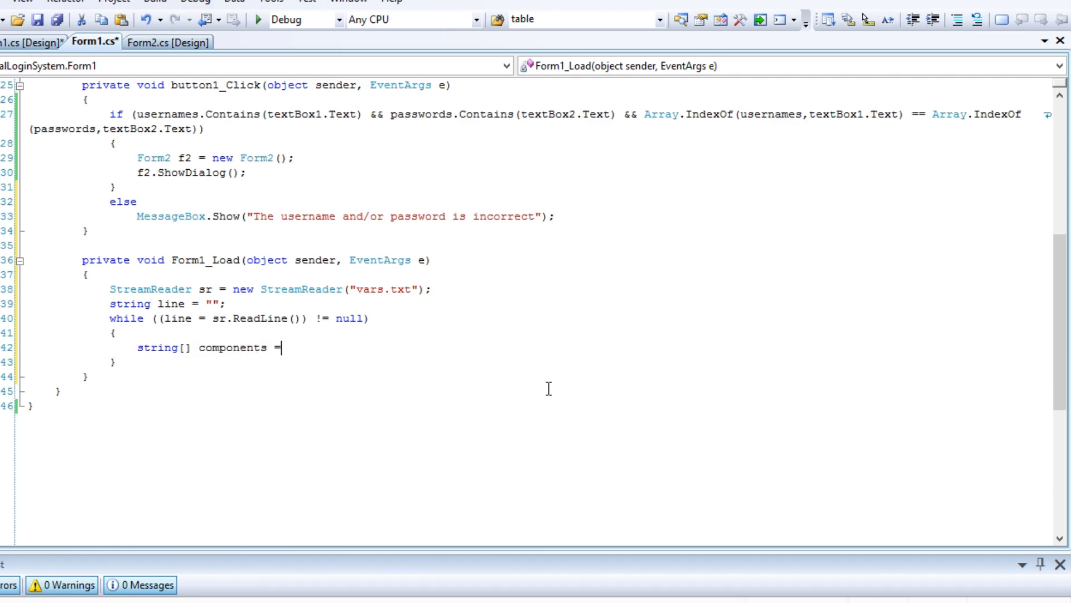
{"action": "type", "text": "line.sp"}
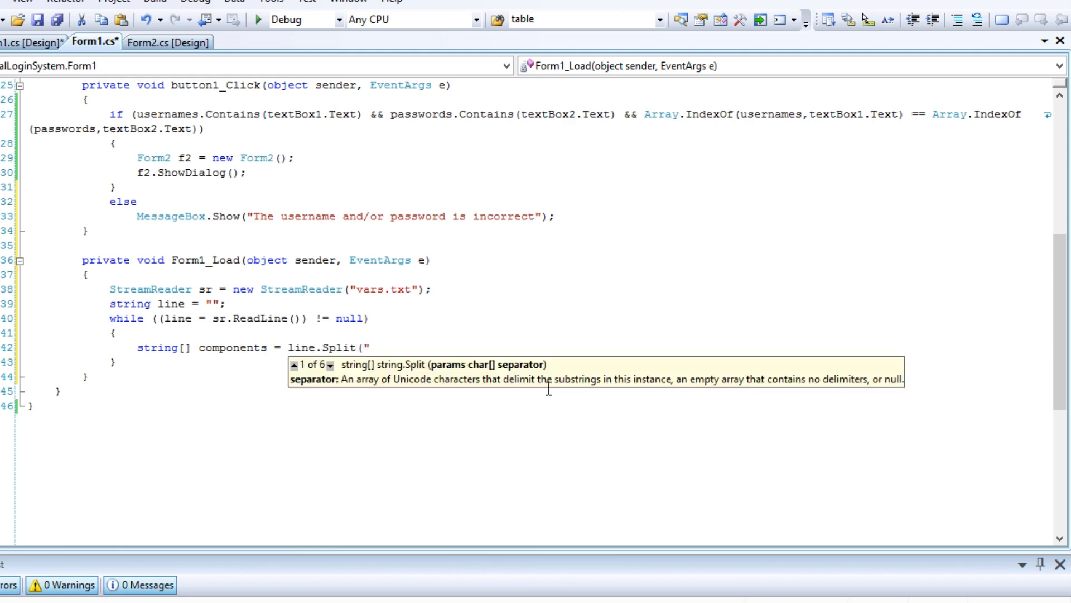
{"action": "type", "text": ".s"}
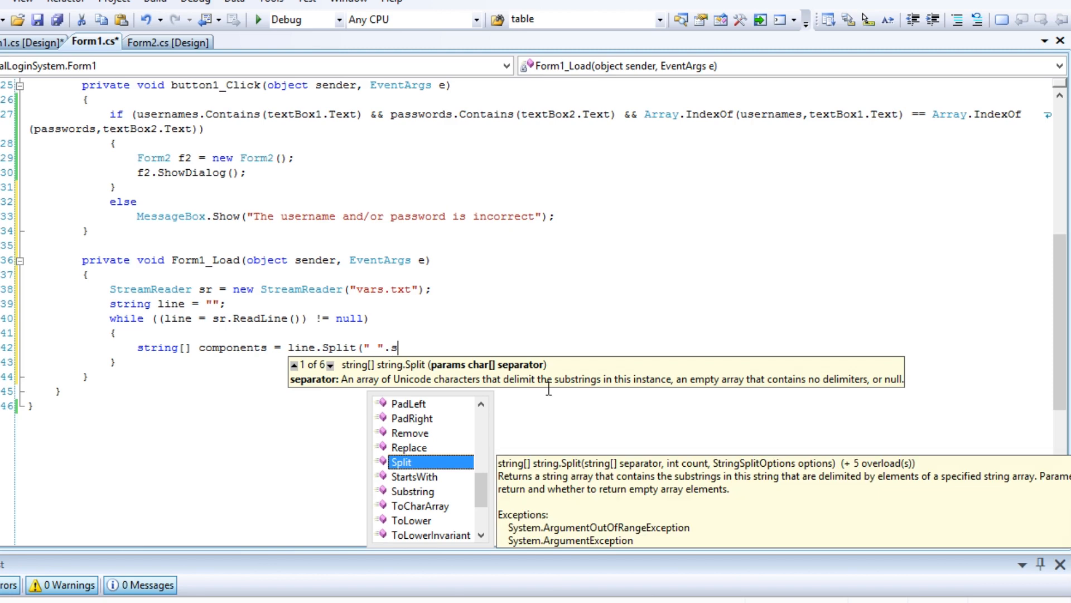
{"action": "type", "text": "tpo"}
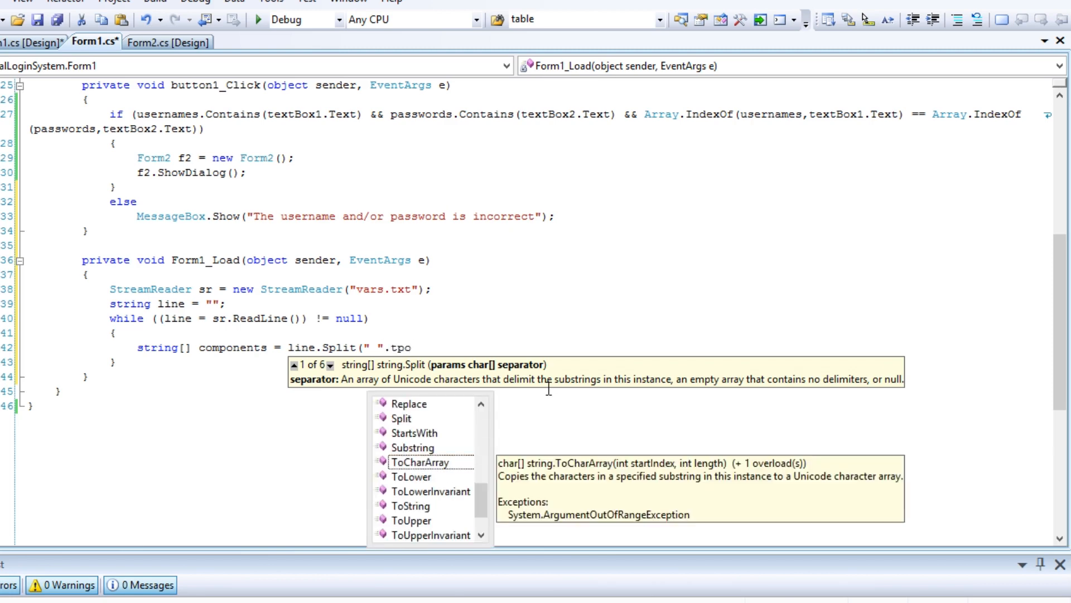
Finish the Split call with .ToCharArray() and StringSplitOptions.RemoveEmptyEntries
{"action": "double_click", "coordinate": [419, 462]}
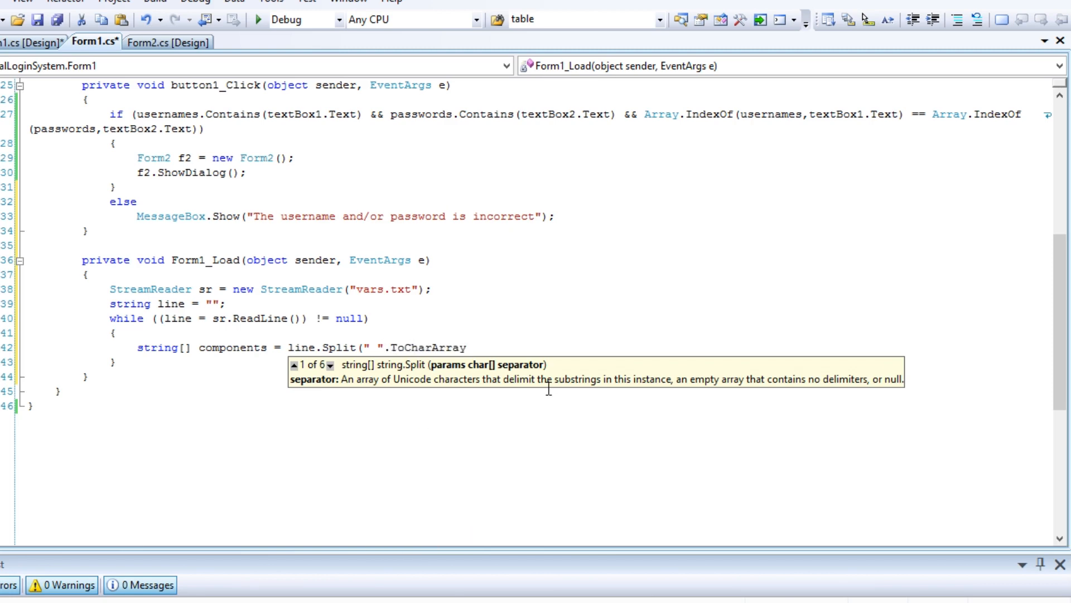
{"action": "type", "text": "()"}
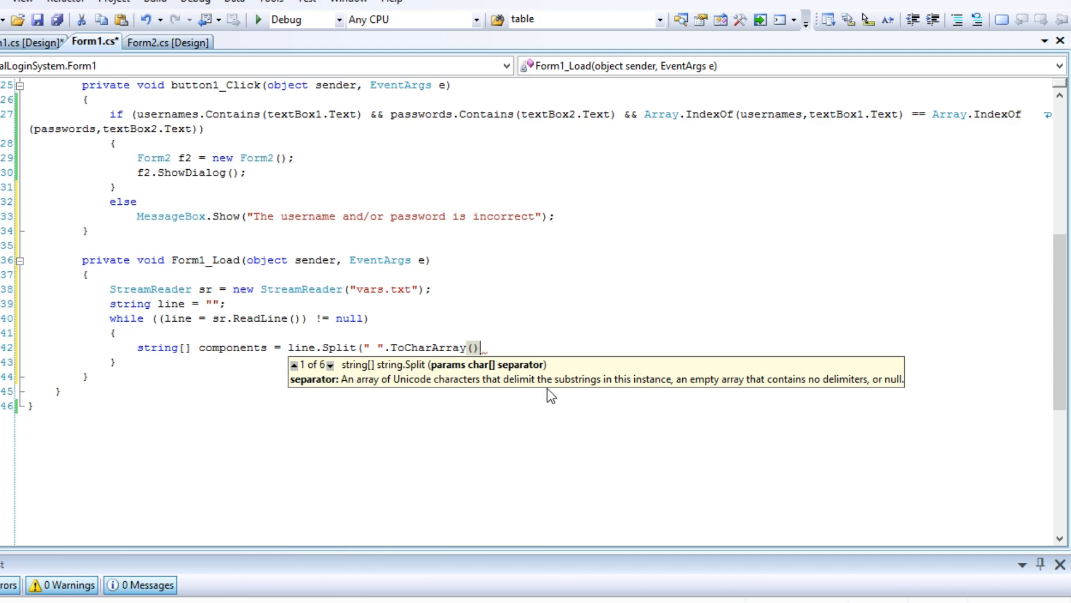
{"action": "type", "text": ",strings"}
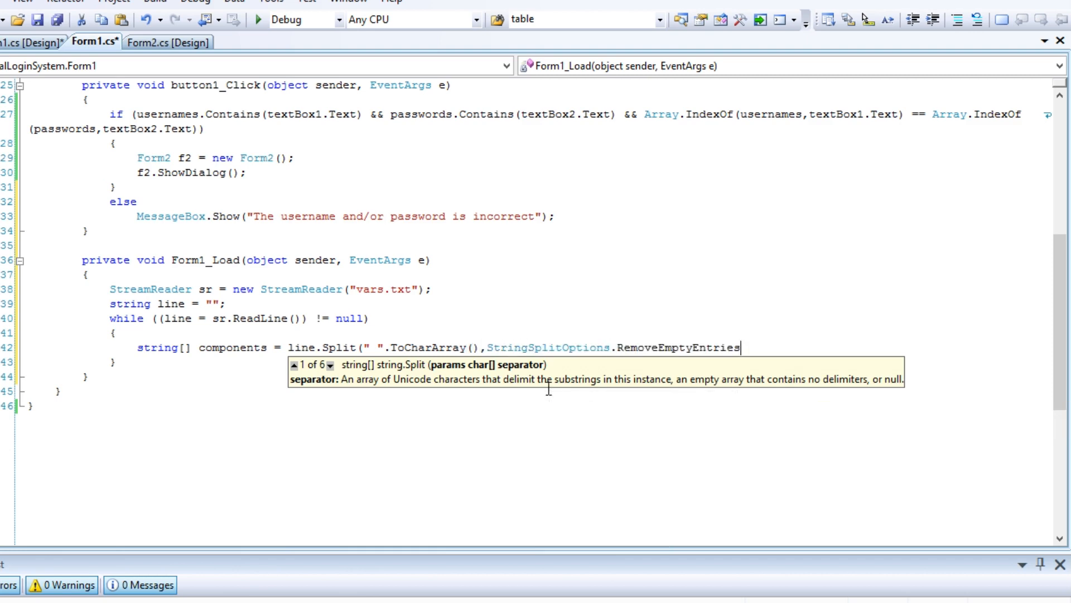
{"action": "type", "text": ");"}
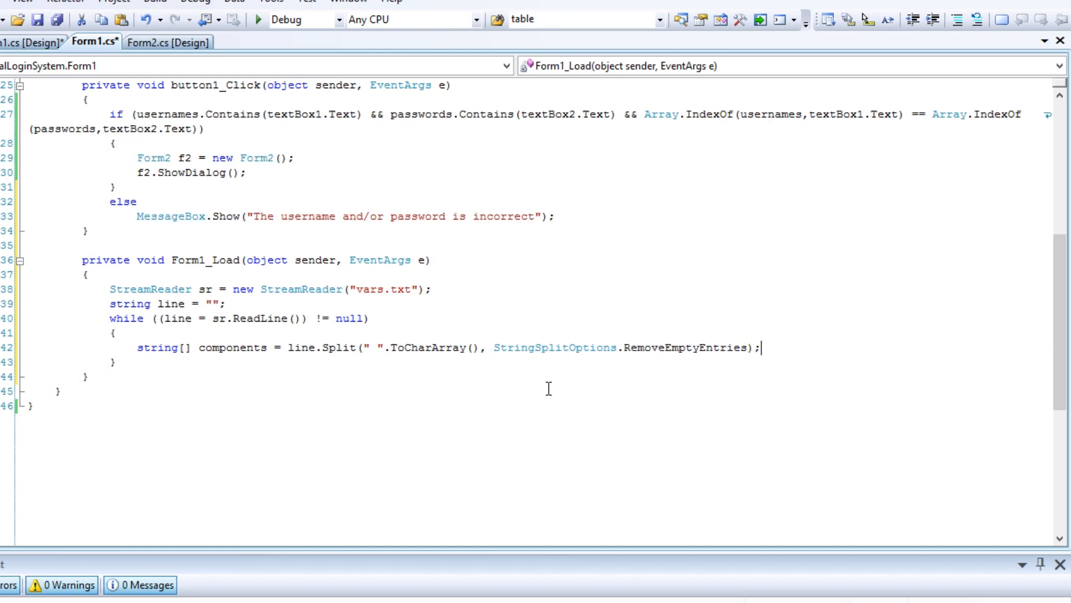
{"action": "key", "text": "enter"}
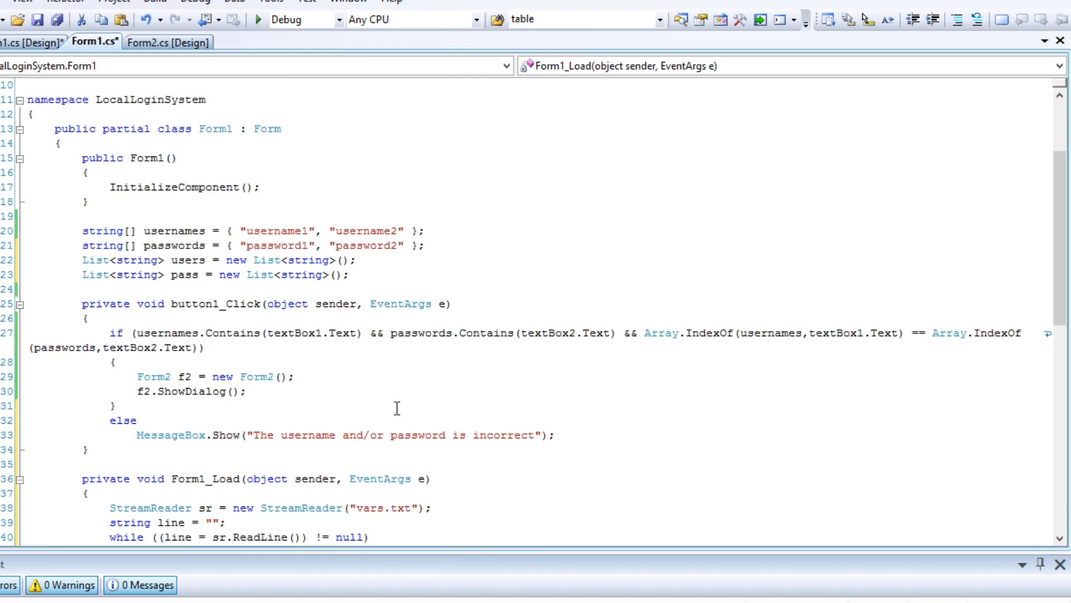
Add components[0] to users and components[1] to pass inside the loop
{"action": "type", "text": "use"}
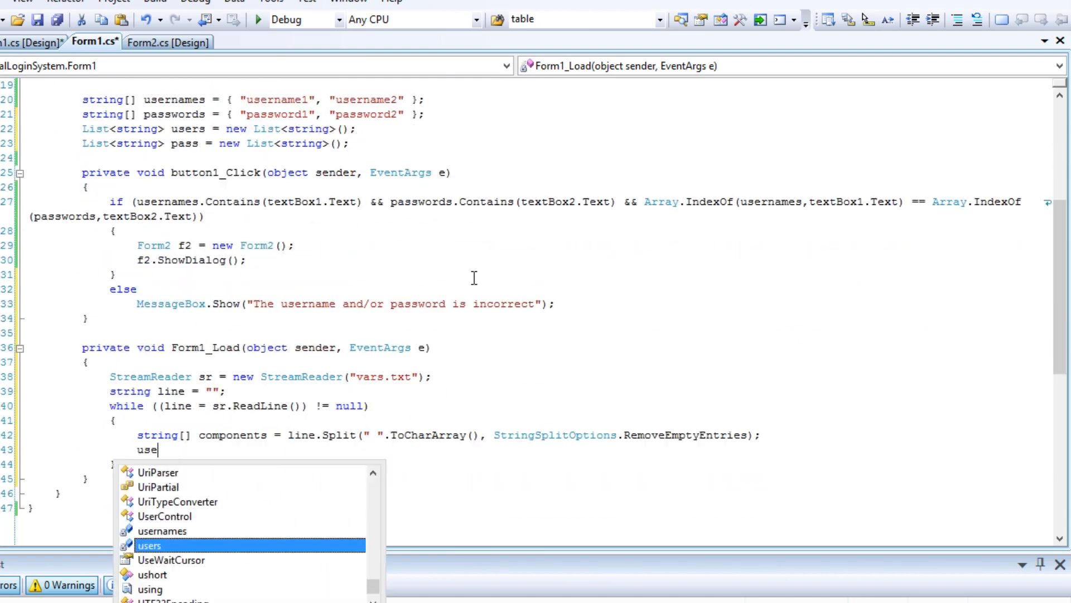
{"action": "type", "text": "rs.Add(components[0]);"}
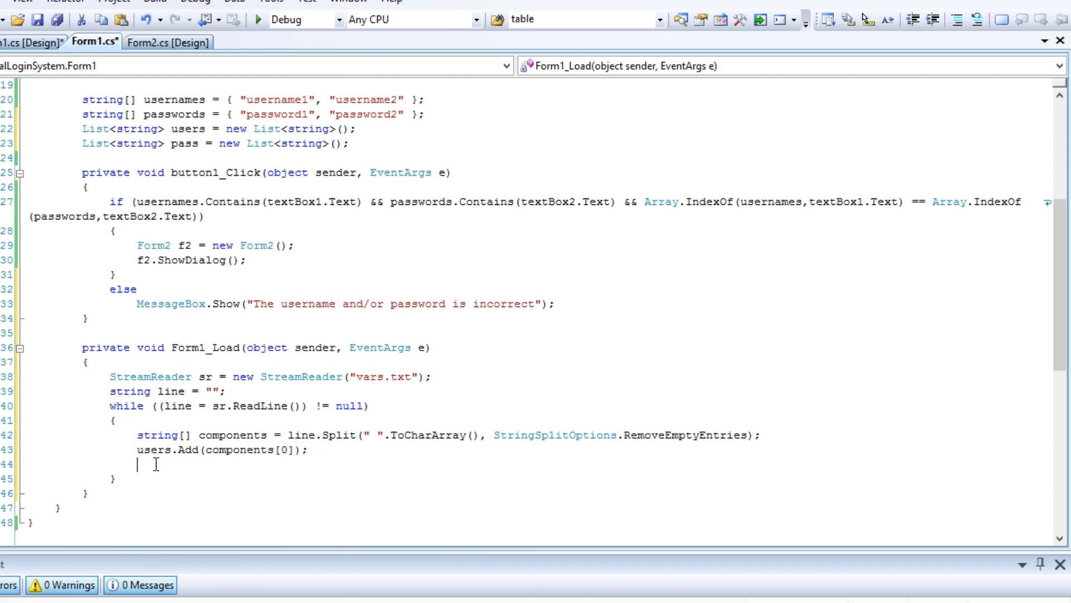
{"action": "type", "text": "pass.Add(components[0]);"}
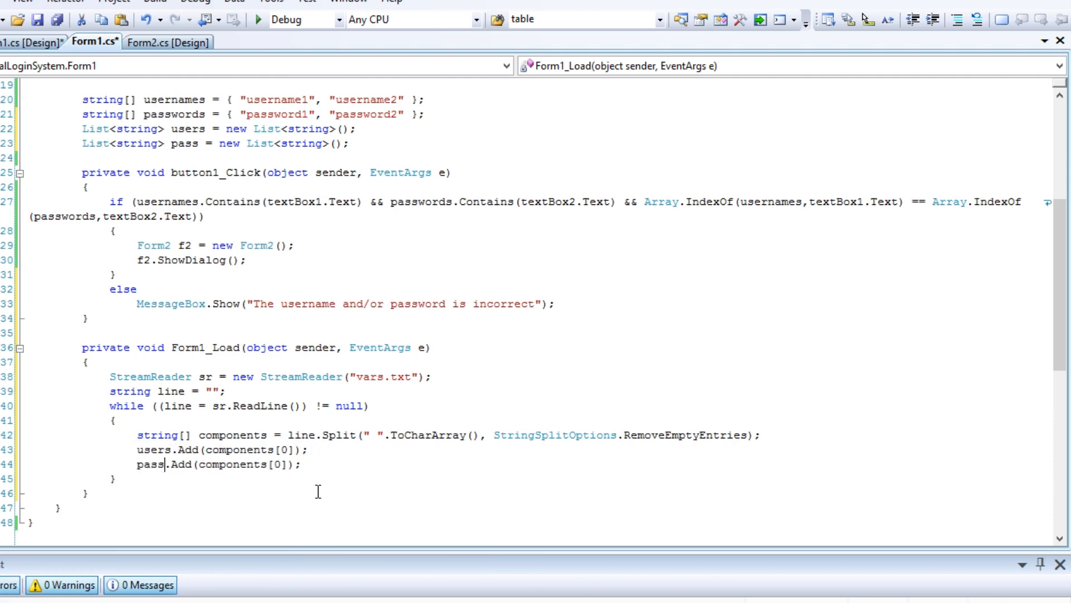
{"action": "type", "text": "1"}
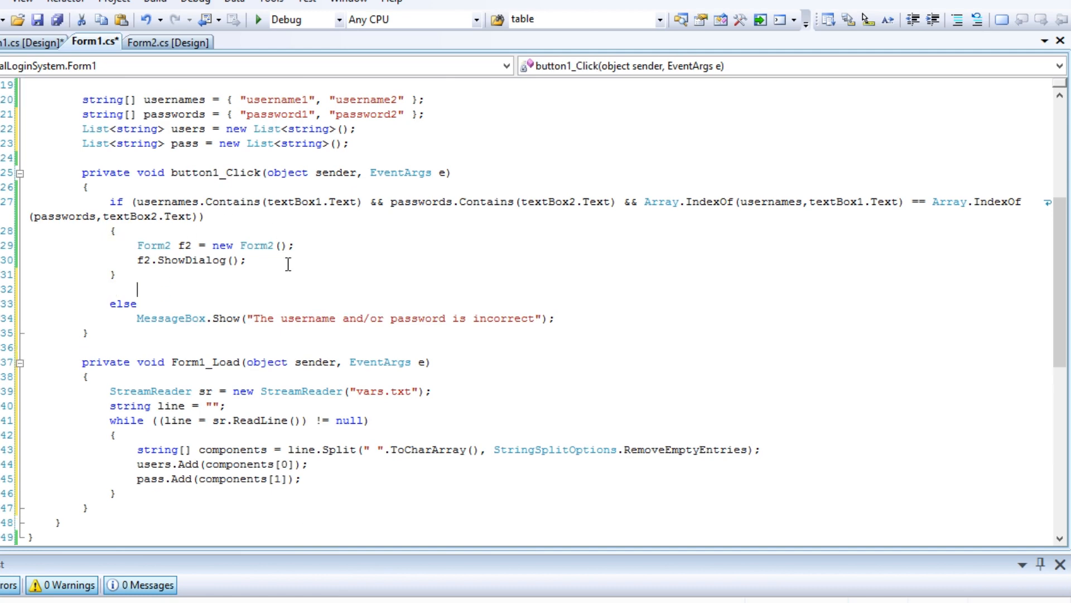
Start an else-if branch with block, checking users.Contains
{"action": "type", "text": "if("}
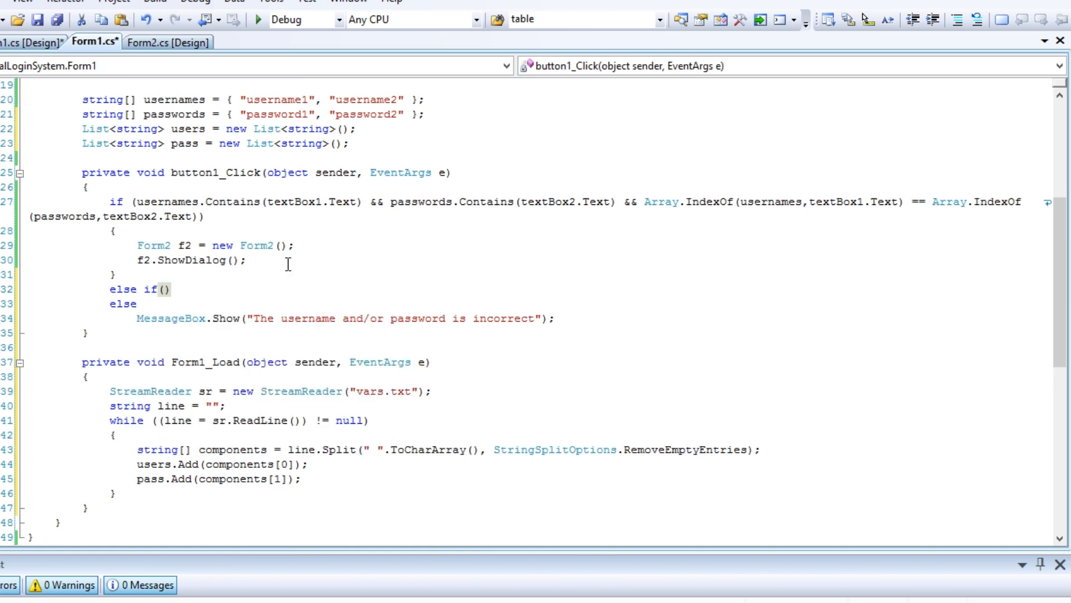
{"action": "type", "text": "{"}
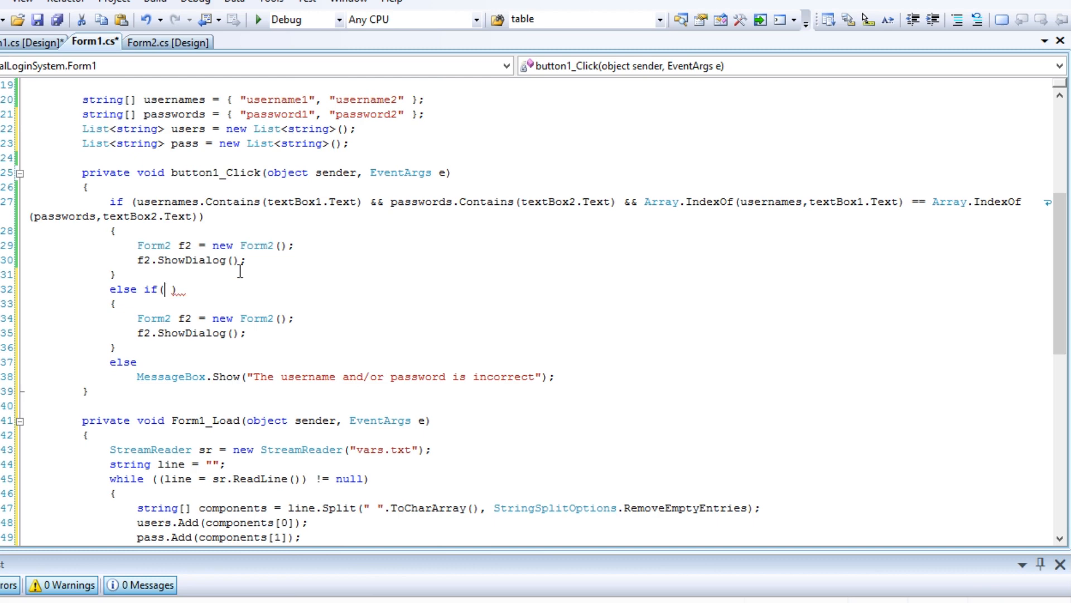
{"action": "mouse_move", "coordinate": [365, 286]}
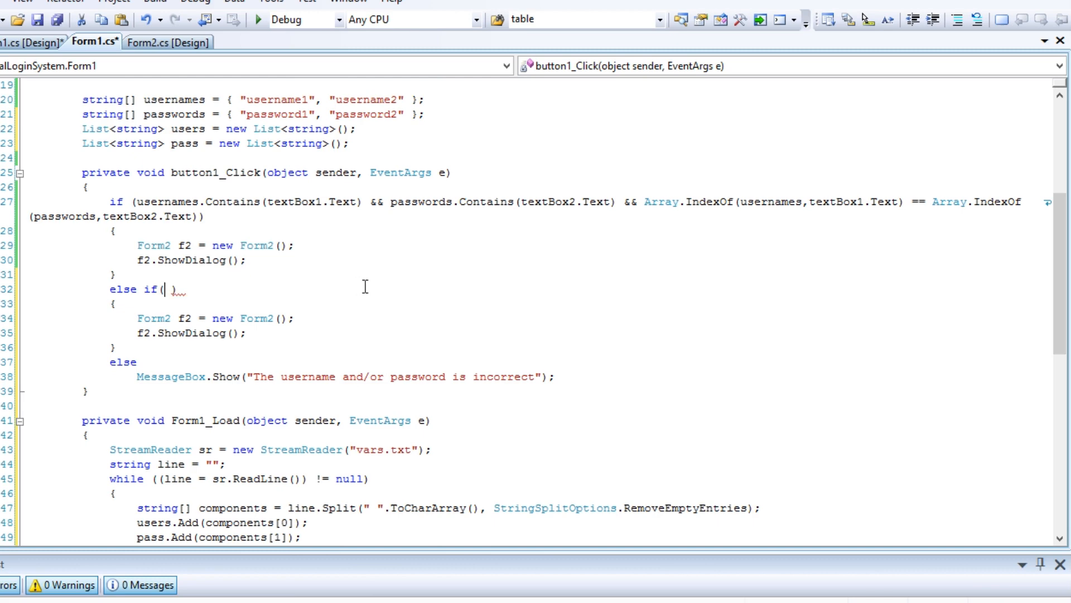
{"action": "type", "text": "users"}
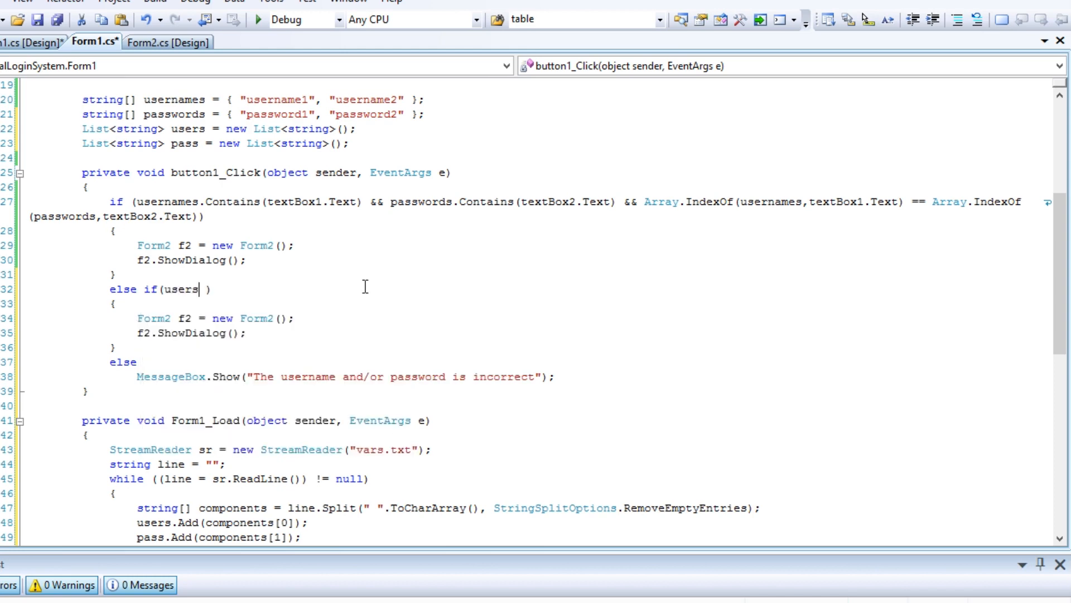
{"action": "type", "text": ".con"}
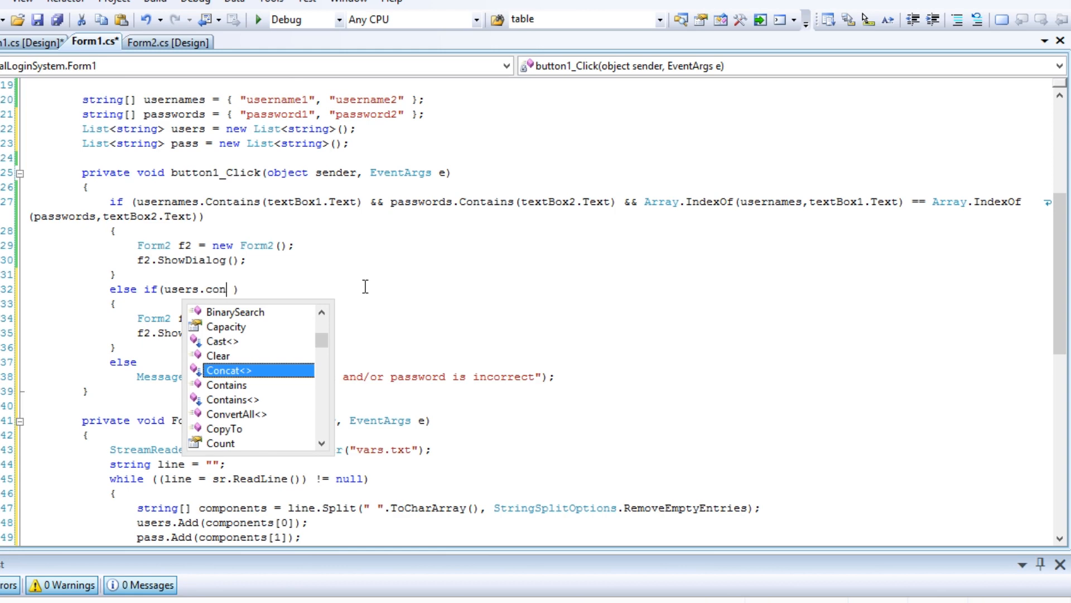
{"action": "type", "text": "Contains"}
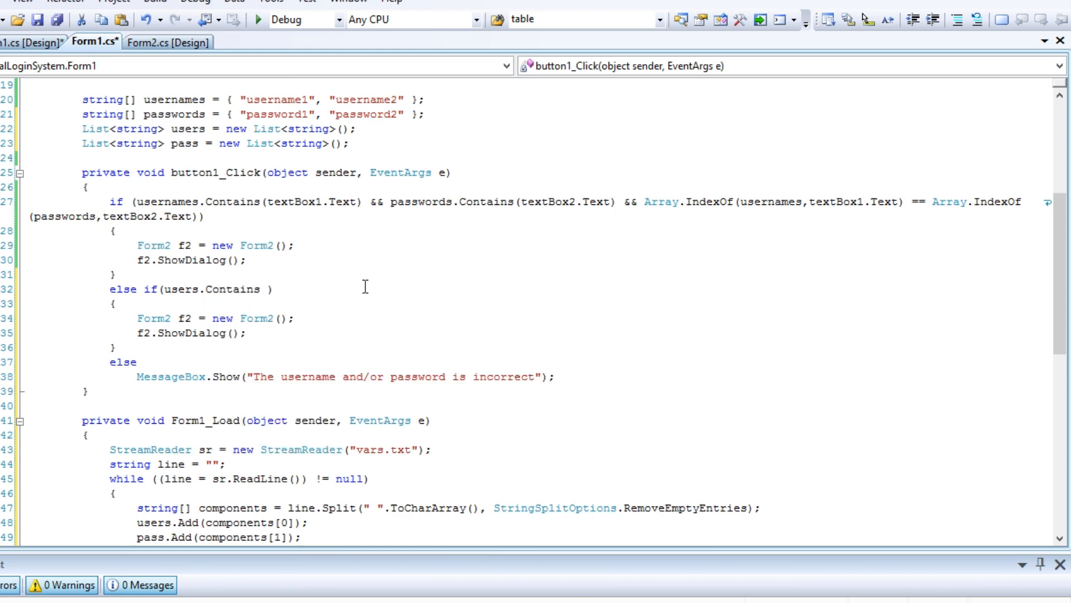
Complete the condition users.Contains(textBox1.Text) && pass.Contains(textBox2.Text) &&
{"action": "type", "text": "textBox1."}
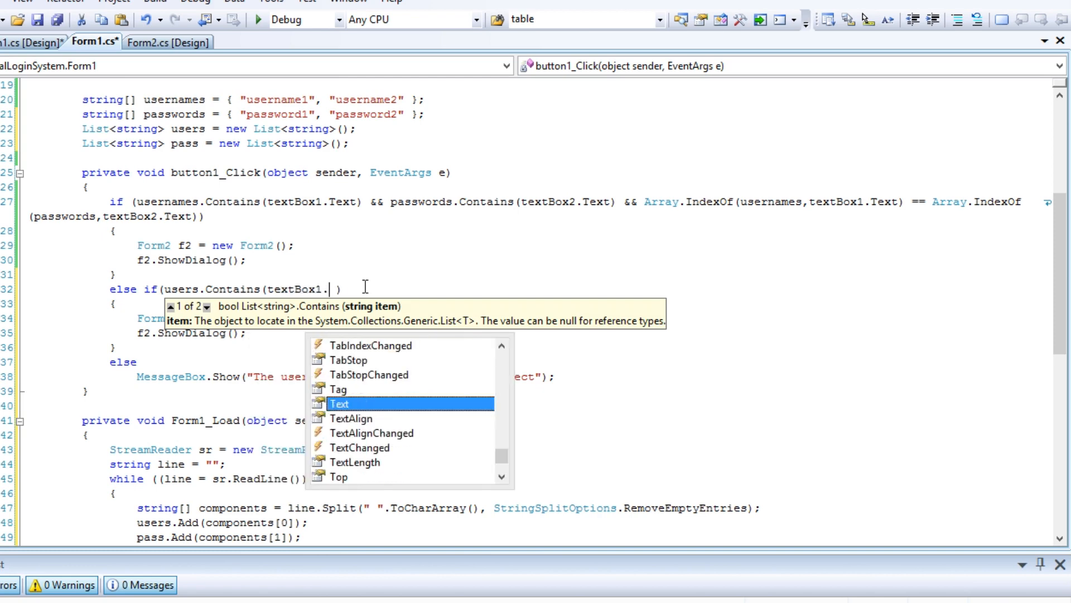
{"action": "key", "text": "Tab"}
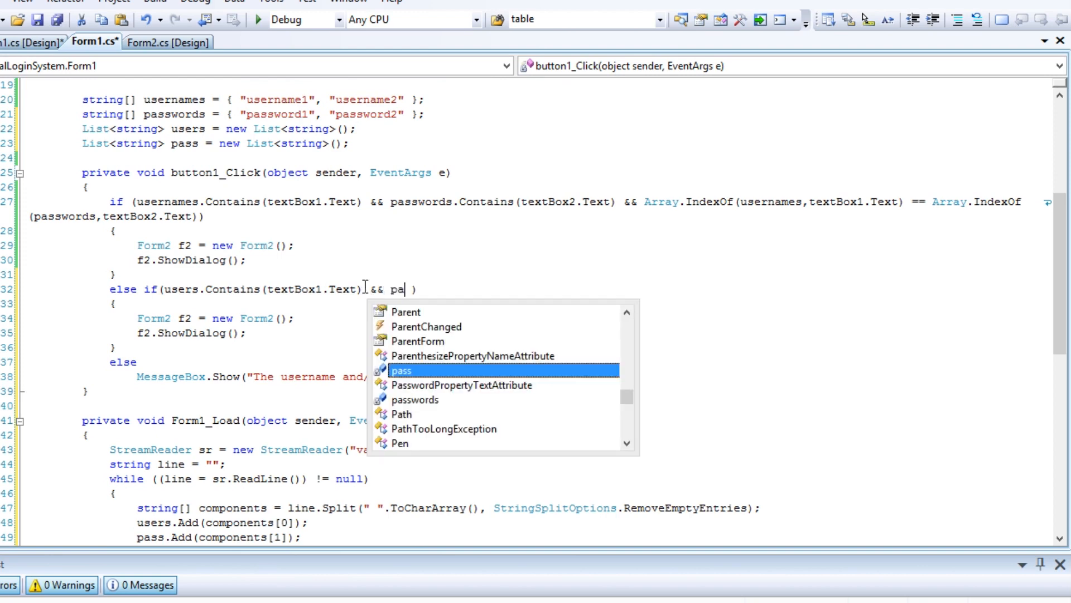
{"action": "type", "text": ".con"}
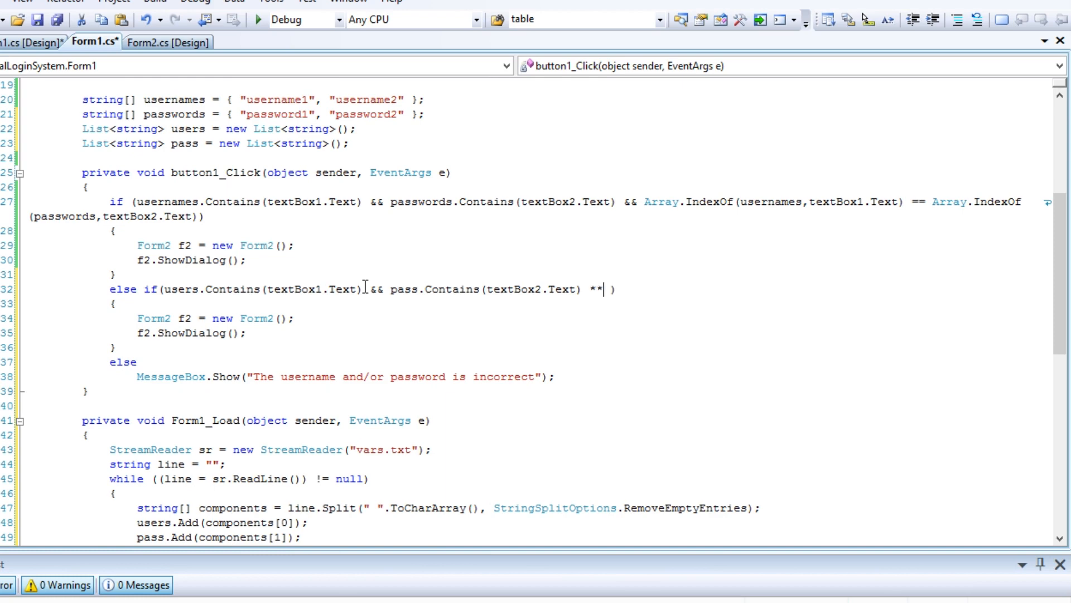
{"action": "type", "text": "&&"}
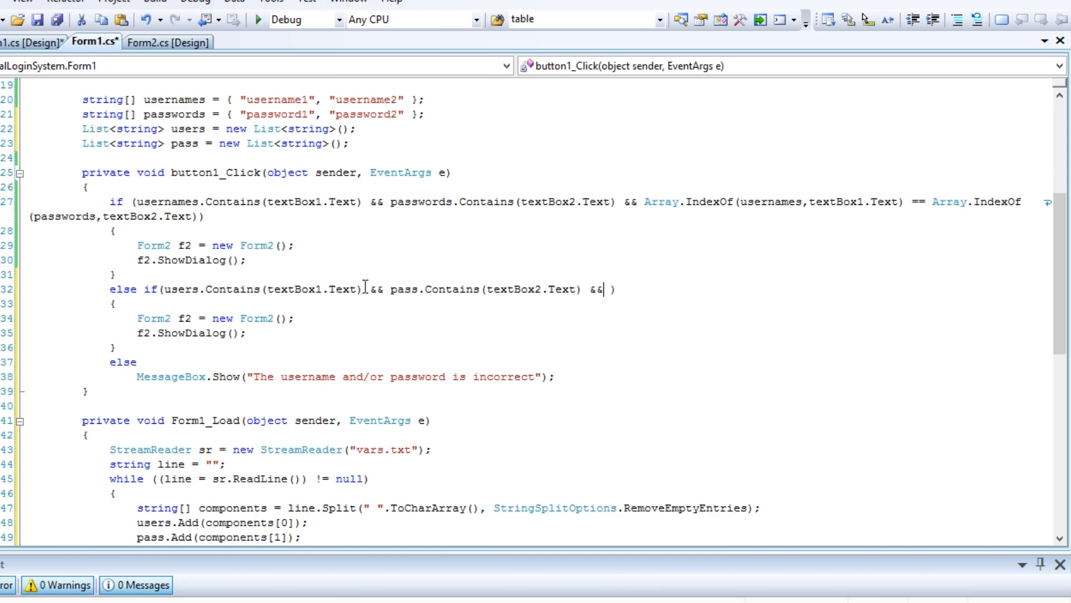
Append Array.IndexOf(users.ToArray(), textBox1.Text) == Array.IndexOf(pass.ToArray(), textBox2.Text) to the else-if condition
{"action": "type", "text": "Array.IndexOf(usernames, textBox1.Text"}
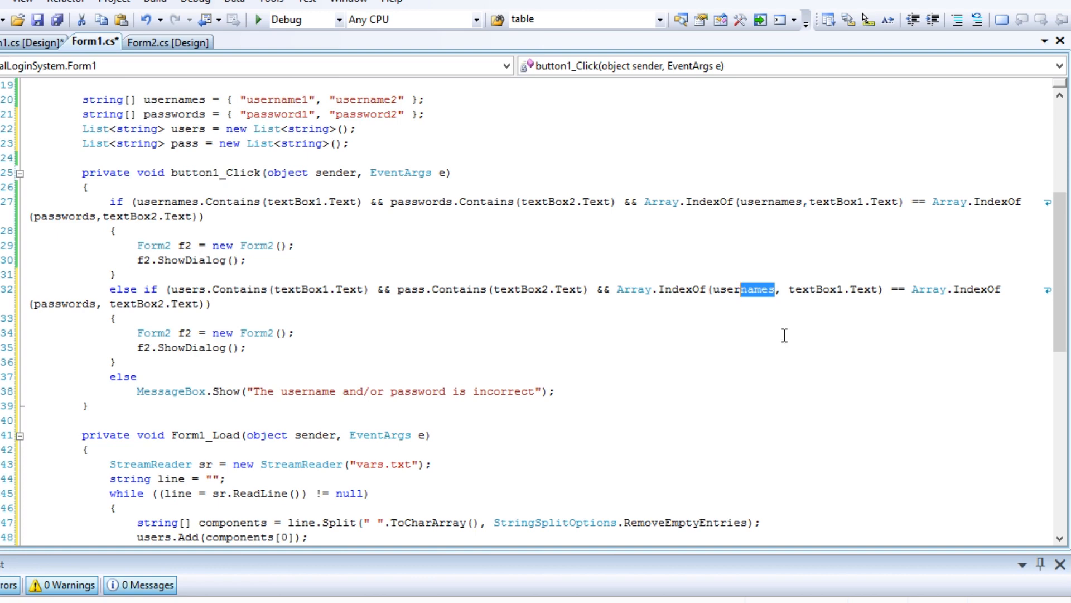
{"action": "type", "text": "users.to"}
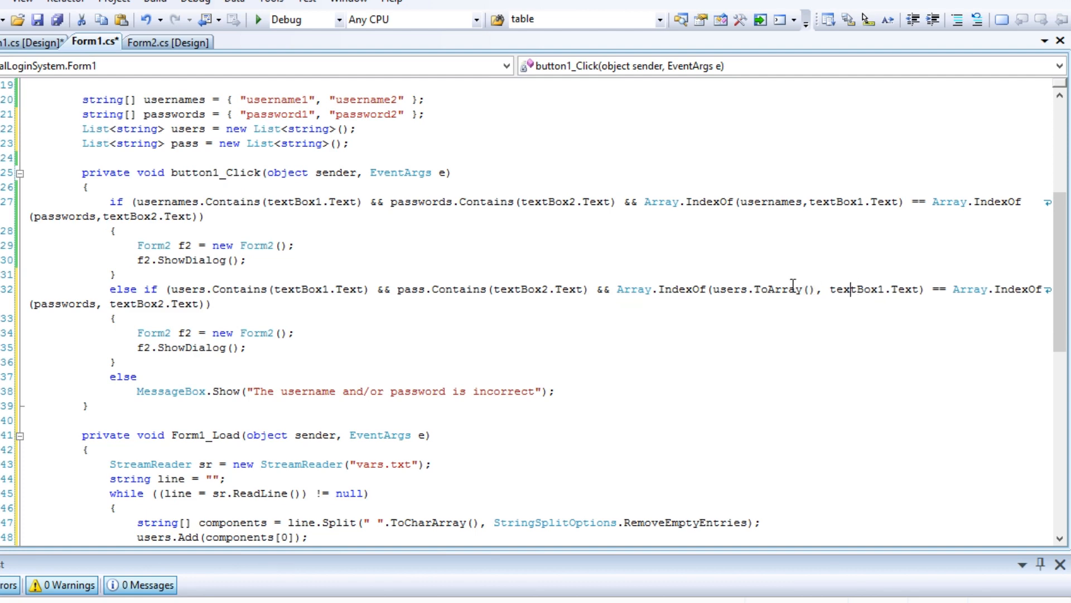
{"action": "double_click", "coordinate": [76, 303]}
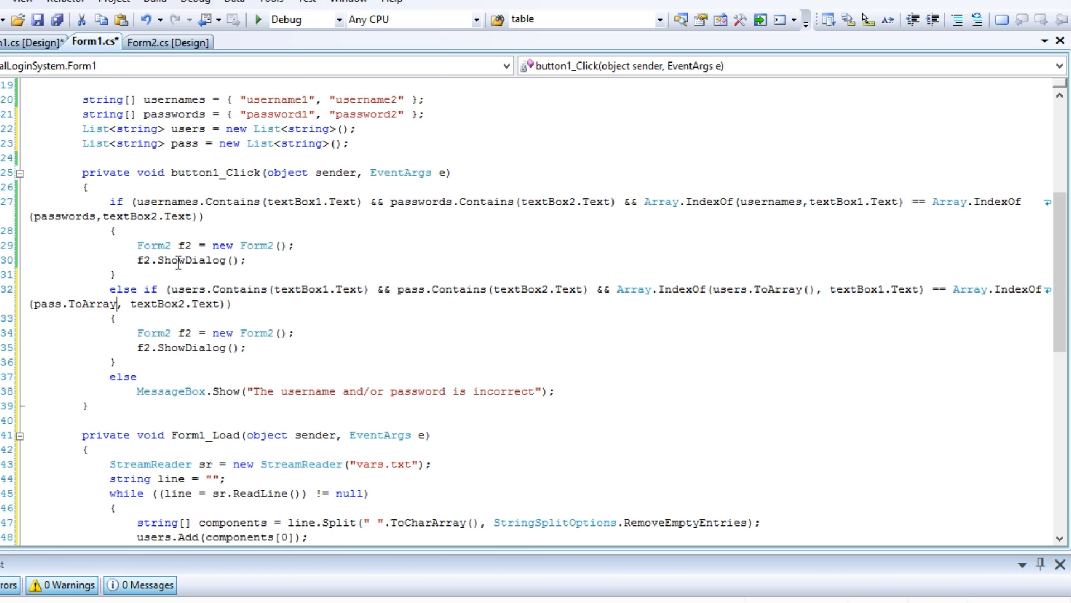
{"action": "type", "text": "()"}
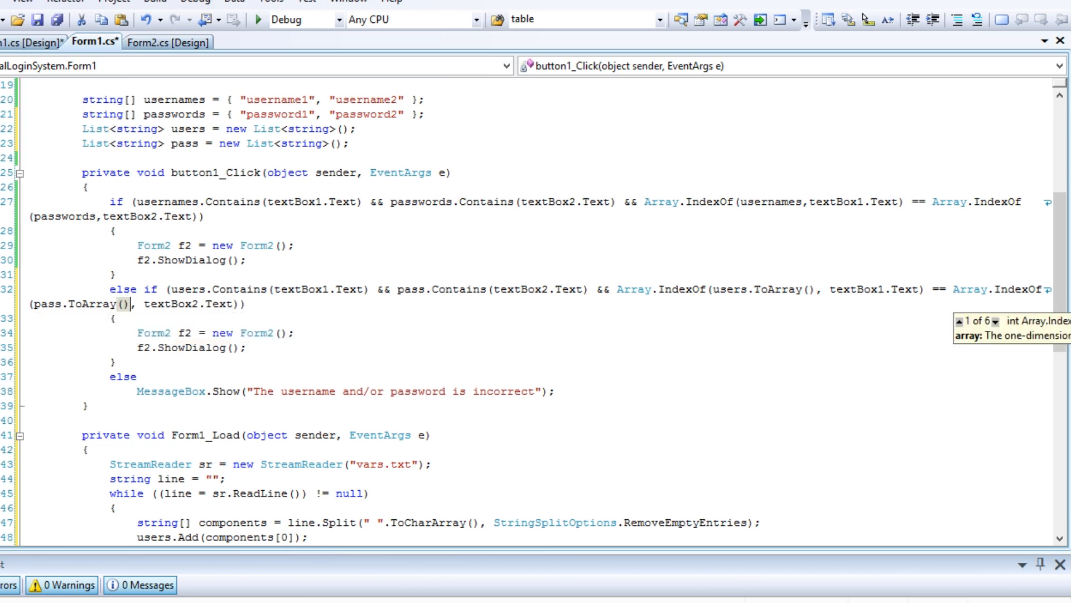
{"action": "mouse_move", "coordinate": [260, 19]}
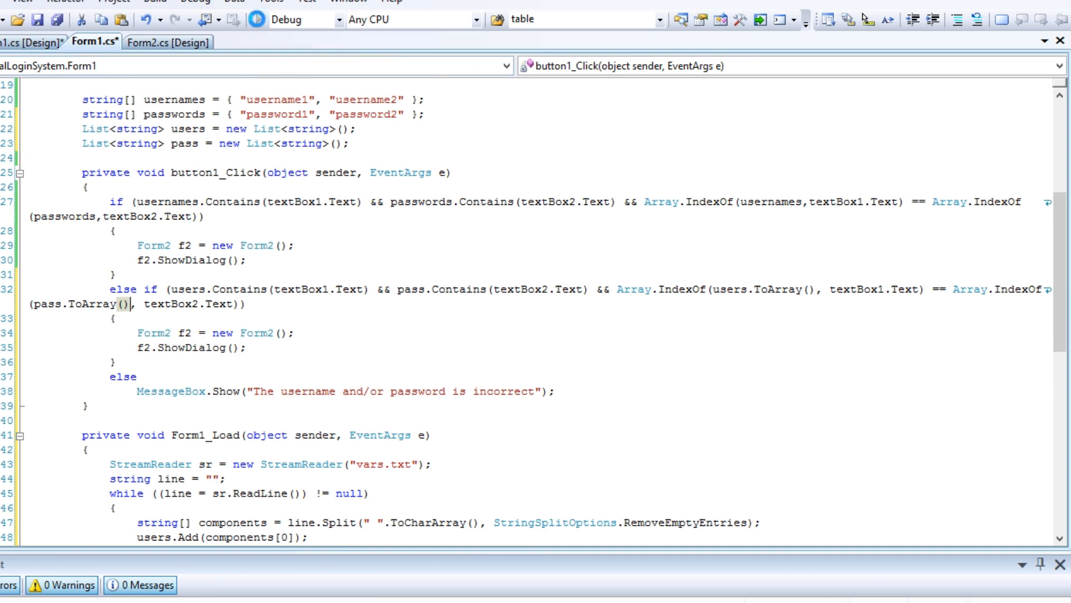
Run the login app, get made-up credentials rejected, then enter a username and password
{"action": "left_click", "coordinate": [255, 19]}
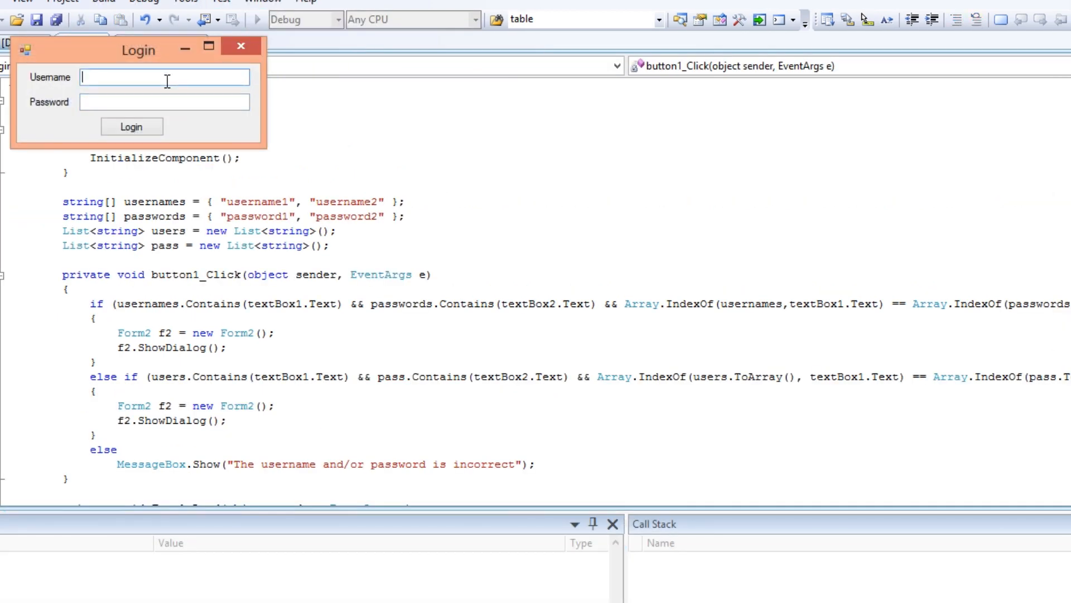
{"action": "left_click", "coordinate": [131, 127]}
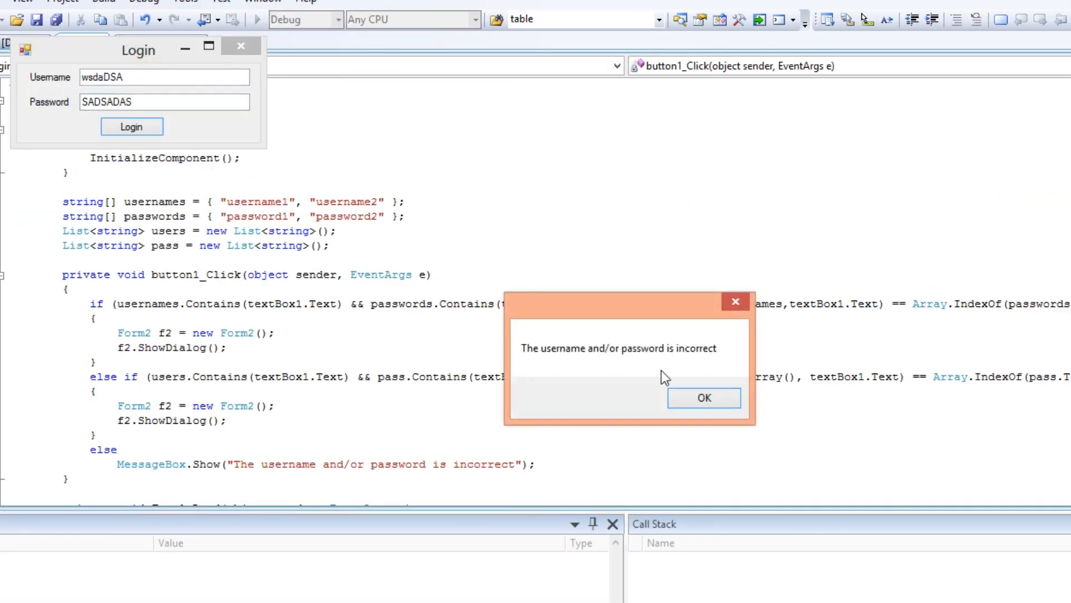
{"action": "left_click", "coordinate": [704, 398]}
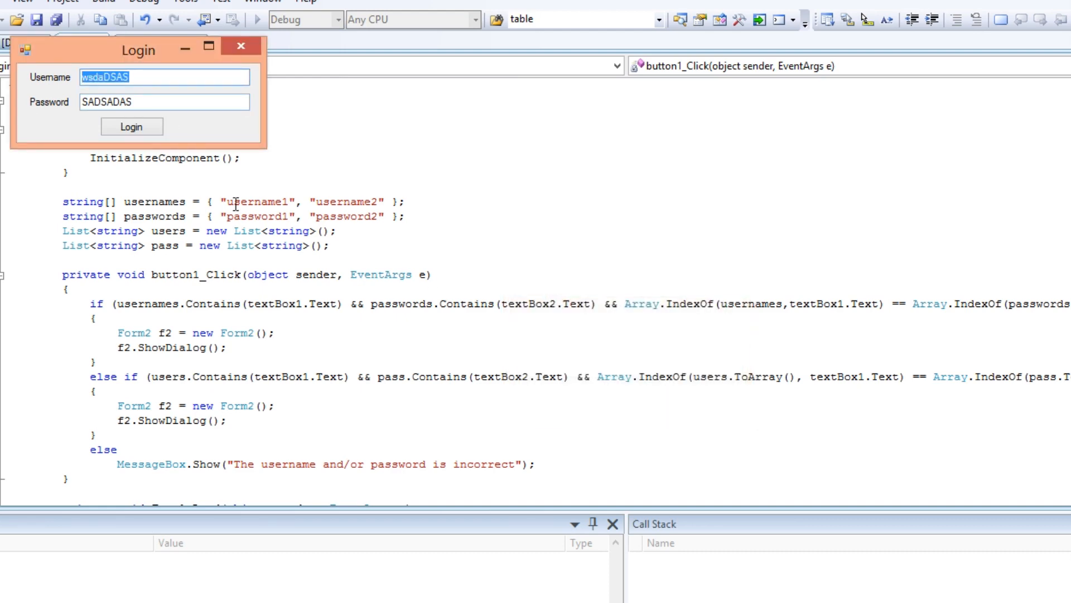
{"action": "type", "text": "username1"}
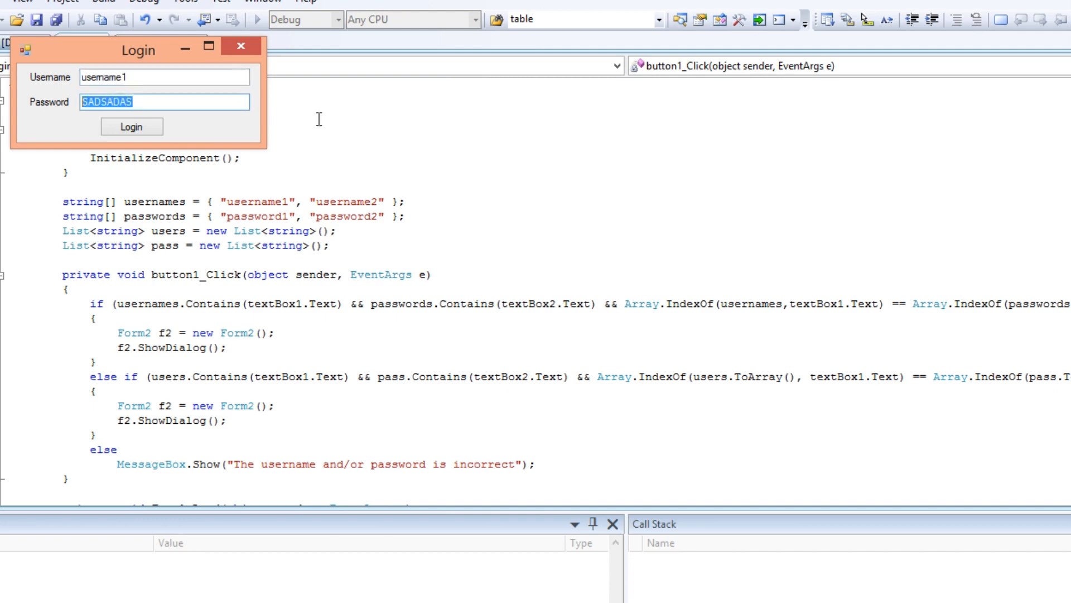
{"action": "type", "text": "passwor"}
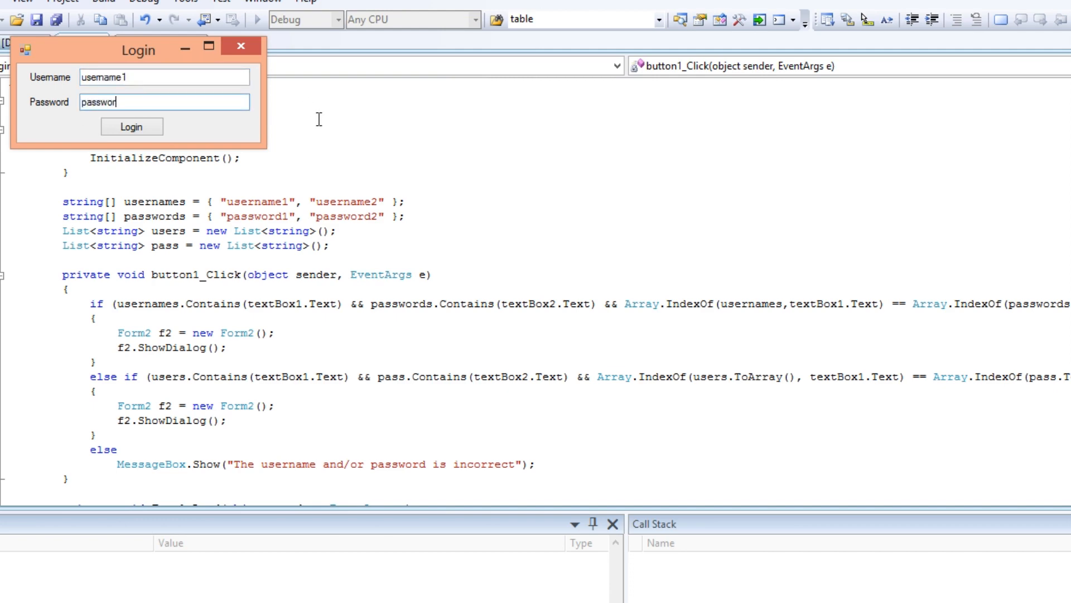
{"action": "left_click", "coordinate": [131, 126]}
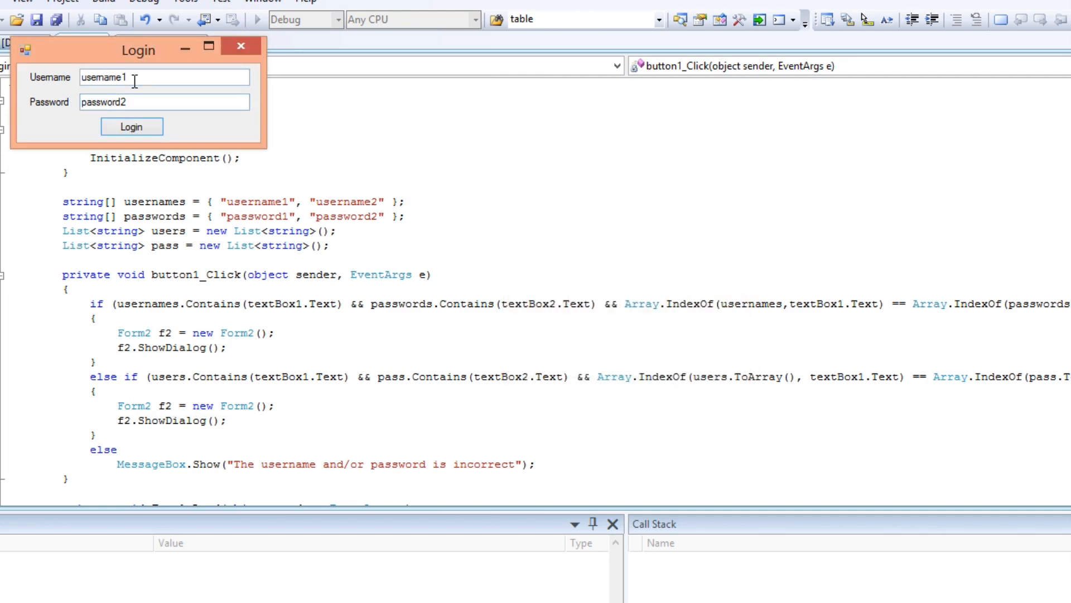
{"action": "left_click", "coordinate": [132, 127]}
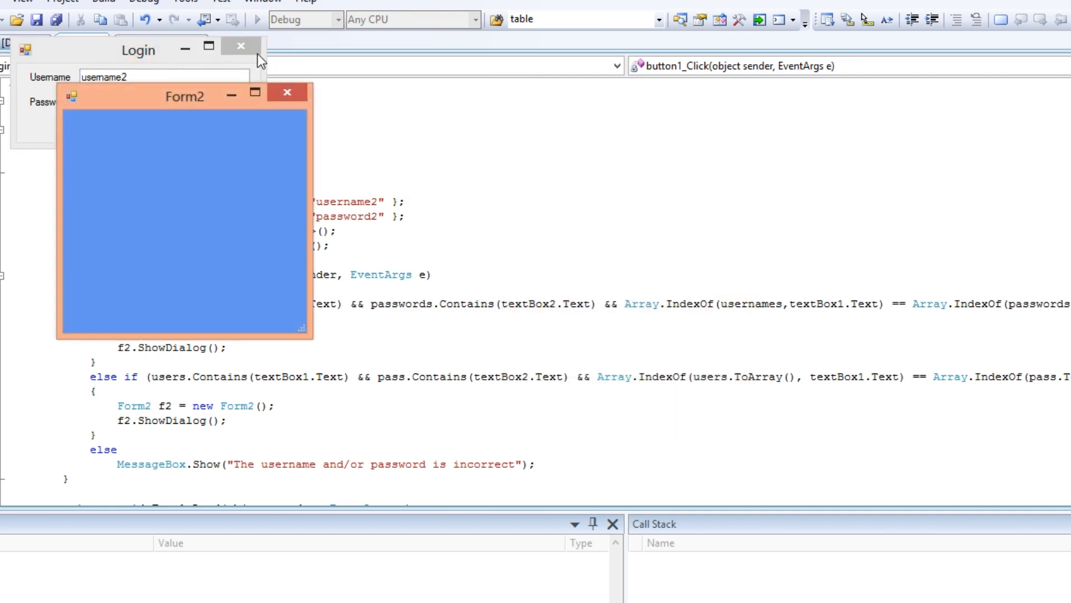
{"action": "left_click", "coordinate": [287, 92]}
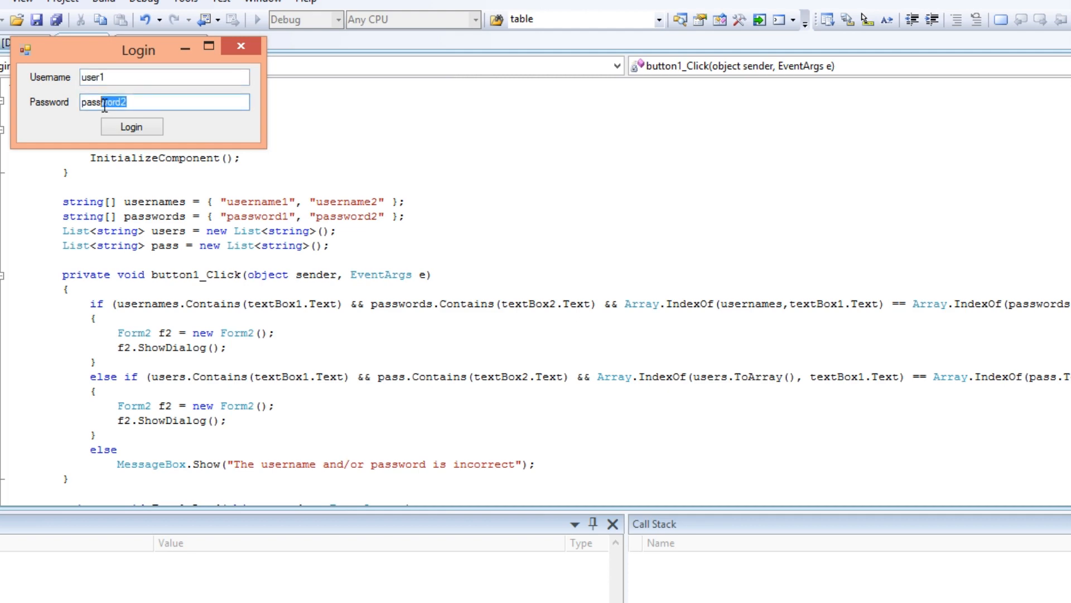
{"action": "left_click", "coordinate": [131, 127]}
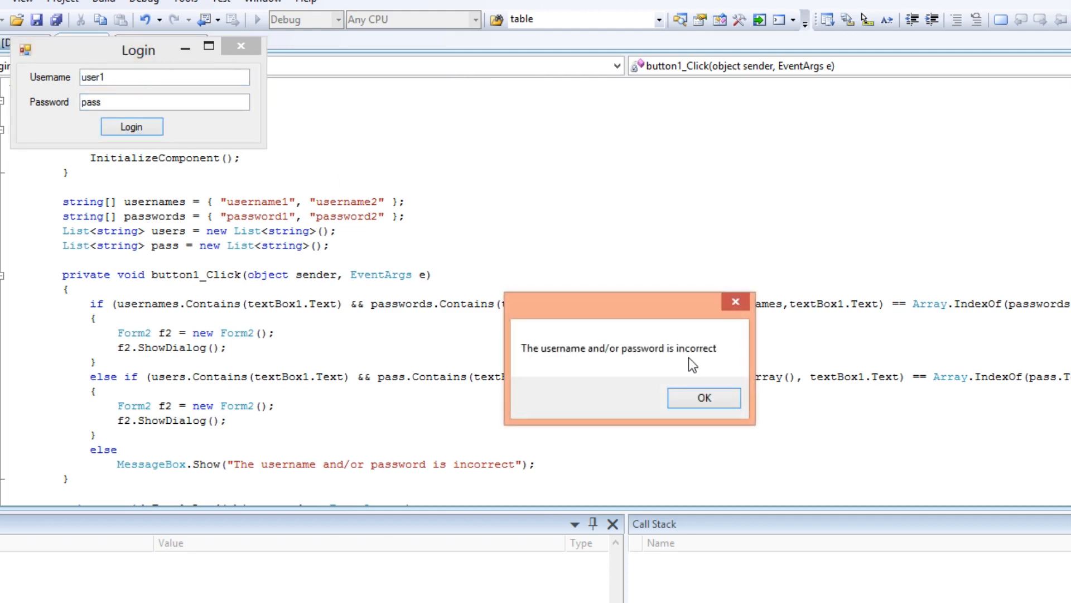
{"action": "left_click", "coordinate": [703, 398]}
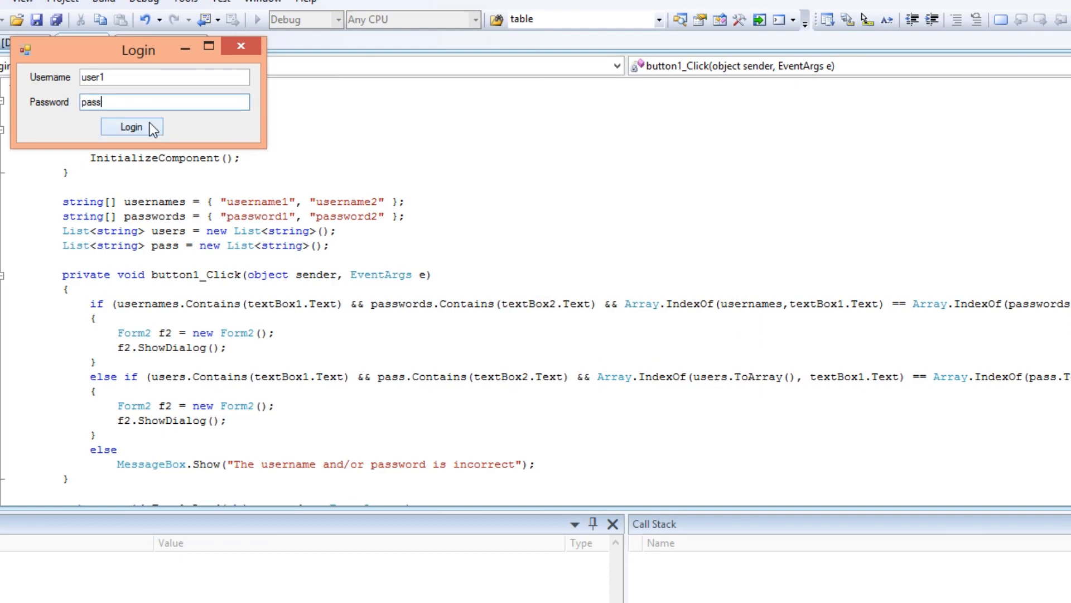
{"action": "left_click", "coordinate": [132, 126]}
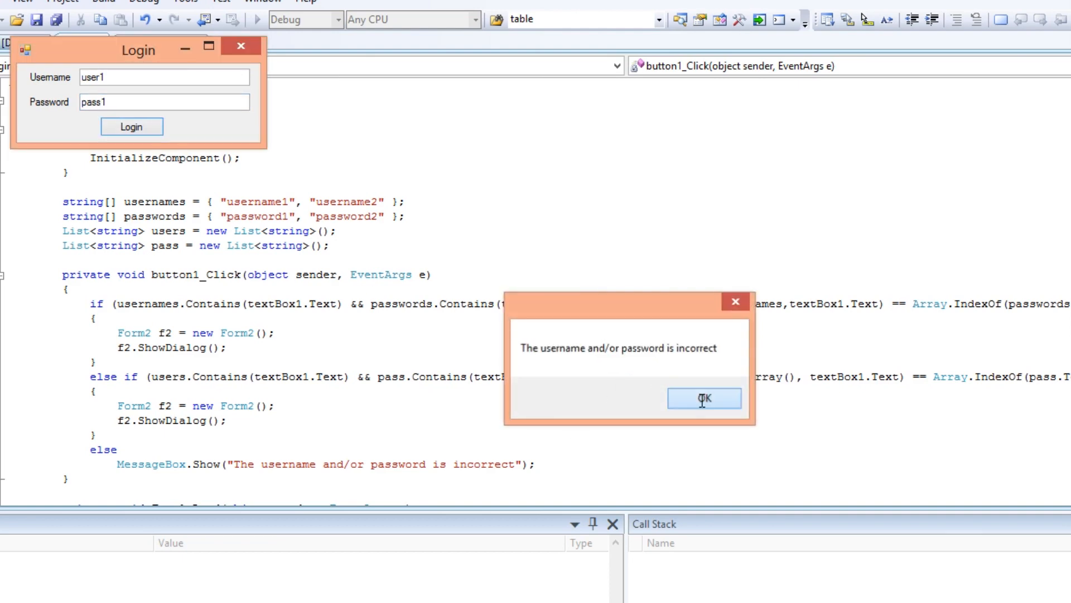
{"action": "left_click", "coordinate": [703, 398]}
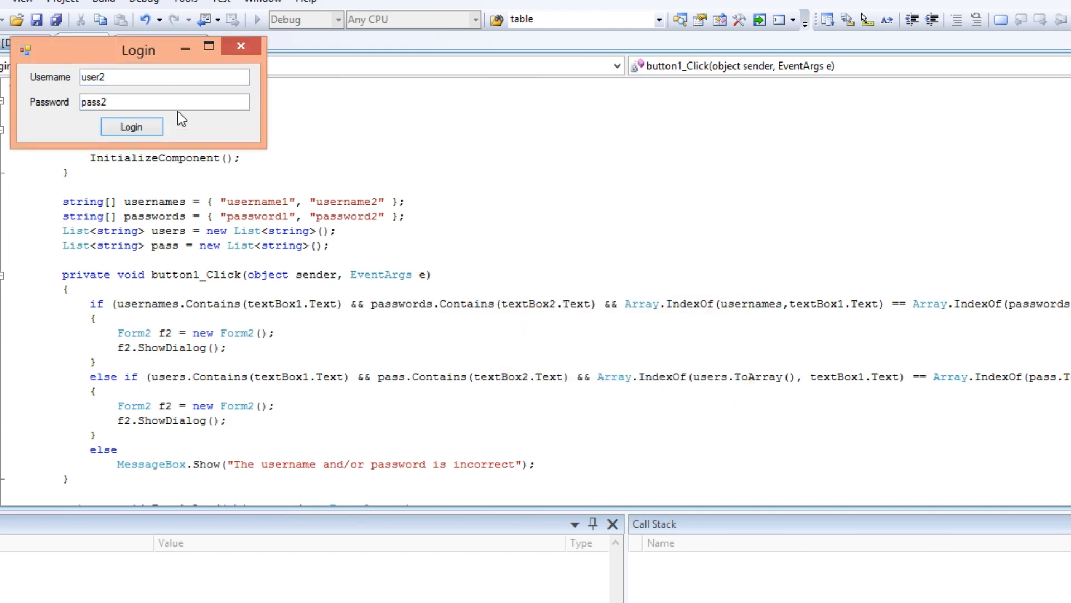
Add sr.Close() after the while loop in Form1_Load and rerun; user1/pass1 is still rejected
{"action": "right_click", "coordinate": [87, 43]}
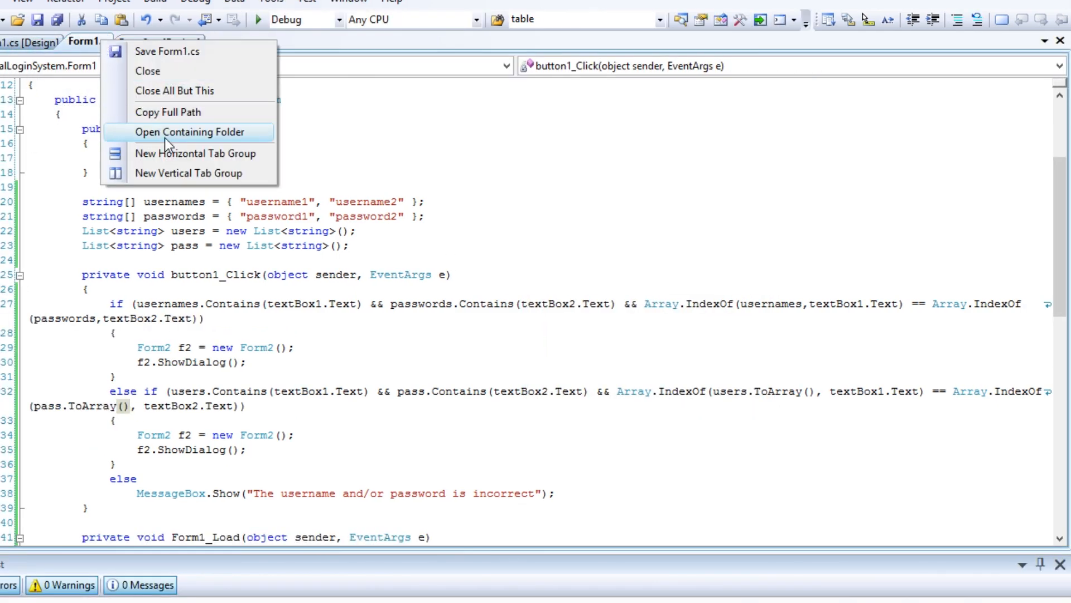
{"action": "left_click", "coordinate": [190, 131]}
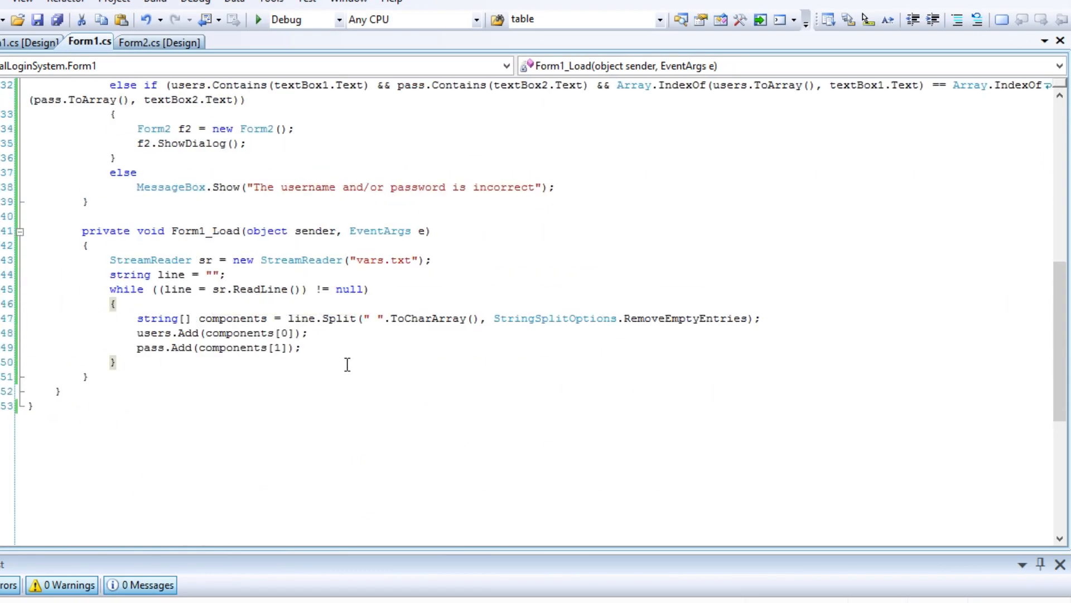
{"action": "type", "text": "sr.Close"}
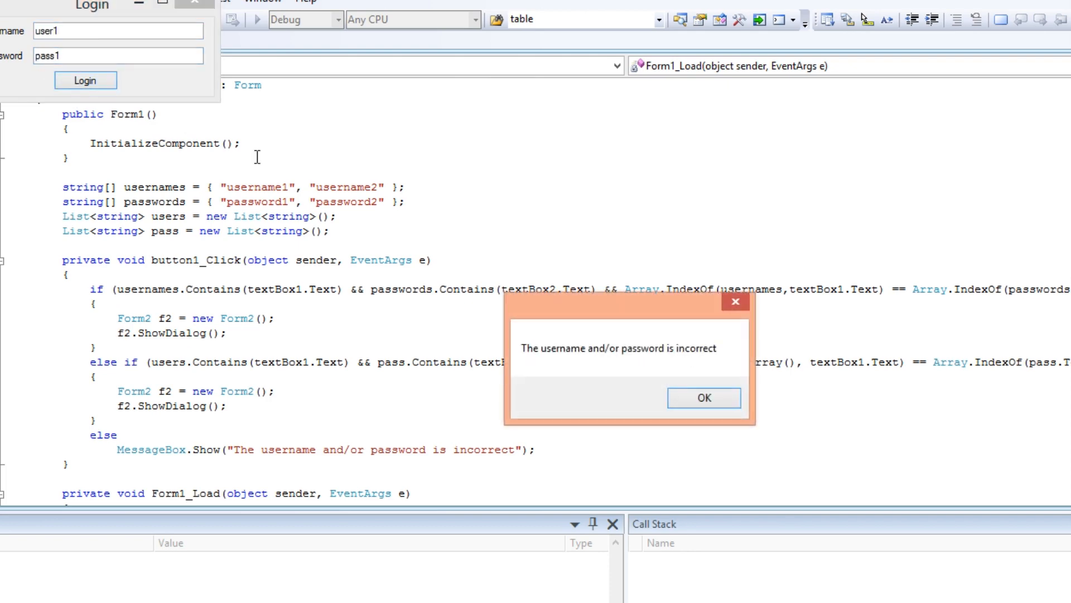
{"action": "left_click", "coordinate": [704, 398]}
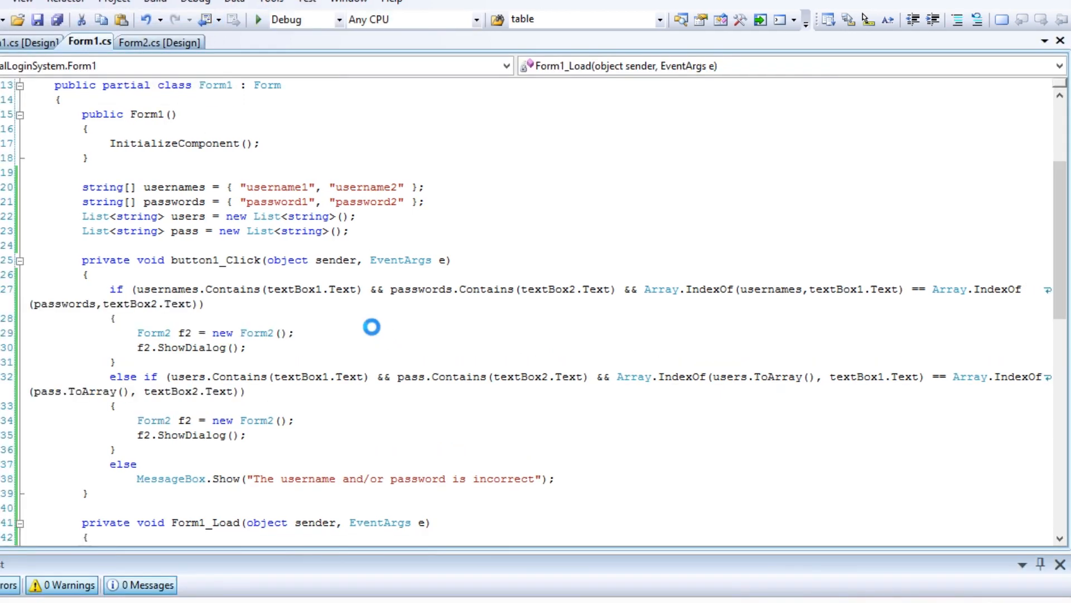
Launch the compiled LocalLoginSystem.exe from the project's bin\Debug folder
{"action": "scroll", "scroll_direction": "down", "scroll_amount": 3}
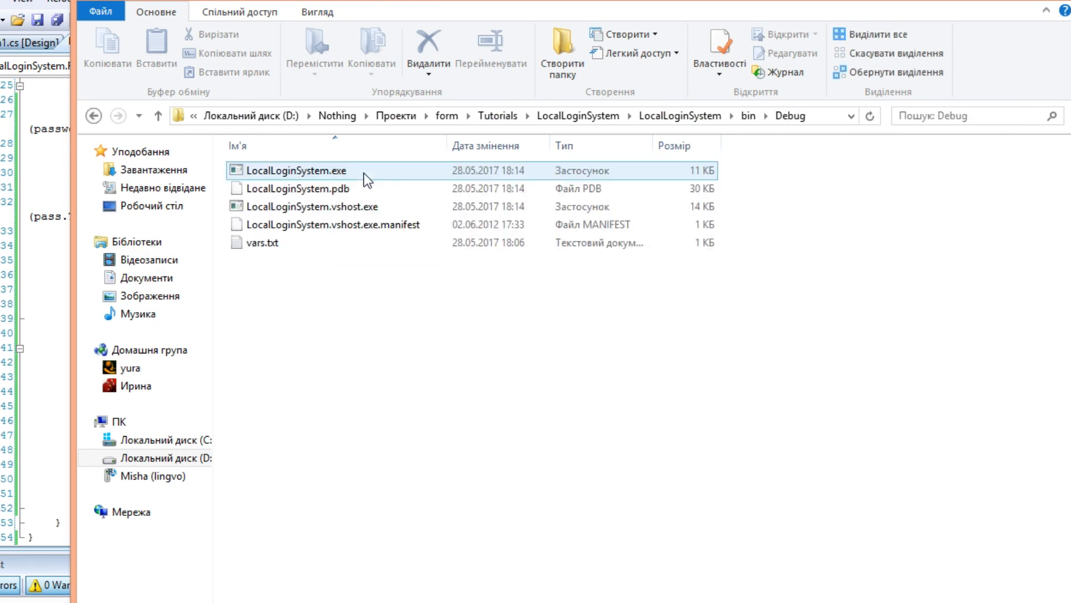
{"action": "double_click", "coordinate": [263, 241]}
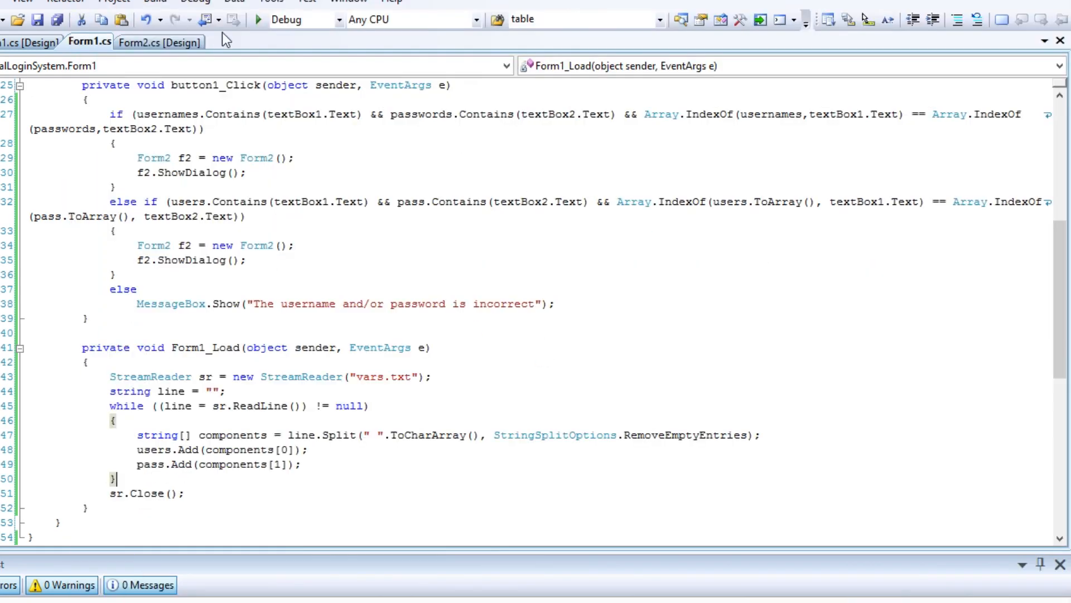
{"action": "left_click", "coordinate": [258, 18]}
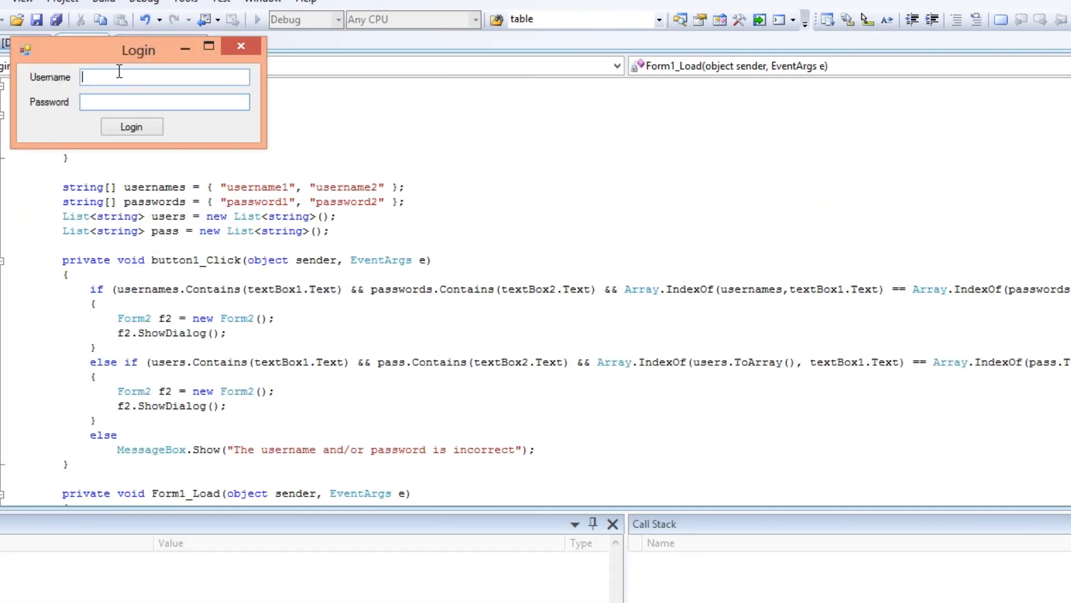
{"action": "type", "text": "user2"}
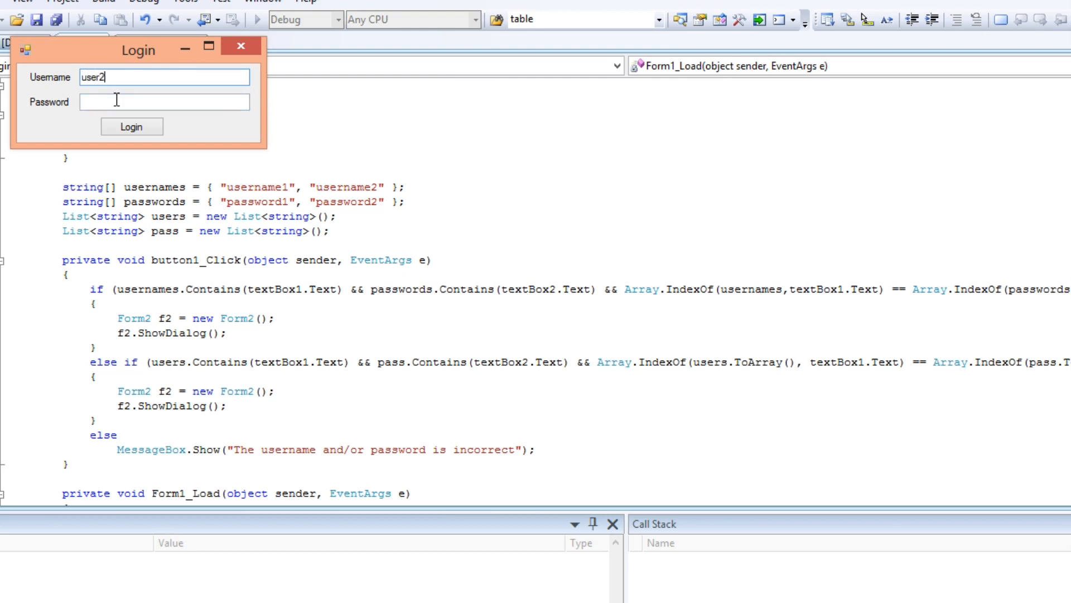
{"action": "left_click", "coordinate": [131, 127]}
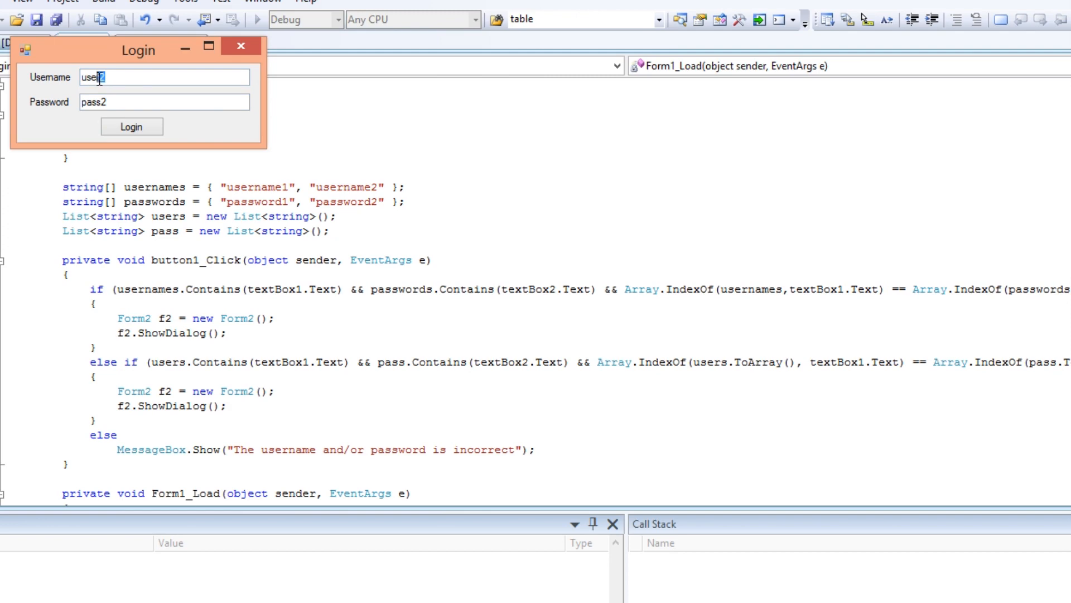
{"action": "left_click", "coordinate": [132, 127]}
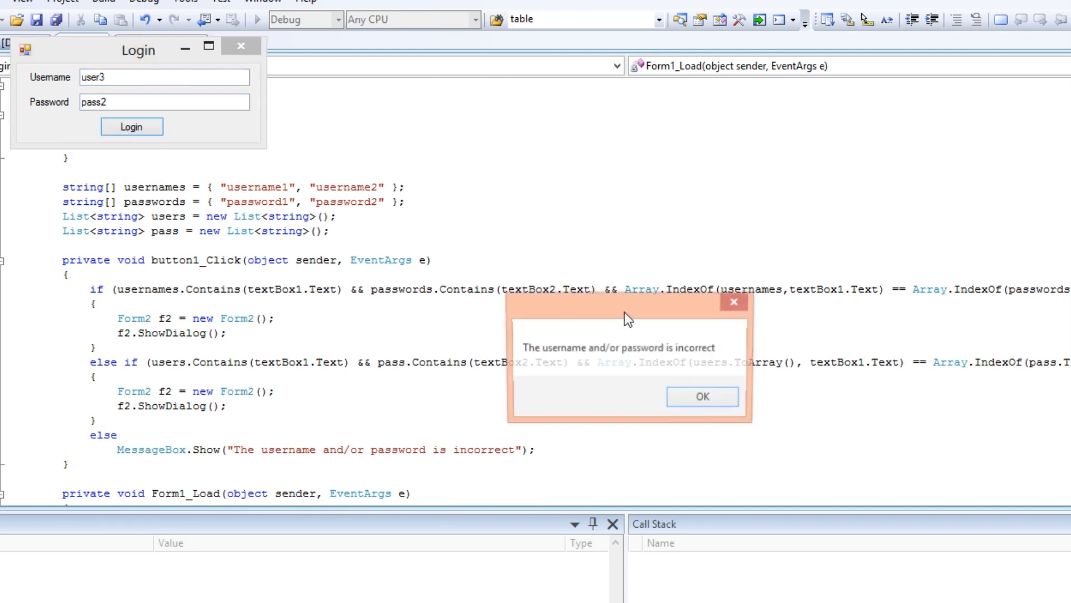
{"action": "left_click", "coordinate": [702, 397]}
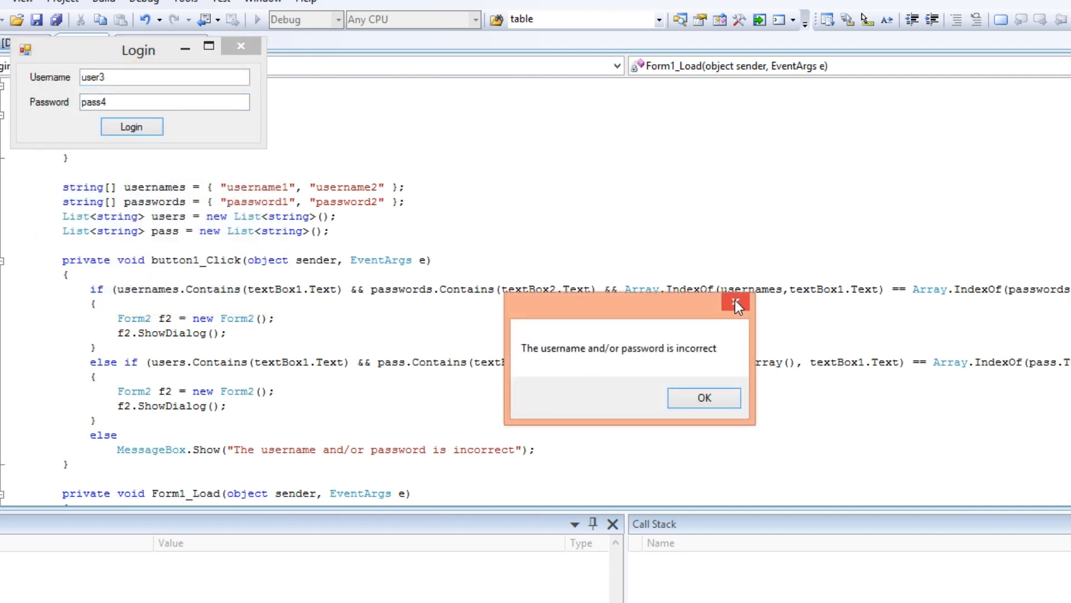
{"action": "left_click", "coordinate": [737, 302]}
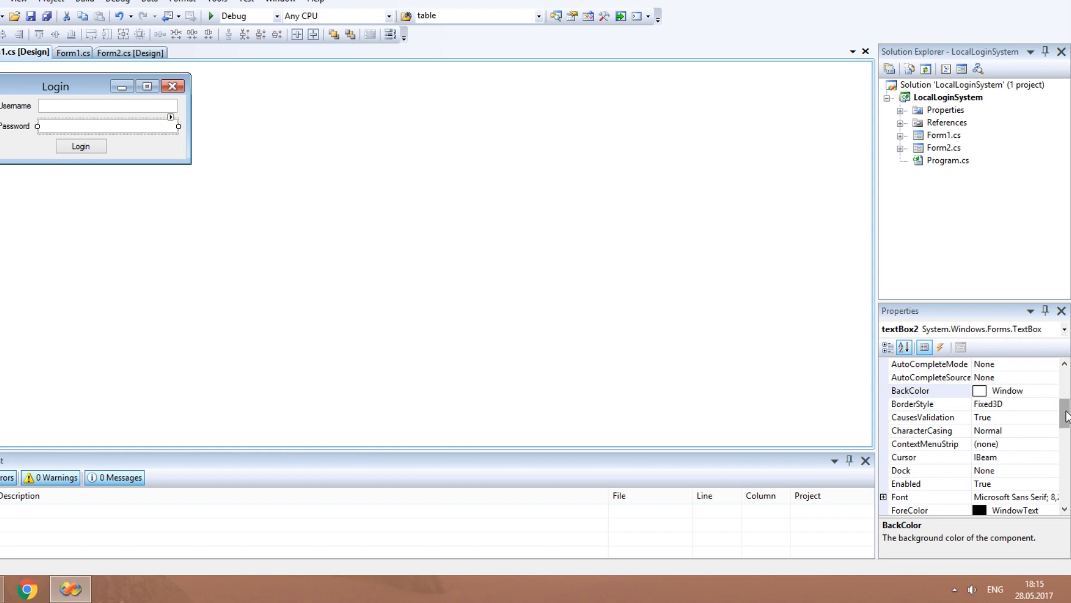
Set textBox2's UseSystemPasswordChar to True so the password is masked
{"action": "scroll", "scroll_direction": "down", "scroll_amount": 3}
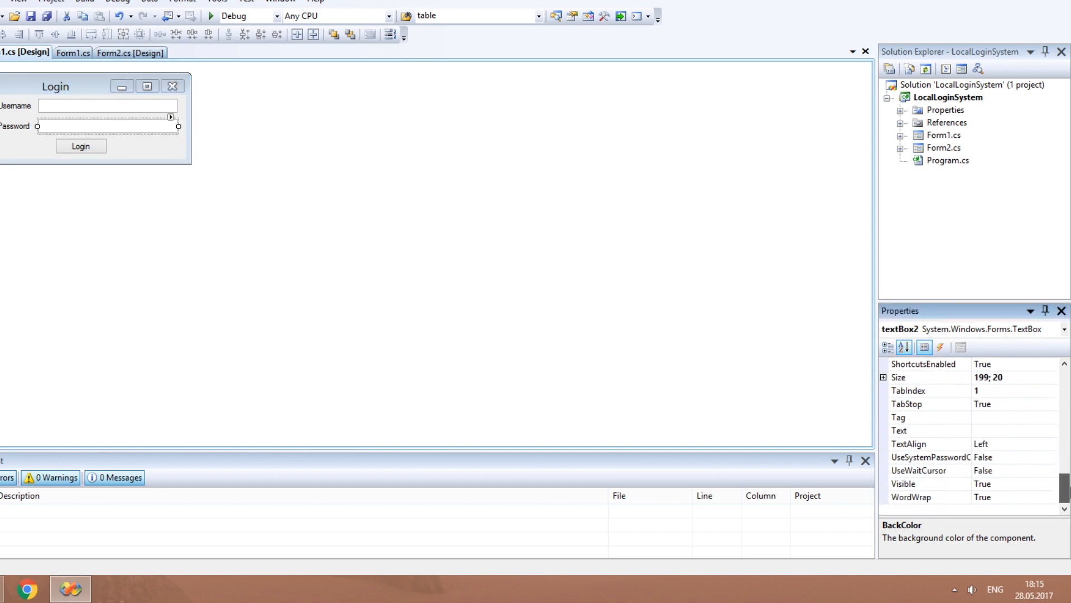
{"action": "left_click", "coordinate": [930, 456]}
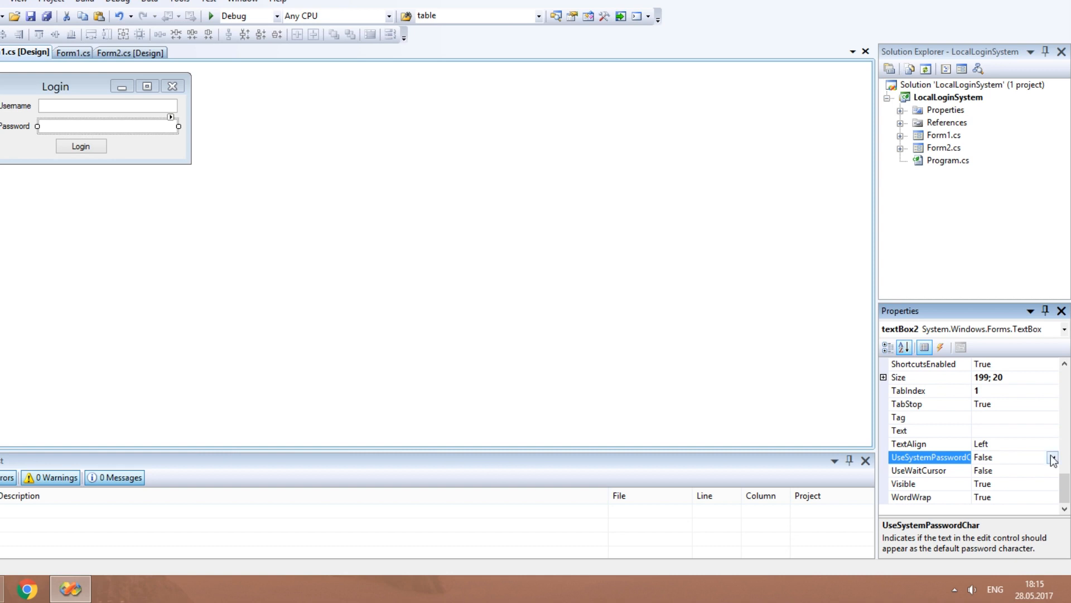
{"action": "left_click", "coordinate": [1051, 457]}
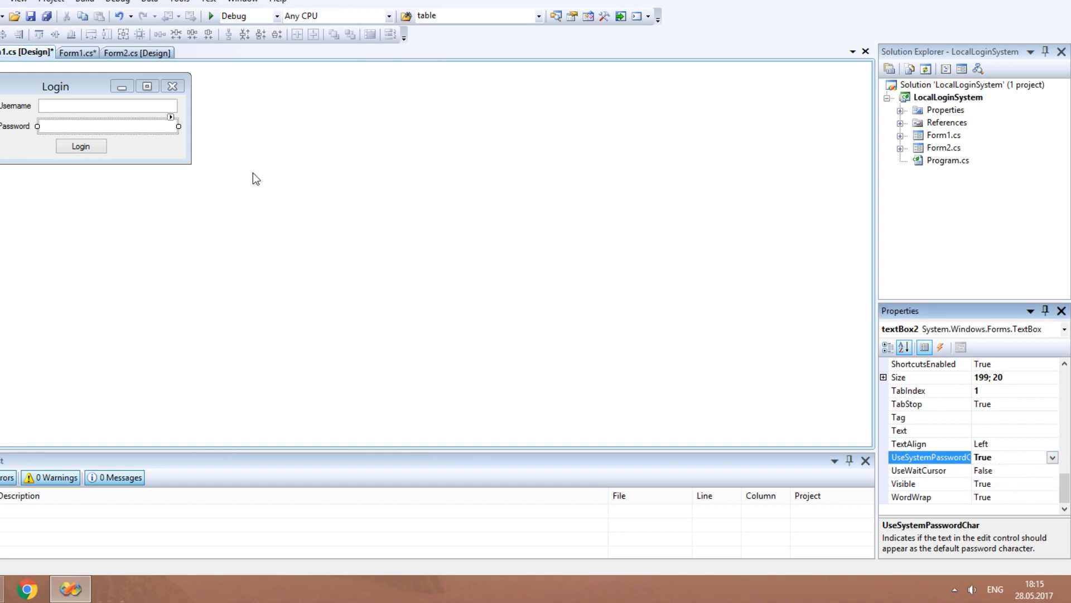
Run the app and attempt a masked user3 login, which is rejected
{"action": "left_click", "coordinate": [211, 16]}
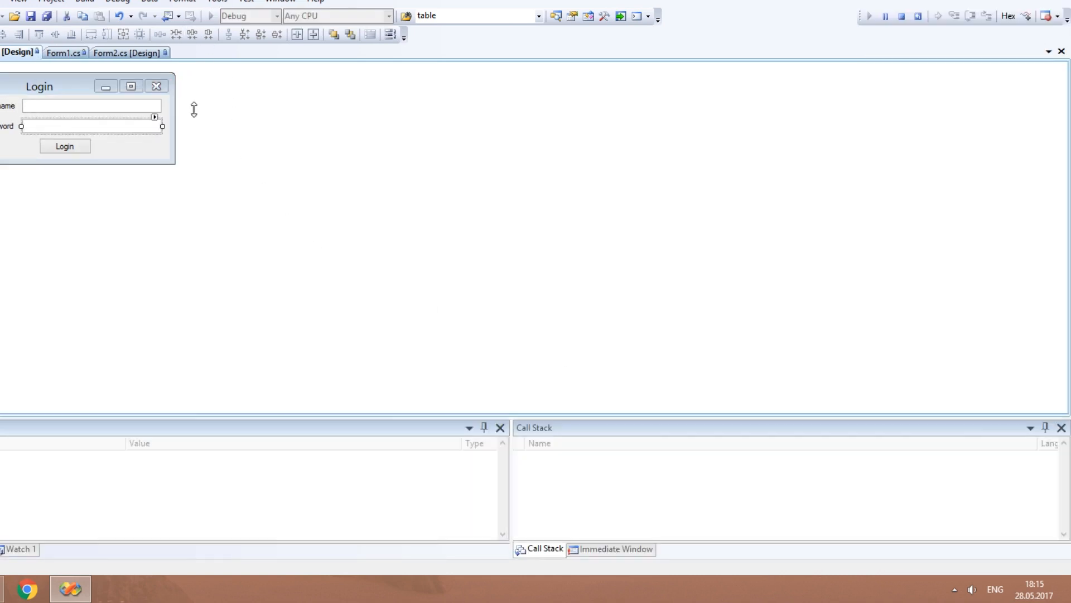
{"action": "type", "text": "user3"}
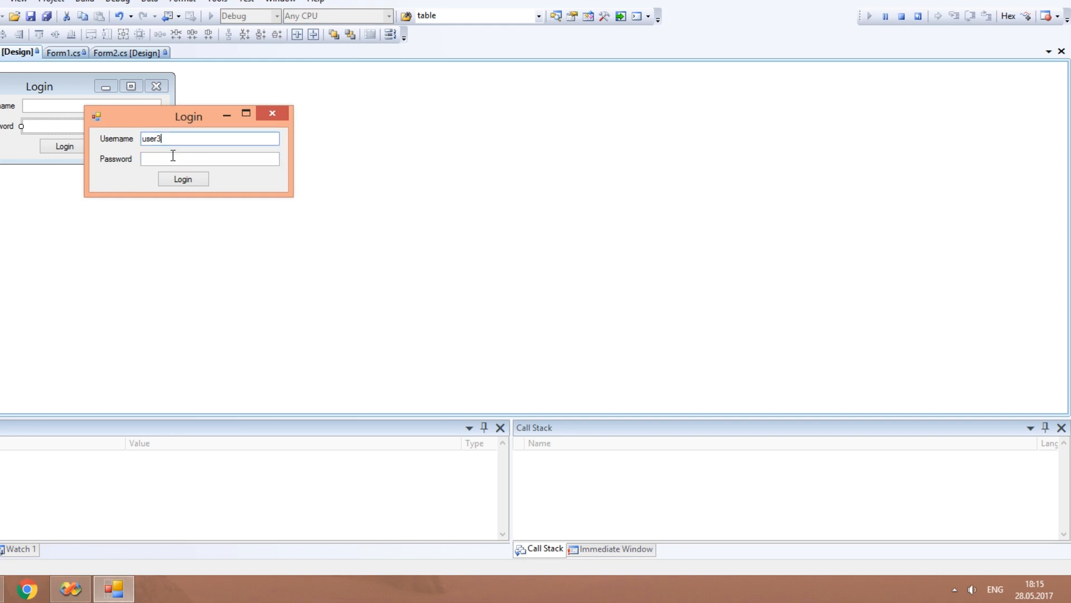
{"action": "type", "text": "•"}
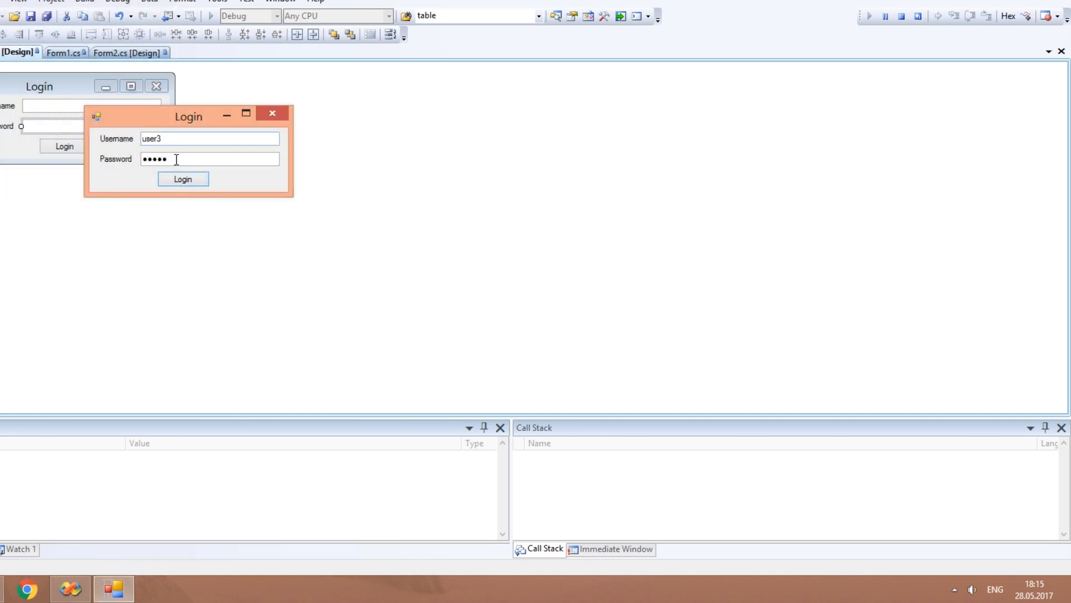
{"action": "left_click", "coordinate": [182, 179]}
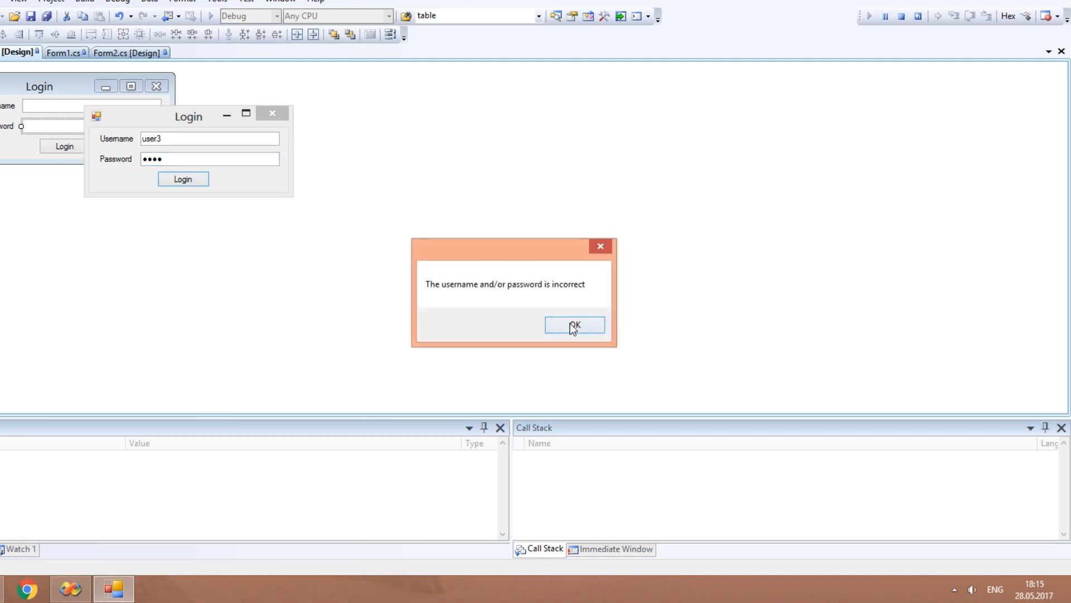
{"action": "left_click", "coordinate": [573, 325]}
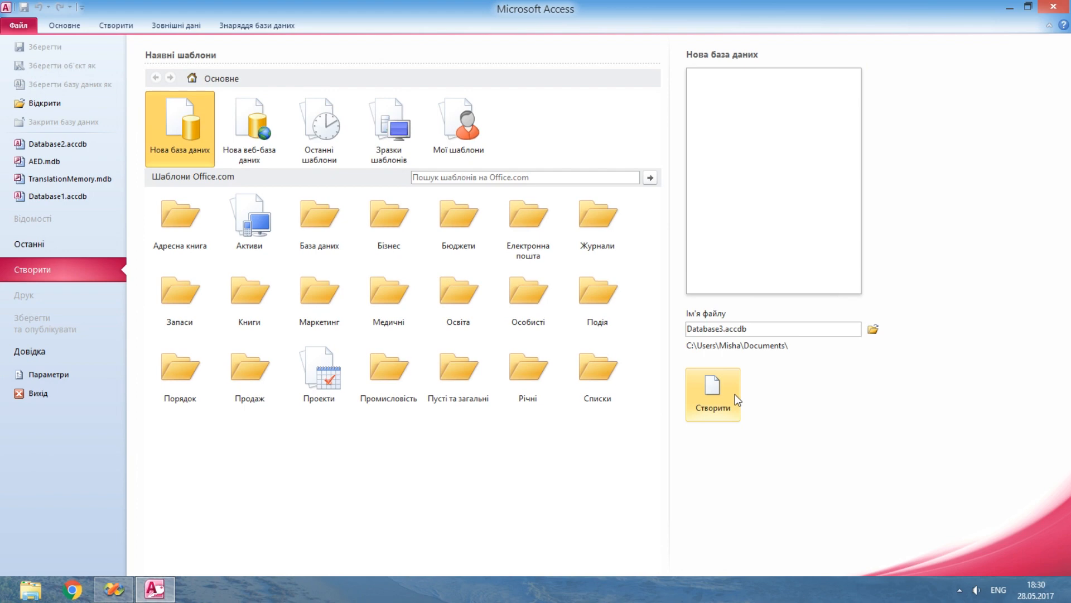
Create a blank Access database and save its first table as tbl1 in design view
{"action": "left_click", "coordinate": [712, 394]}
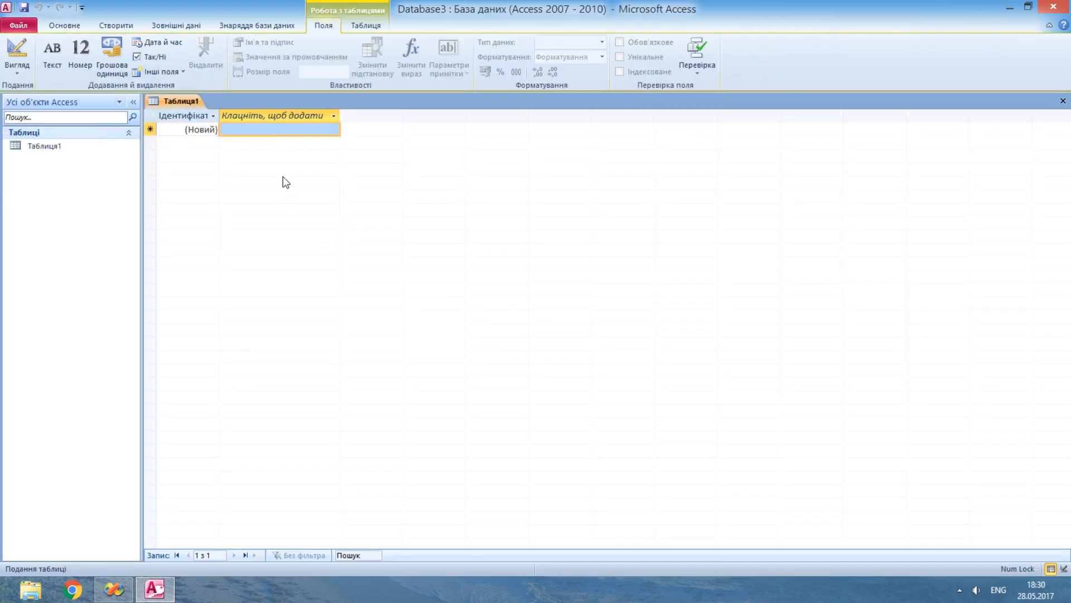
{"action": "left_click", "coordinate": [44, 146]}
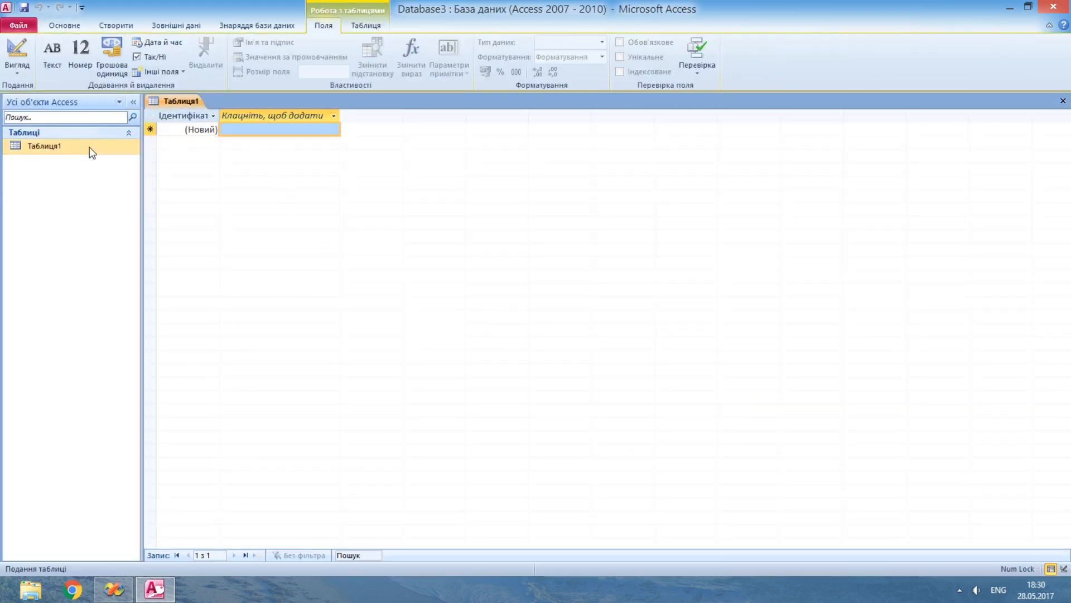
{"action": "right_click", "coordinate": [44, 145]}
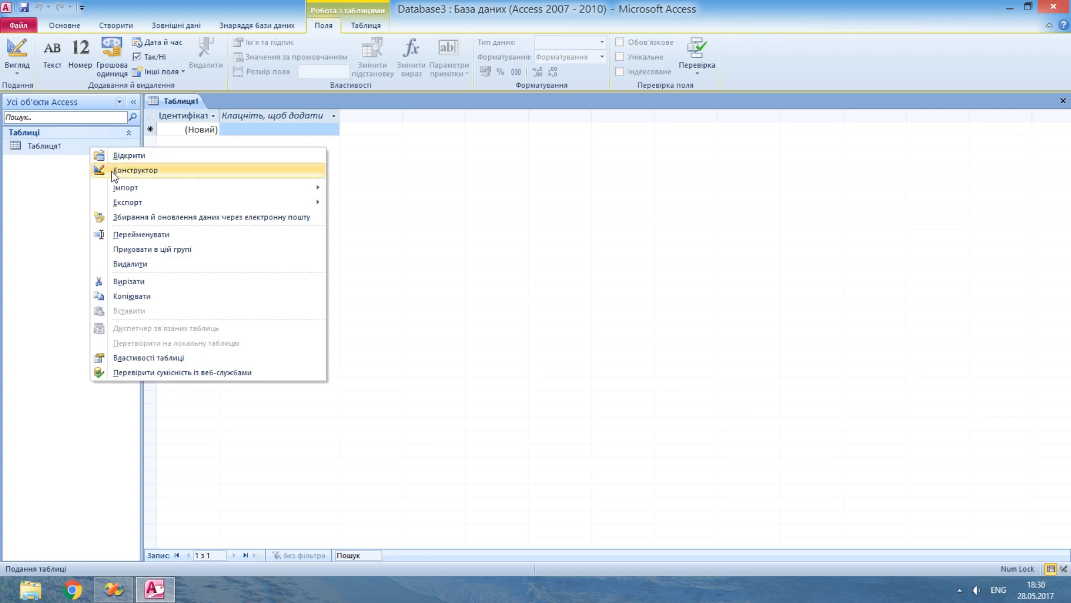
{"action": "left_click", "coordinate": [135, 170]}
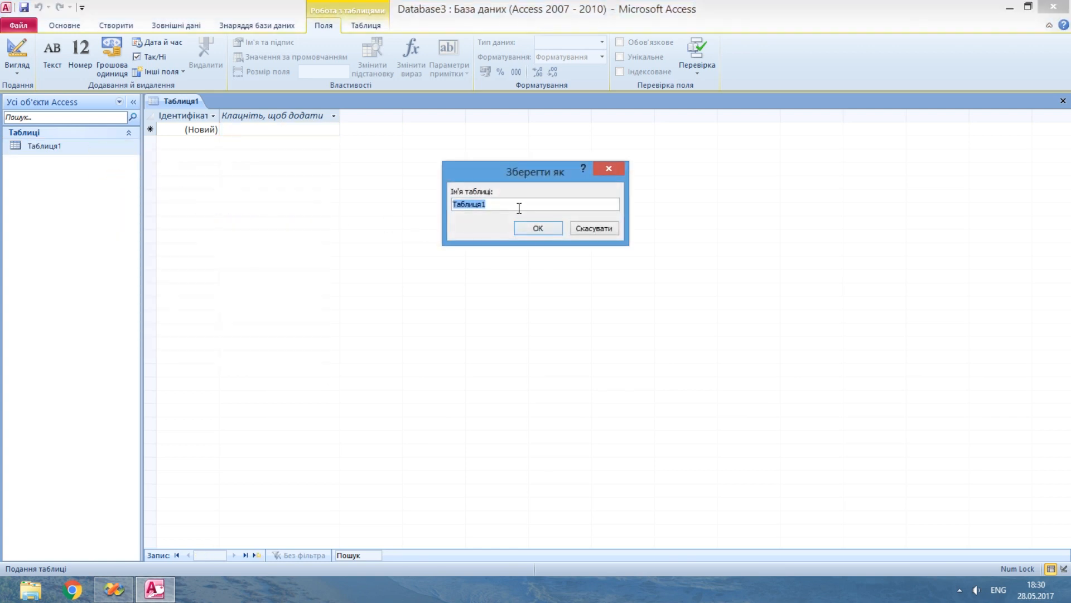
{"action": "type", "text": "tbl1"}
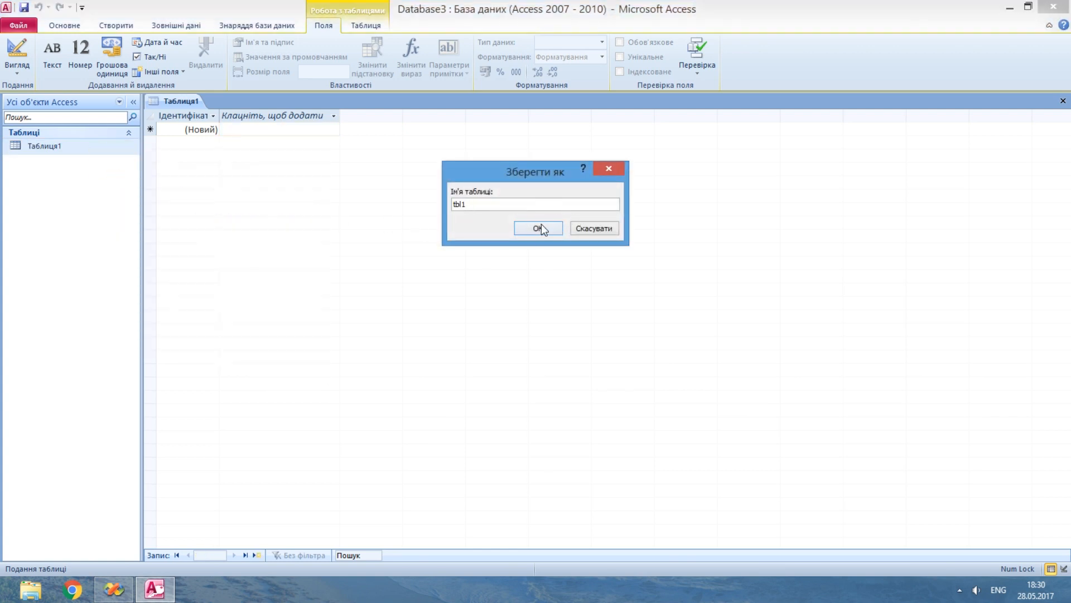
{"action": "left_click", "coordinate": [538, 227]}
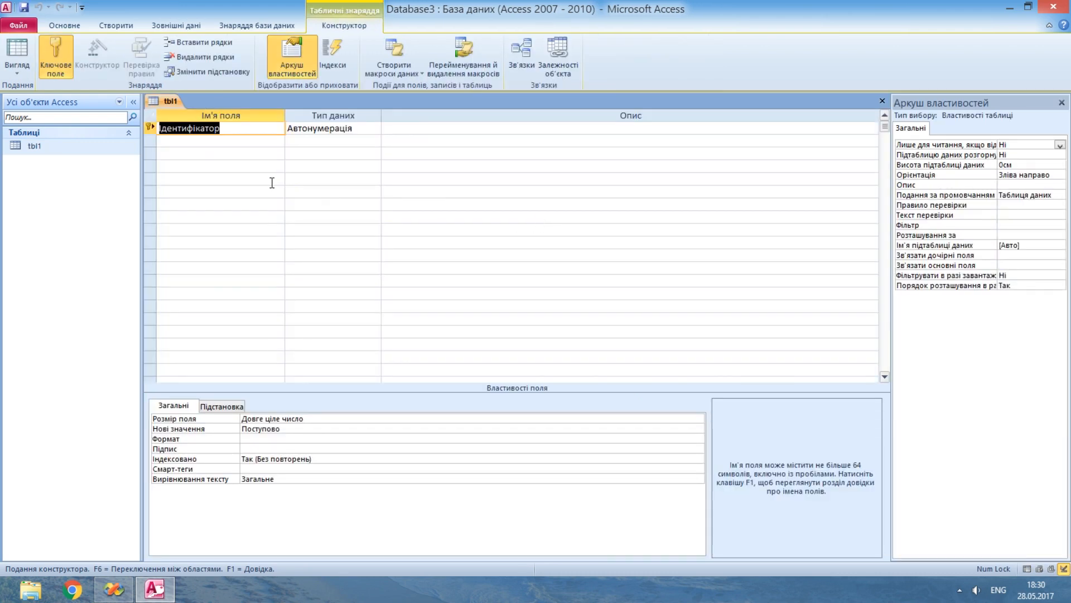
Add text fields user and pass below the ID field in tbl1's design
{"action": "left_click", "coordinate": [220, 140]}
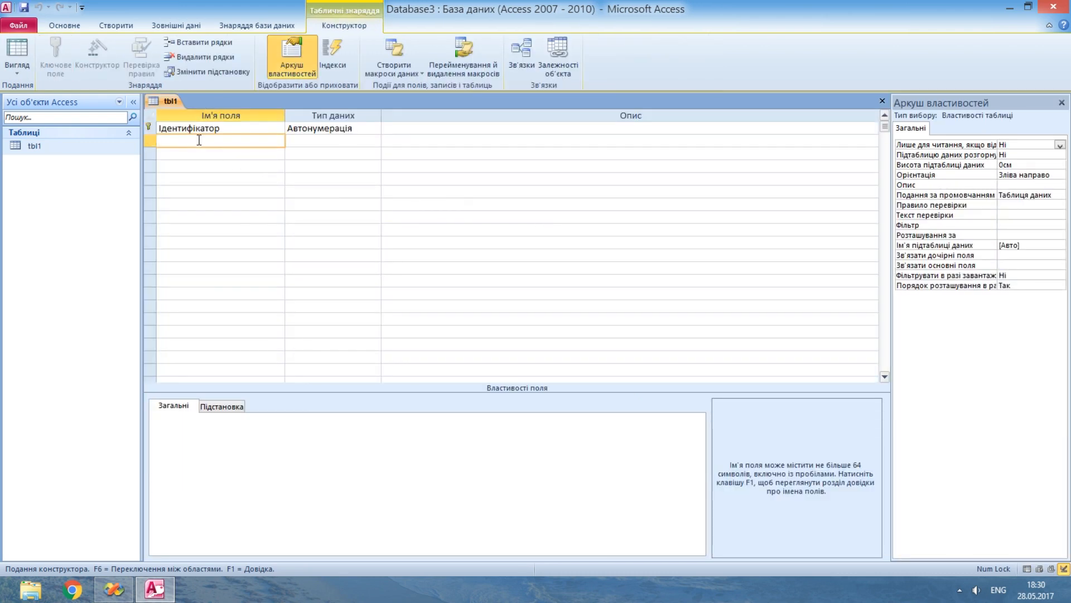
{"action": "type", "text": "u"}
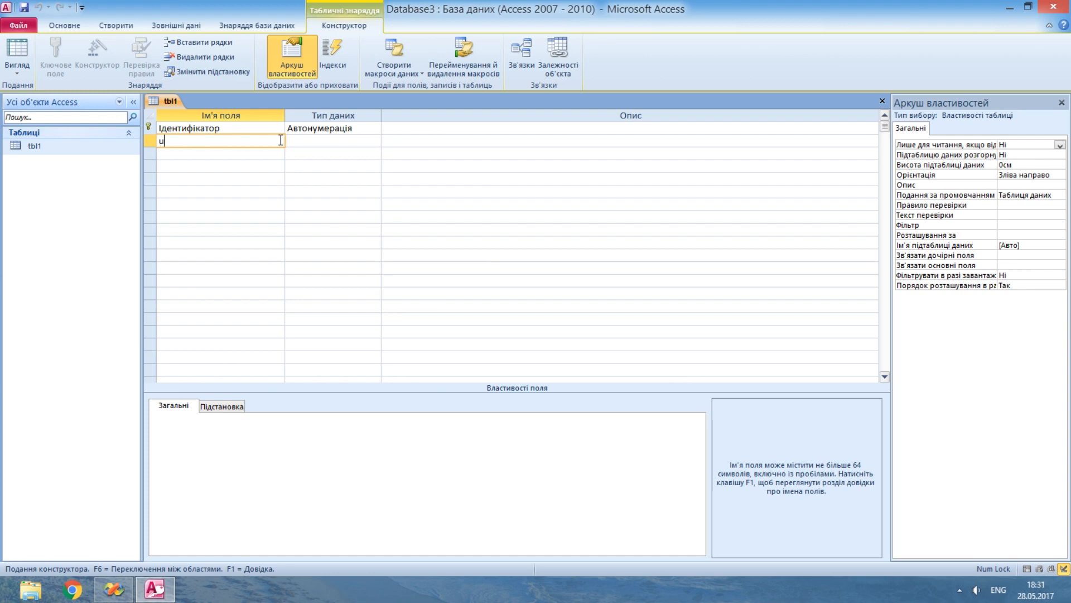
{"action": "type", "text": "sername"}
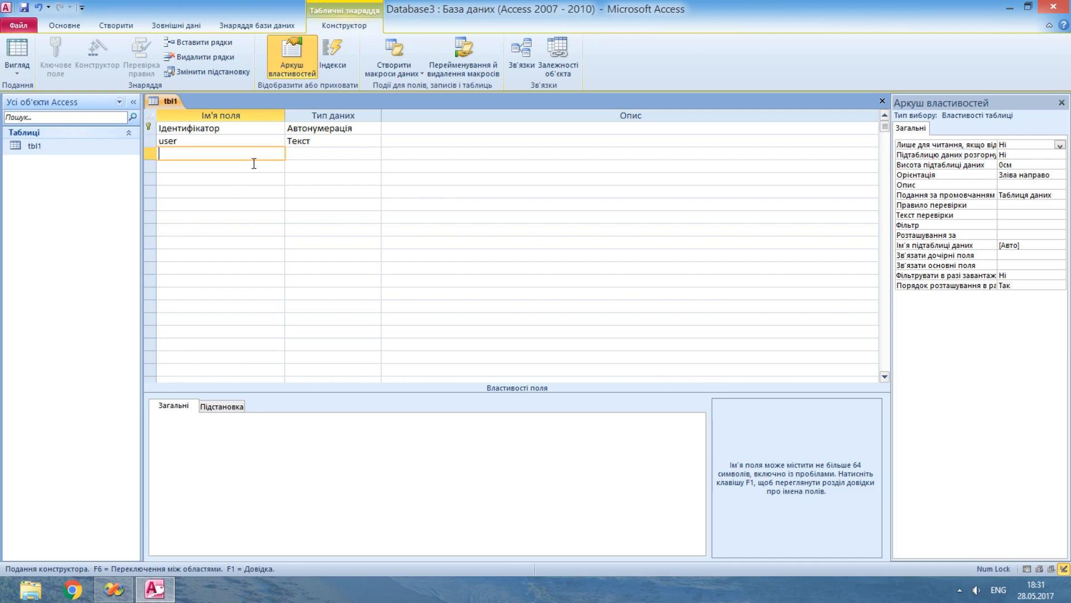
{"action": "type", "text": "pass"}
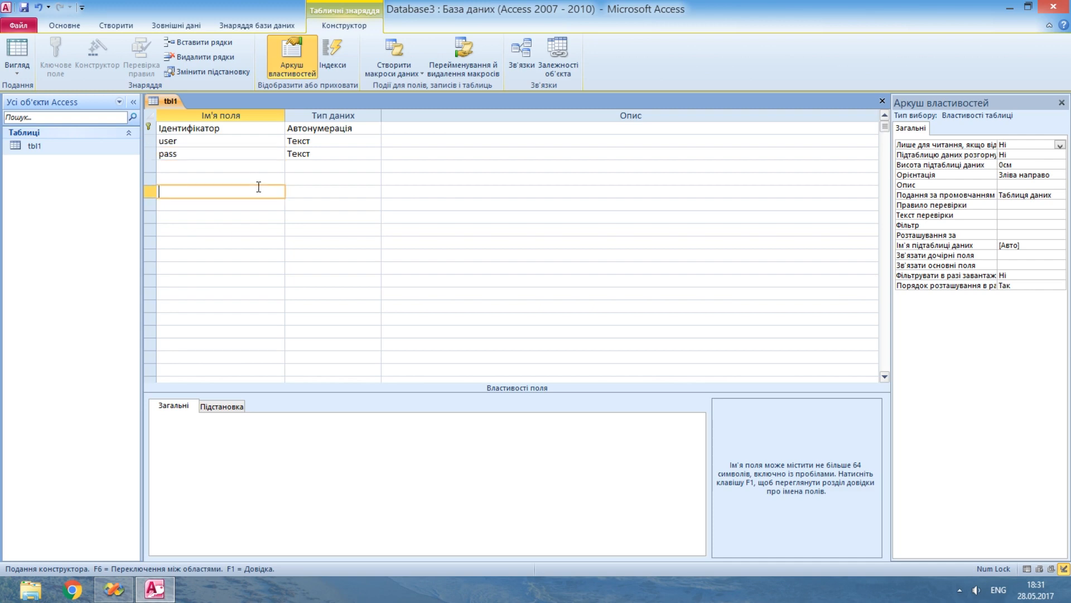
{"action": "left_click", "coordinate": [220, 154]}
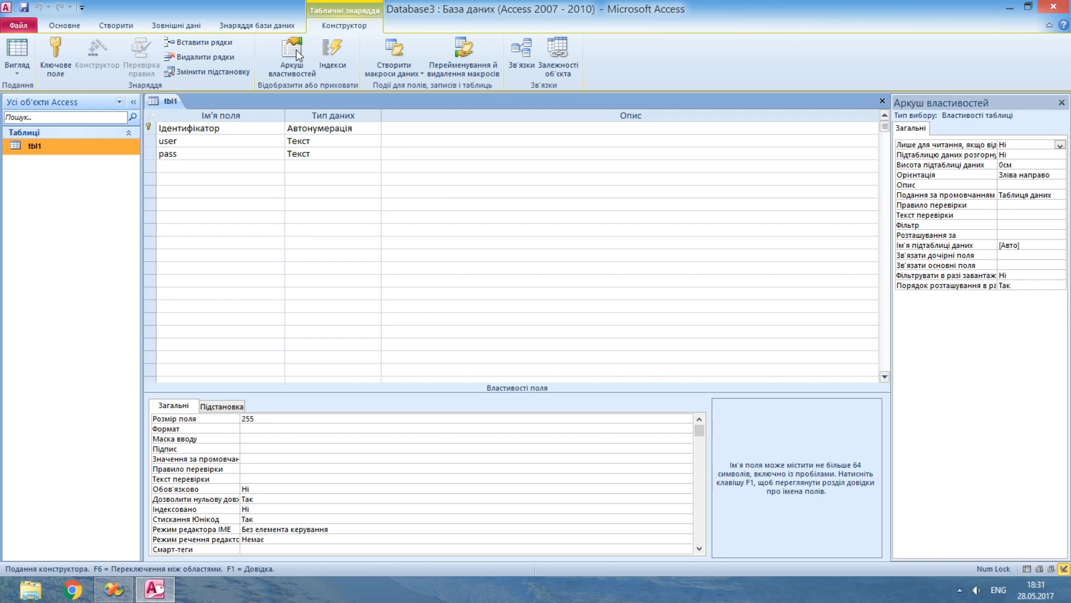
Save the table and switch tbl1 to its empty datasheet view
{"action": "left_click", "coordinate": [292, 54]}
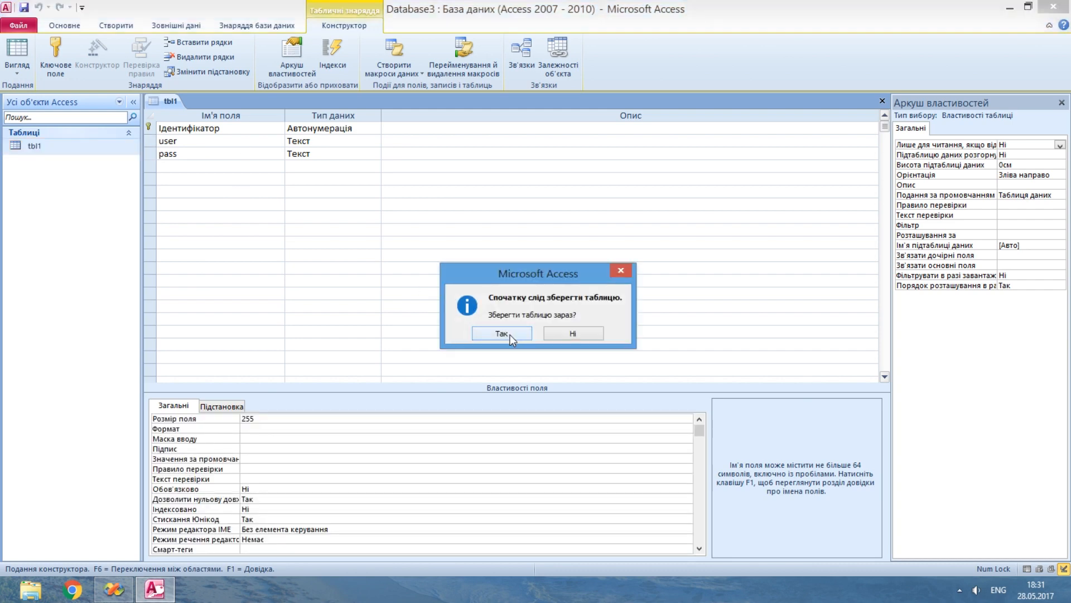
{"action": "left_click", "coordinate": [500, 333]}
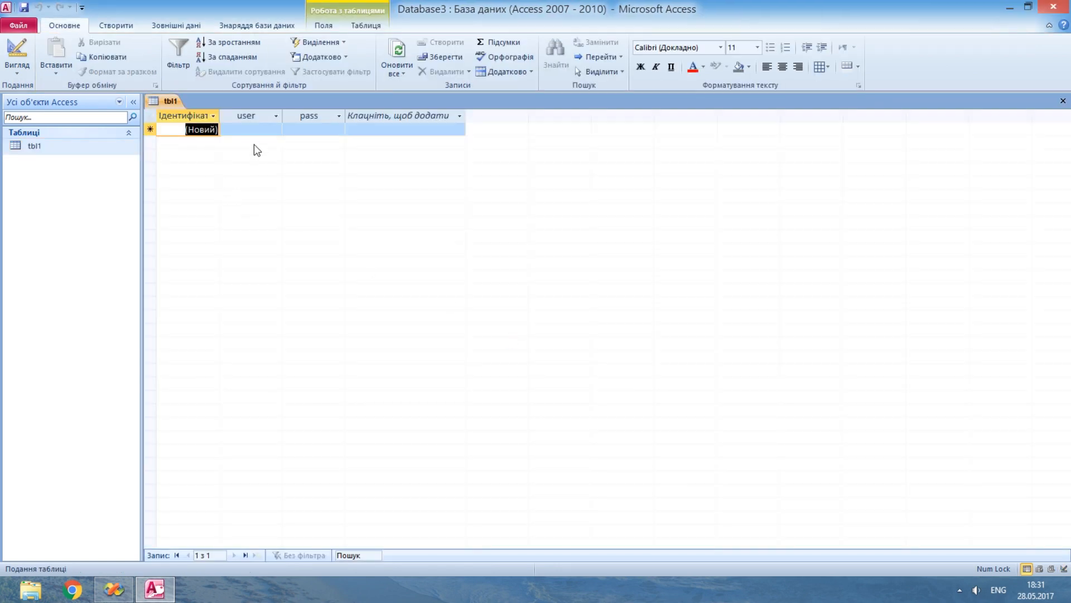
Enter records megatron/bot and robotron/robot into tbl1's datasheet
{"action": "left_click", "coordinate": [249, 129]}
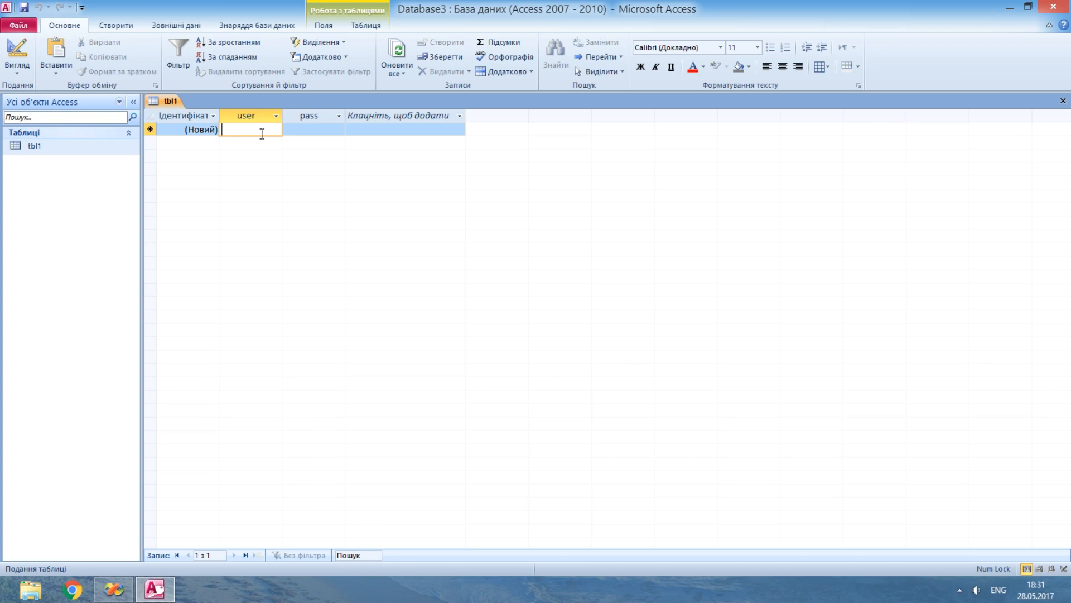
{"action": "type", "text": "megatron"}
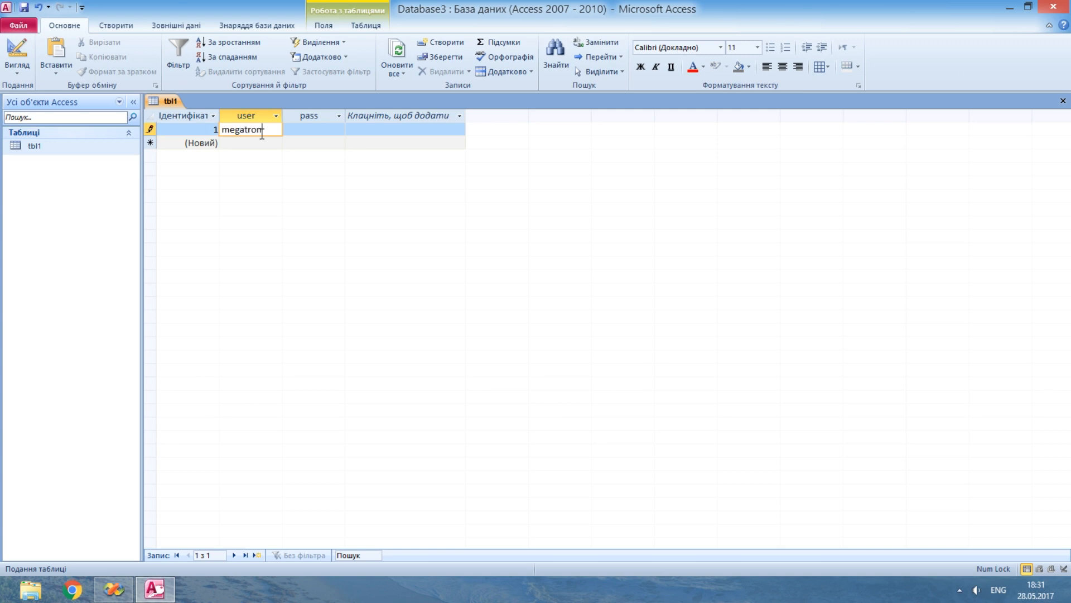
{"action": "left_click", "coordinate": [313, 129]}
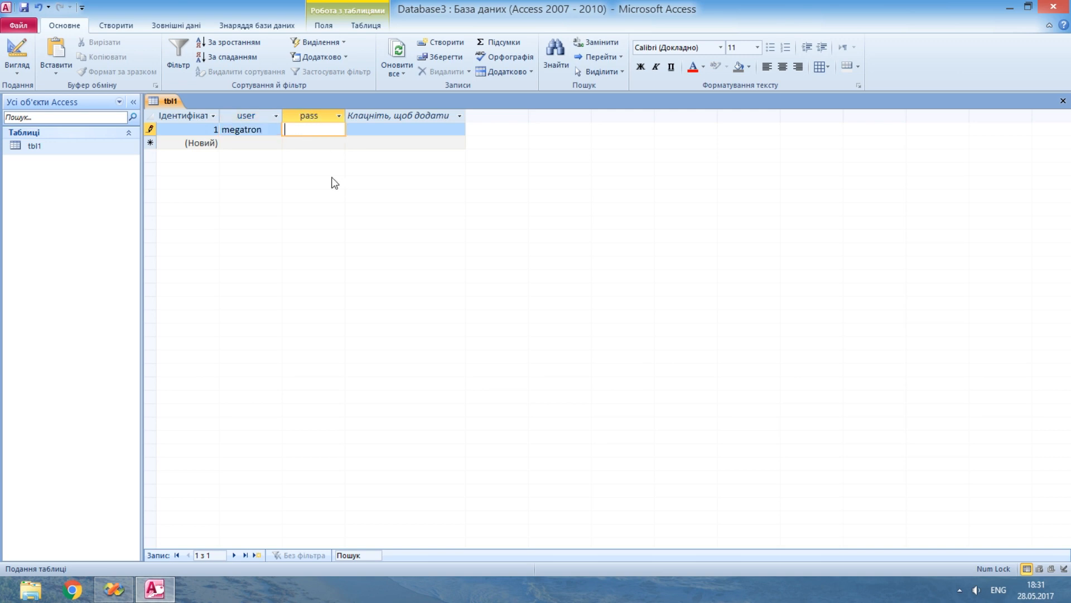
{"action": "type", "text": "bot"}
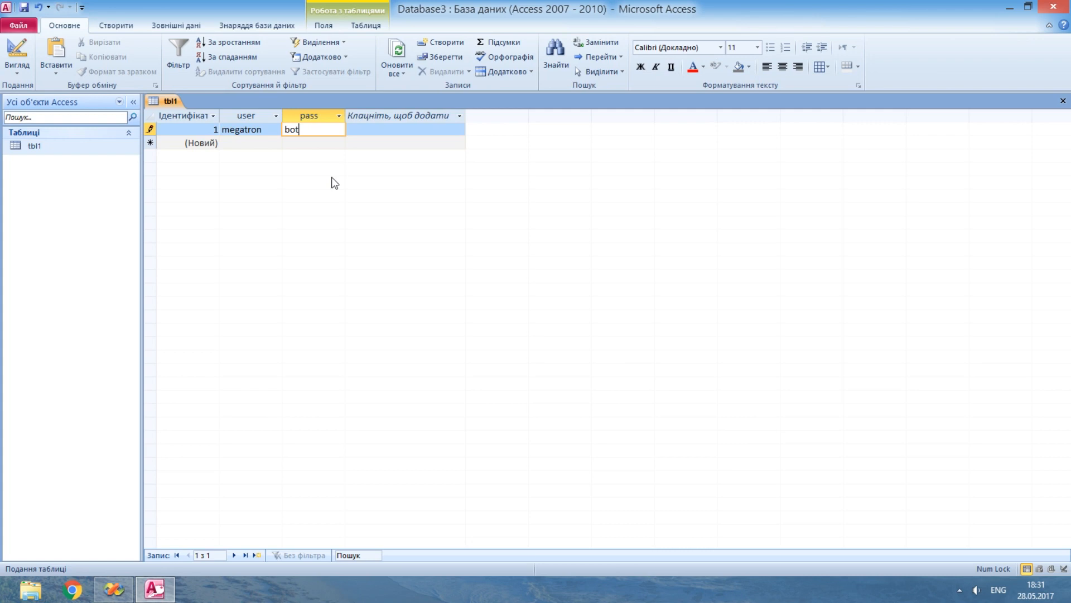
{"action": "type", "text": "ro"}
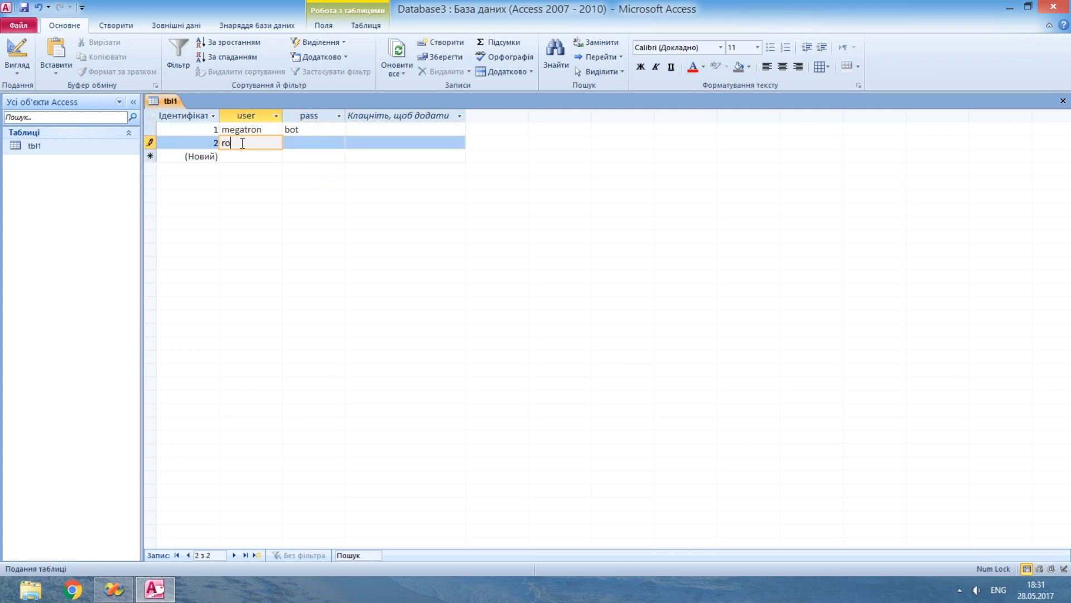
{"action": "type", "text": "botron"}
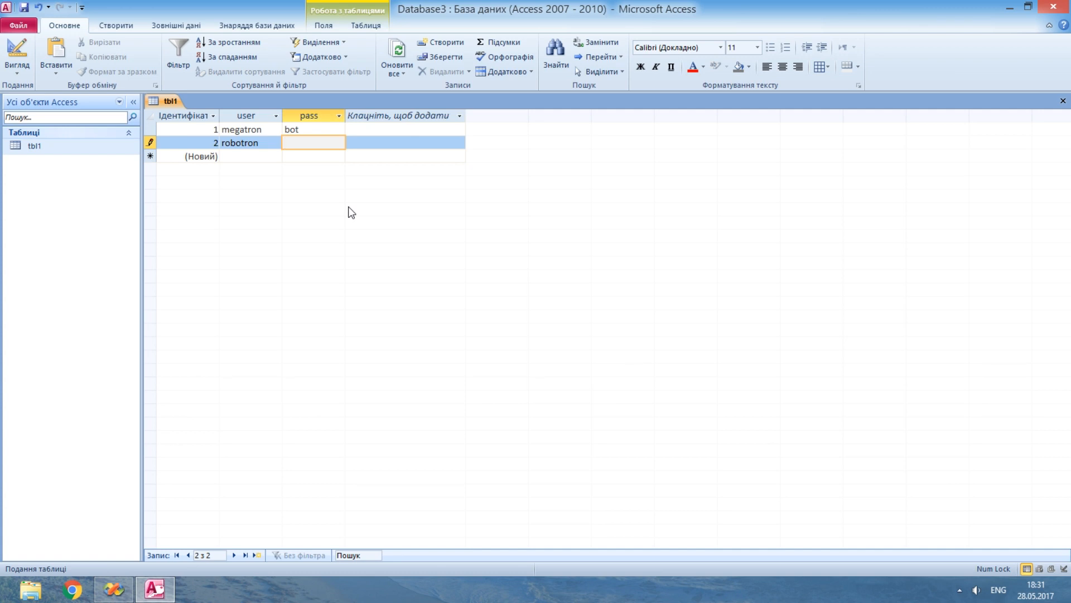
{"action": "type", "text": "b"}
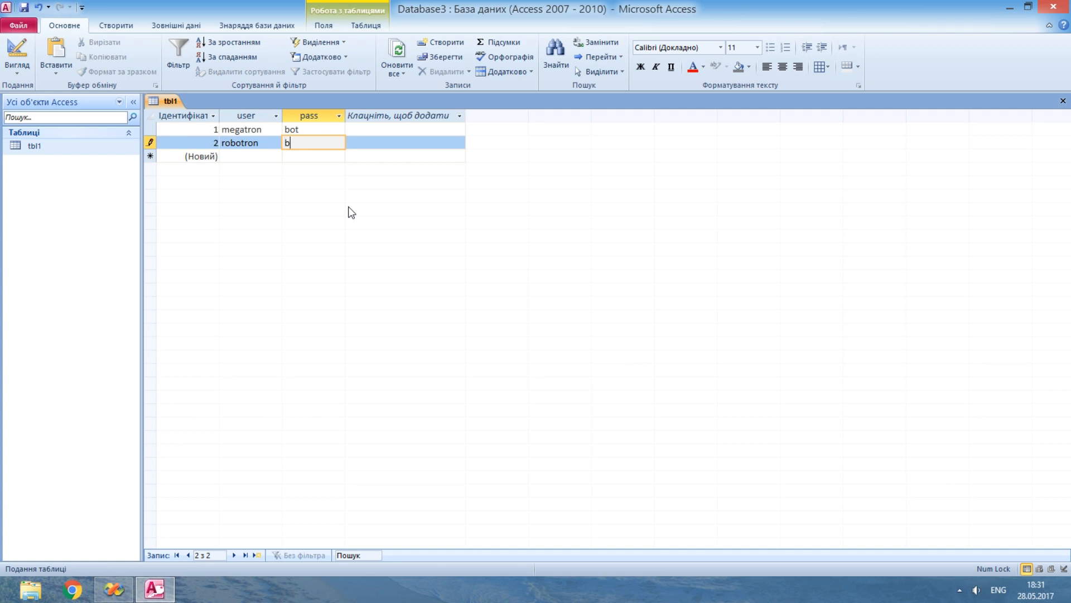
{"action": "type", "text": "robot"}
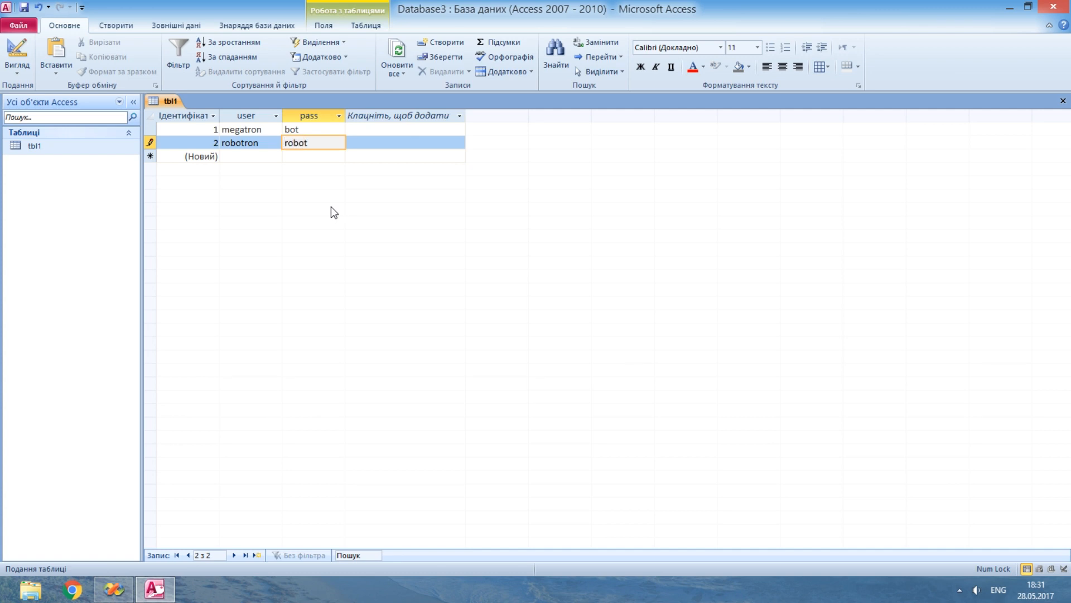
{"action": "mouse_move", "coordinate": [291, 168]}
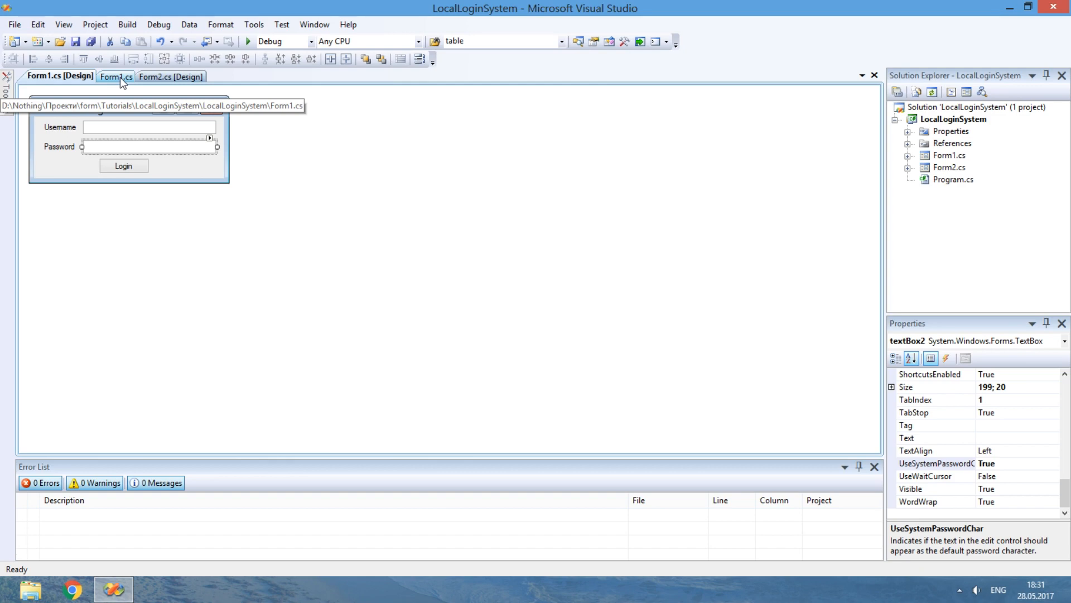
Paste OleDb connection and query code into Form1_Load and resolve using System.Data.OleDb
{"action": "left_click", "coordinate": [115, 76]}
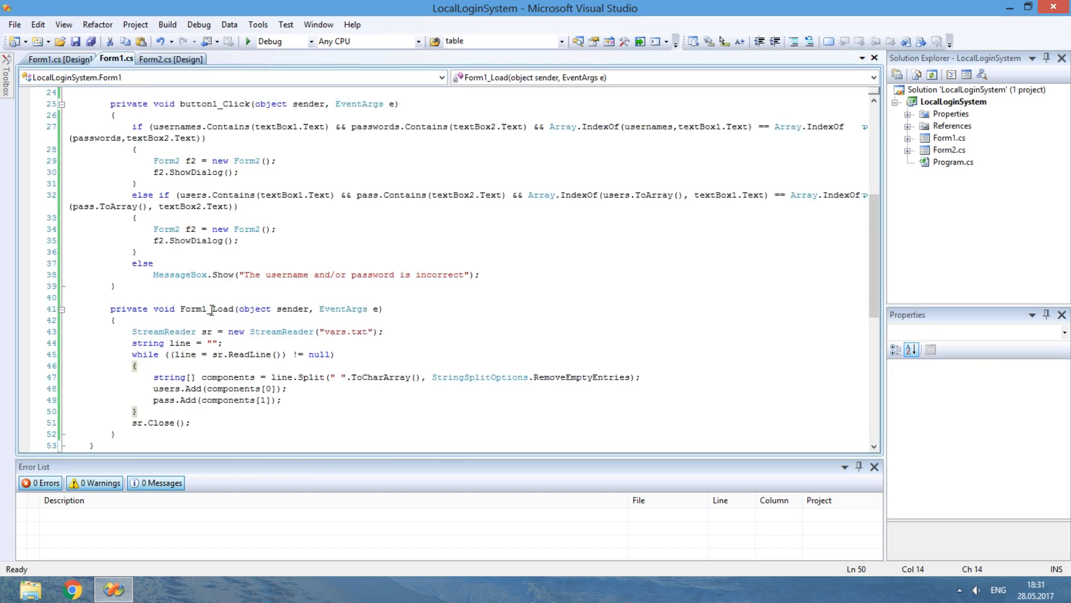
{"action": "scroll", "scroll_direction": "down", "scroll_amount": 3}
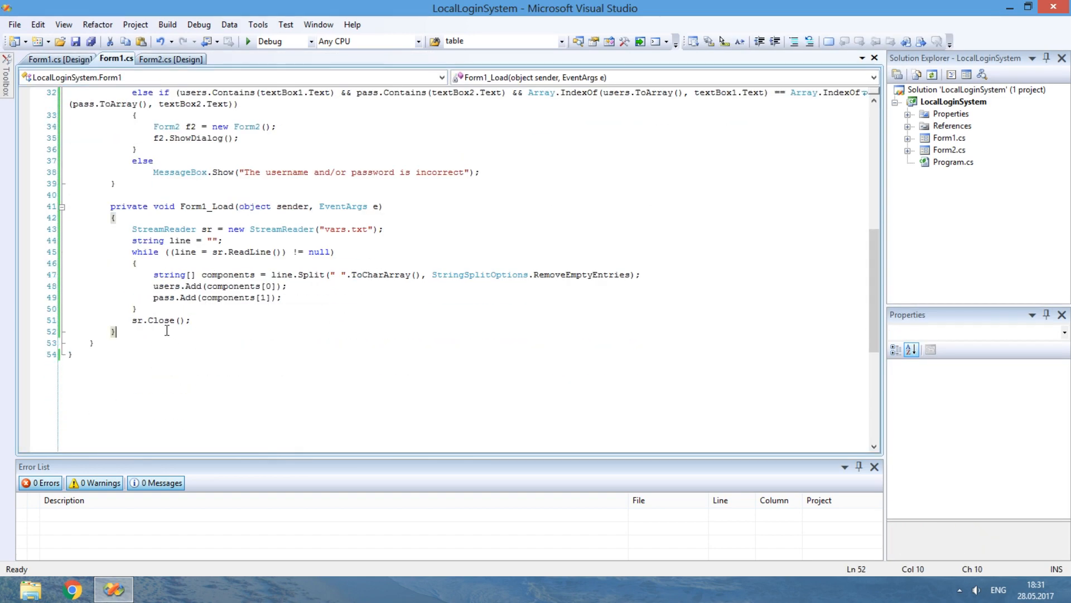
{"action": "left_click", "coordinate": [381, 304]}
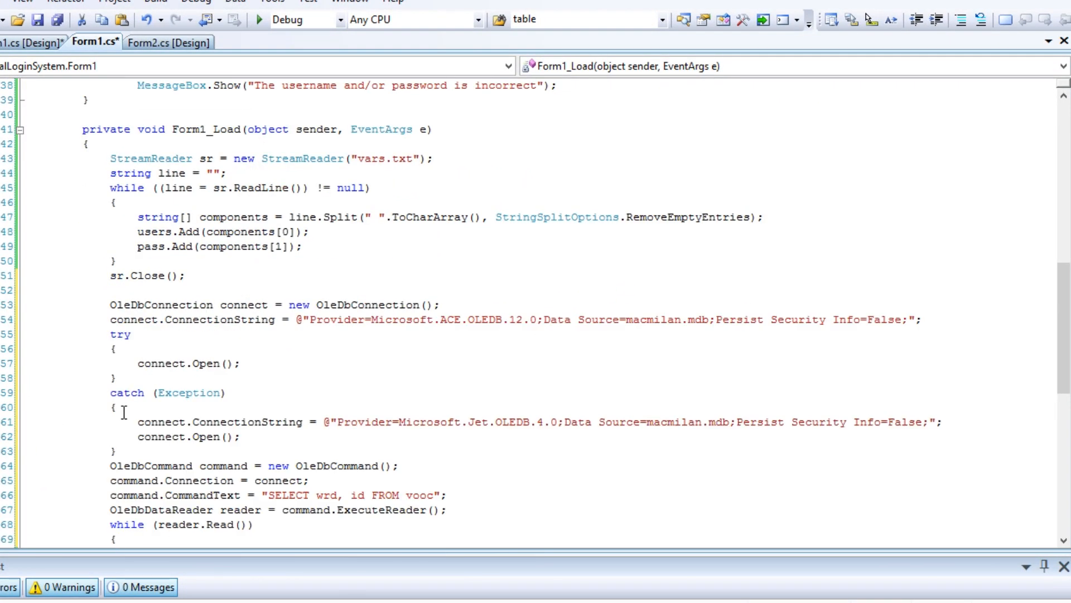
{"action": "right_click", "coordinate": [171, 304]}
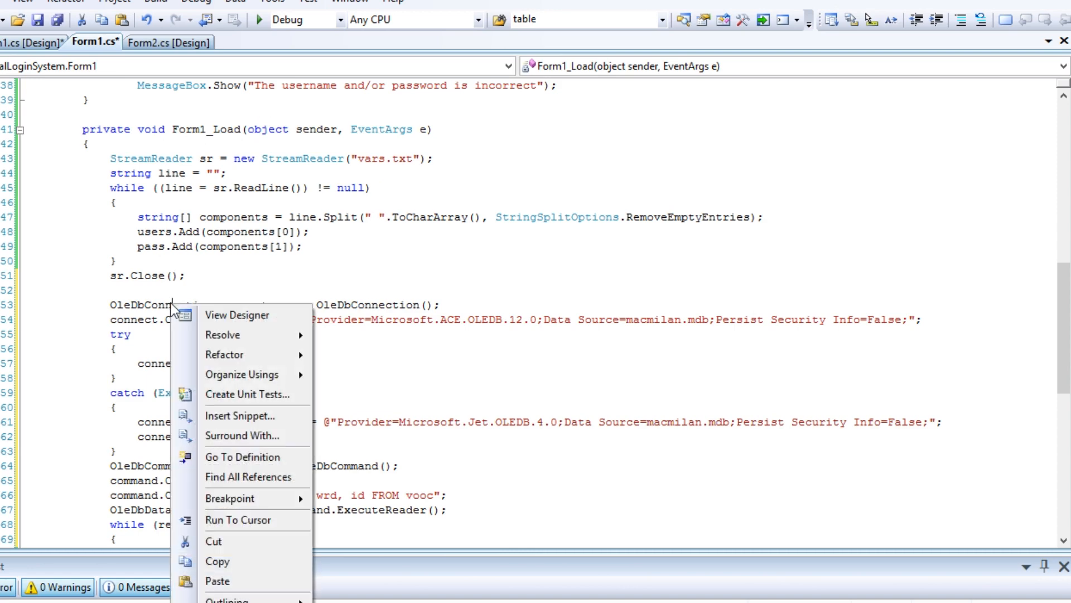
{"action": "left_click", "coordinate": [362, 335]}
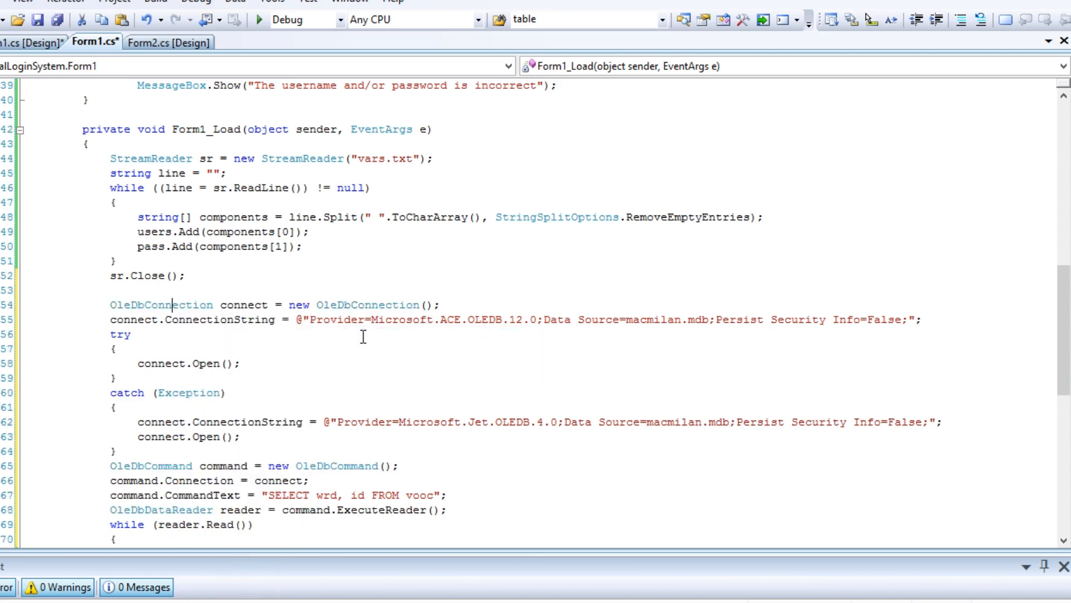
{"action": "mouse_move", "coordinate": [554, 321]}
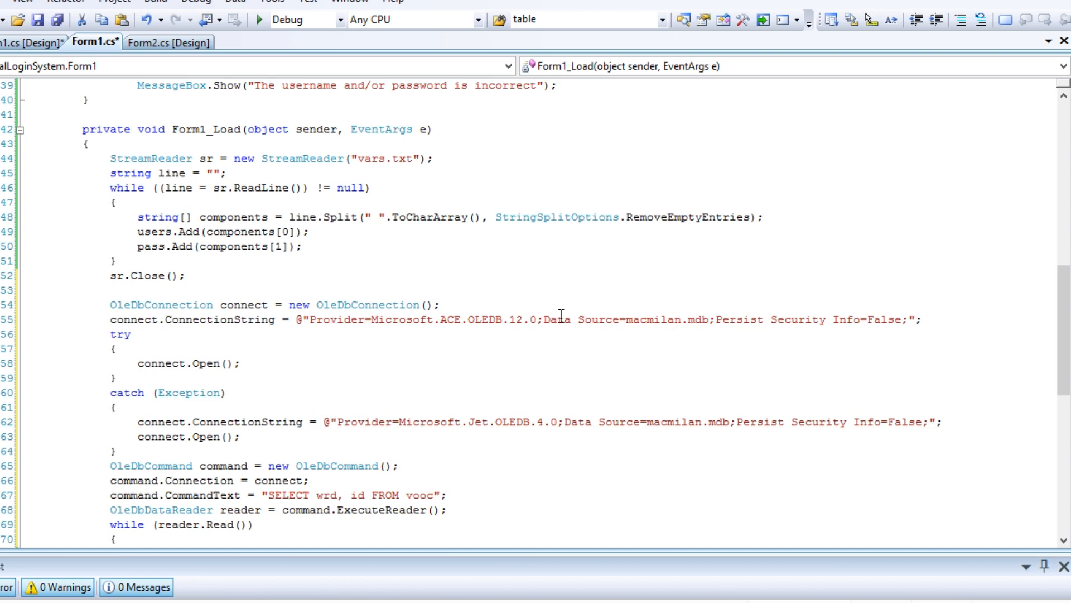
{"action": "mouse_move", "coordinate": [627, 319]}
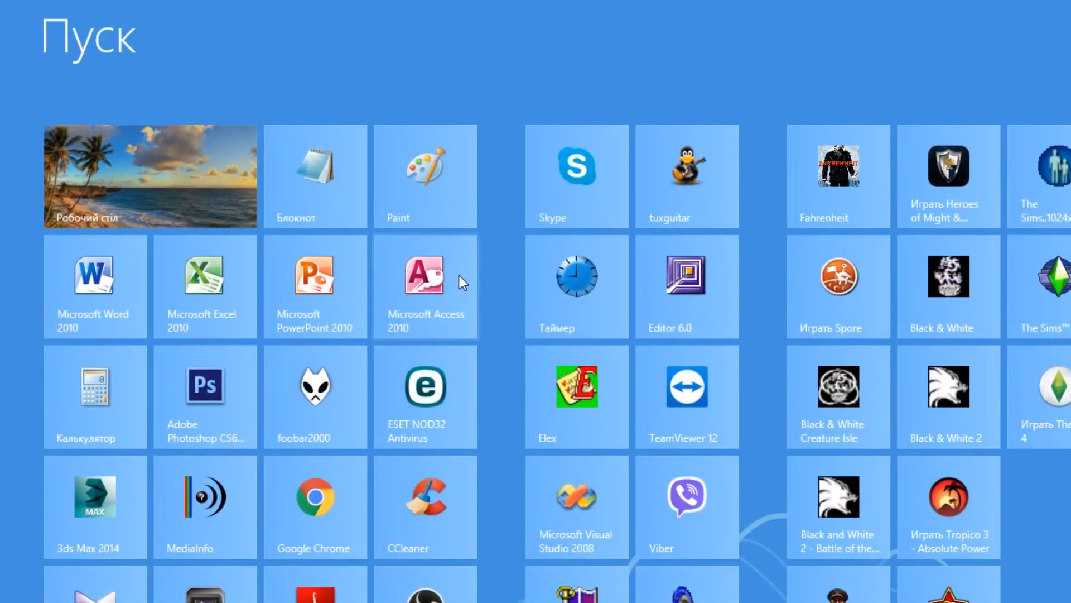
Launch Access 2010, load Database3 and start saving a copy in Access 2002-2003 format
{"action": "left_click", "coordinate": [425, 286]}
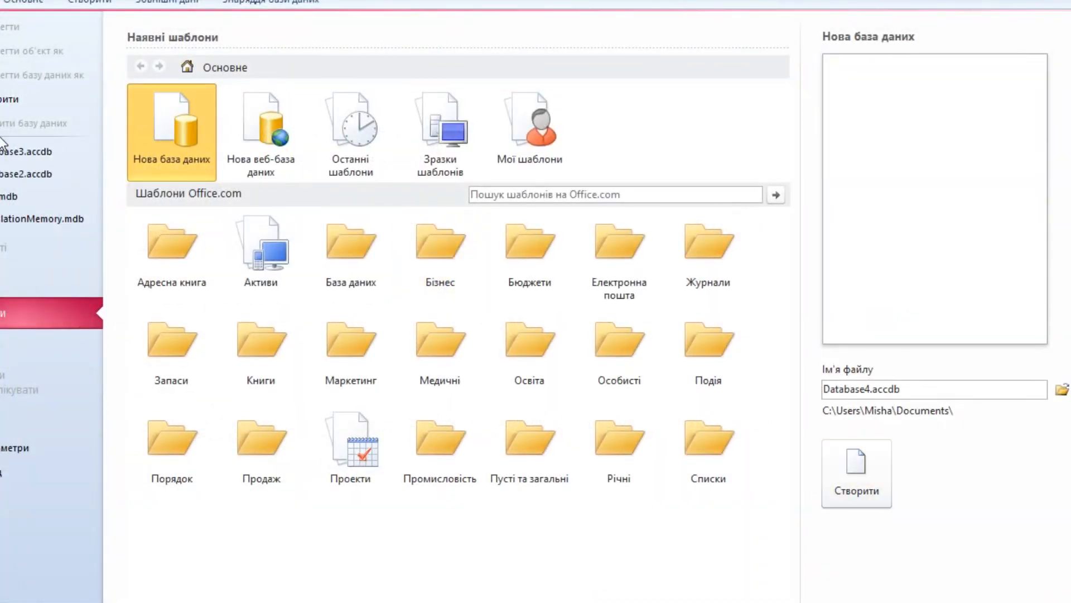
{"action": "left_click", "coordinate": [856, 473]}
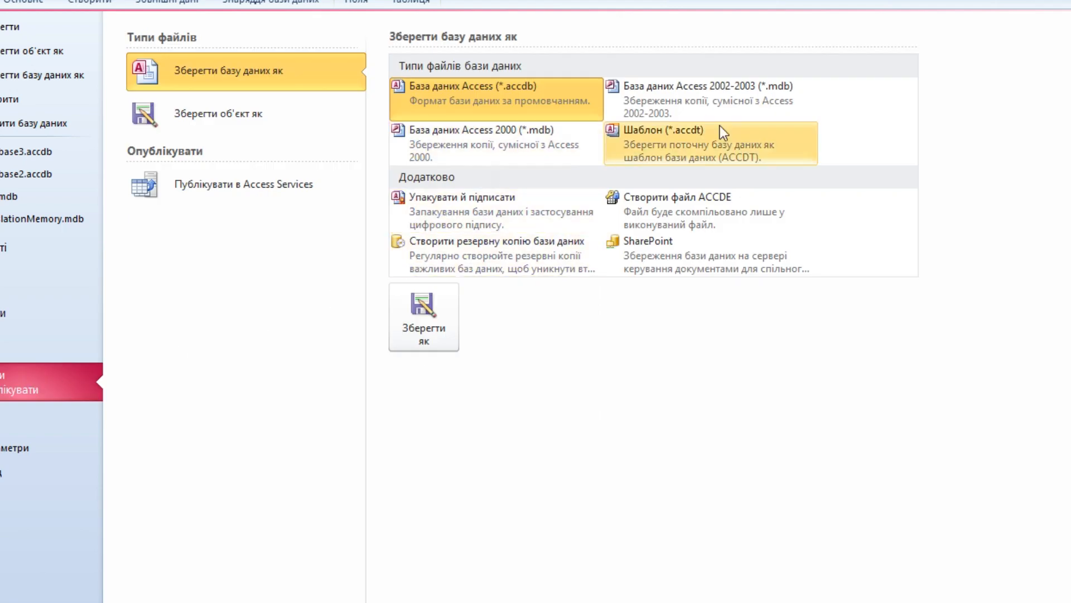
{"action": "left_click", "coordinate": [423, 317]}
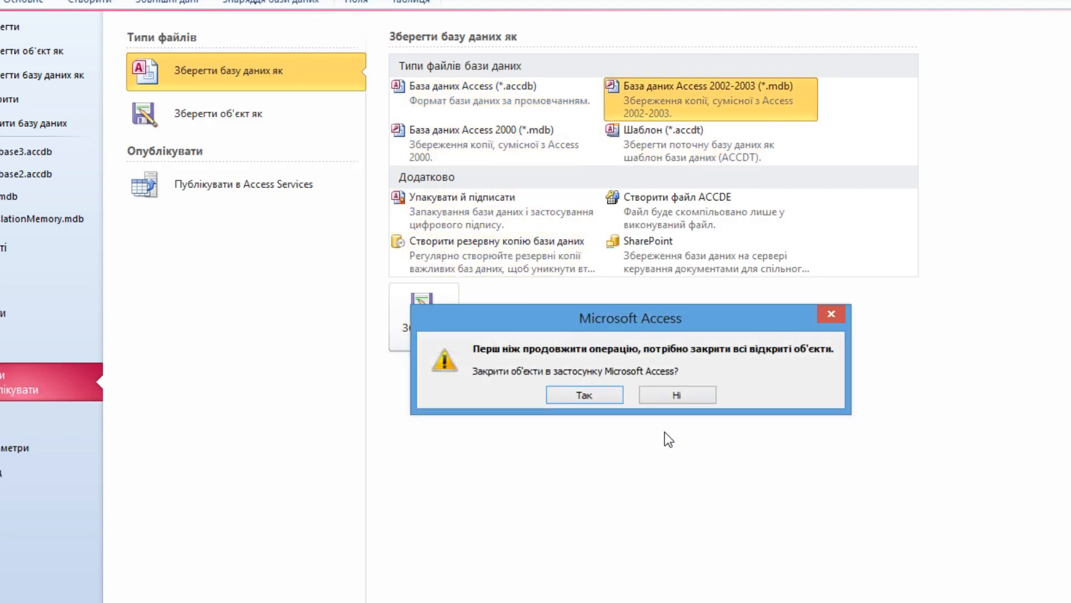
{"action": "left_click", "coordinate": [584, 395]}
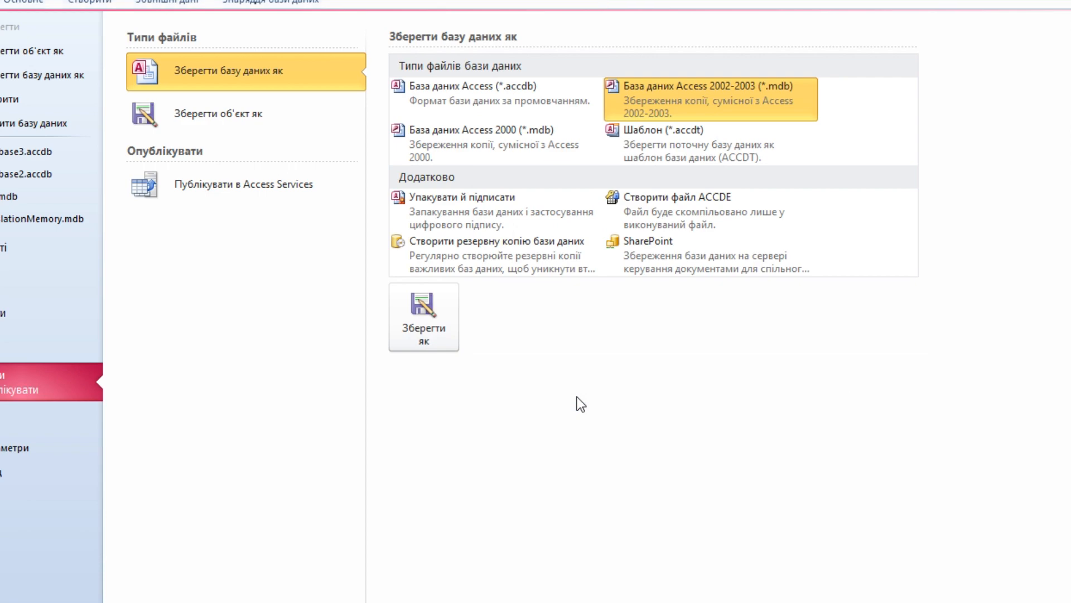
{"action": "left_click", "coordinate": [423, 316]}
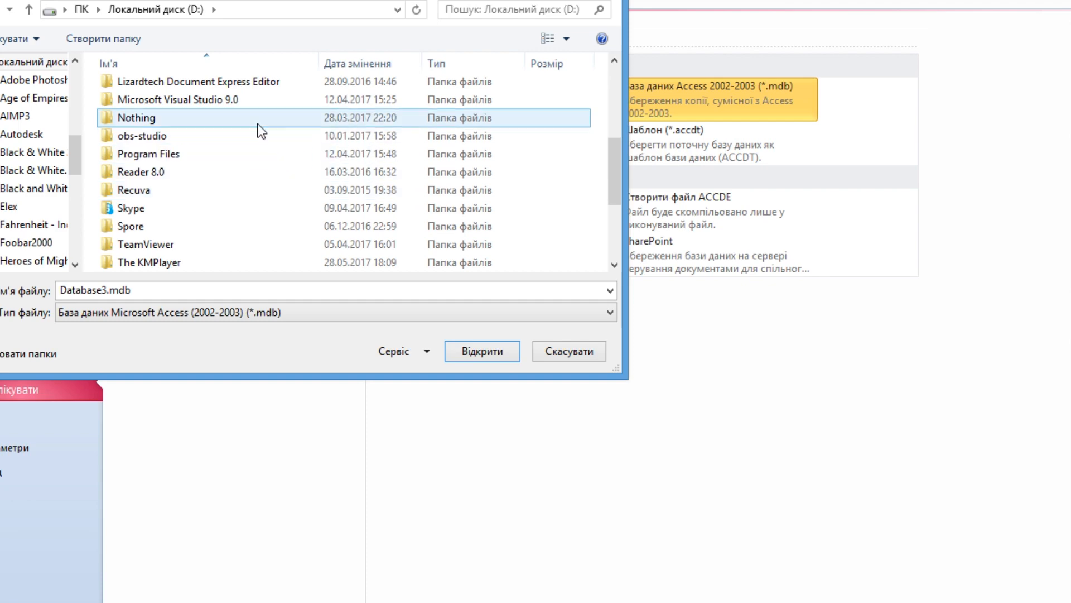
Browse to the LocalLoginSystem bin\Debug folder and save the database as myDB.mdb
{"action": "double_click", "coordinate": [138, 117]}
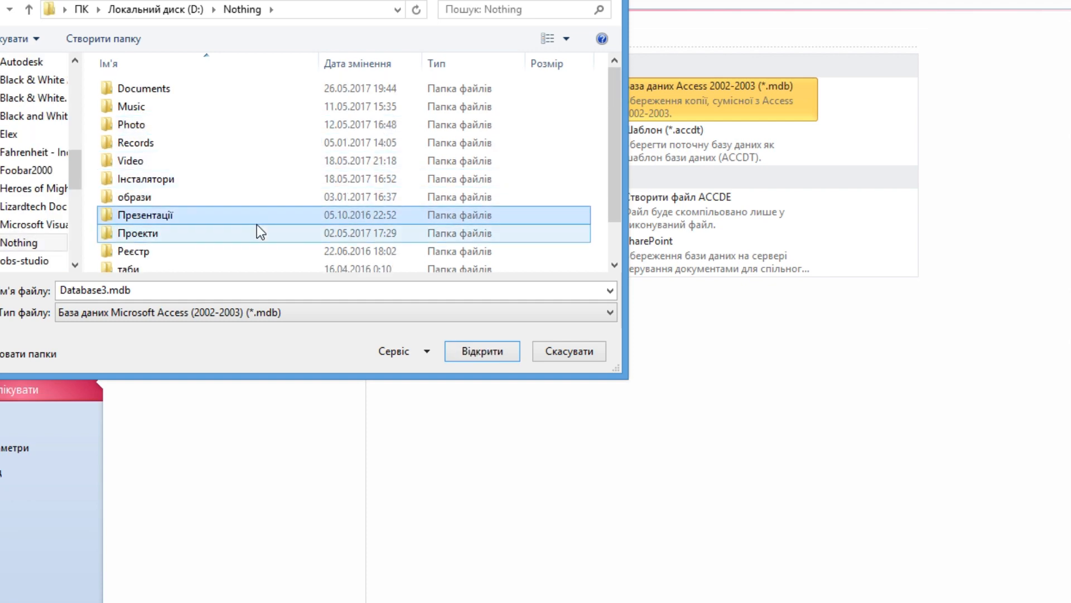
{"action": "double_click", "coordinate": [138, 234]}
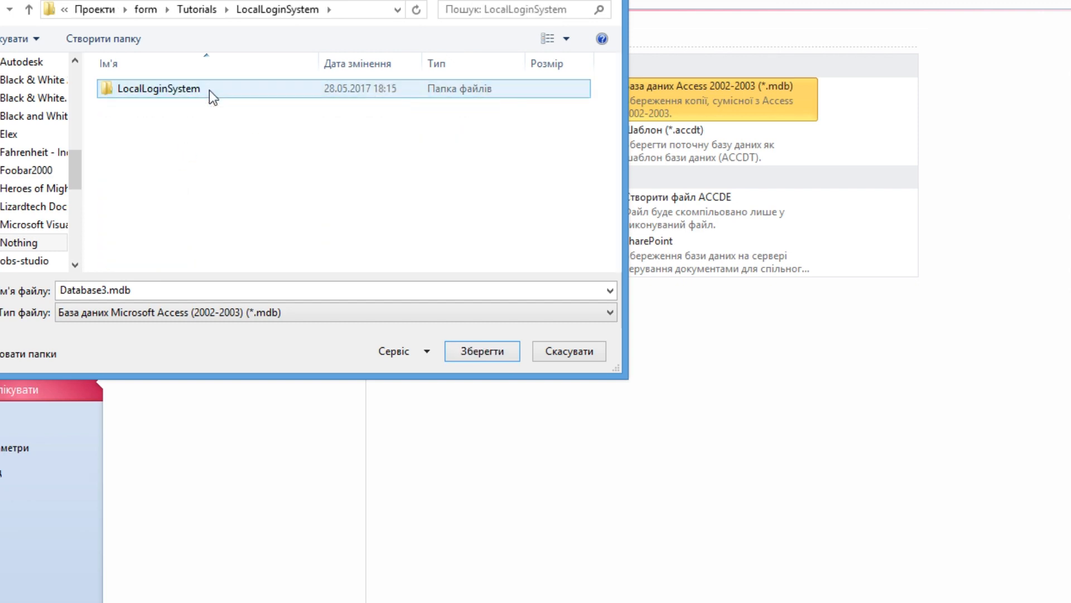
{"action": "double_click", "coordinate": [159, 88]}
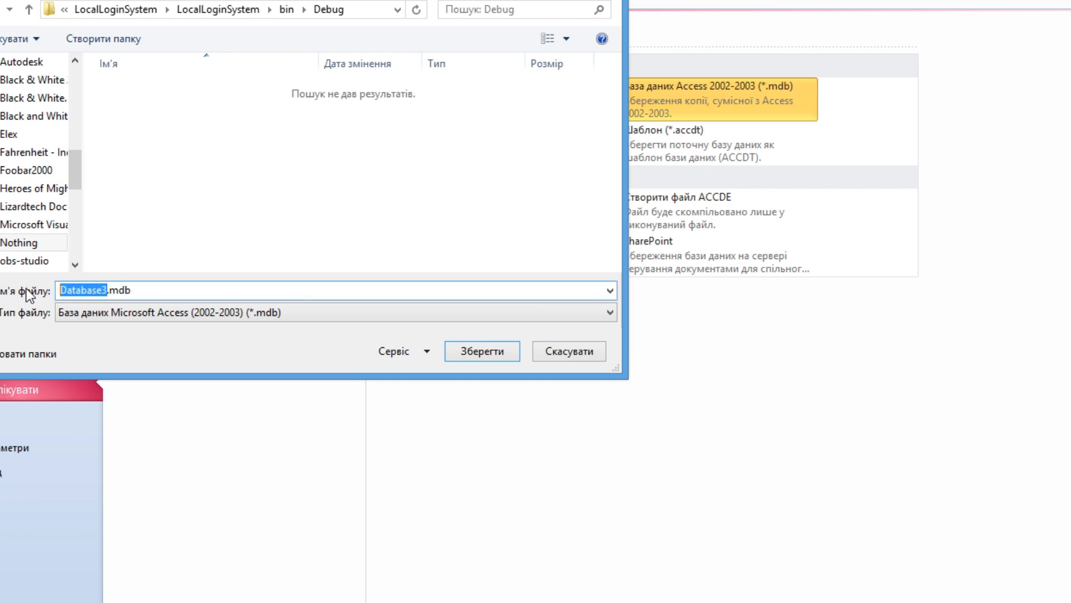
{"action": "type", "text": "db.mdb"}
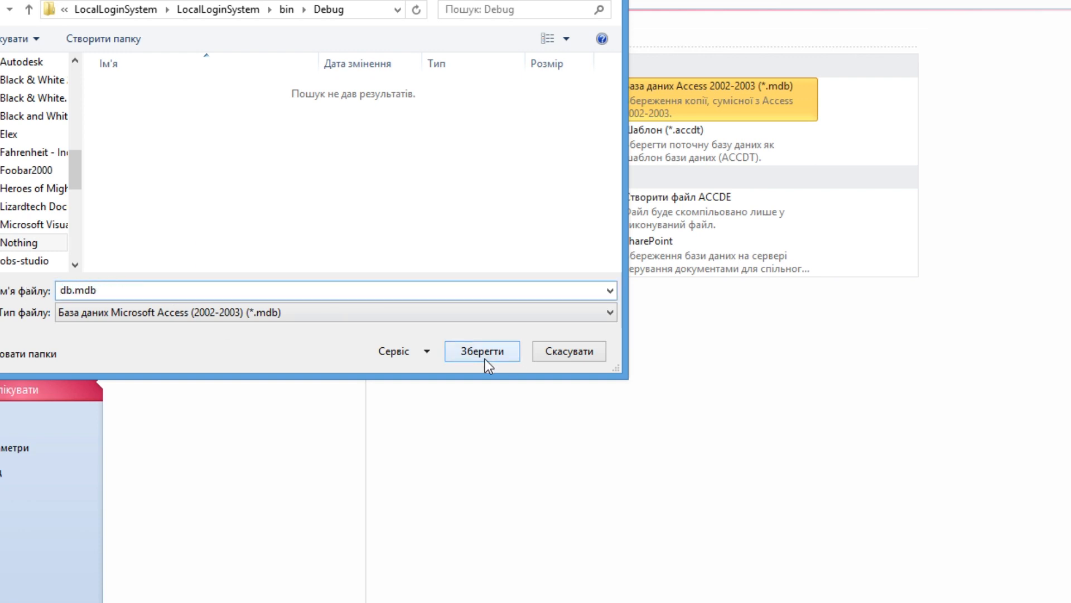
{"action": "left_click", "coordinate": [69, 290]}
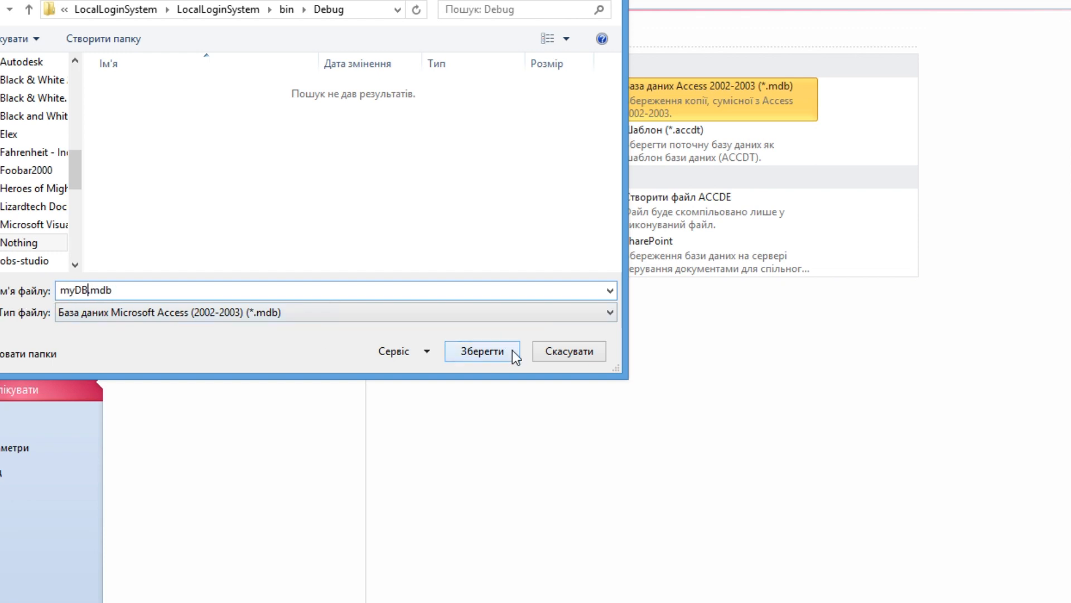
{"action": "left_click", "coordinate": [481, 351]}
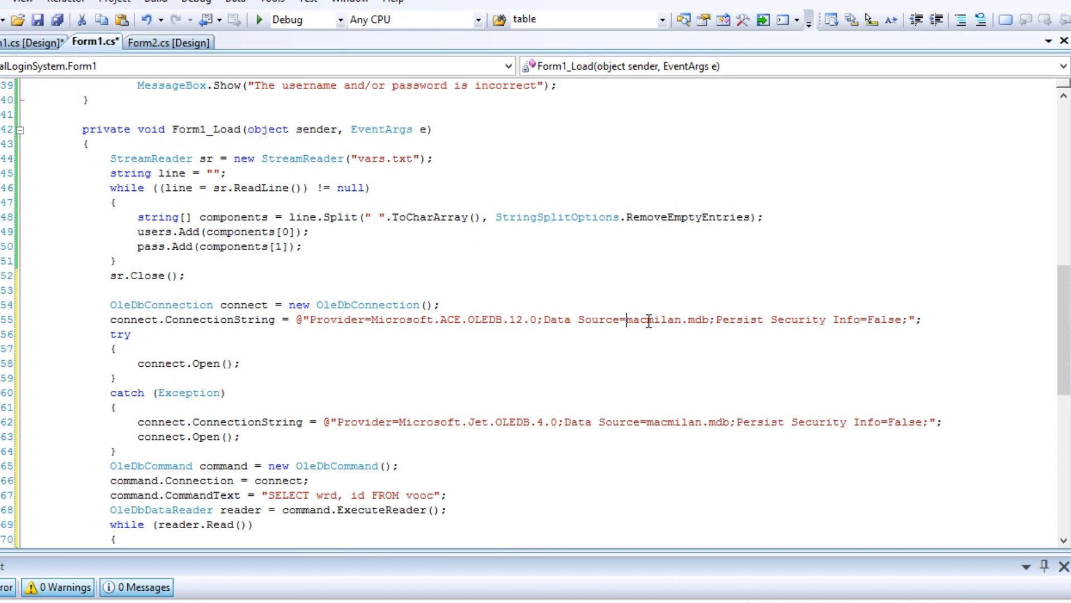
Point both Jet connection strings' Data Source at myDB.mdb
{"action": "double_click", "coordinate": [651, 320]}
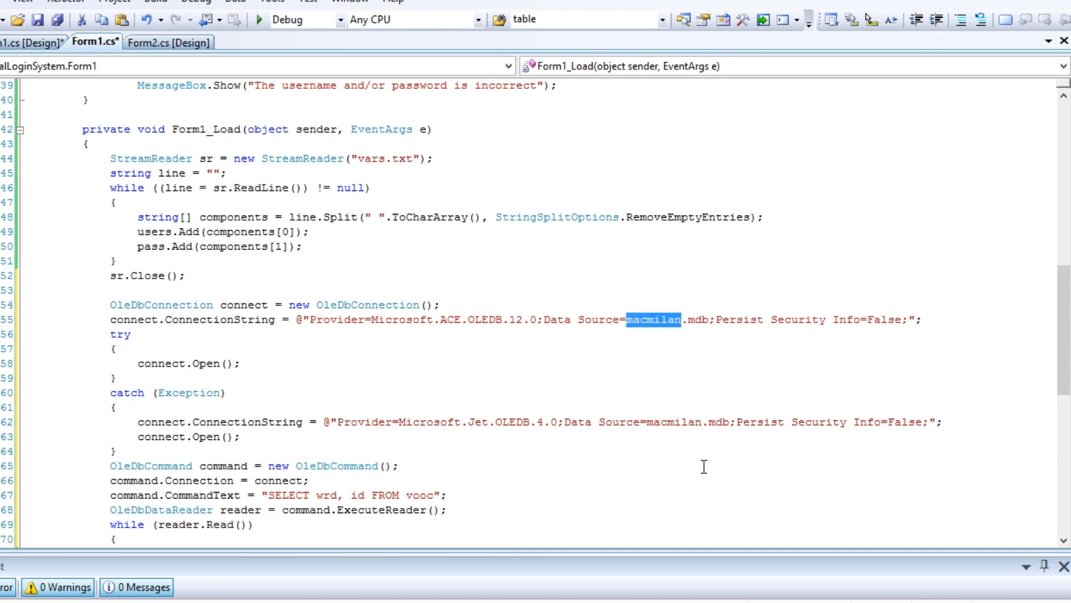
{"action": "type", "text": "my"}
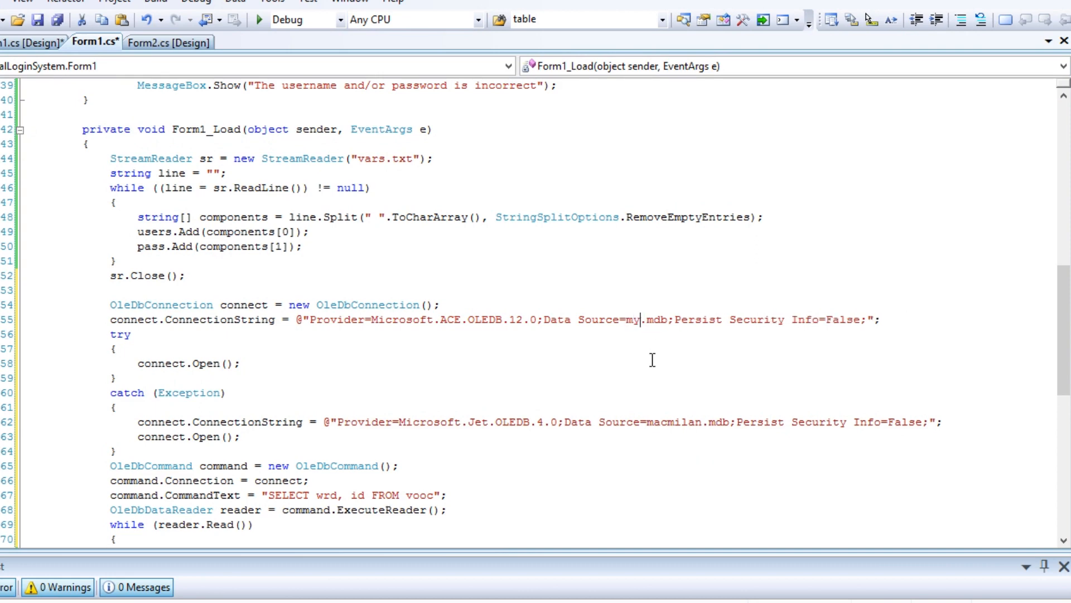
{"action": "double_click", "coordinate": [634, 319]}
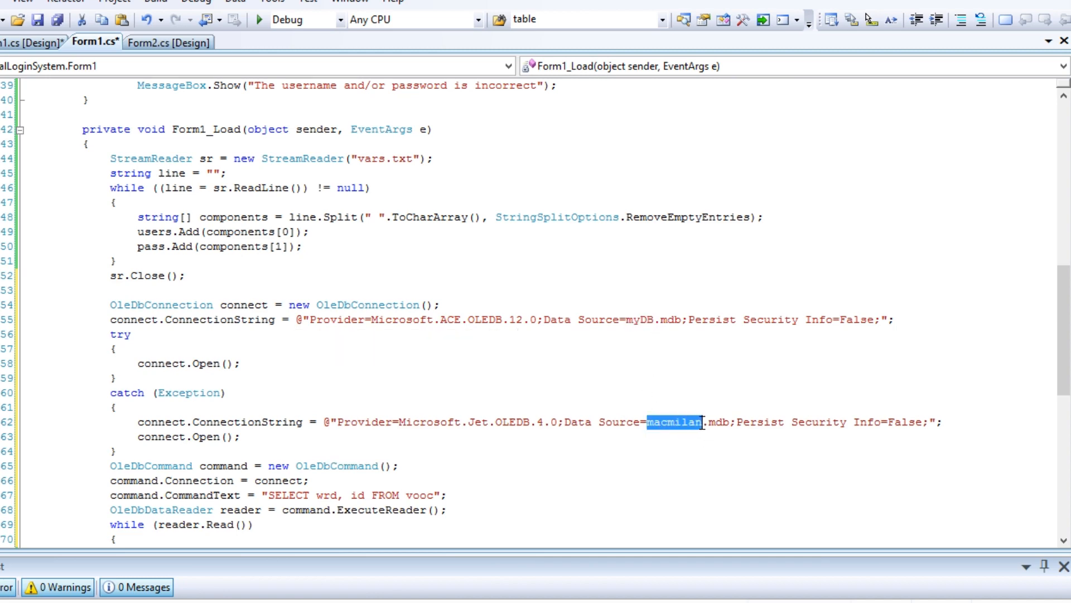
{"action": "type", "text": "myDB"}
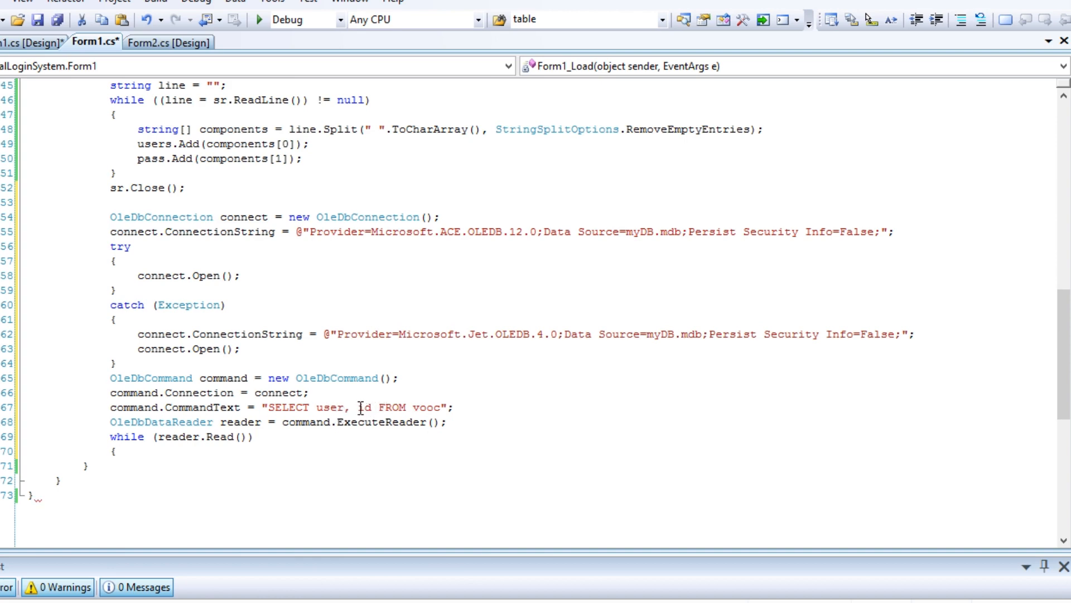
Make the query SELECT user, pass FROM tbl1 and add connect.Close() afterwards
{"action": "type", "text": "pass"}
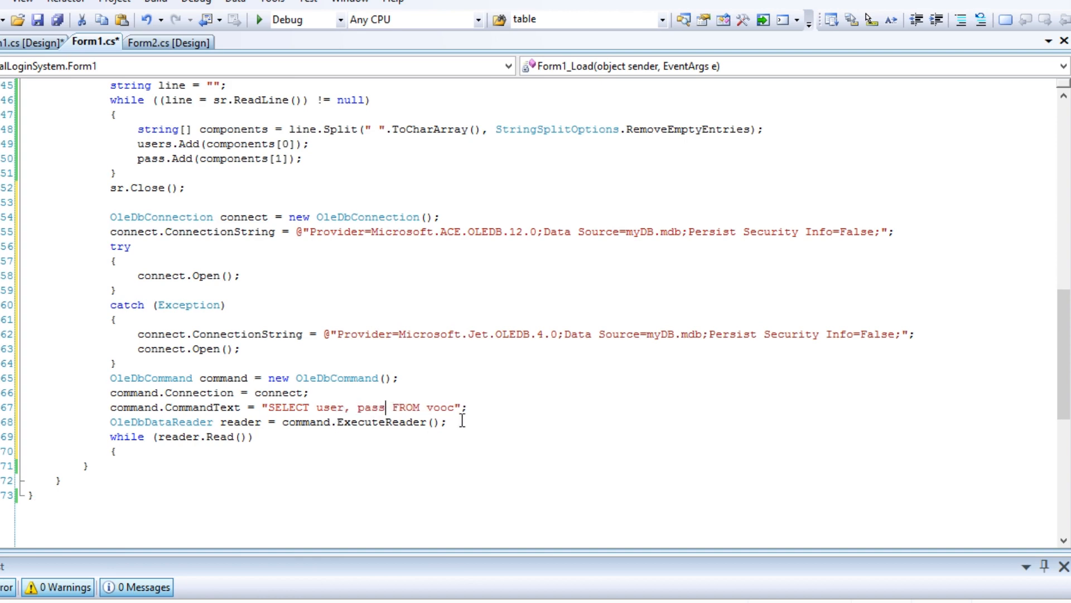
{"action": "double_click", "coordinate": [441, 407]}
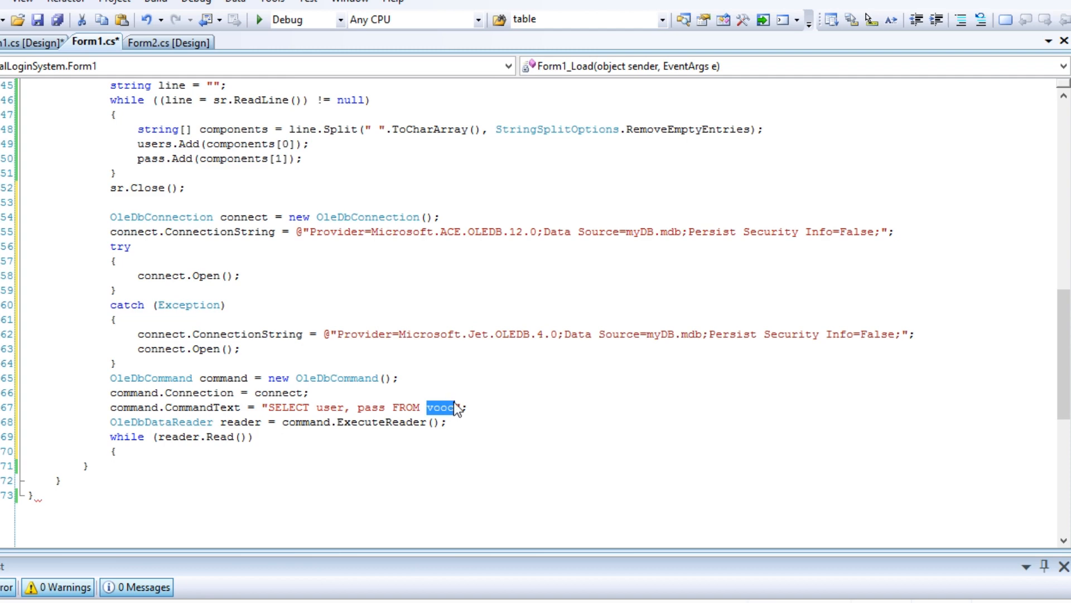
{"action": "type", "text": "tbl1"}
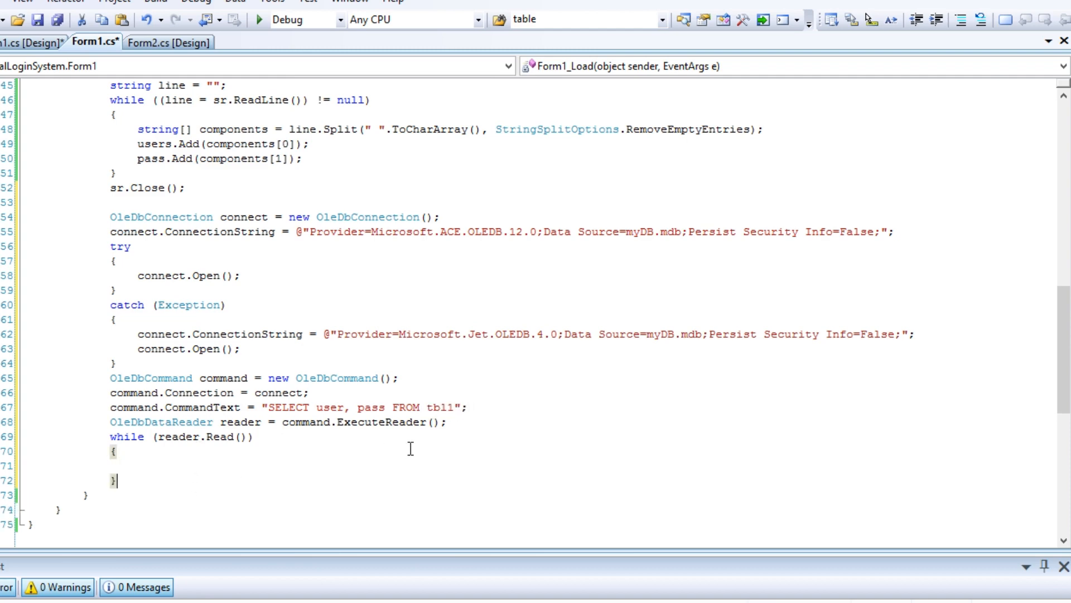
{"action": "type", "text": "c"}
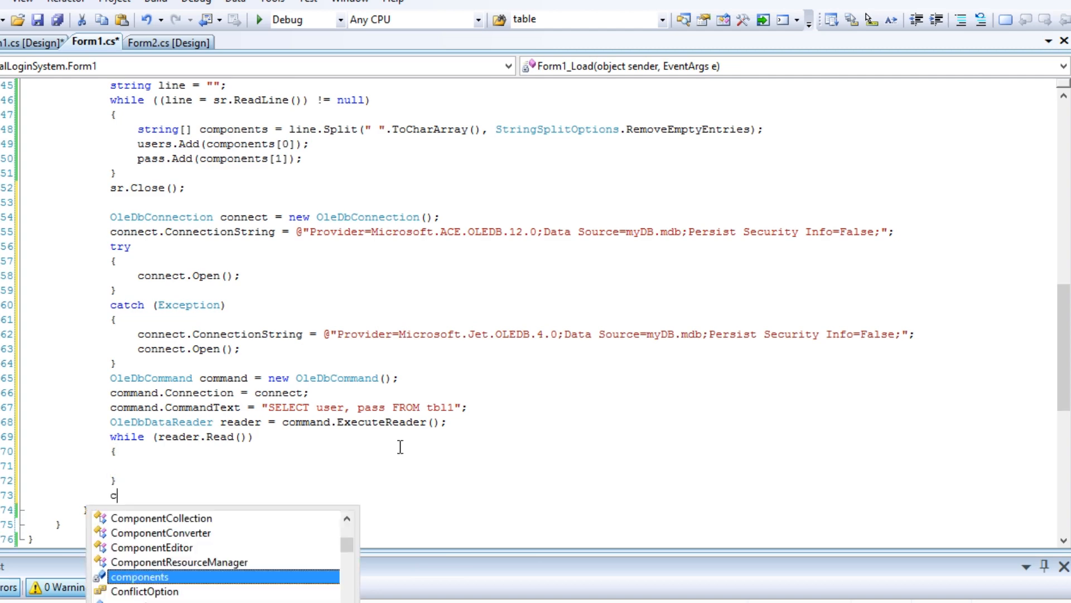
{"action": "type", "text": "onnect.clos"}
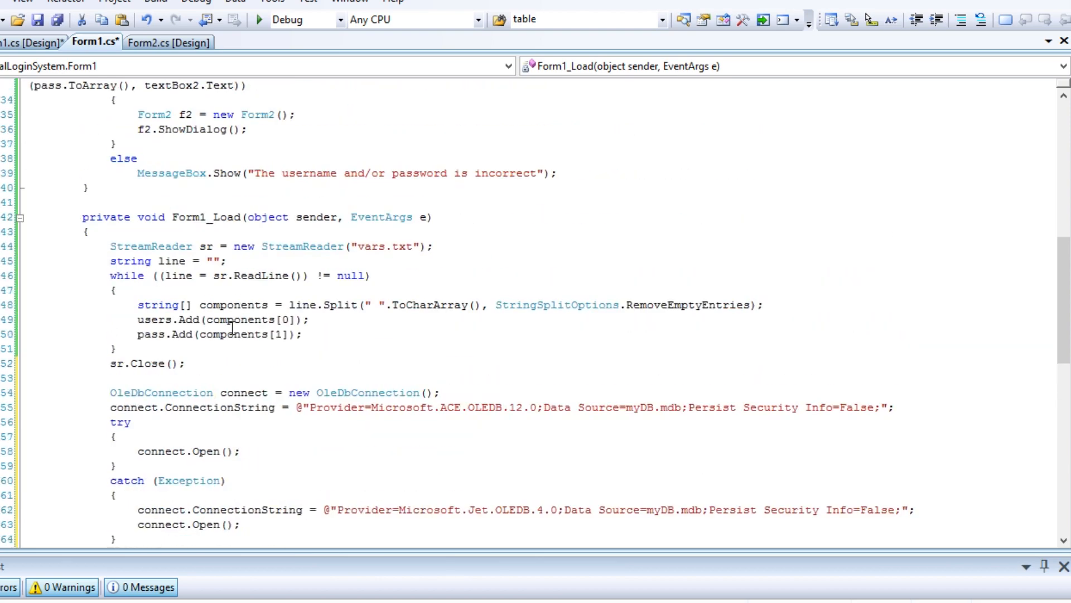
Inside the while loop add users.Add(reader[0]) and pass.Add(reader[1])
{"action": "scroll", "scroll_direction": "up", "scroll_amount": 3}
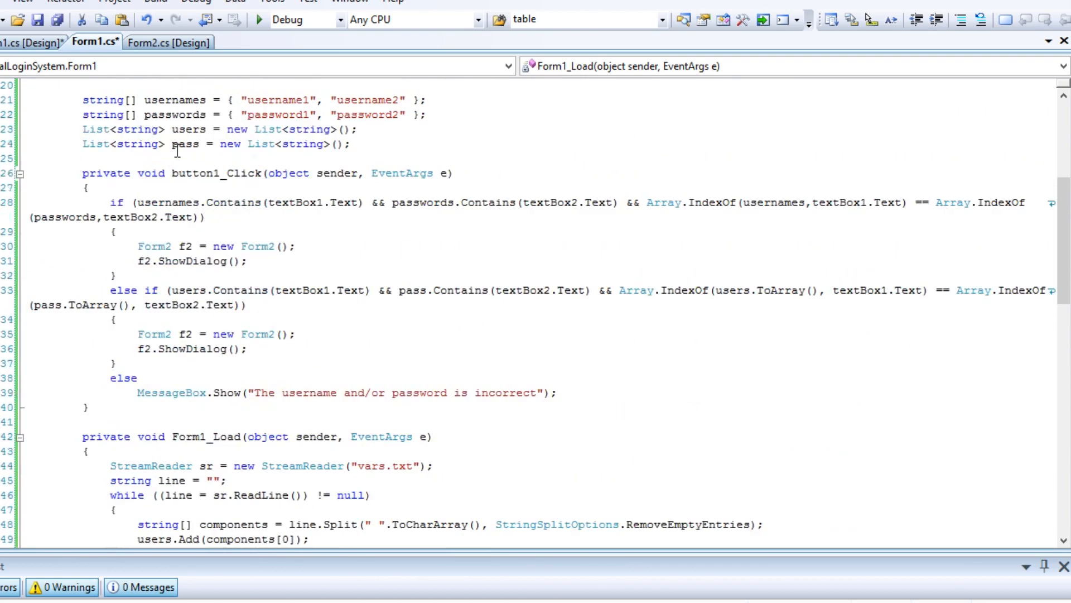
{"action": "scroll", "scroll_direction": "down", "scroll_amount": 3}
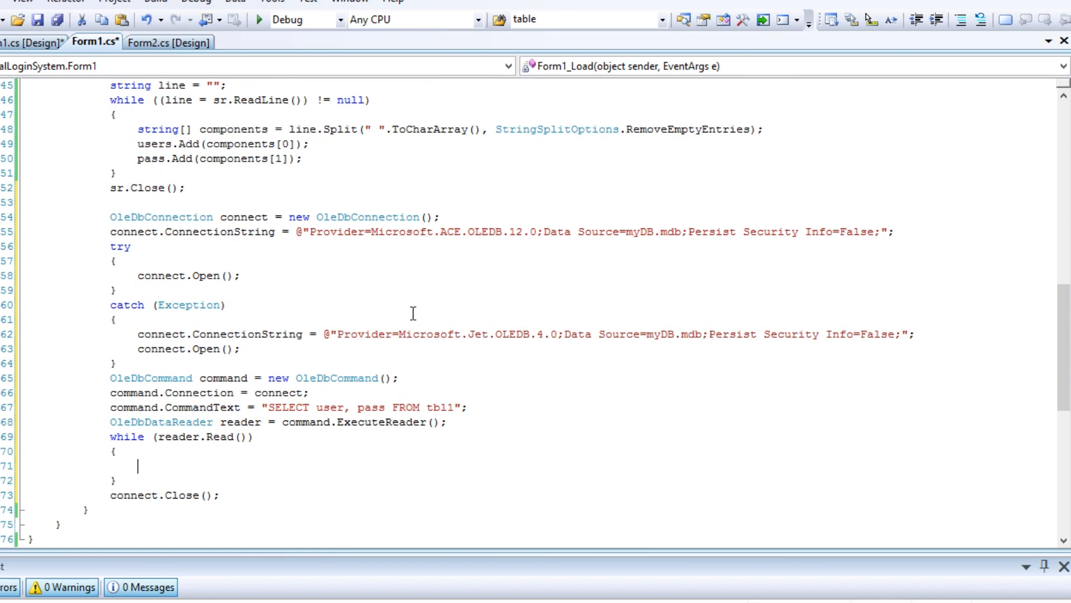
{"action": "type", "text": "users.Add"}
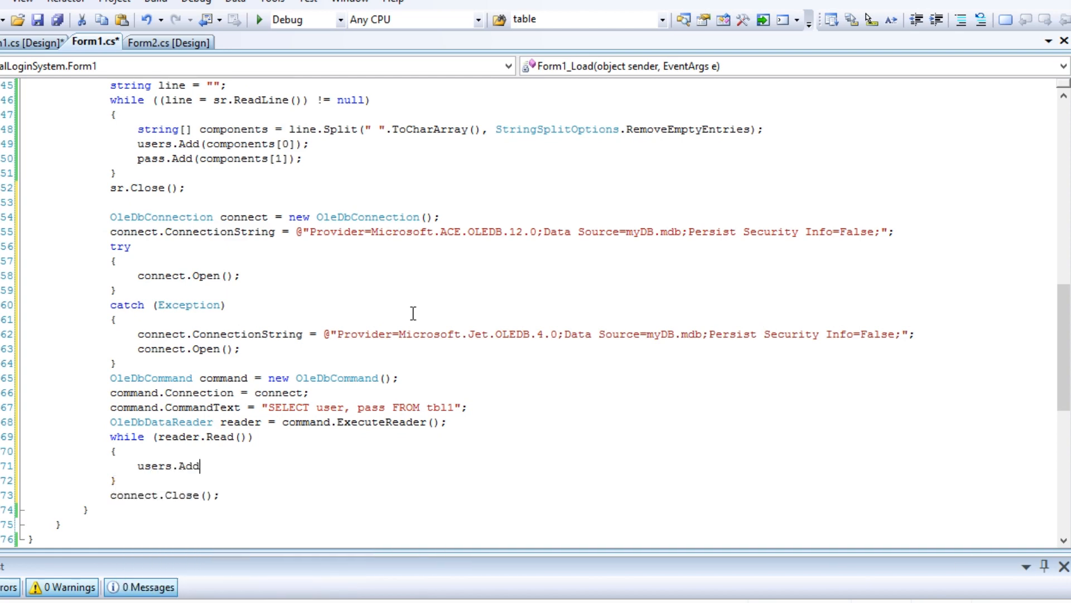
{"action": "type", "text": "(reader[0]);"}
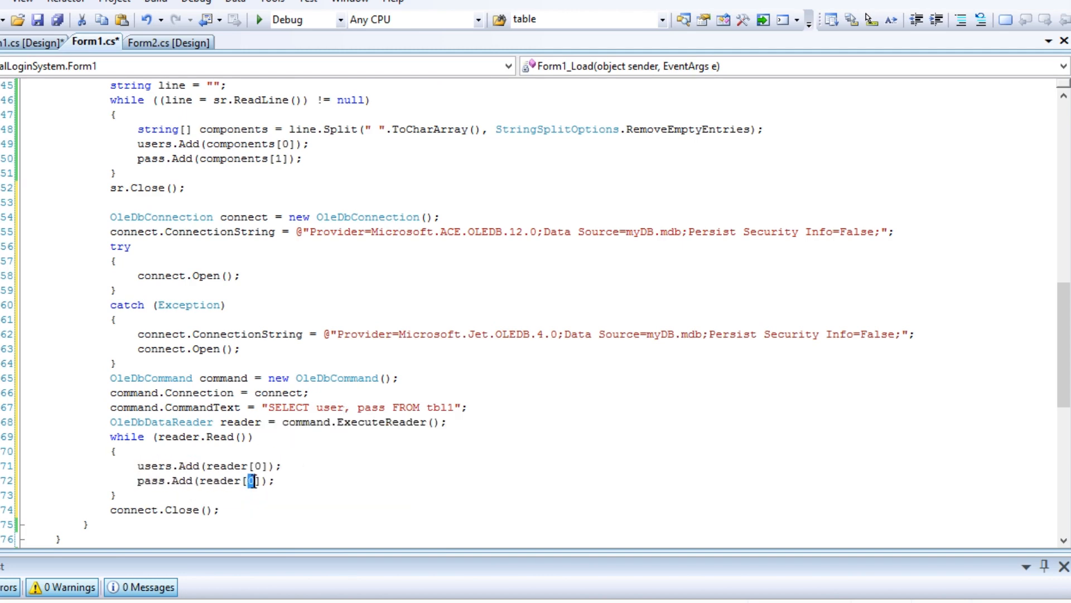
{"action": "double_click", "coordinate": [152, 481]}
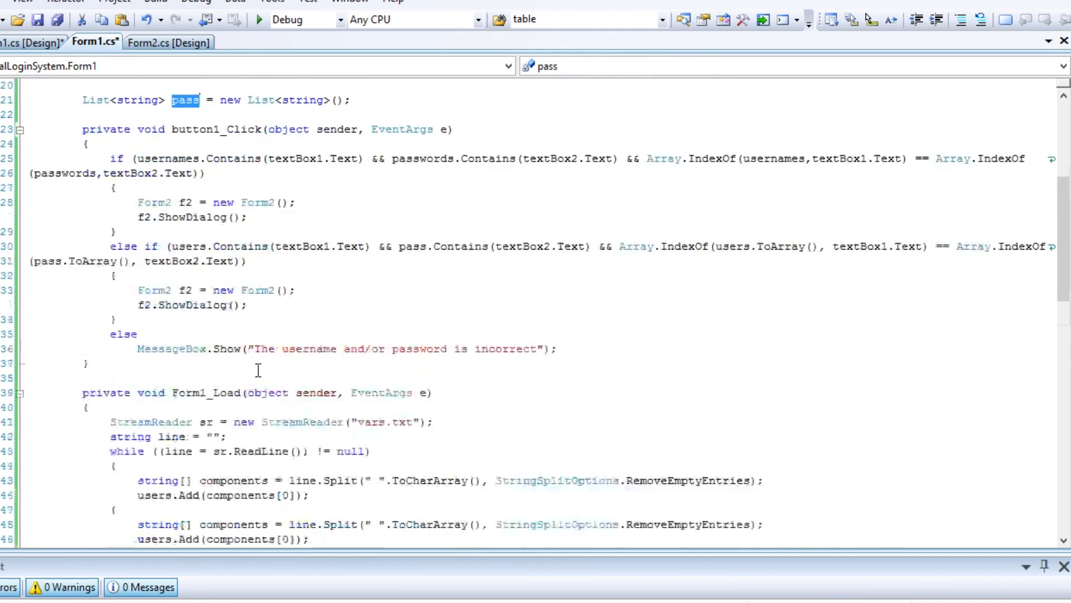
{"action": "scroll", "scroll_direction": "down", "scroll_amount": 3}
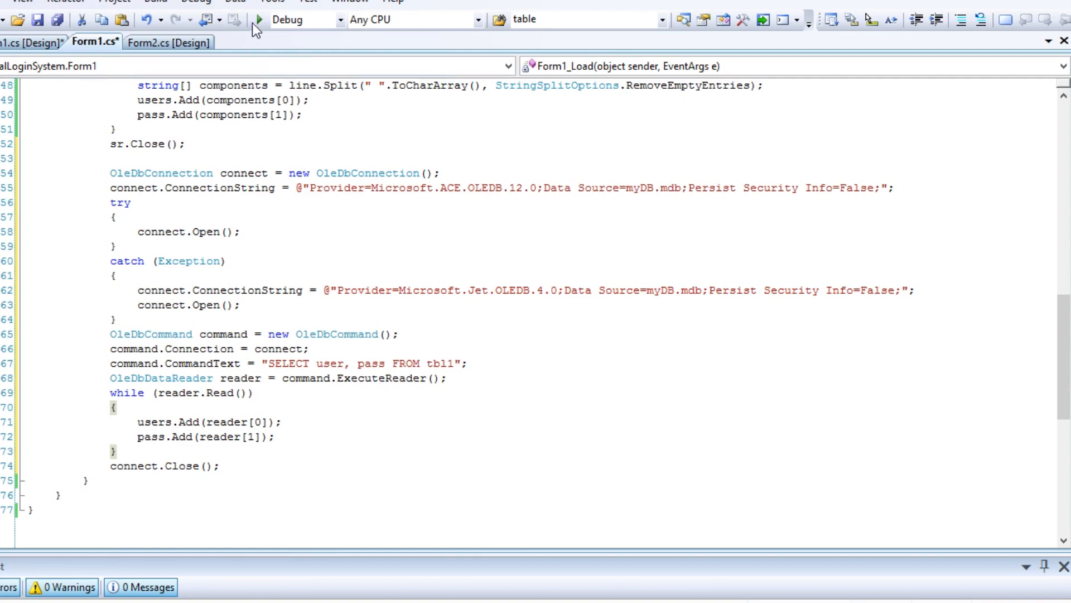
After a failed build attempt, cast reader[0] and reader[1] to (string) before adding them
{"action": "left_click", "coordinate": [258, 19]}
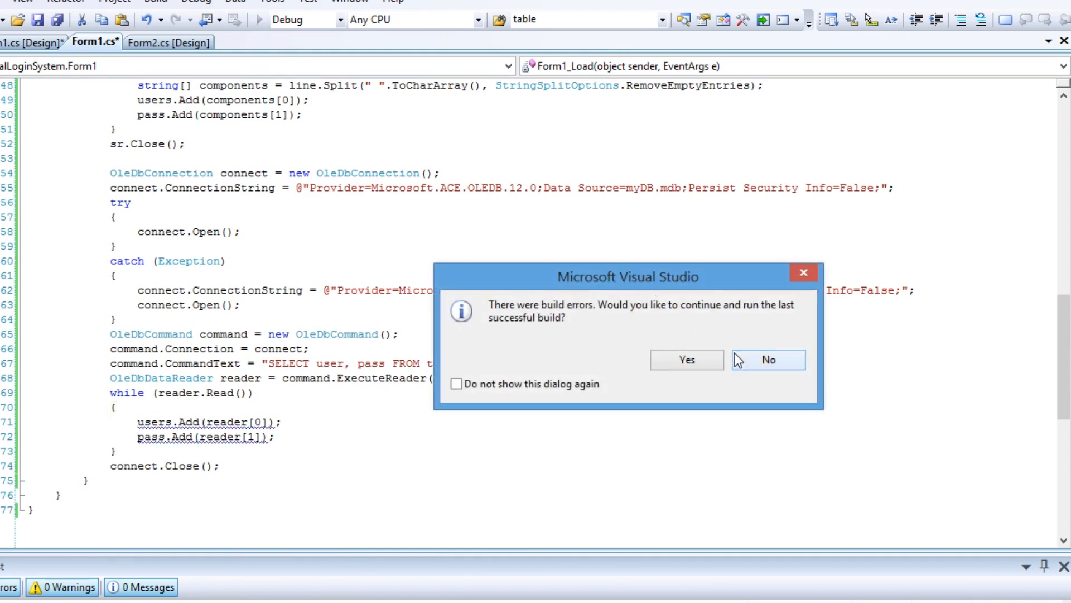
{"action": "left_click", "coordinate": [768, 359]}
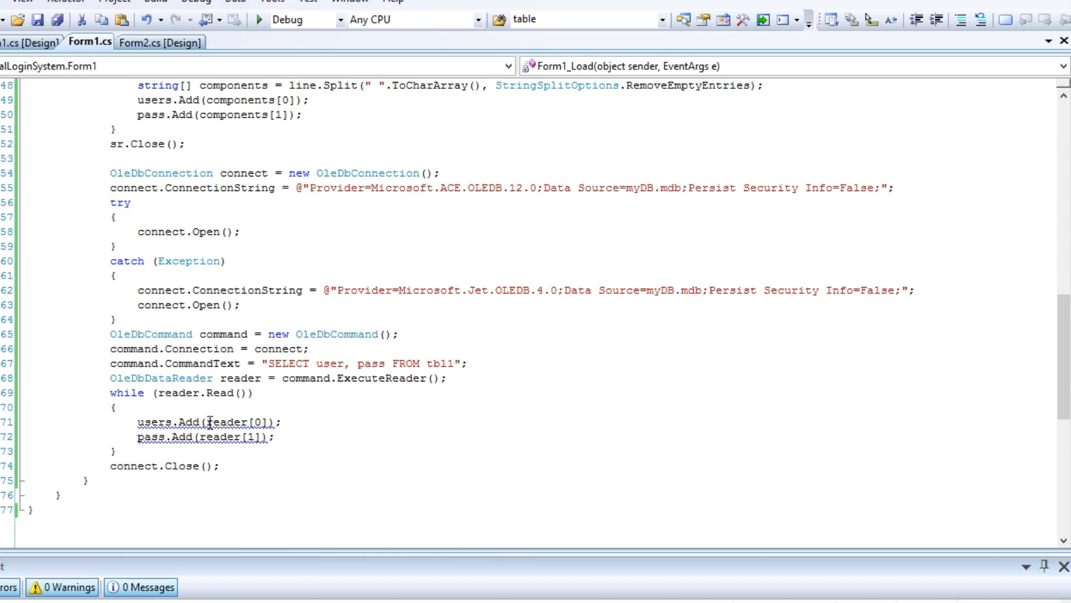
{"action": "type", "text": "(string"}
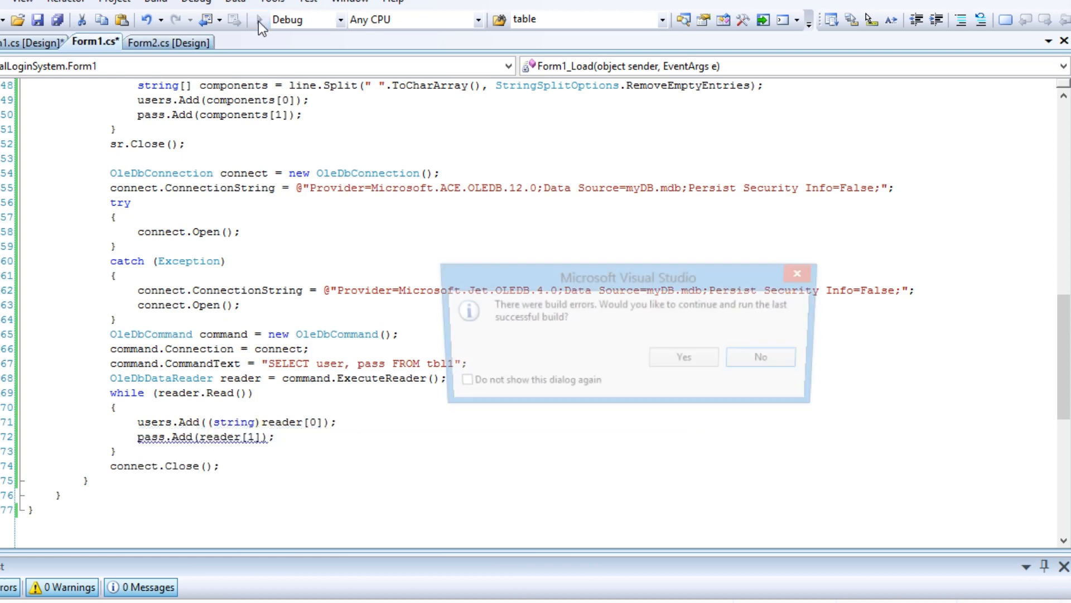
{"action": "left_click", "coordinate": [760, 356]}
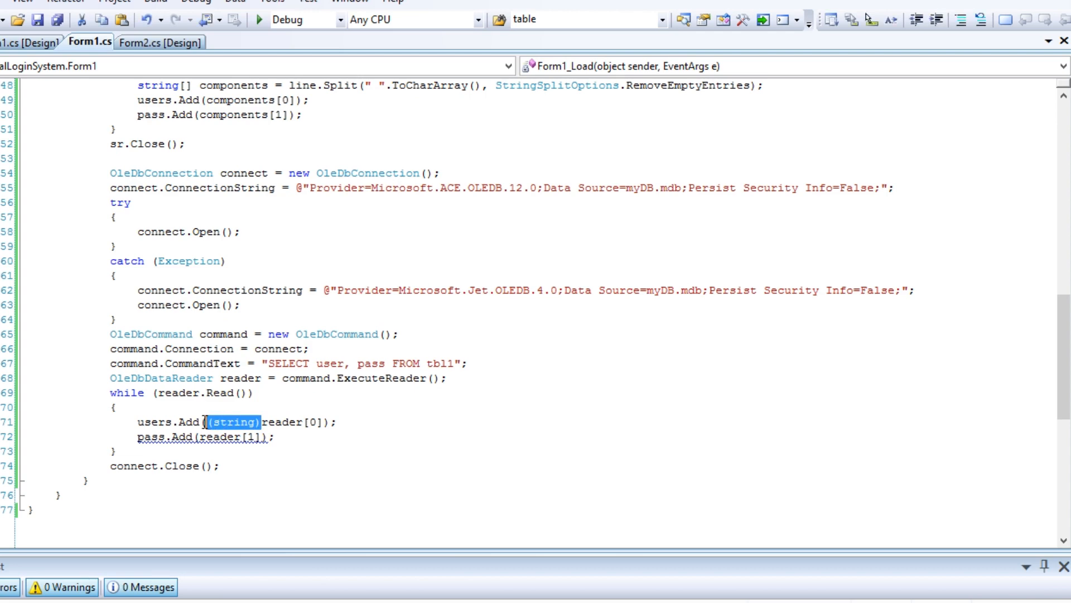
{"action": "type", "text": "(string)"}
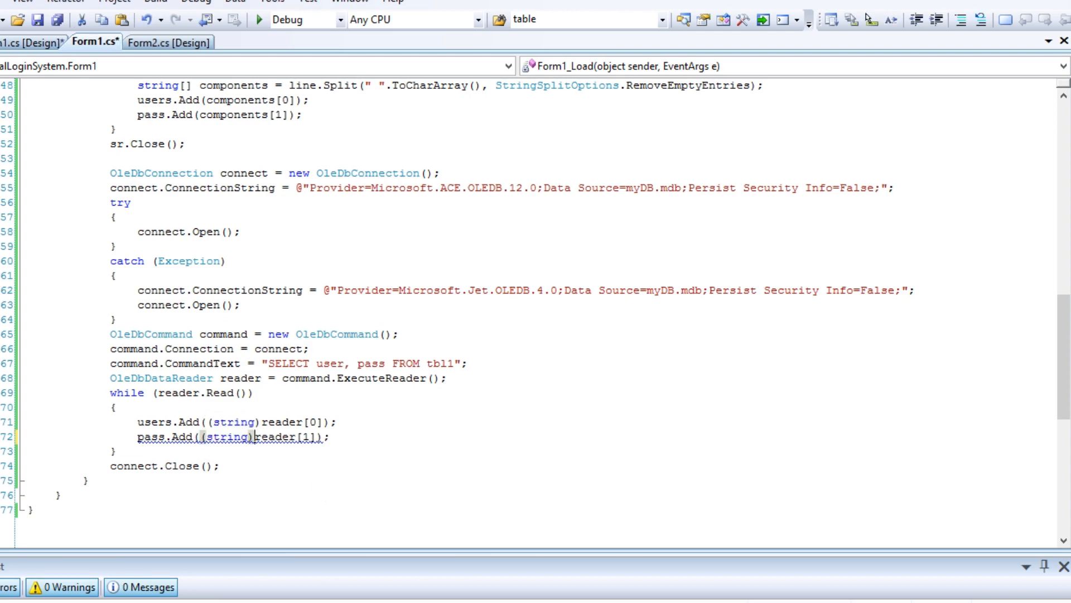
{"action": "mouse_move", "coordinate": [260, 19]}
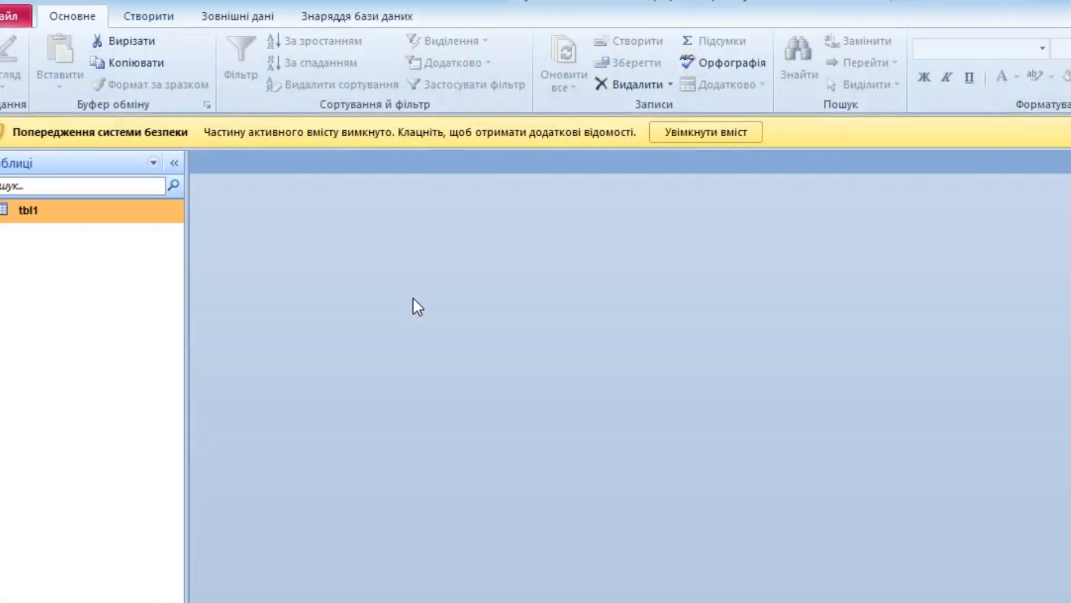
View the tbl1 table of stored logins in Access
{"action": "double_click", "coordinate": [27, 210]}
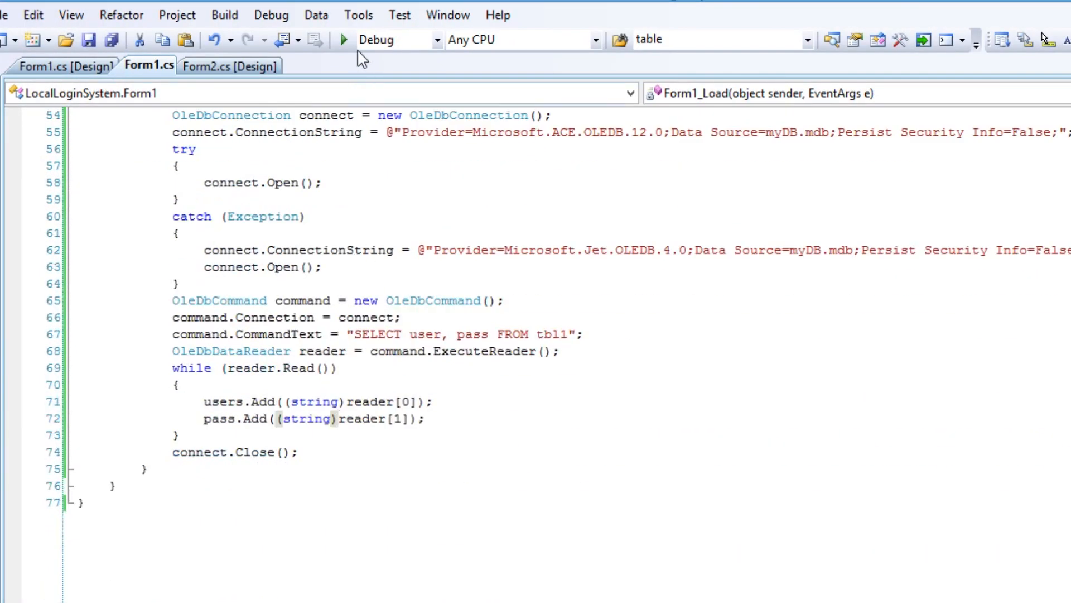
Run the login app and confirm made-up credentials are rejected
{"action": "left_click", "coordinate": [344, 40]}
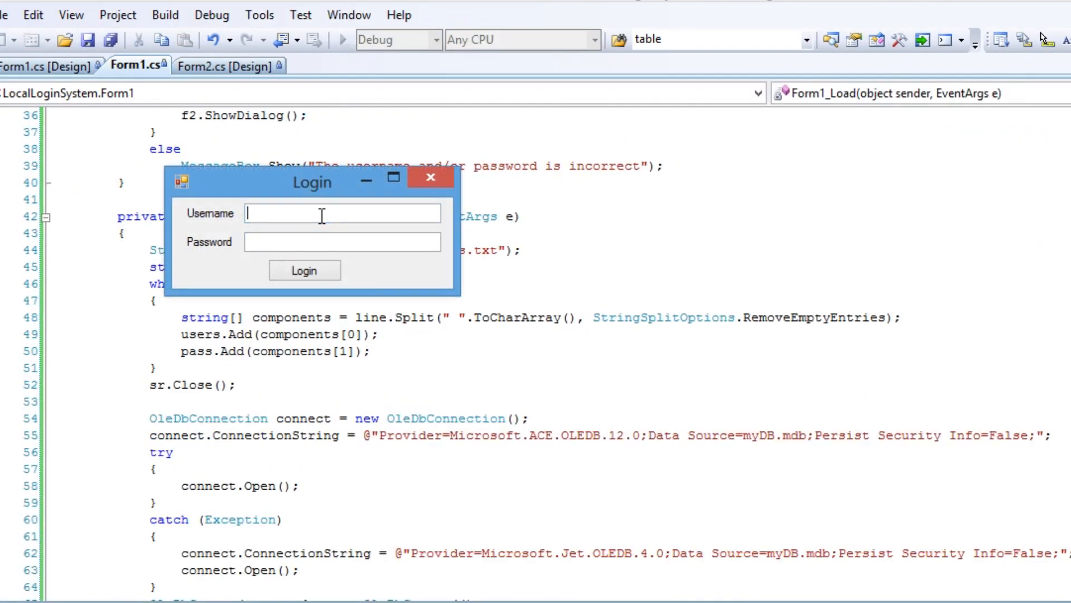
{"action": "left_click", "coordinate": [303, 270]}
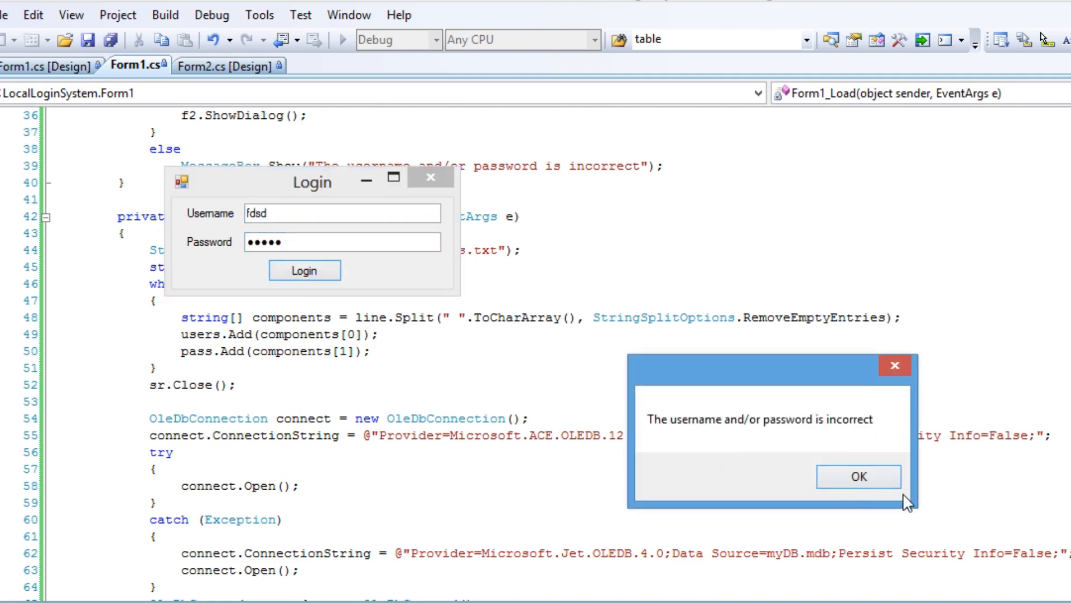
{"action": "left_click", "coordinate": [858, 476]}
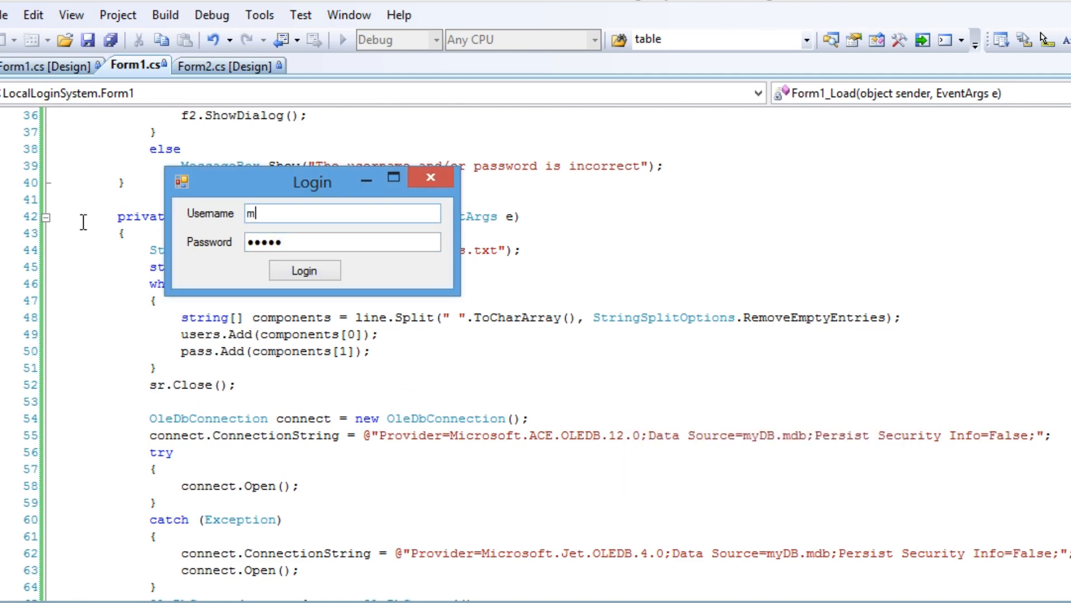
Log in as megatron with its database password so Form2 opens
{"action": "type", "text": "egatron"}
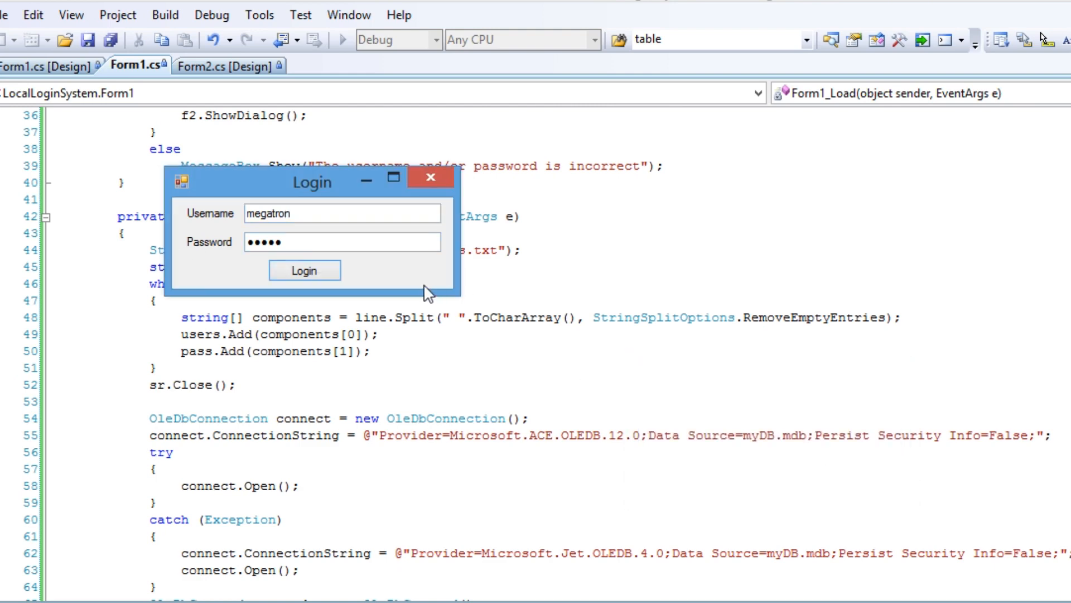
{"action": "key", "text": "backspace"}
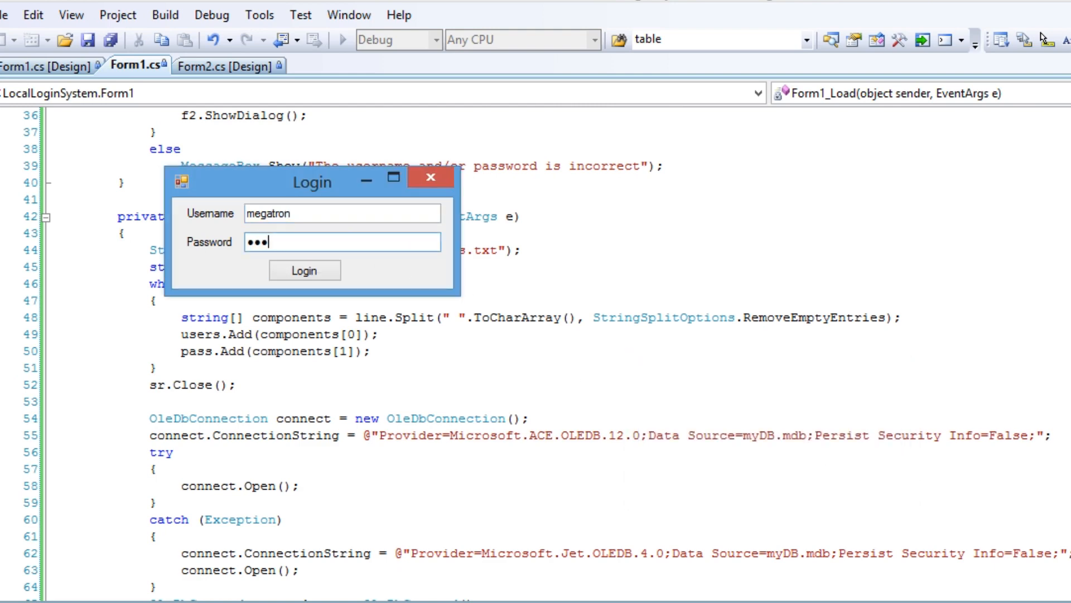
{"action": "left_click", "coordinate": [304, 270]}
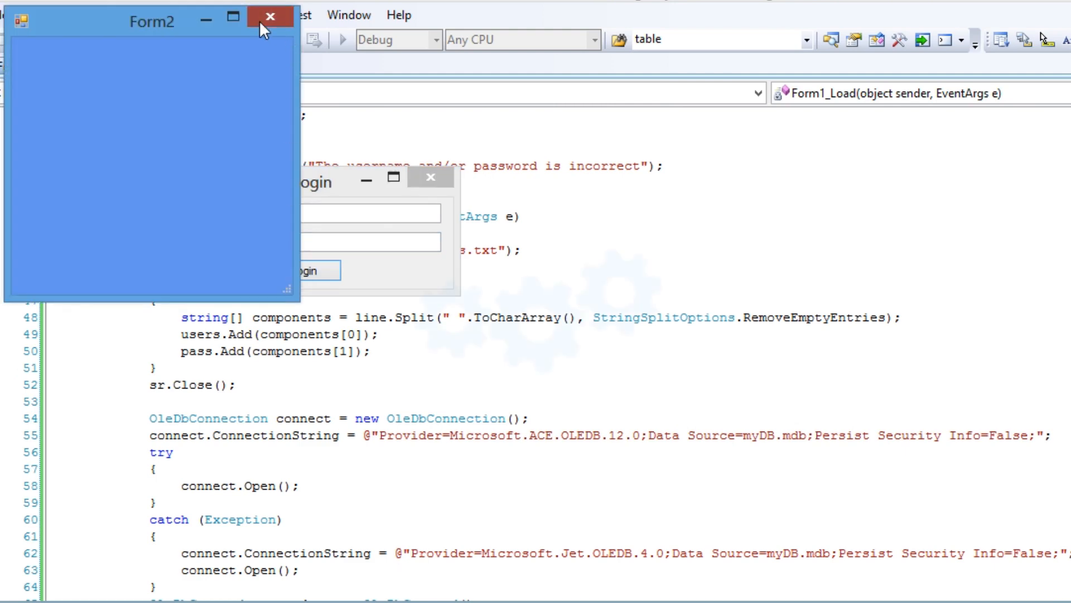